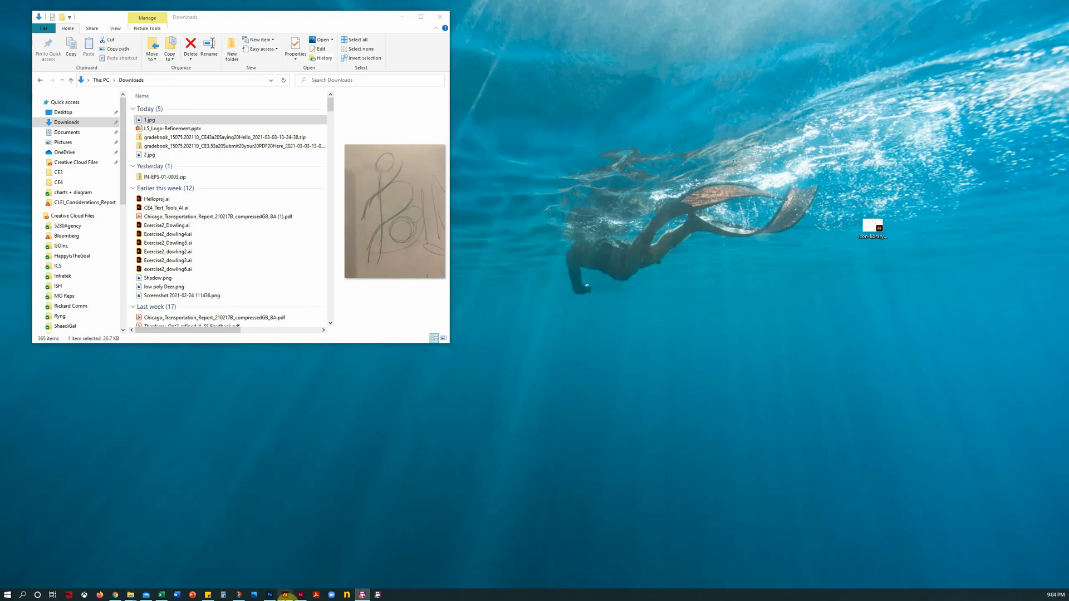
# Switch to the blank Illustrator document and remove the empty extra layer.
pyautogui.click(284, 595)
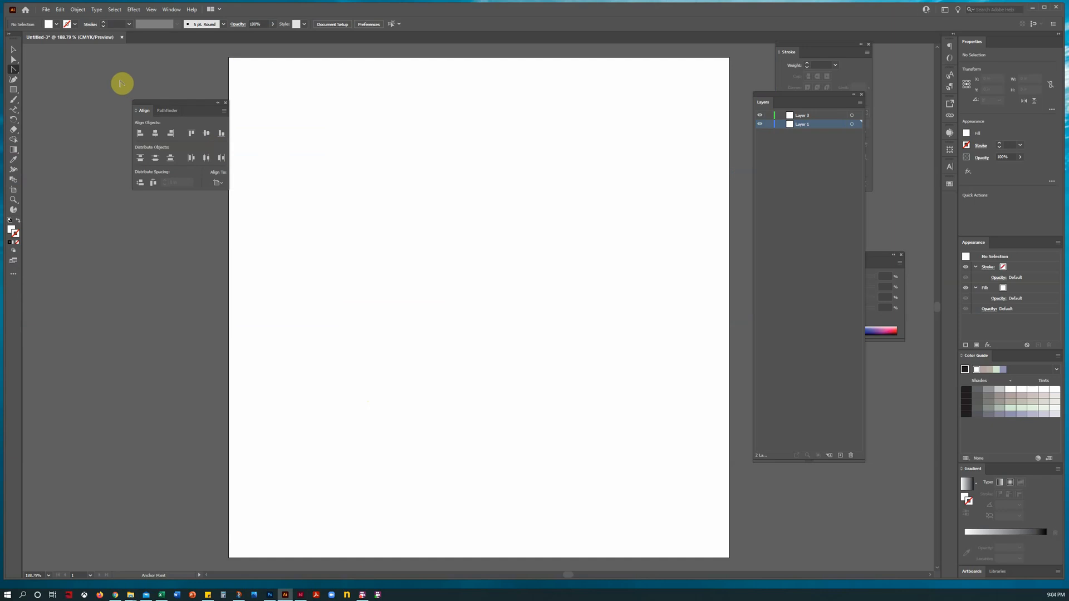
pyautogui.click(802, 115)
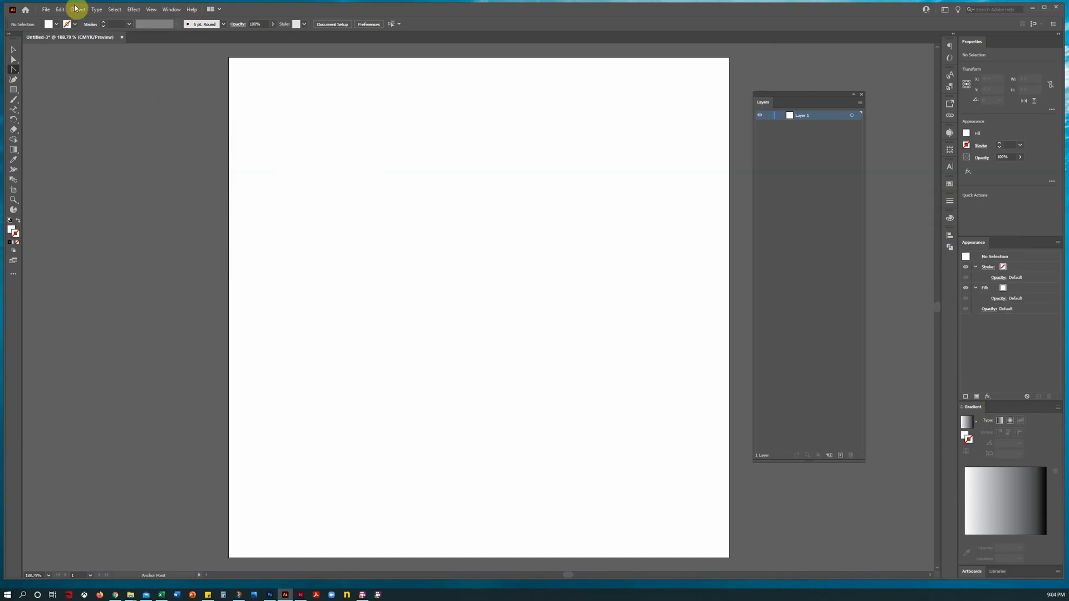
# Open the sketch photo 1.jpg from recent files, copy it and paste it into the untitled document.
pyautogui.click(45, 9)
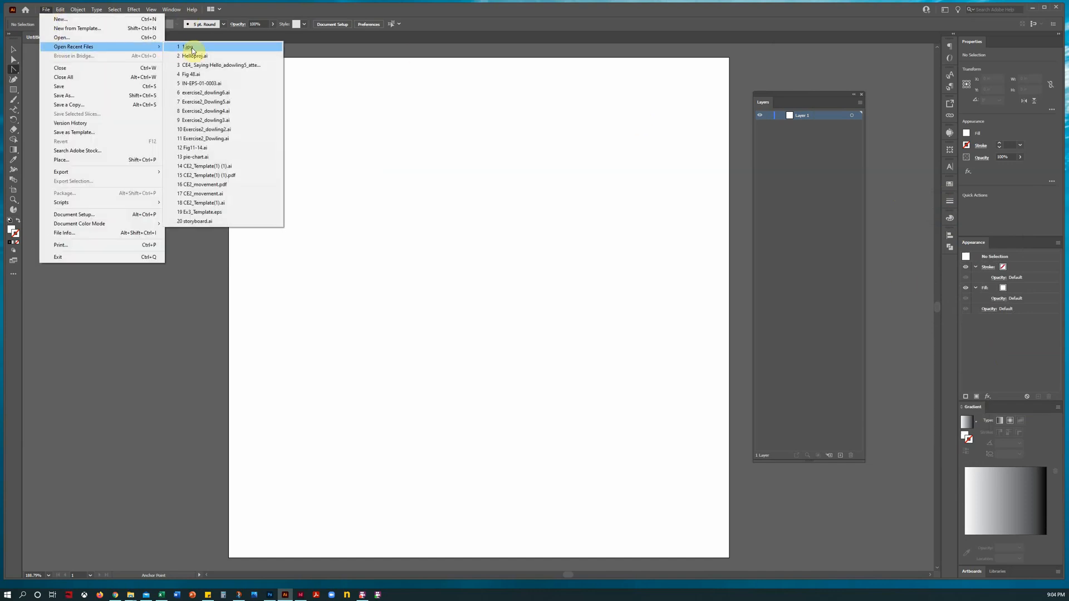
pyautogui.click(191, 47)
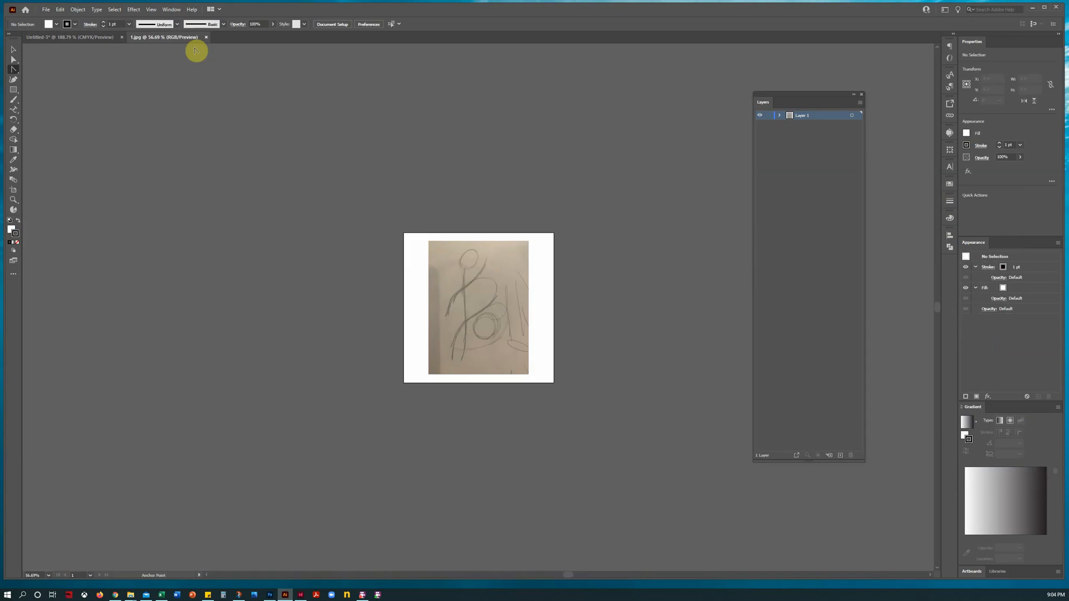
pyautogui.moveTo(72, 52)
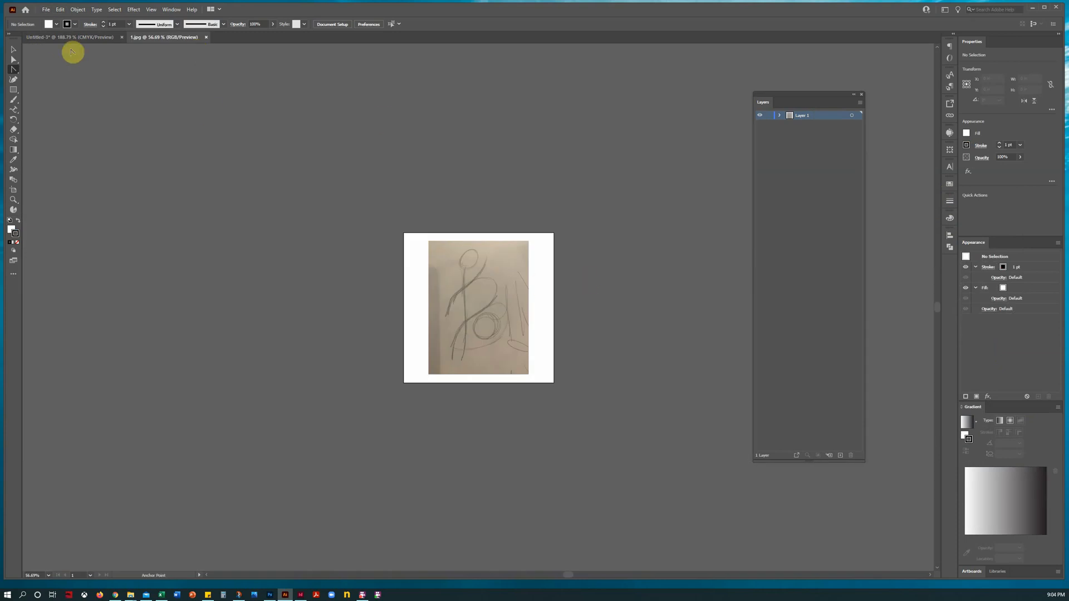
pyautogui.click(478, 321)
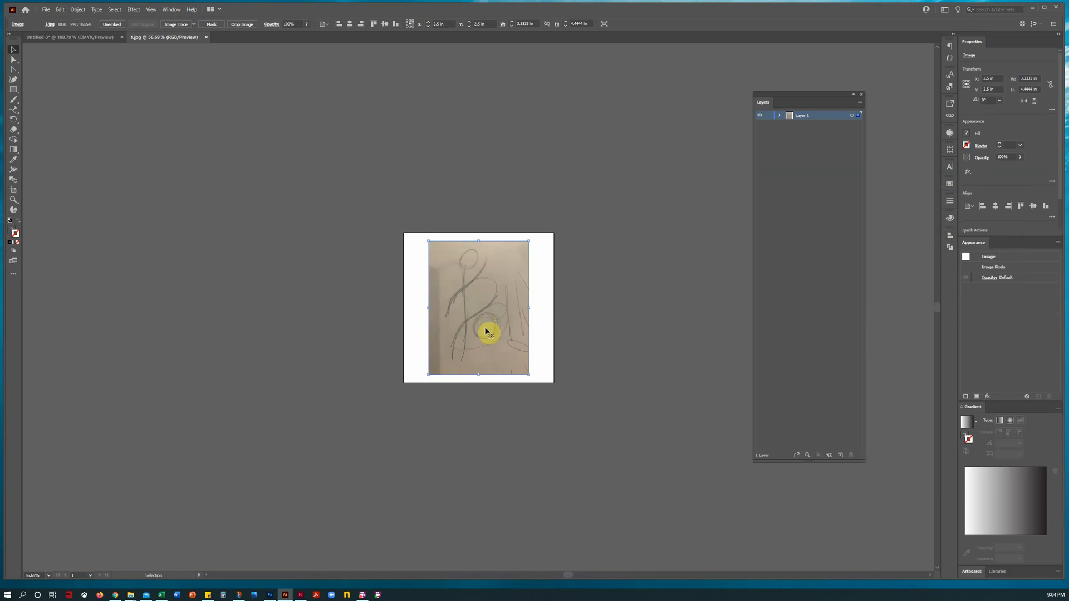
pyautogui.moveTo(355, 314)
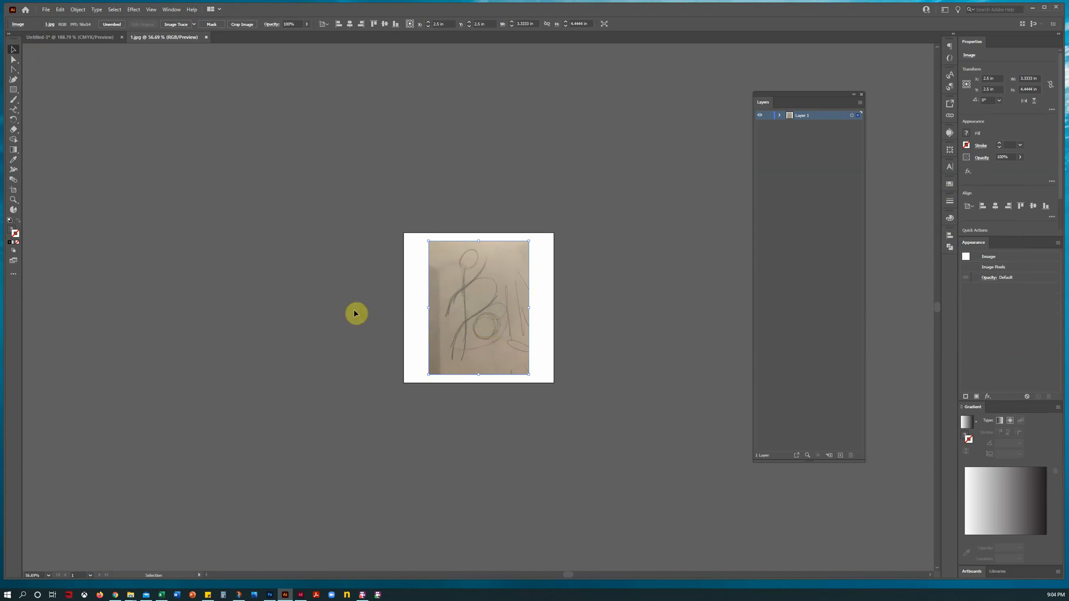
pyautogui.click(68, 37)
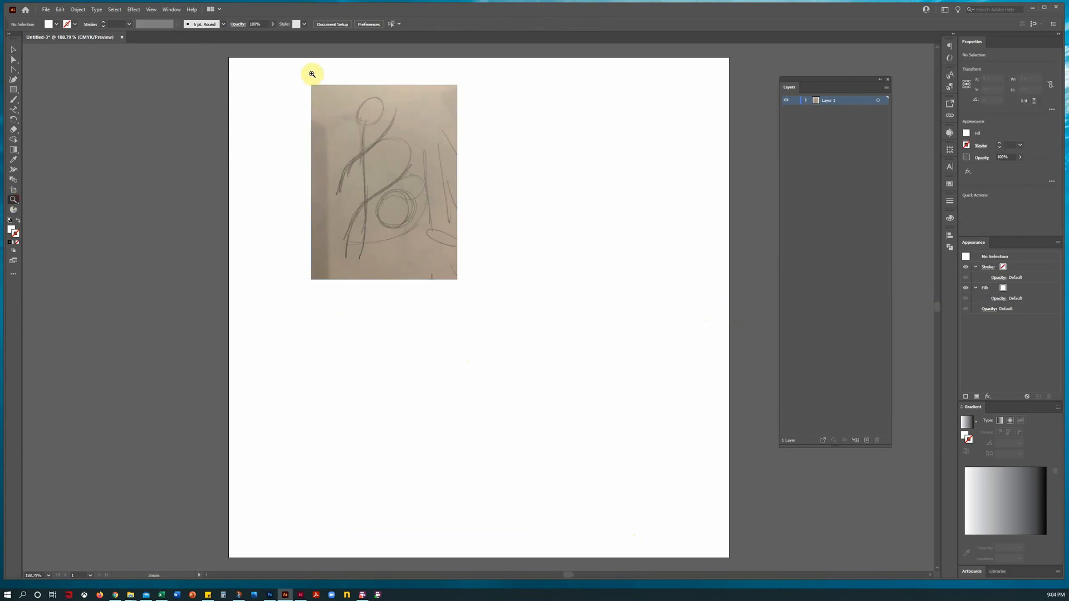
# Make Layer 1 a Template layer with Dim Images at 50% so the sketch fades for tracing.
pyautogui.click(312, 73)
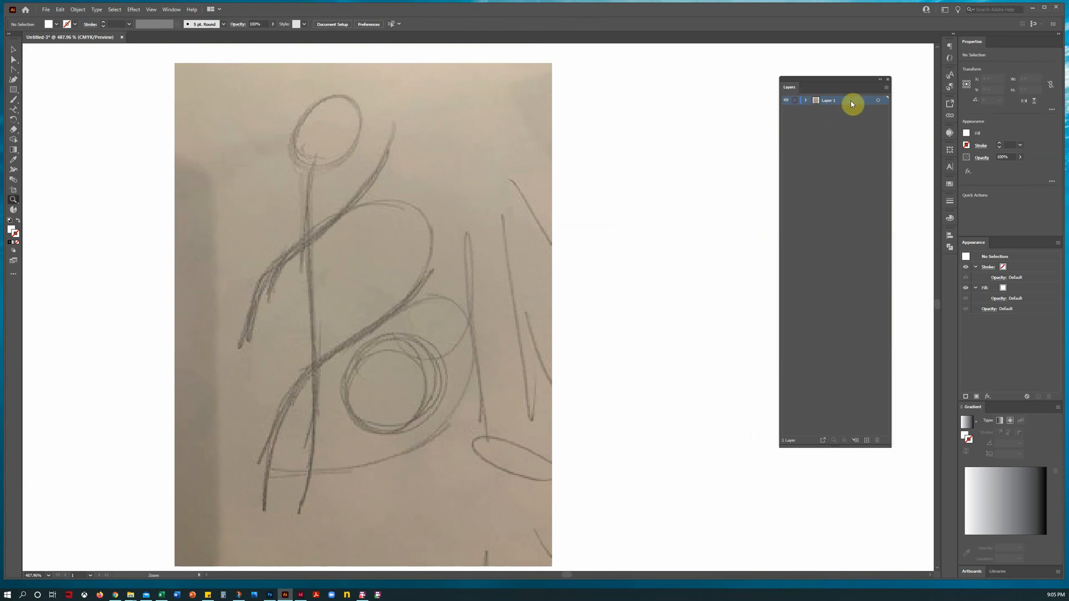
pyautogui.doubleClick(827, 101)
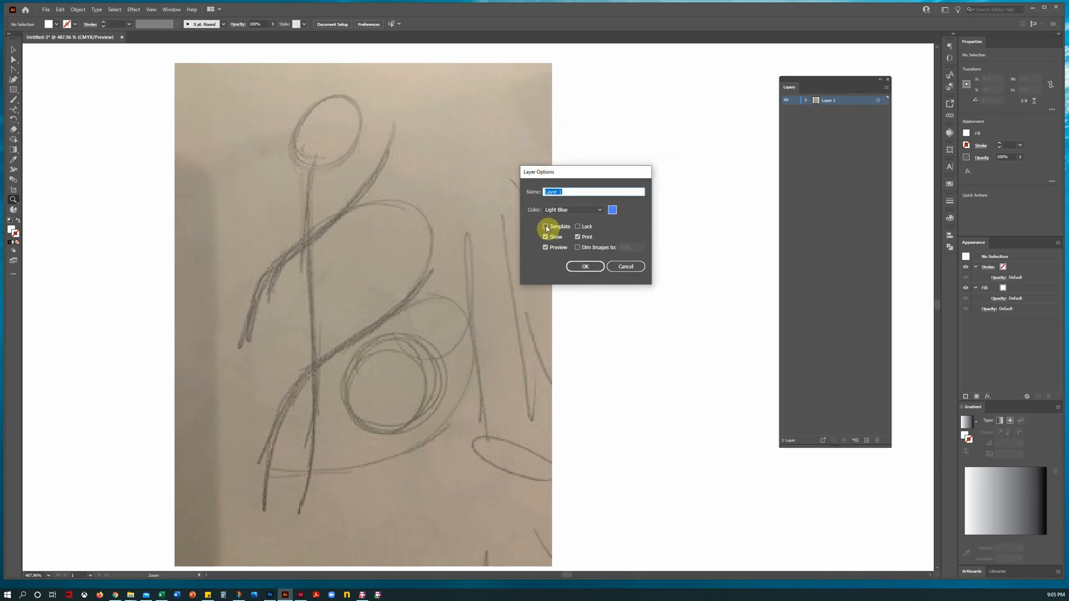
pyautogui.click(546, 226)
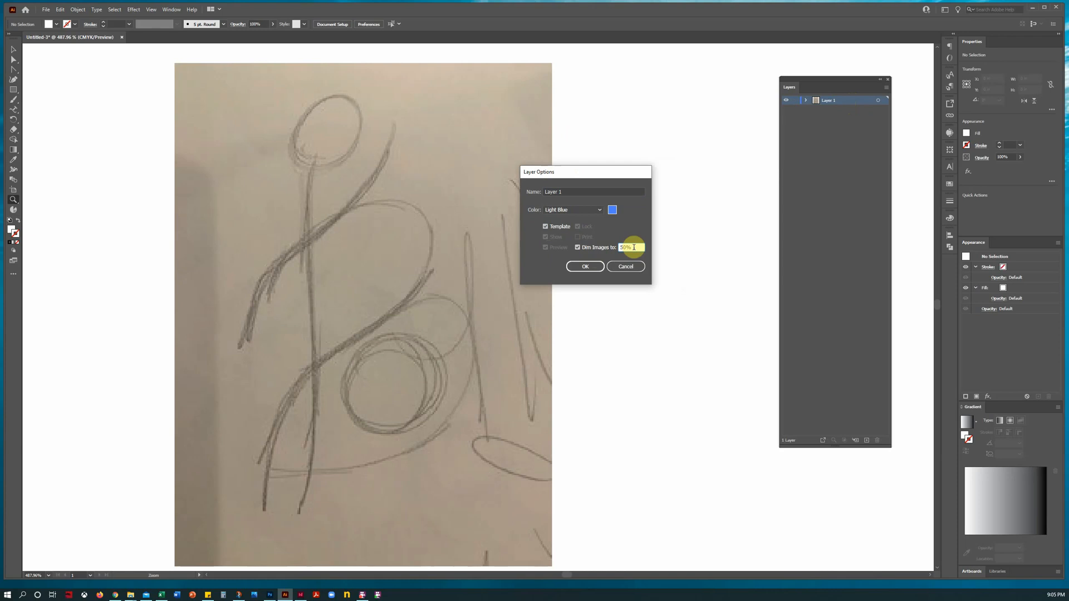
pyautogui.click(585, 266)
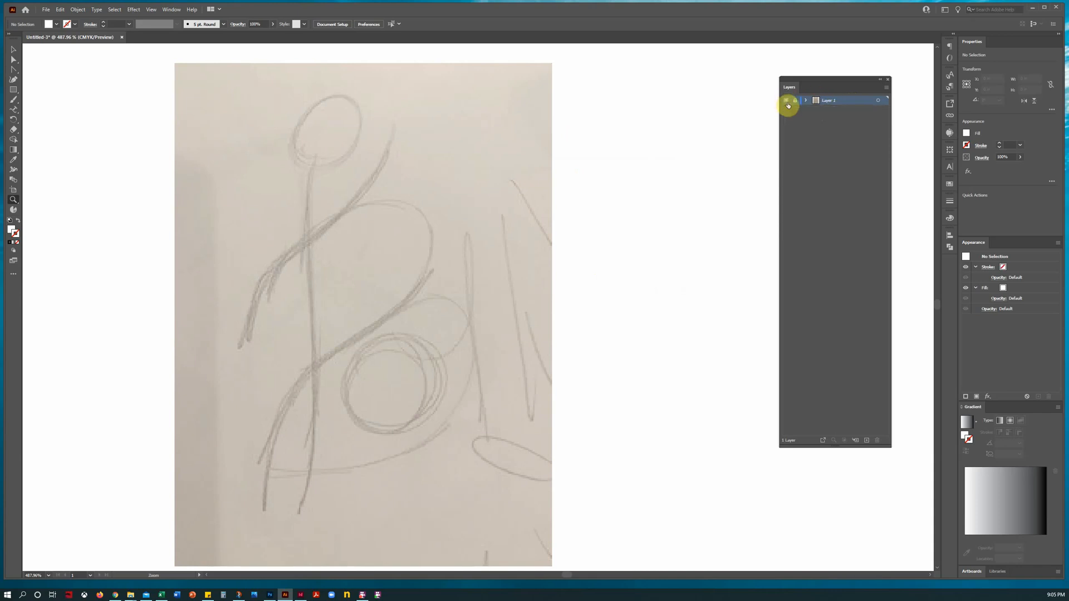
pyautogui.moveTo(787, 105)
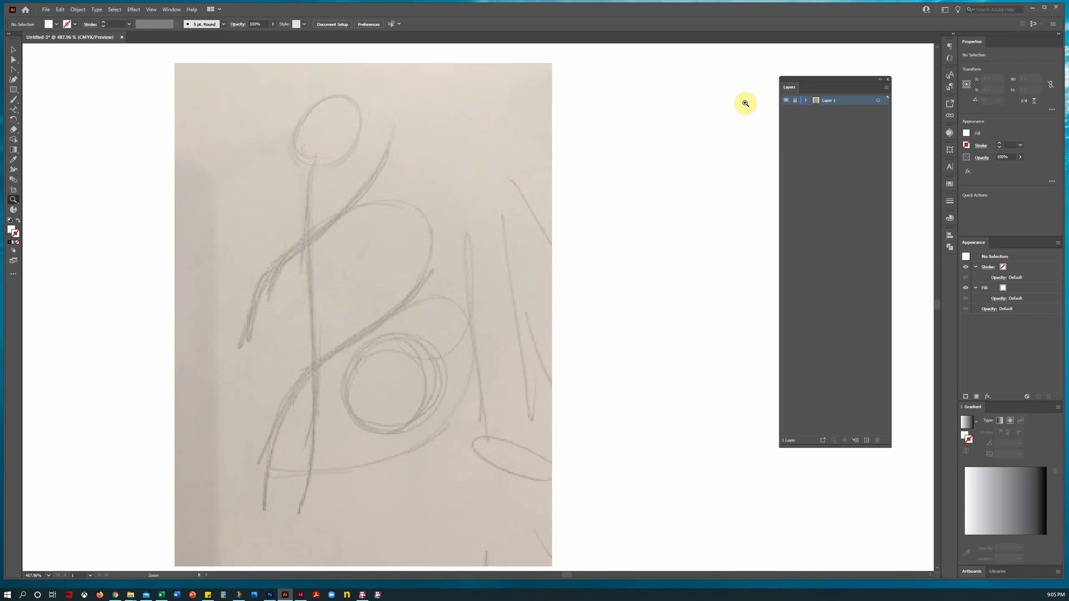
pyautogui.moveTo(566, 159)
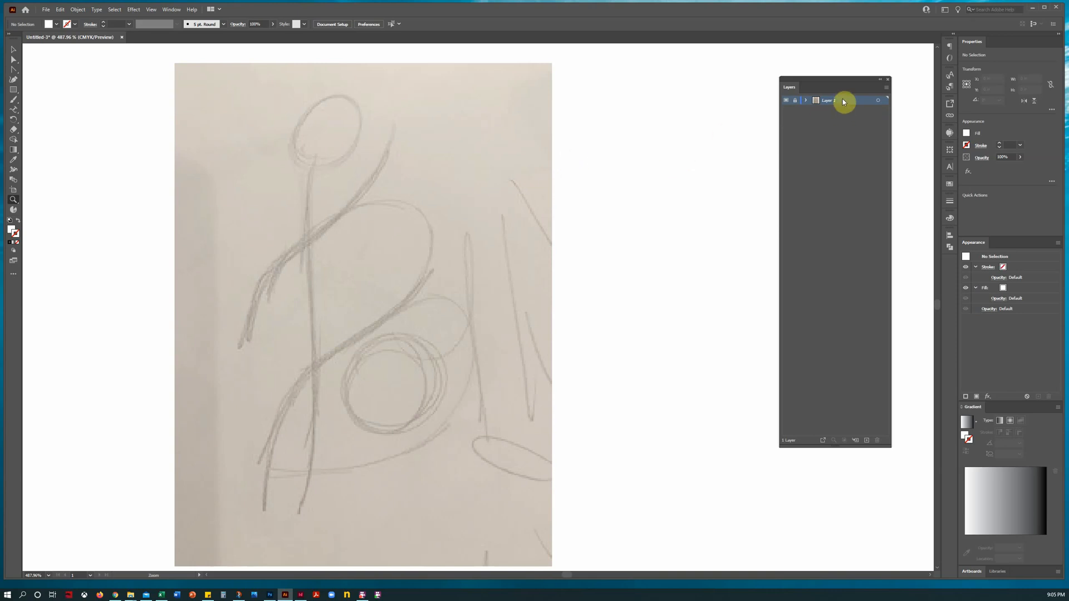
# Set Layer 1's highlight colour to Magenta, keep Template on and lower the Dim Images amount.
pyautogui.doubleClick(825, 100)
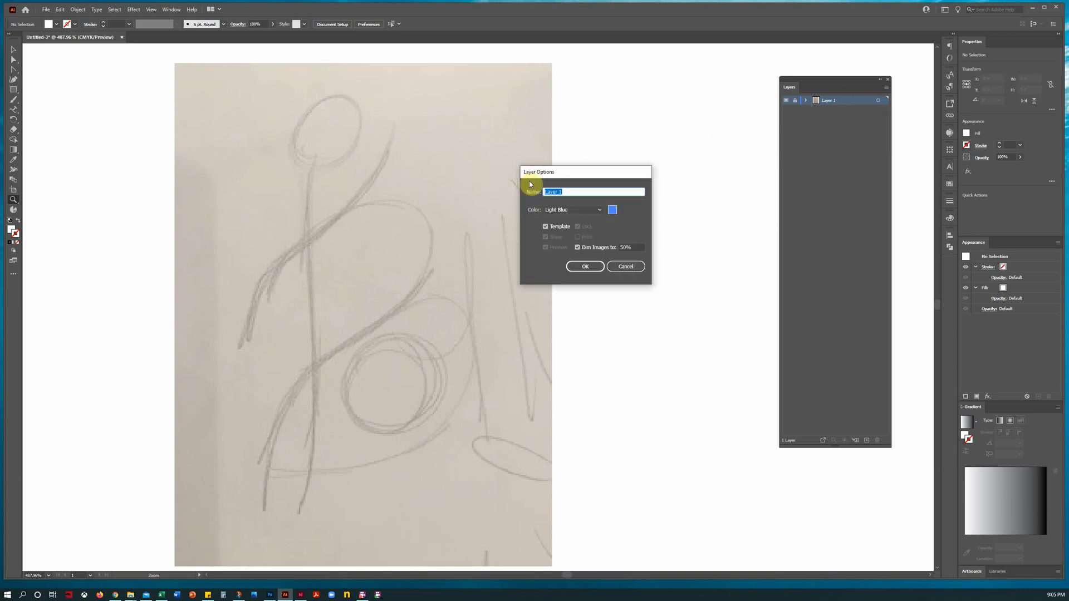
pyautogui.moveTo(539, 172); pyautogui.dragTo(592, 141)
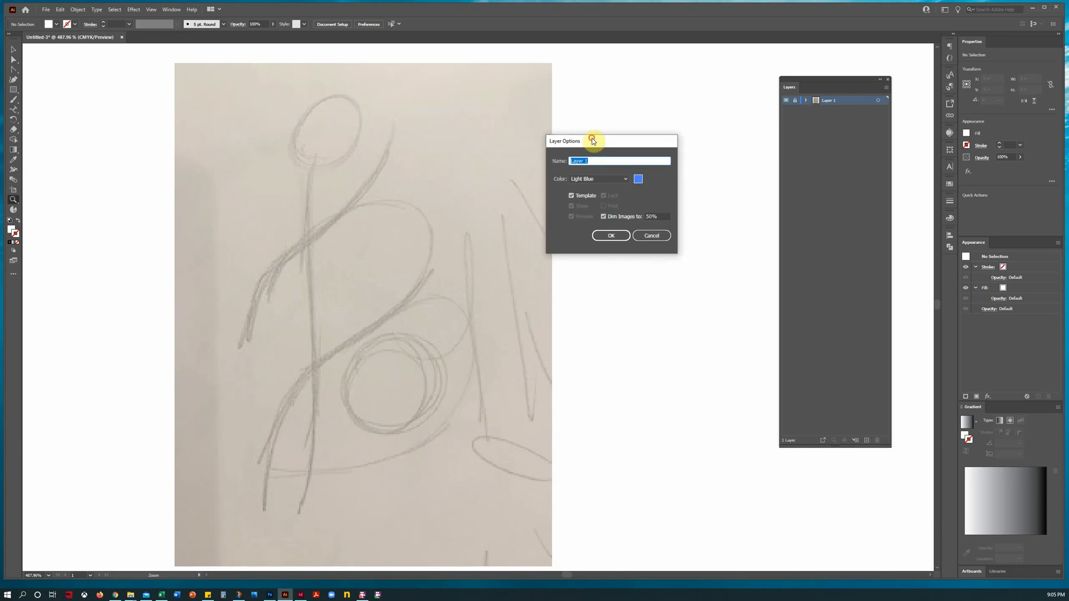
pyautogui.click(624, 178)
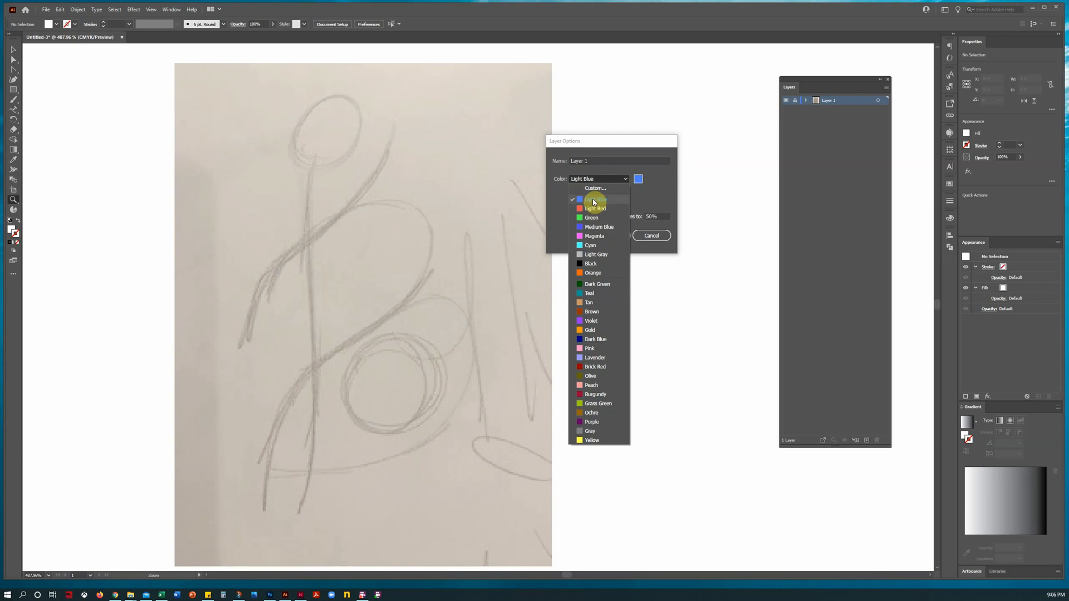
pyautogui.click(593, 236)
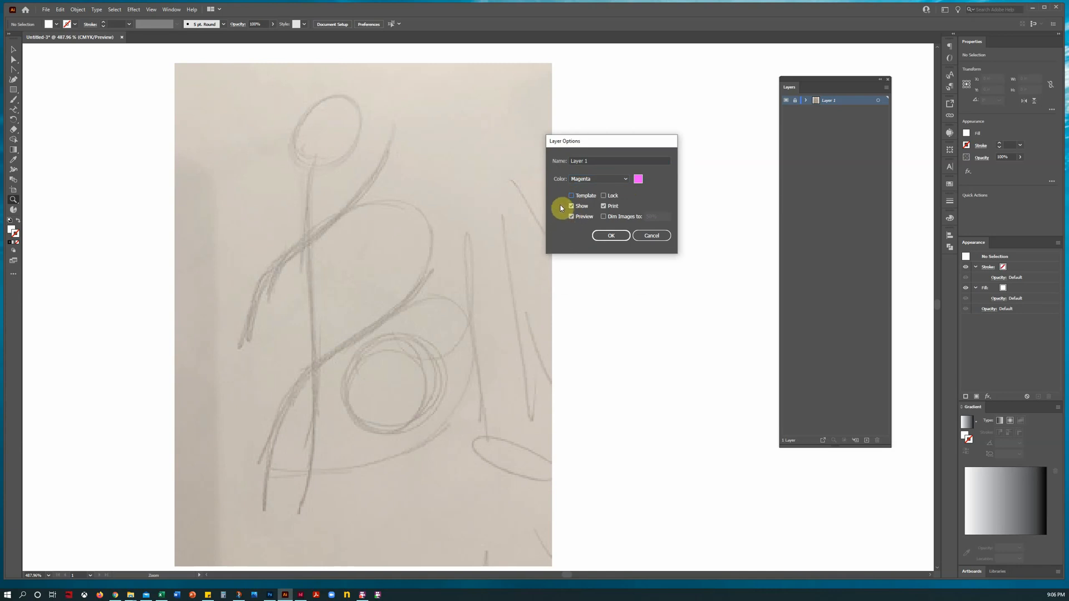
pyautogui.click(571, 196)
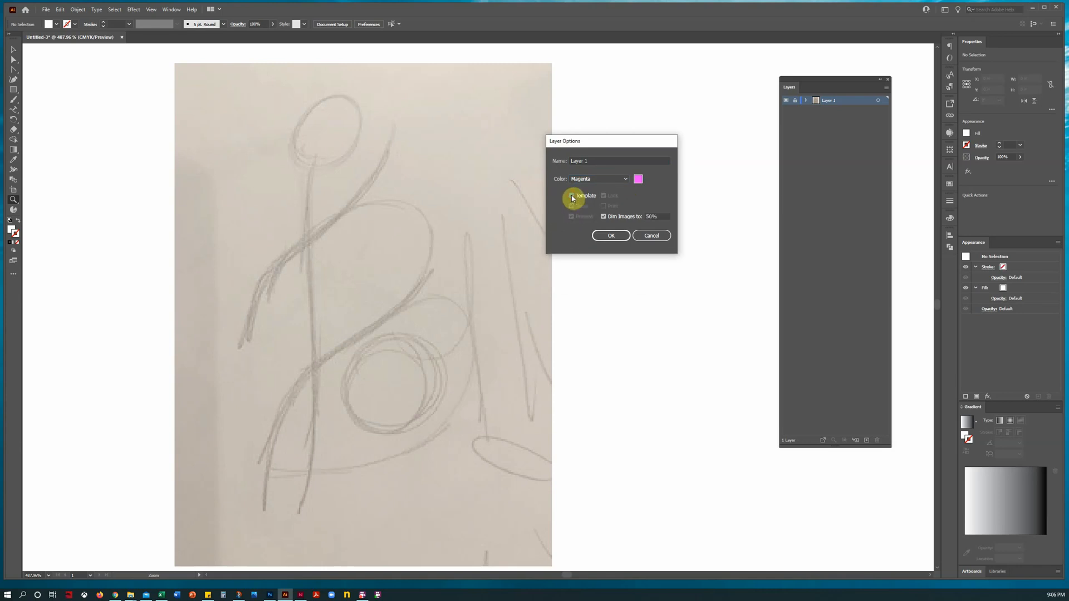
pyautogui.click(571, 196)
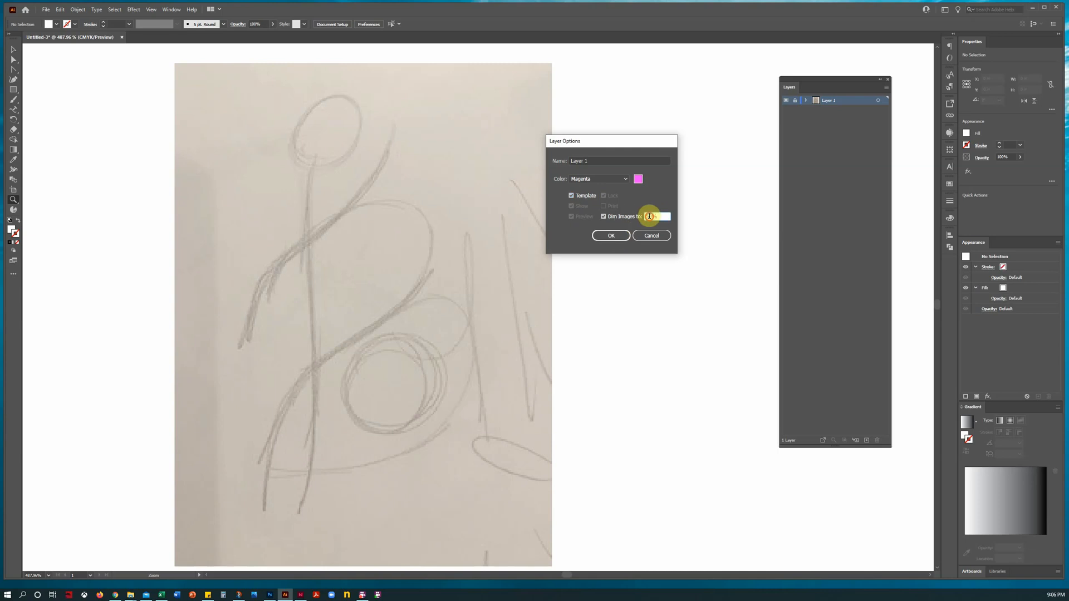
pyautogui.click(610, 234)
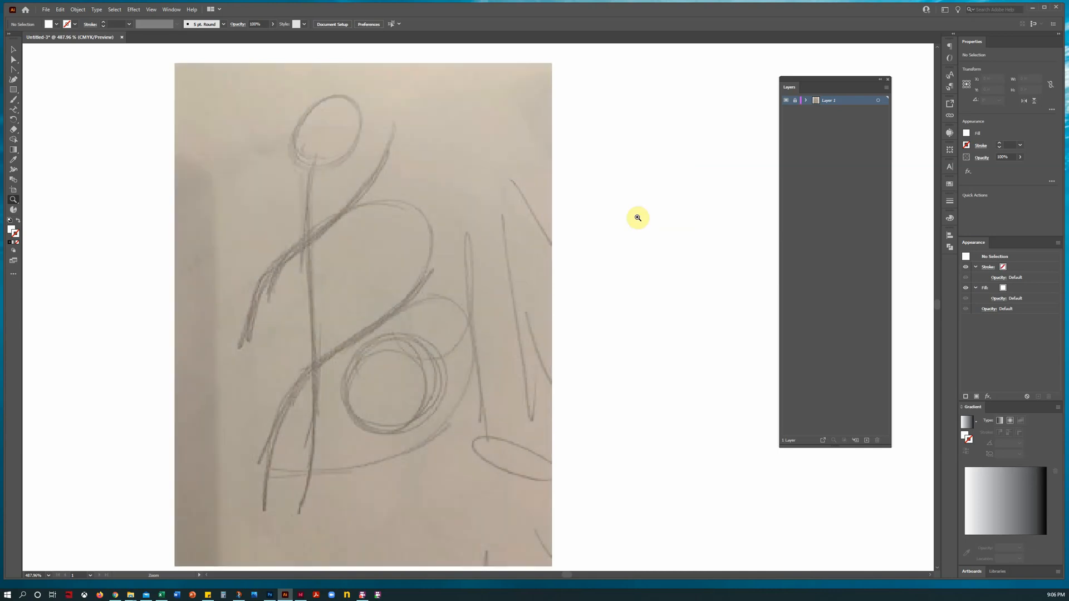
pyautogui.moveTo(866, 443)
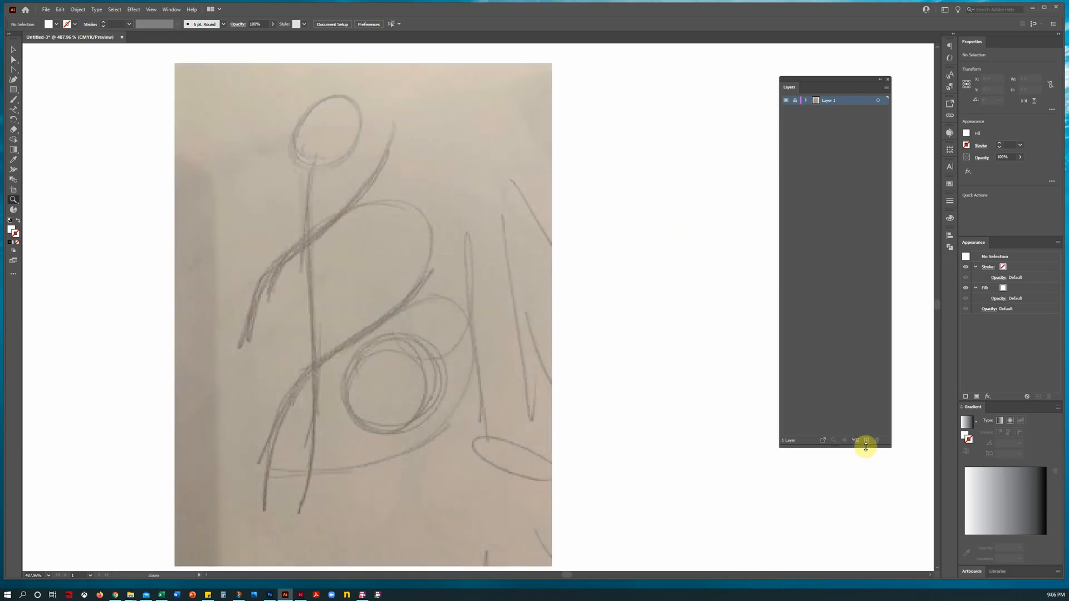
pyautogui.moveTo(867, 441)
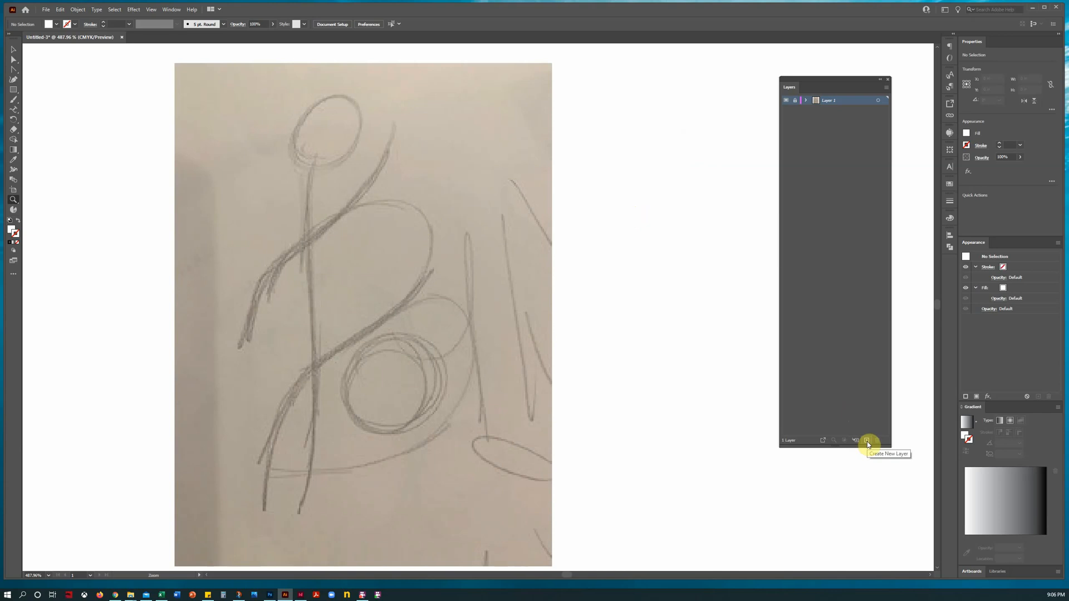
# On a new layer above the sketch, start a Pen path from below the head down the torso.
pyautogui.click(868, 441)
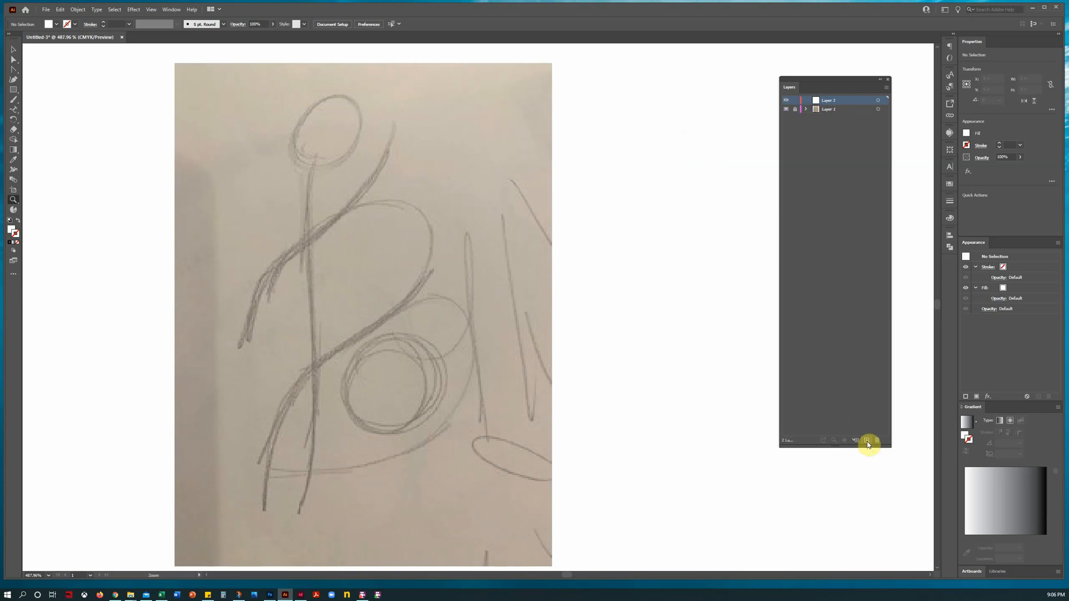
pyautogui.moveTo(14, 199)
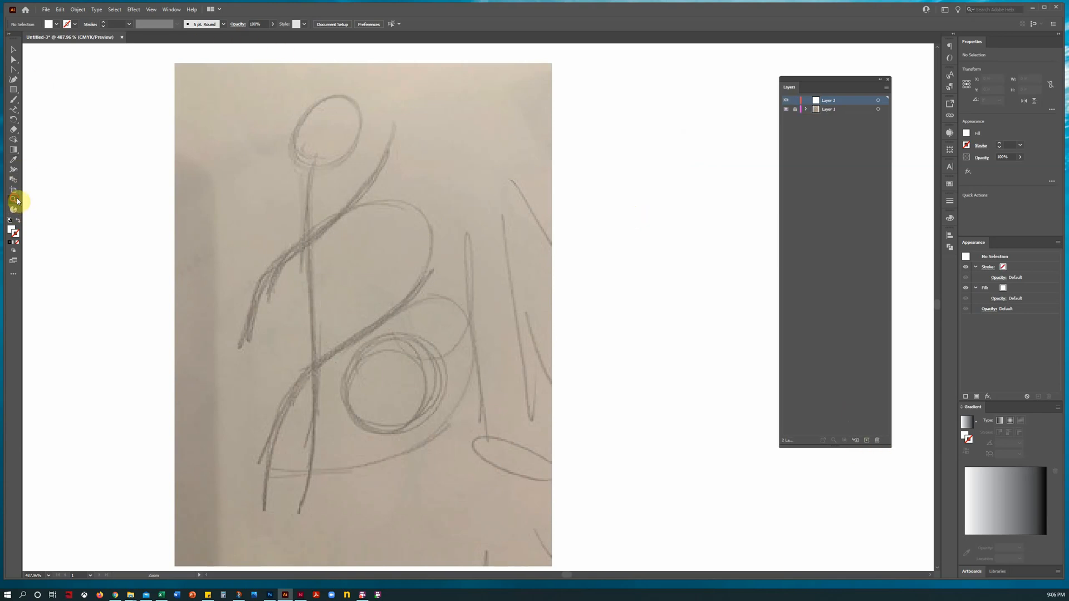
pyautogui.click(12, 74)
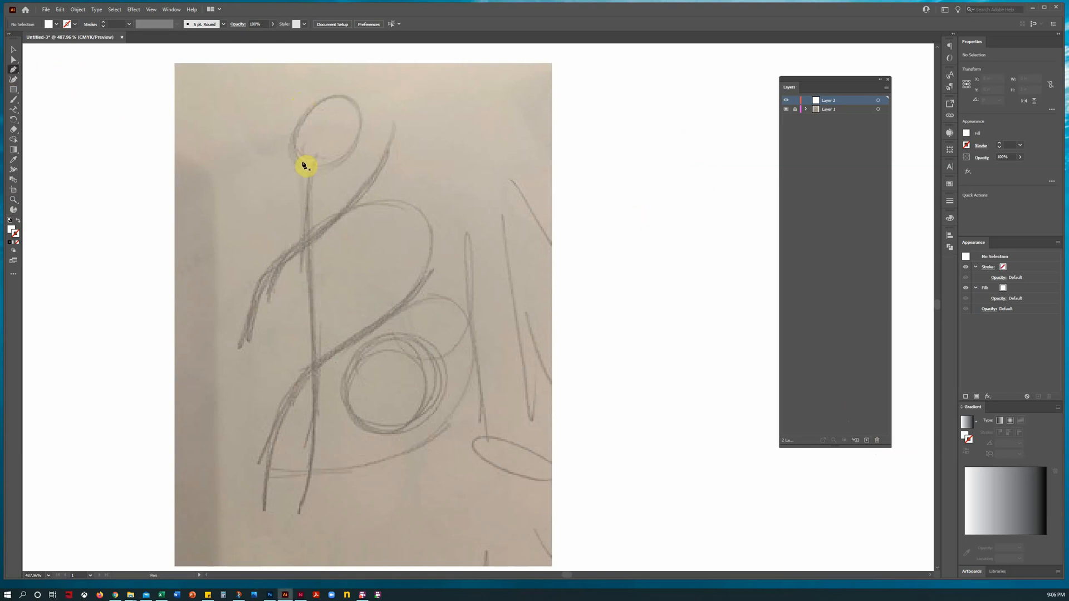
pyautogui.moveTo(303, 168)
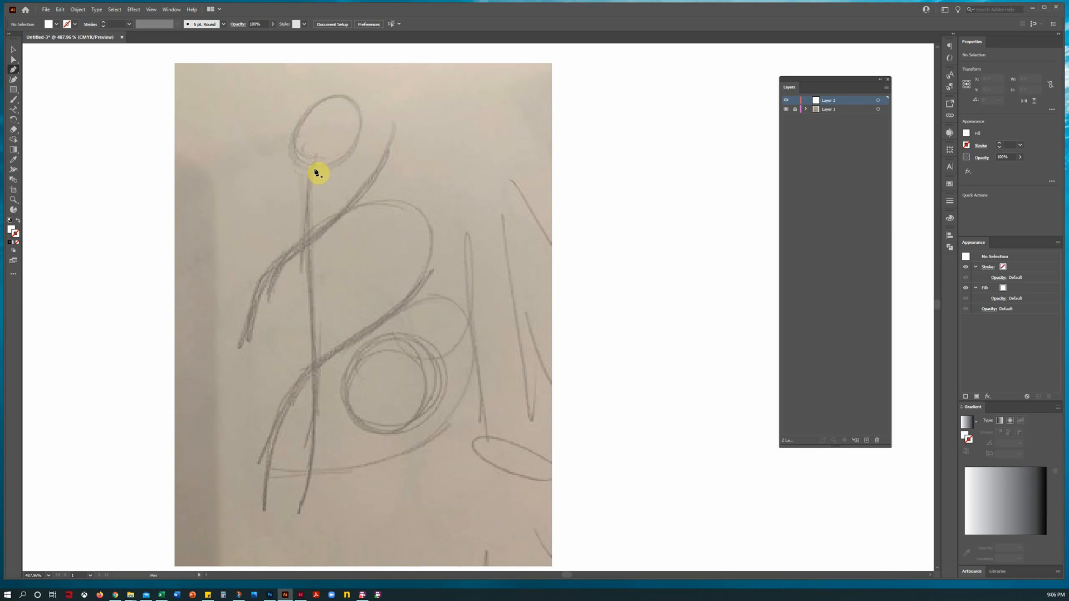
pyautogui.moveTo(315, 157); pyautogui.dragTo(311, 215)
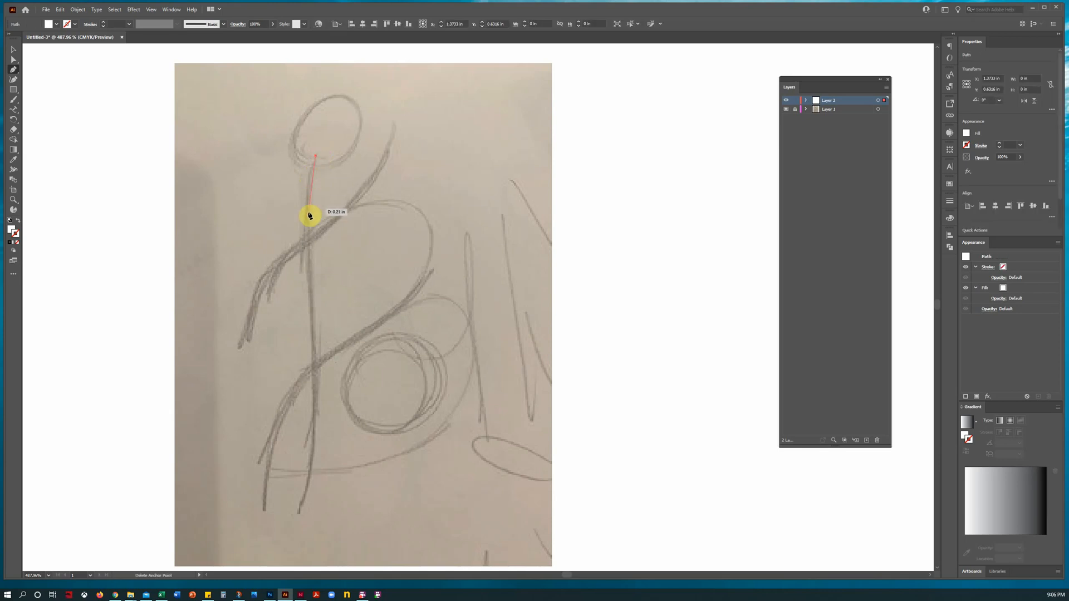
pyautogui.moveTo(309, 215); pyautogui.dragTo(310, 223)
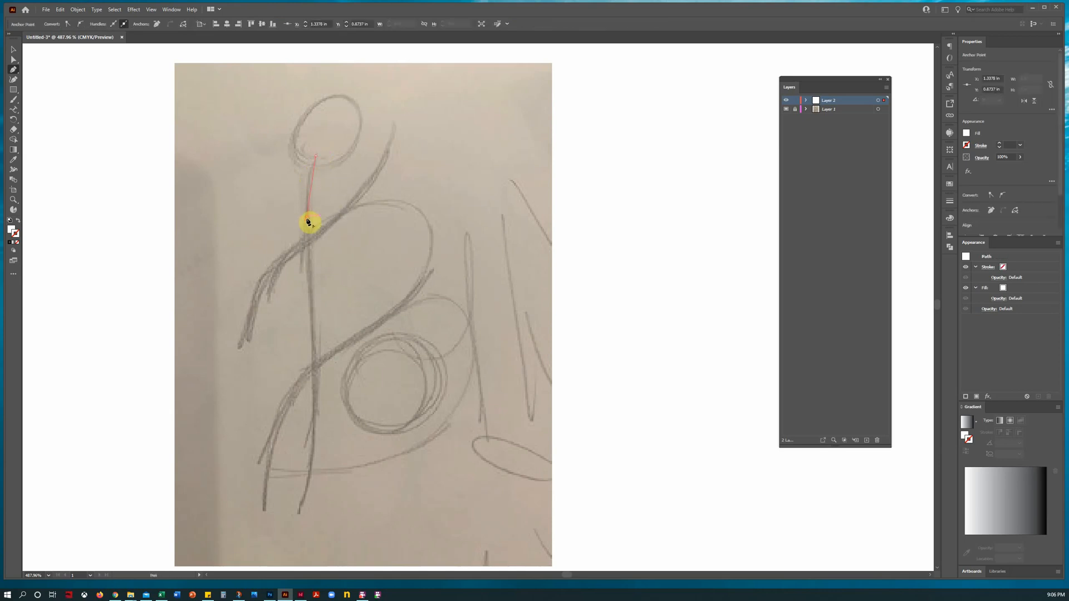
pyautogui.moveTo(309, 223); pyautogui.dragTo(318, 375)
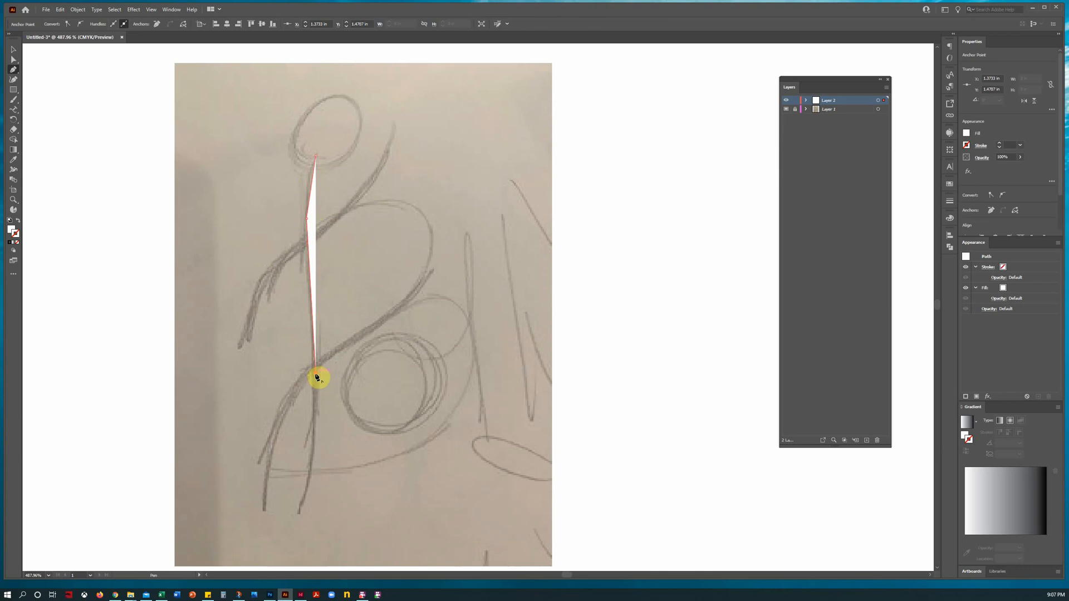
# Continue the traced body path through the spine curve and end it at the figure's foot.
pyautogui.moveTo(318, 378); pyautogui.dragTo(314, 464)
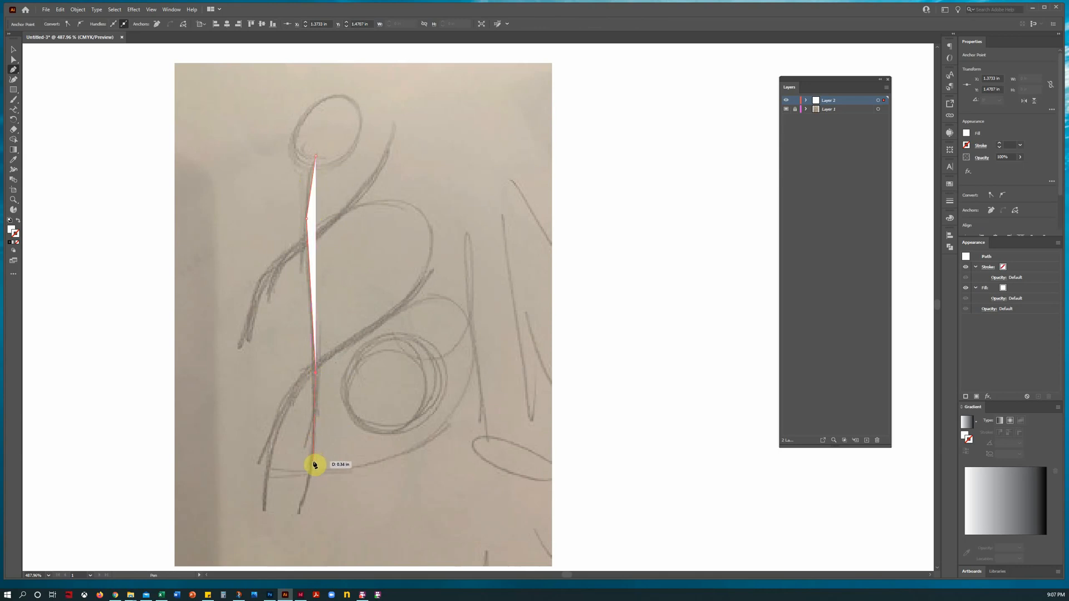
pyautogui.moveTo(314, 464); pyautogui.dragTo(301, 514)
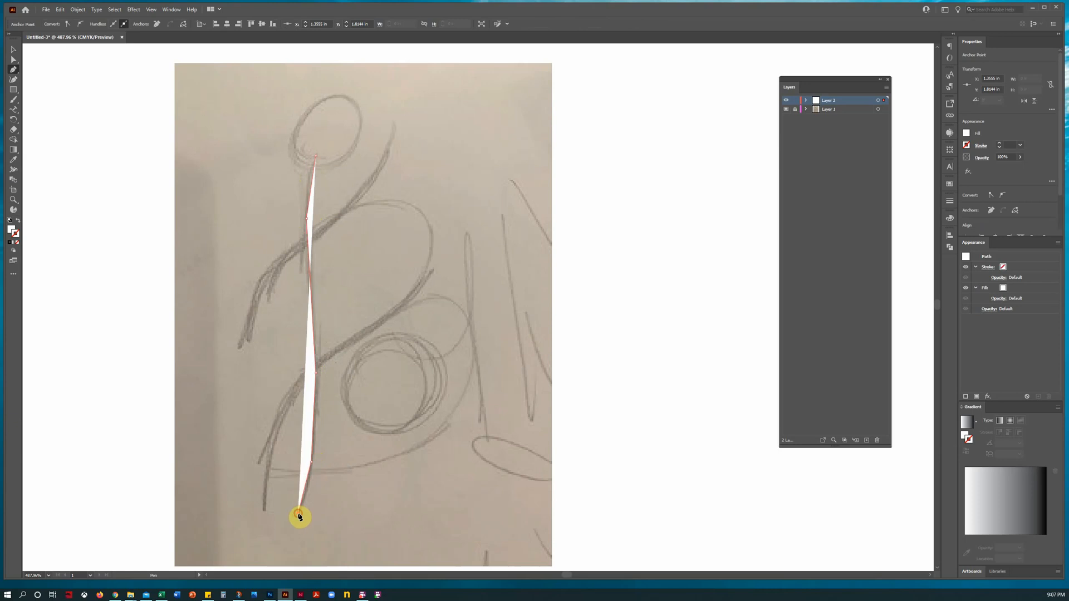
pyautogui.moveTo(299, 515); pyautogui.dragTo(311, 524)
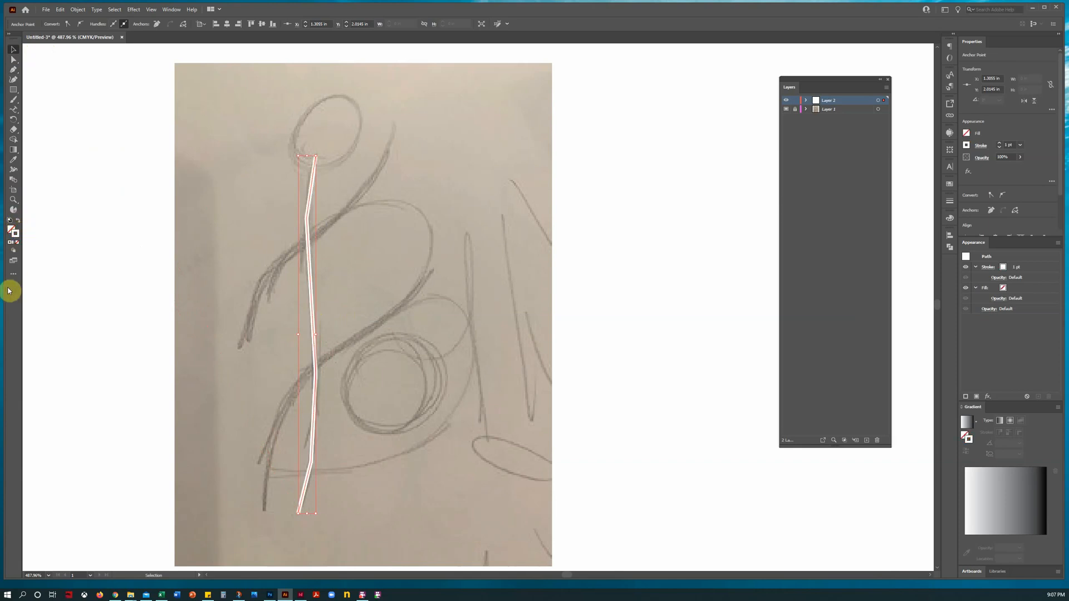
# Give the traced body path a thick black round stroke with no fill, then deselect it.
pyautogui.click(966, 132)
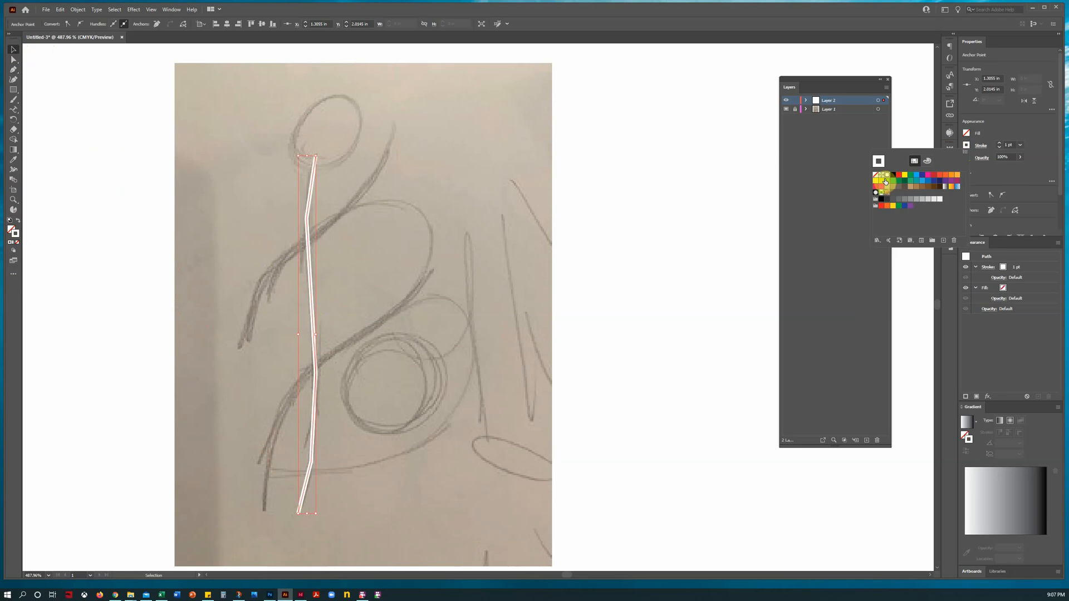
pyautogui.click(892, 175)
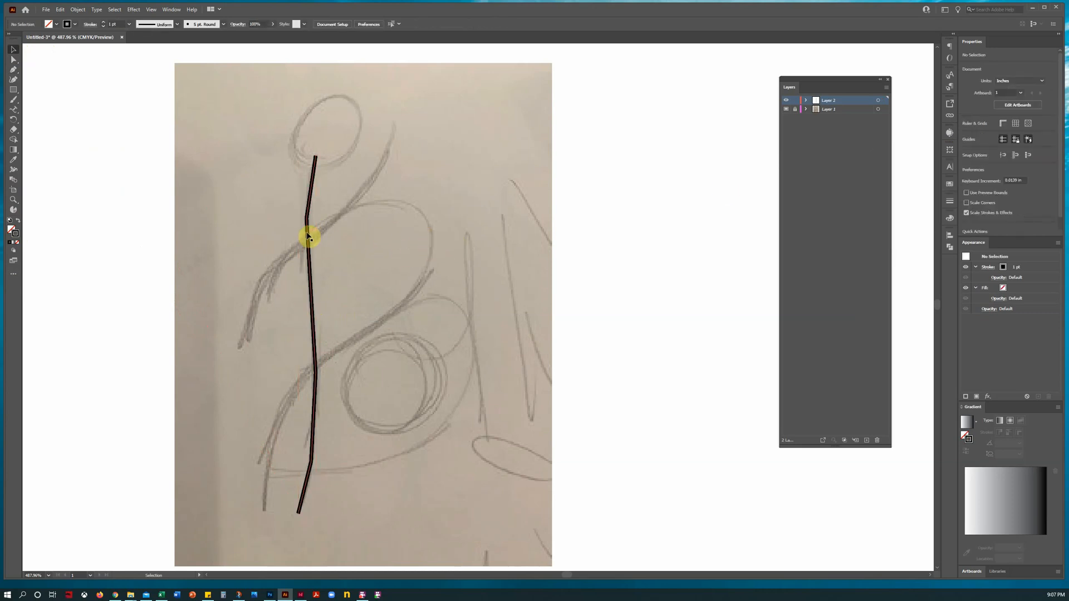
pyautogui.click(310, 236)
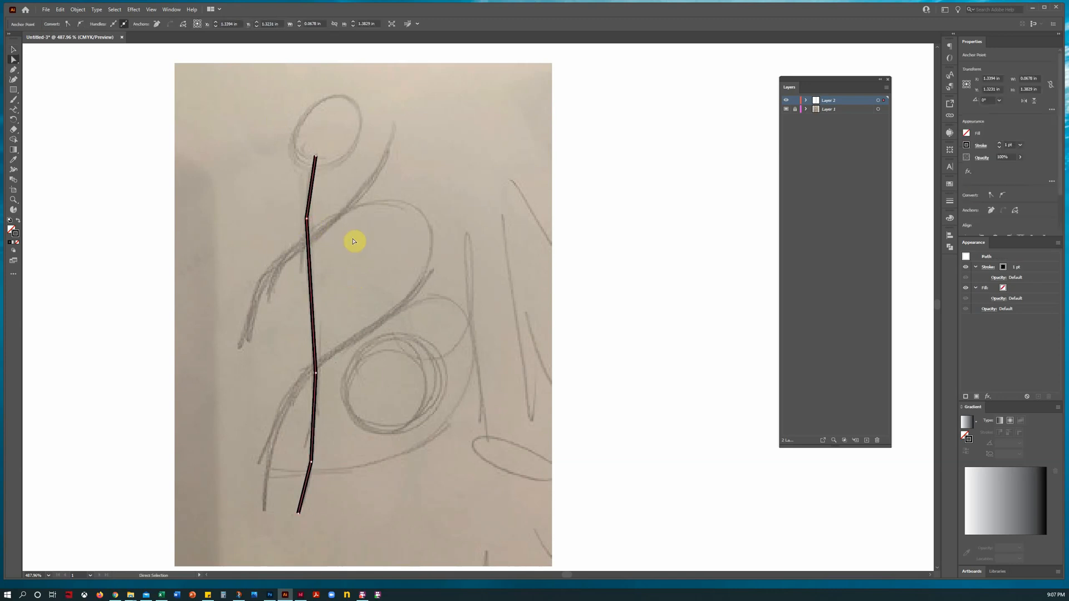
pyautogui.click(12, 68)
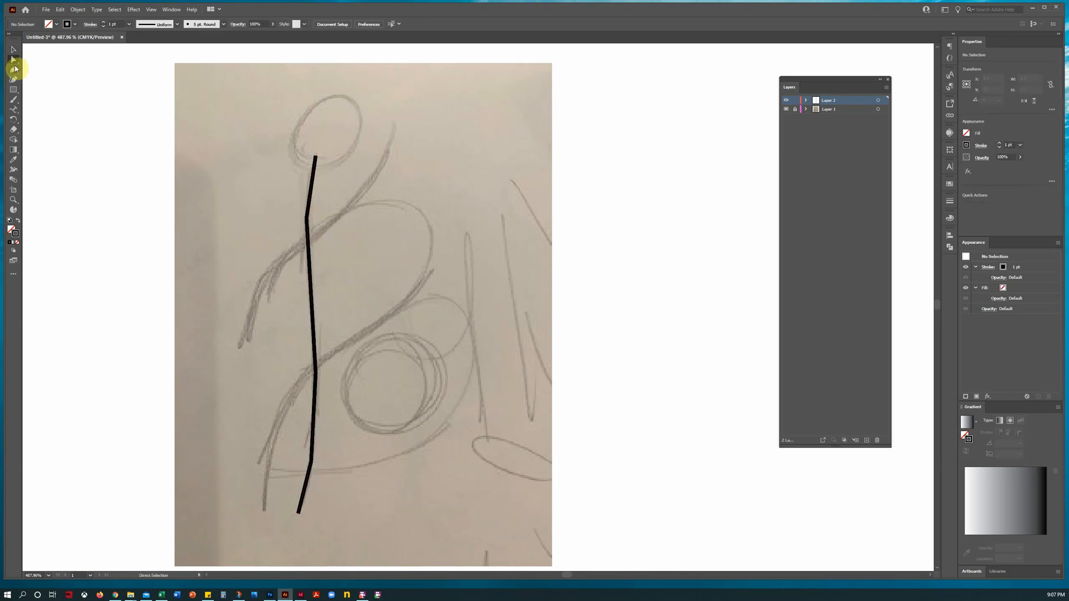
# Bend the lower and middle anchor points so the body line curves smoothly along the sketch.
pyautogui.click(14, 69)
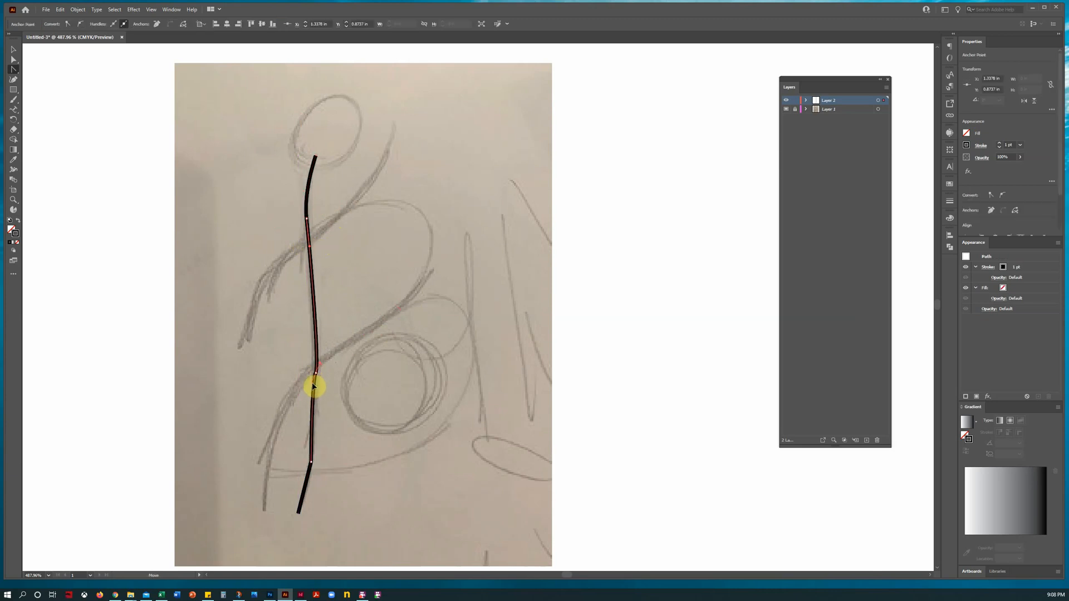
pyautogui.moveTo(314, 387); pyautogui.dragTo(327, 380)
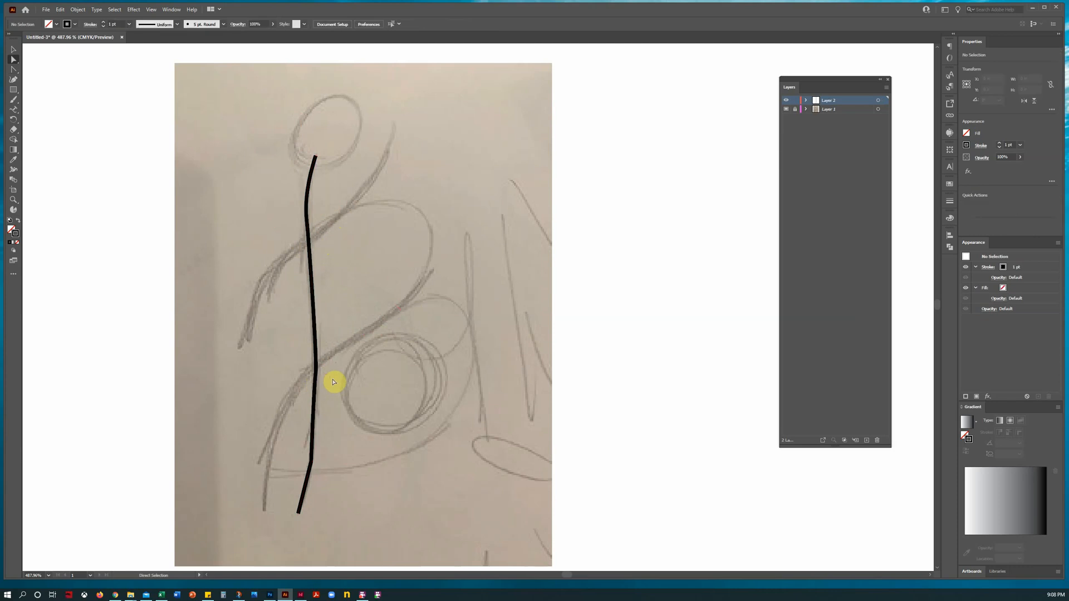
pyautogui.moveTo(321, 372)
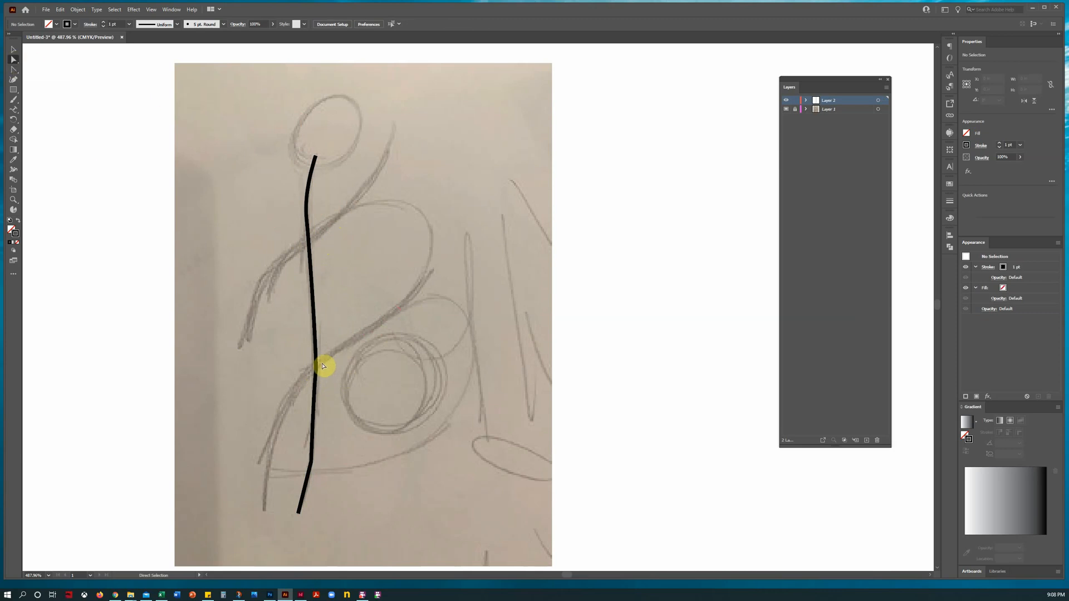
pyautogui.click(317, 365)
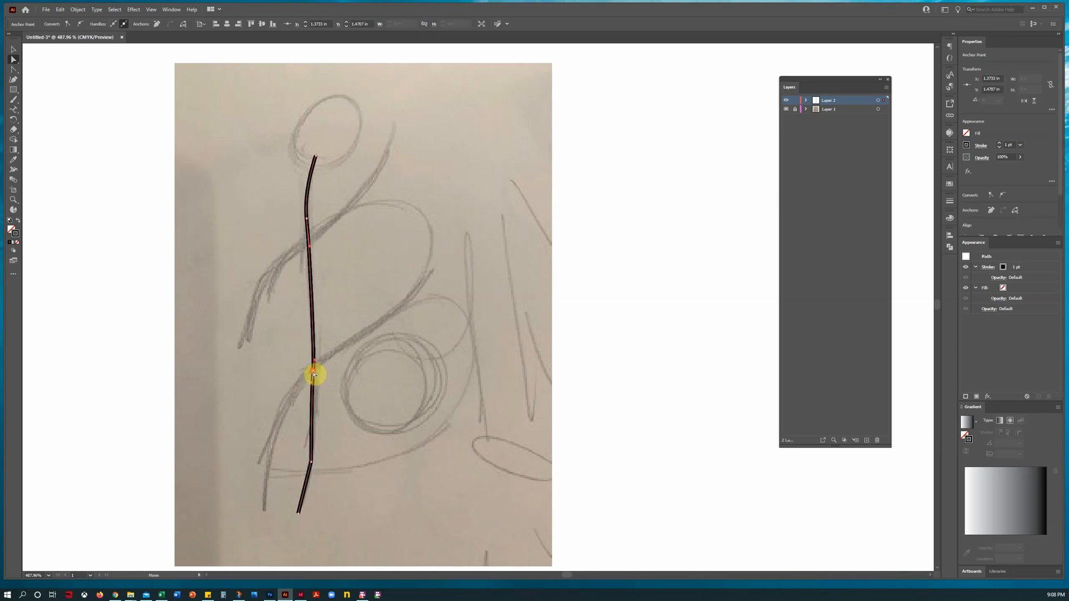
pyautogui.moveTo(314, 375); pyautogui.dragTo(311, 381)
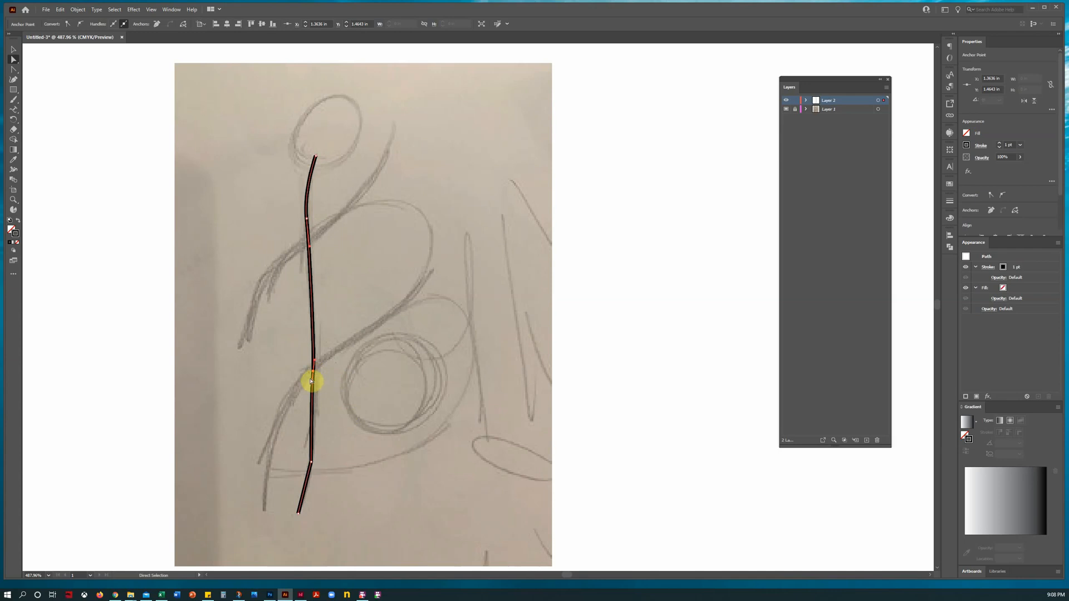
pyautogui.moveTo(311, 381); pyautogui.dragTo(298, 396)
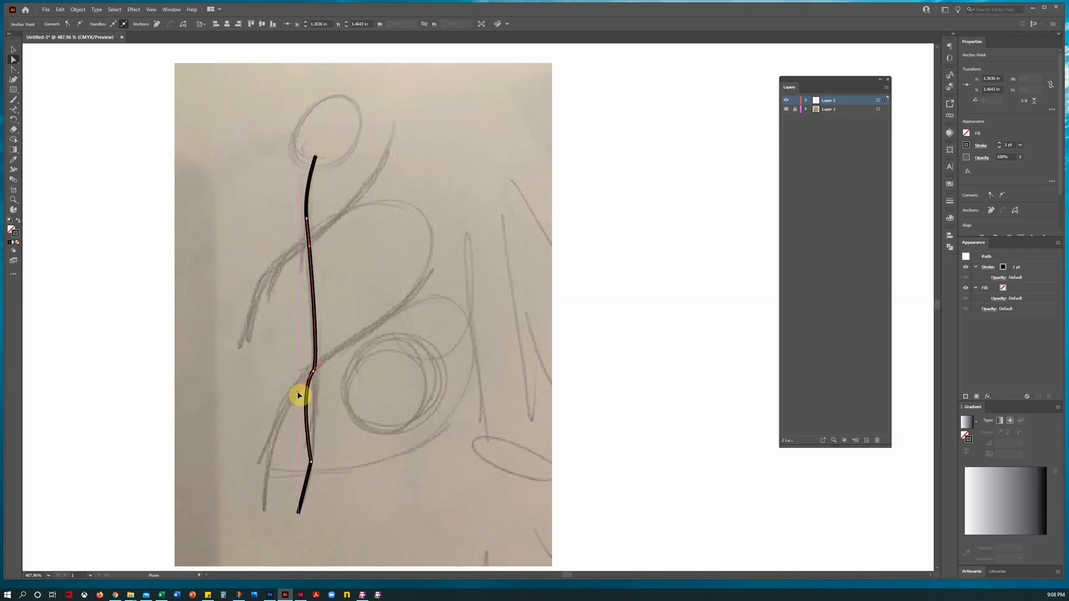
pyautogui.moveTo(299, 395); pyautogui.dragTo(314, 388)
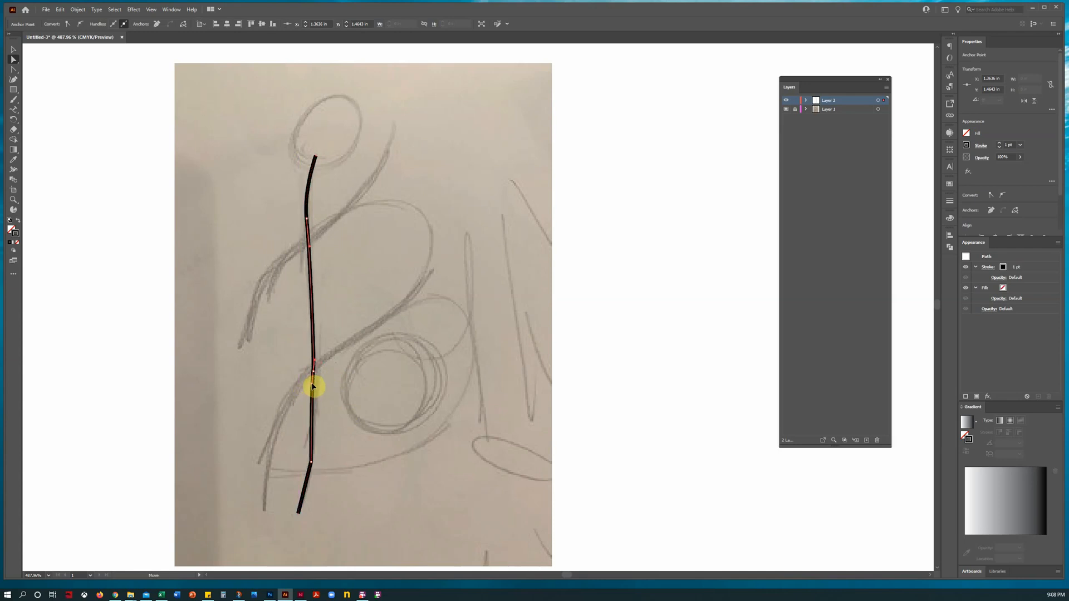
# Straighten and smooth the curve from the middle point down through the lower leg.
pyautogui.moveTo(312, 385); pyautogui.dragTo(311, 466)
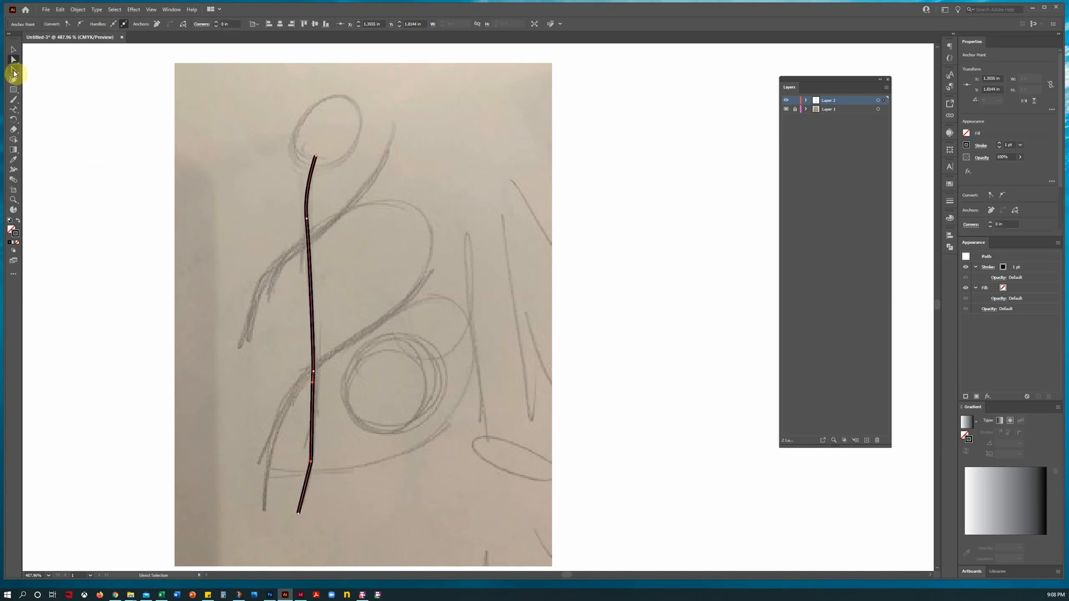
pyautogui.moveTo(13, 73)
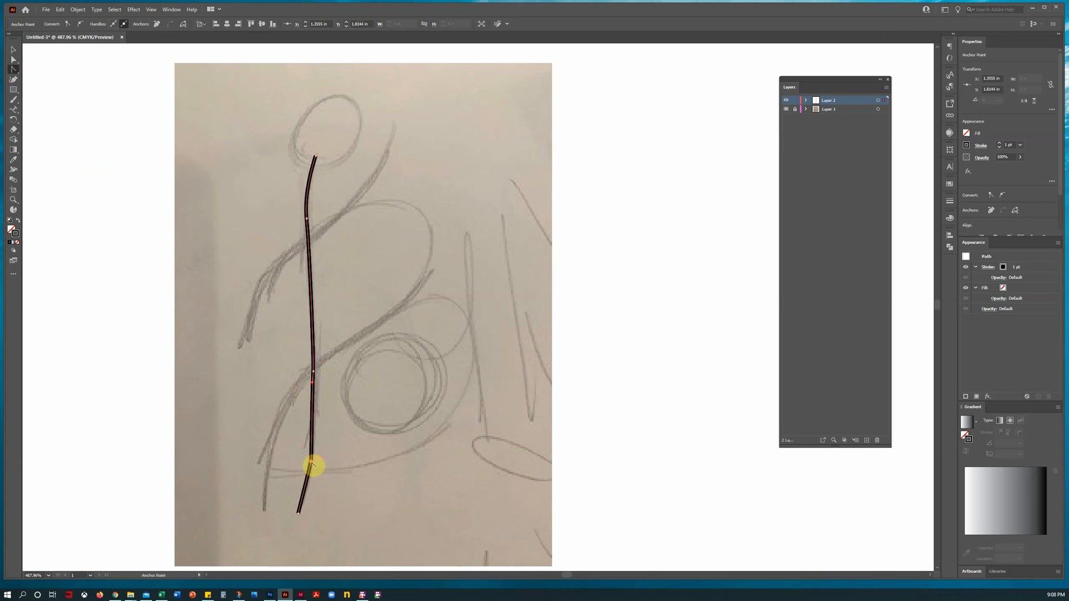
pyautogui.moveTo(314, 465); pyautogui.dragTo(311, 476)
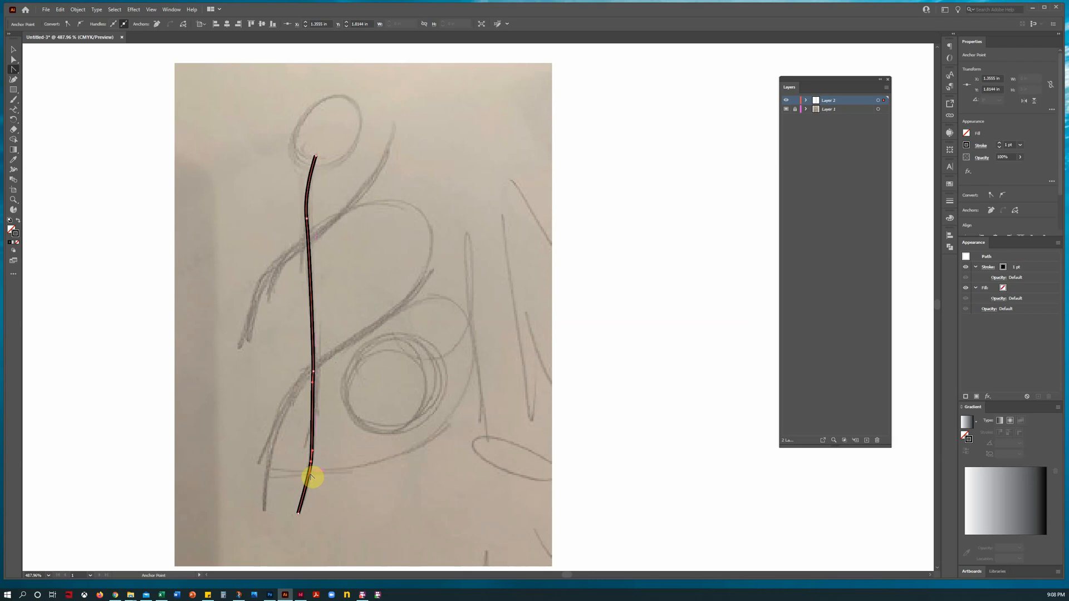
pyautogui.moveTo(310, 477); pyautogui.dragTo(310, 501)
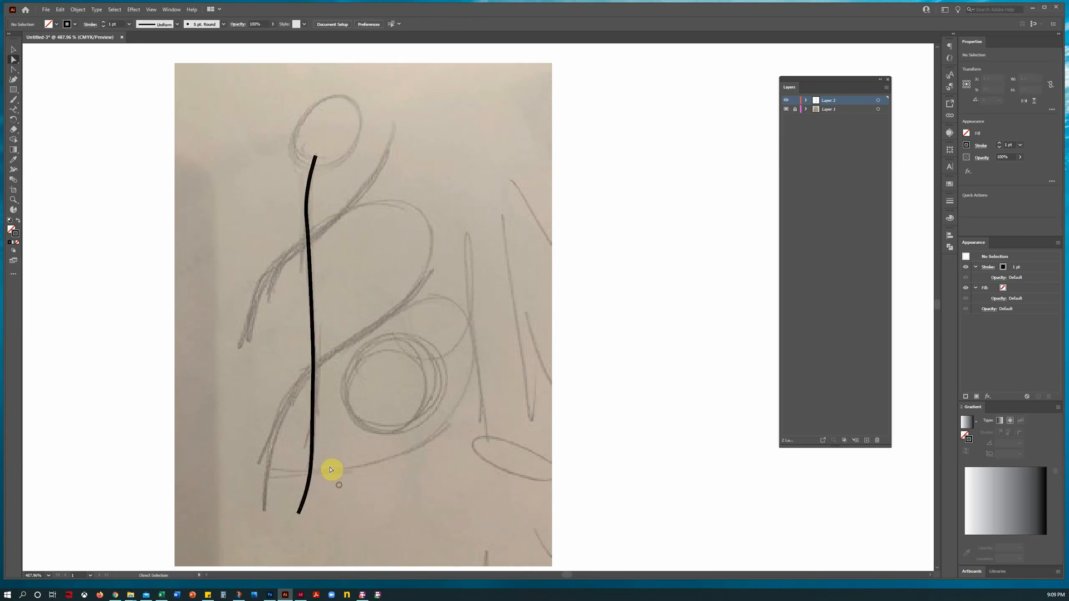
pyautogui.moveTo(408, 475)
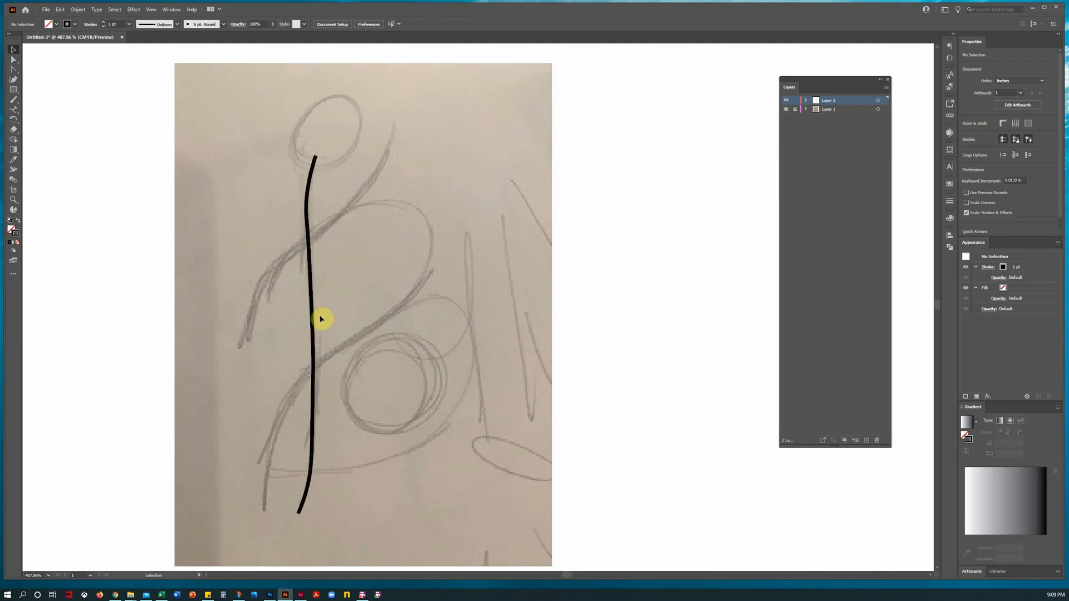
# Make the body line a thin pink stroke at 50% opacity over the sketch.
pyautogui.click(320, 320)
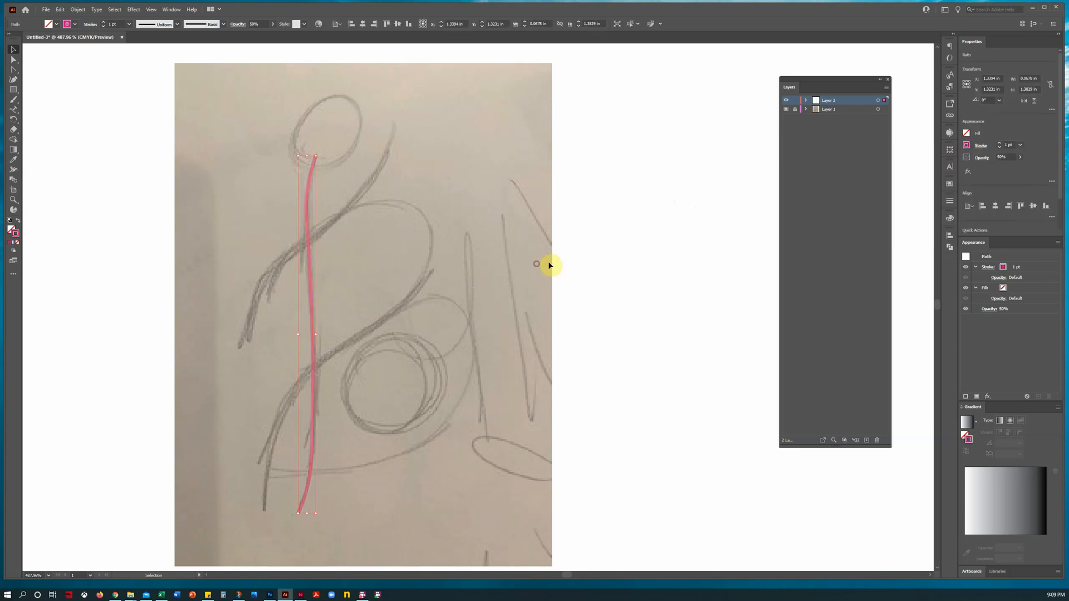
pyautogui.click(641, 264)
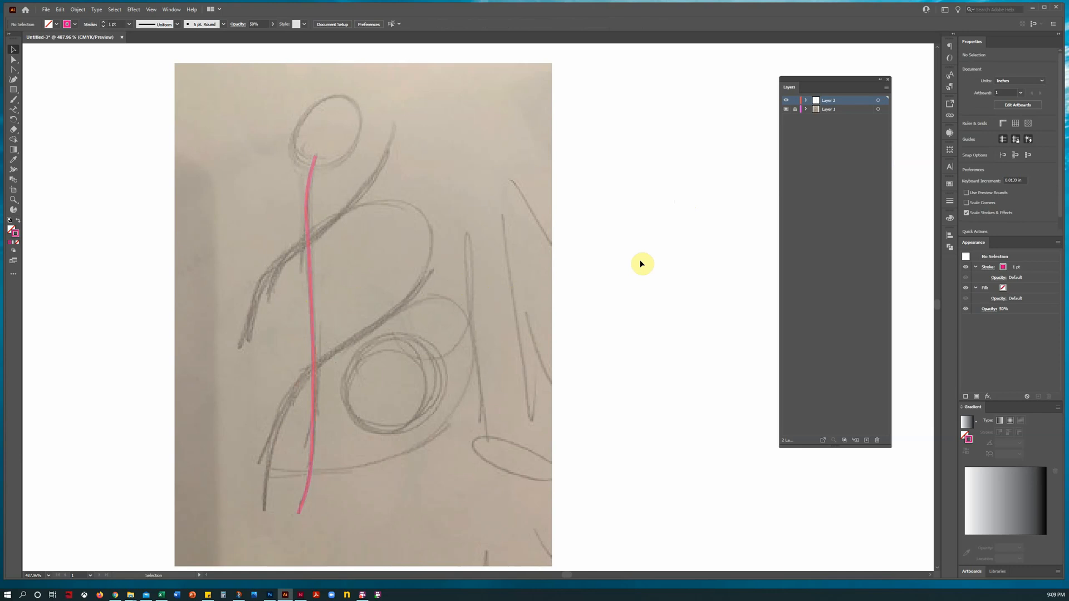
pyautogui.moveTo(348, 408)
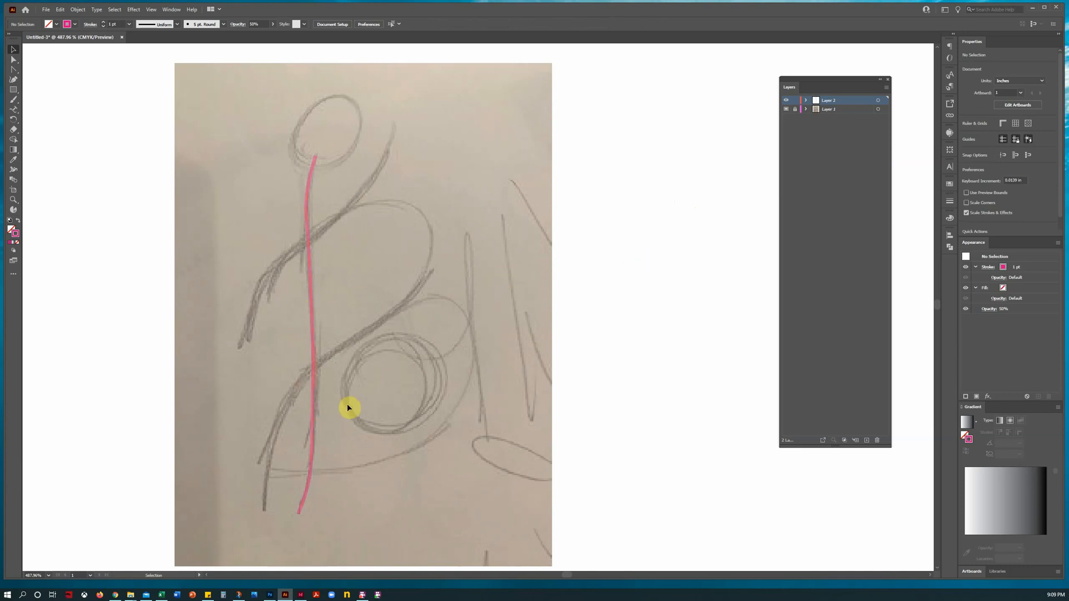
pyautogui.moveTo(315, 321)
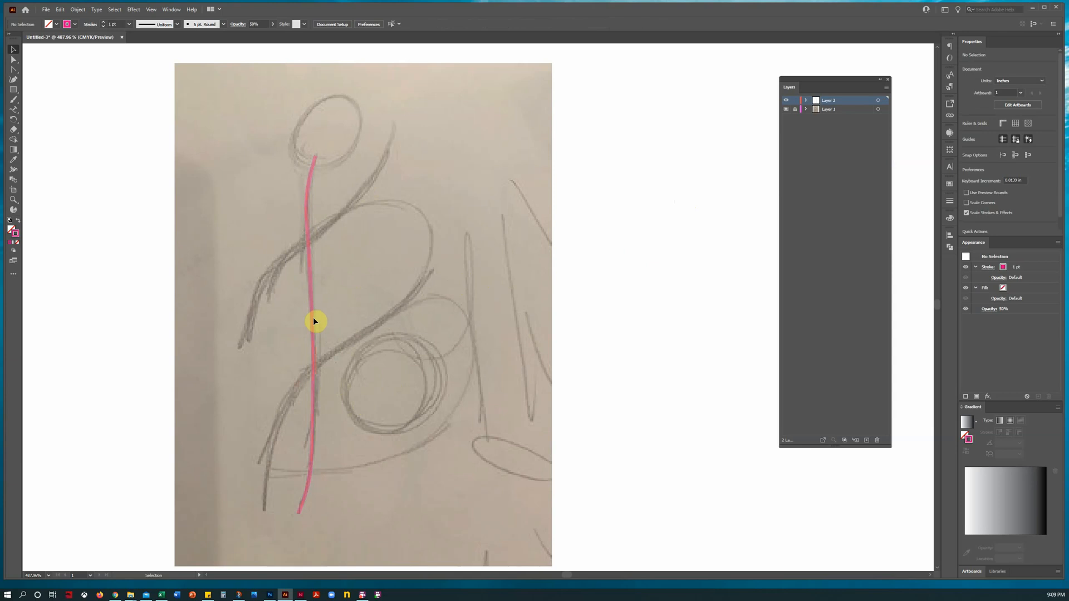
pyautogui.click(315, 321)
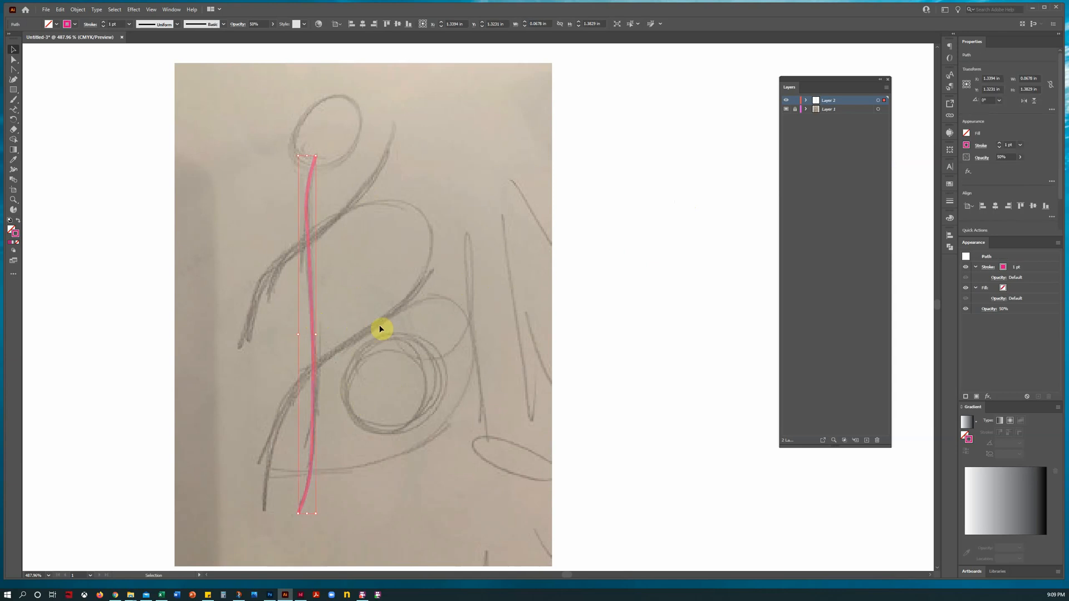
pyautogui.moveTo(294, 116)
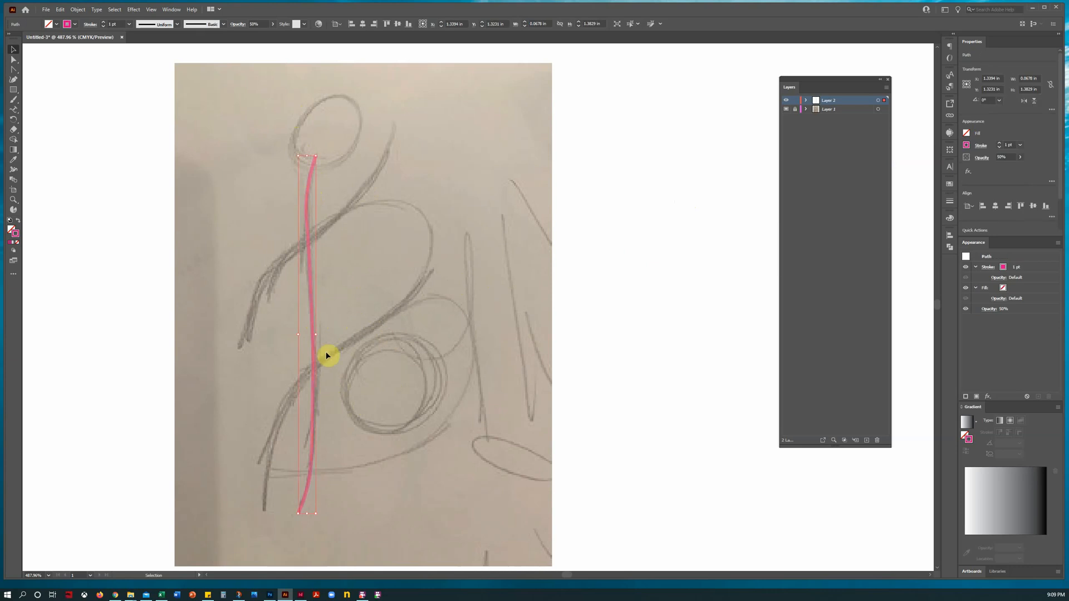
pyautogui.moveTo(327, 355); pyautogui.dragTo(315, 341)
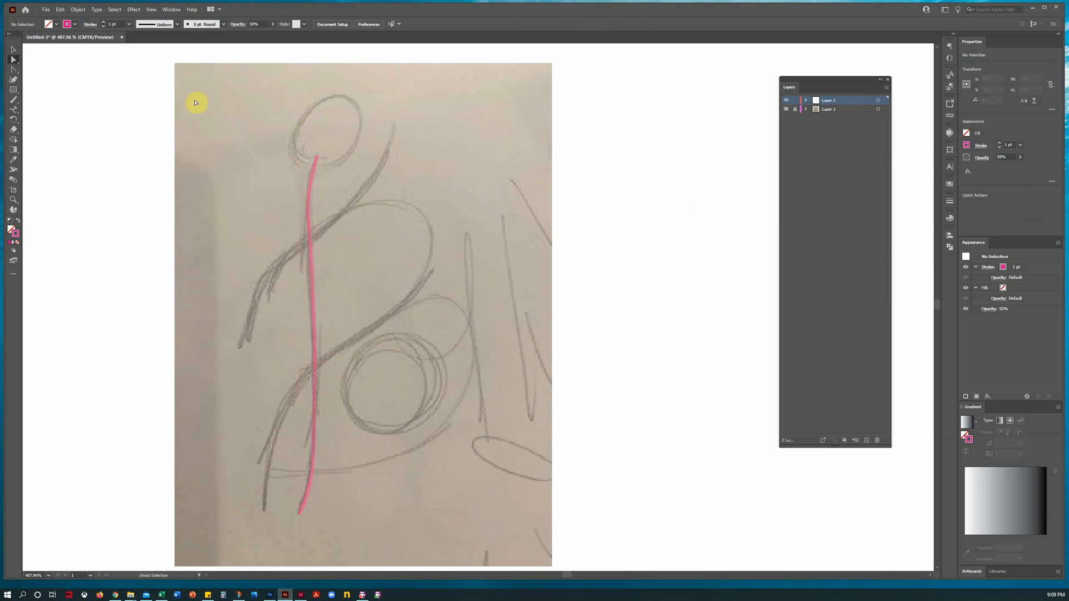
# Turn off Smart Guides in the View menu and nudge the middle point of the pink line.
pyautogui.click(172, 9)
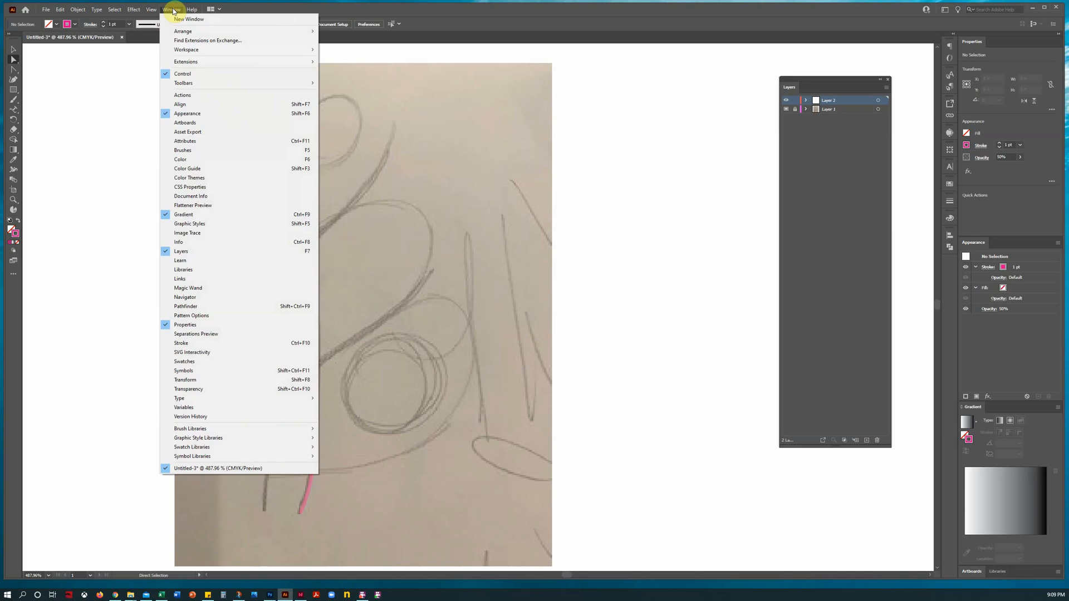
pyautogui.click(152, 9)
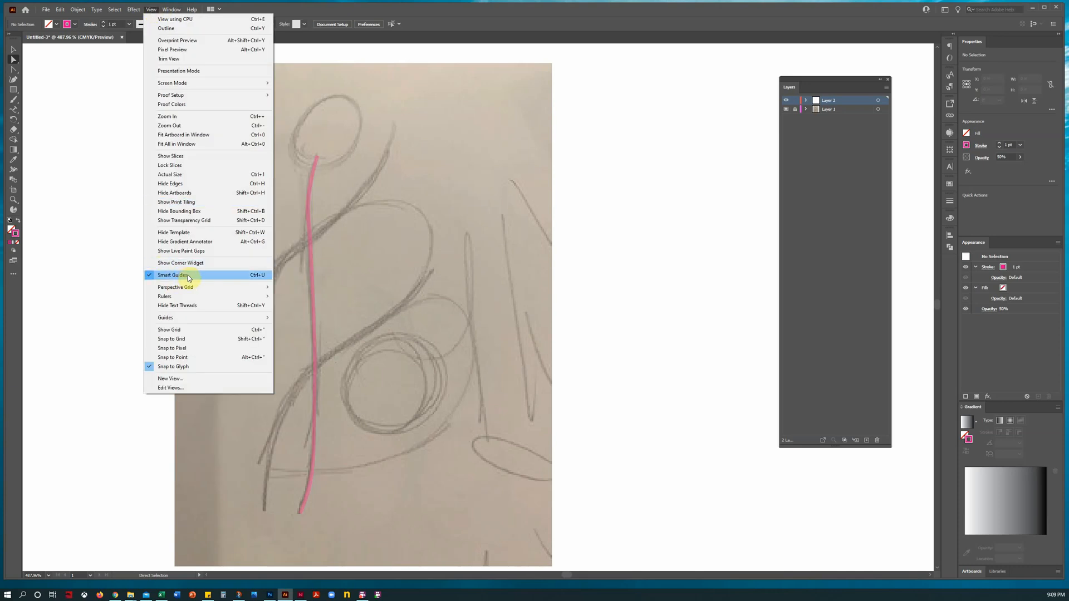
pyautogui.click(174, 275)
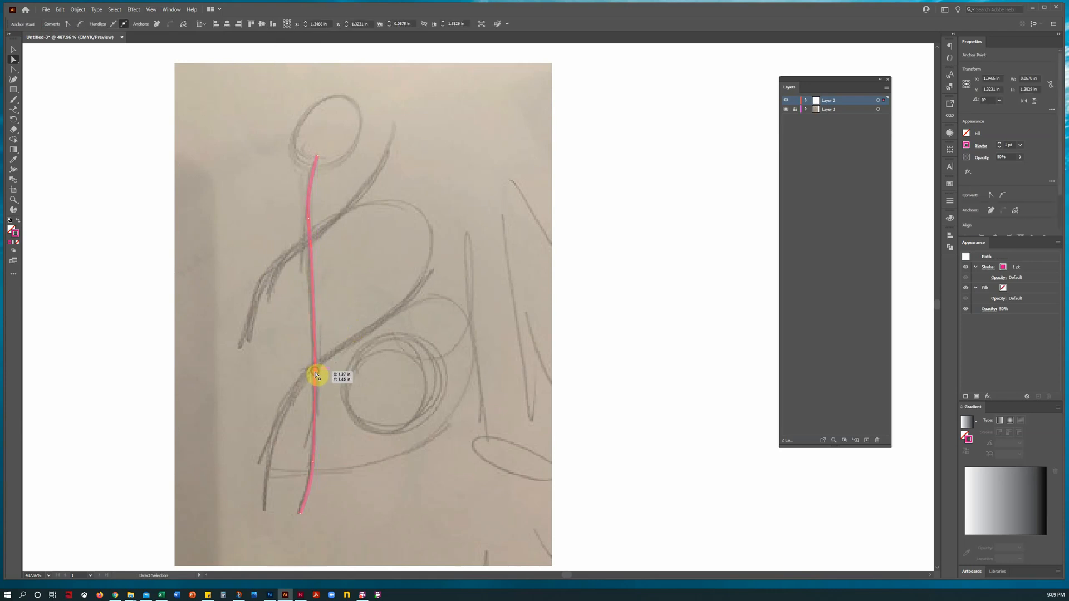
pyautogui.click(340, 375)
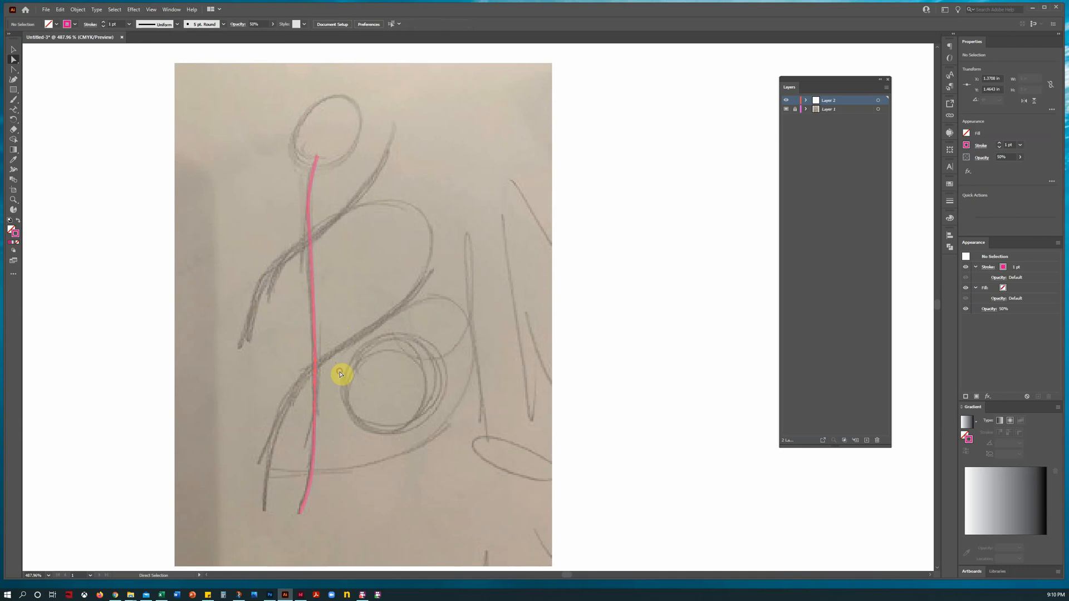
pyautogui.click(12, 49)
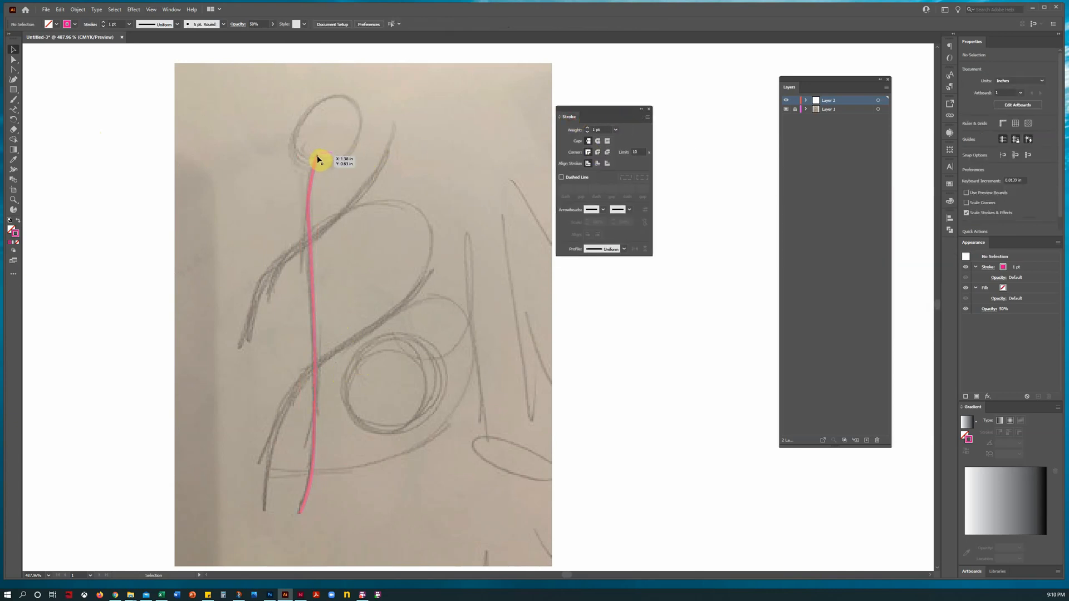
# Check the pink body line's stroke settings and deselect the finished line.
pyautogui.click(317, 160)
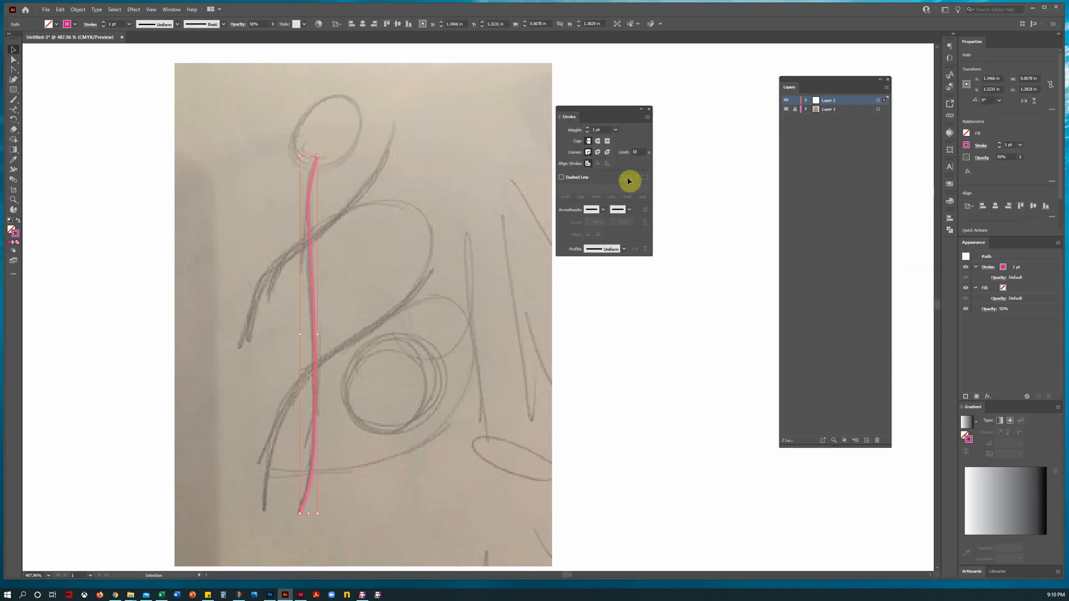
pyautogui.click(509, 194)
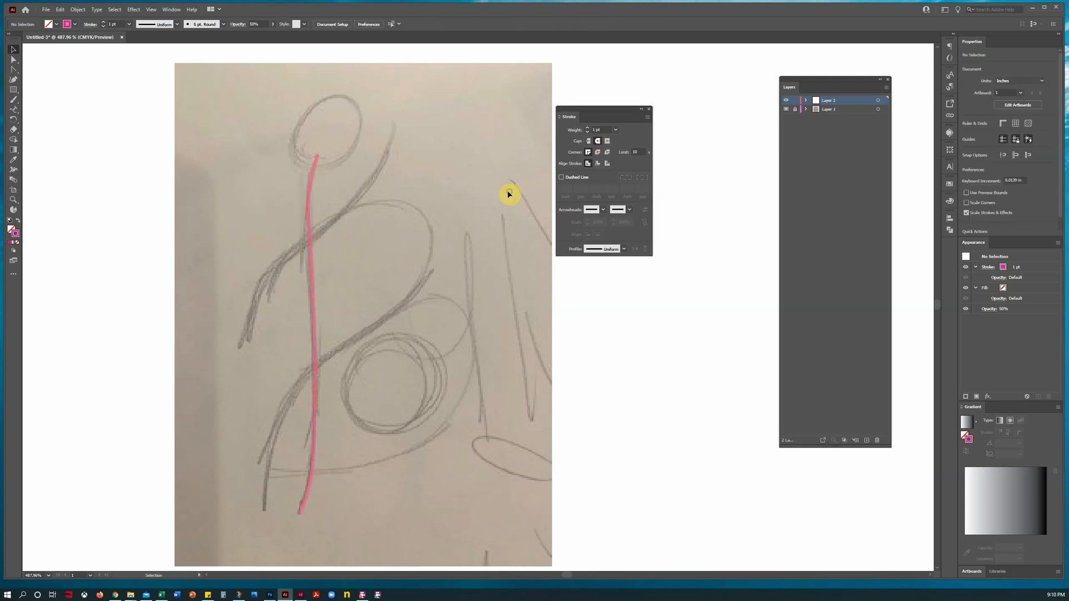
pyautogui.moveTo(341, 169)
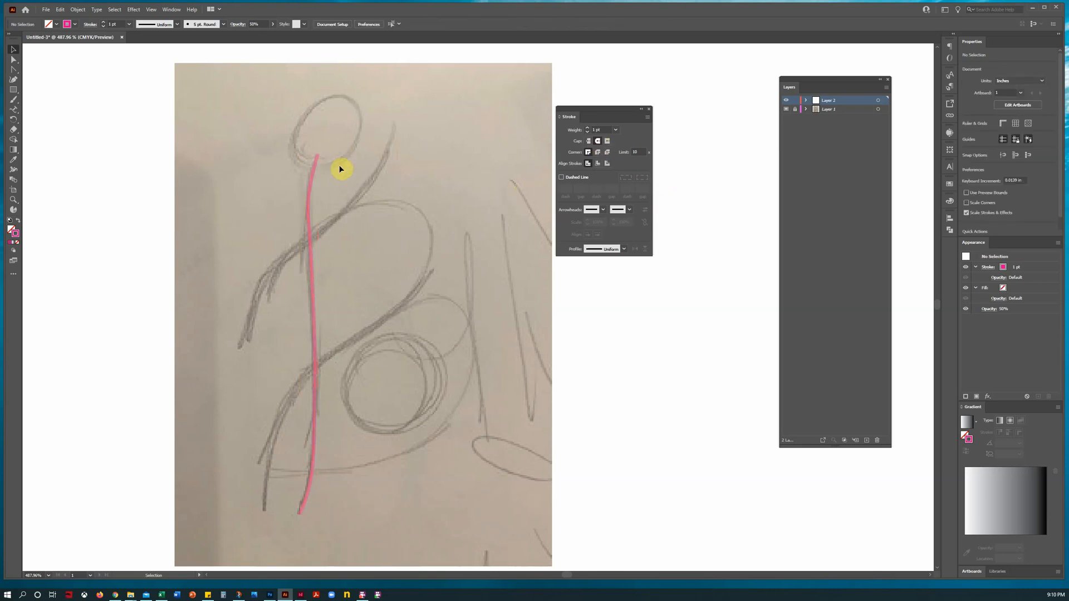
pyautogui.moveTo(261, 239)
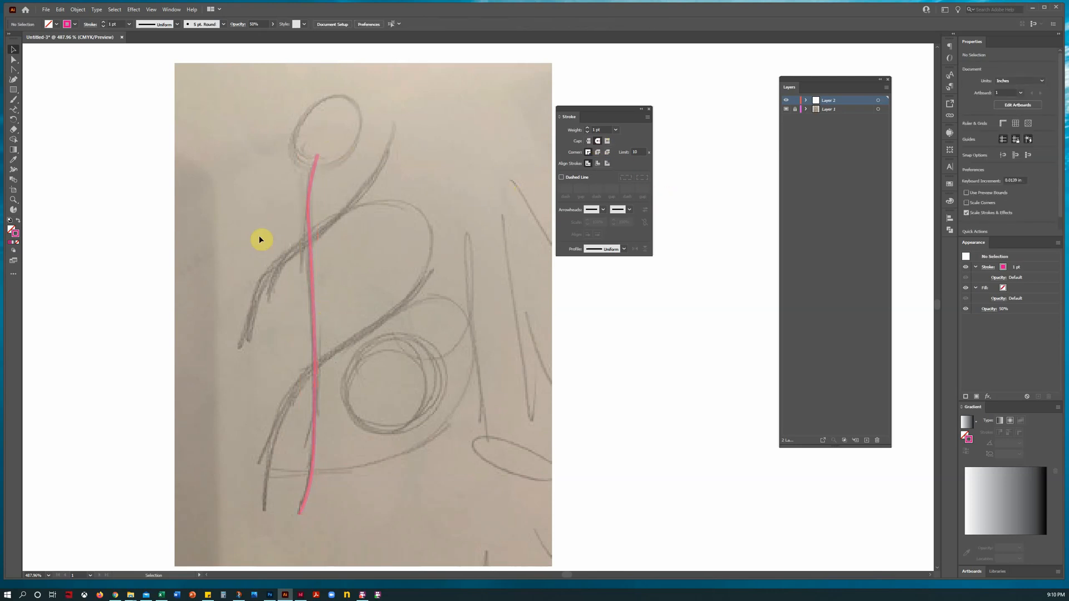
# Draw a pink ellipse with the Ellipse Tool fitted around the sketched head.
pyautogui.click(13, 89)
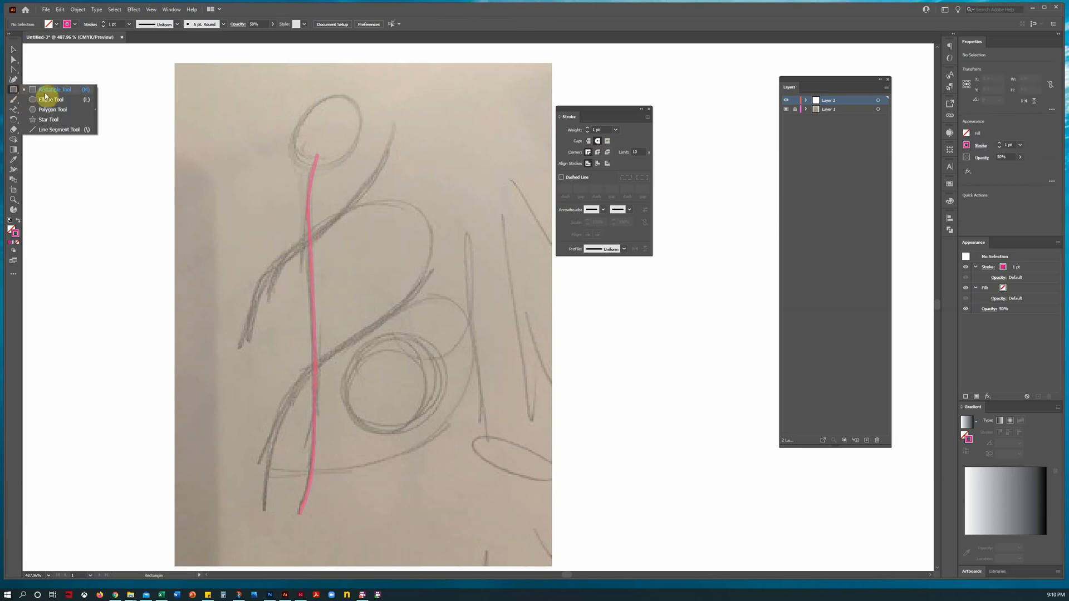
pyautogui.moveTo(295, 89); pyautogui.dragTo(348, 162)
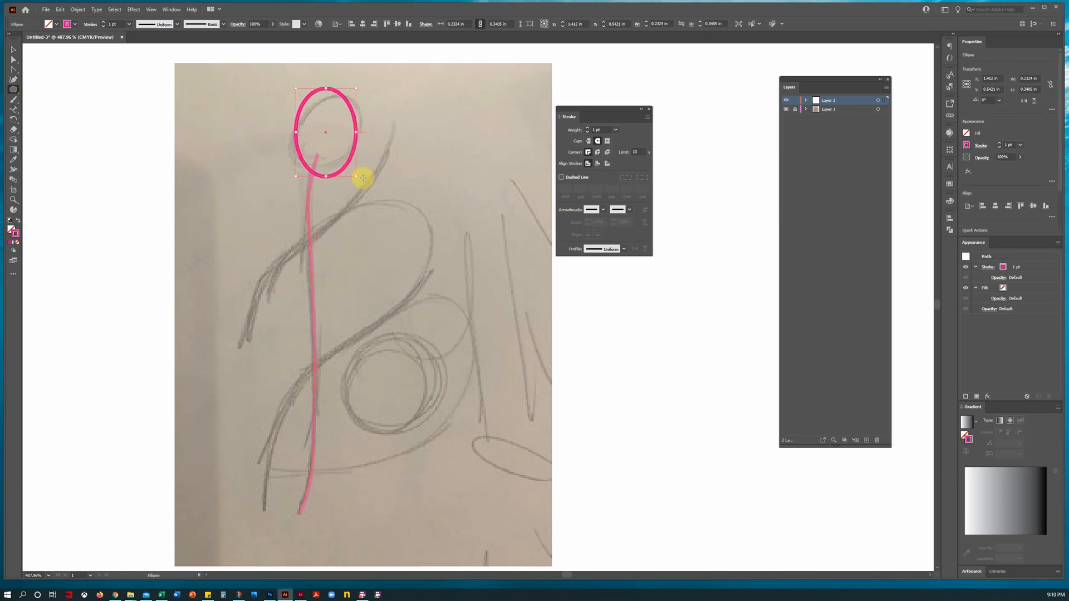
pyautogui.moveTo(356, 176); pyautogui.dragTo(341, 187)
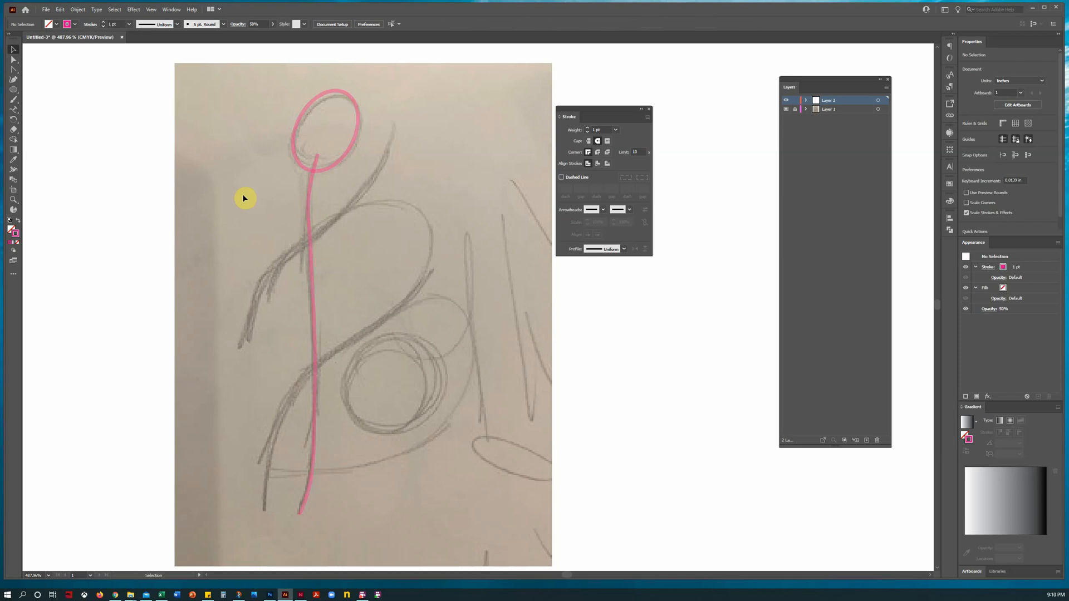
pyautogui.moveTo(379, 165)
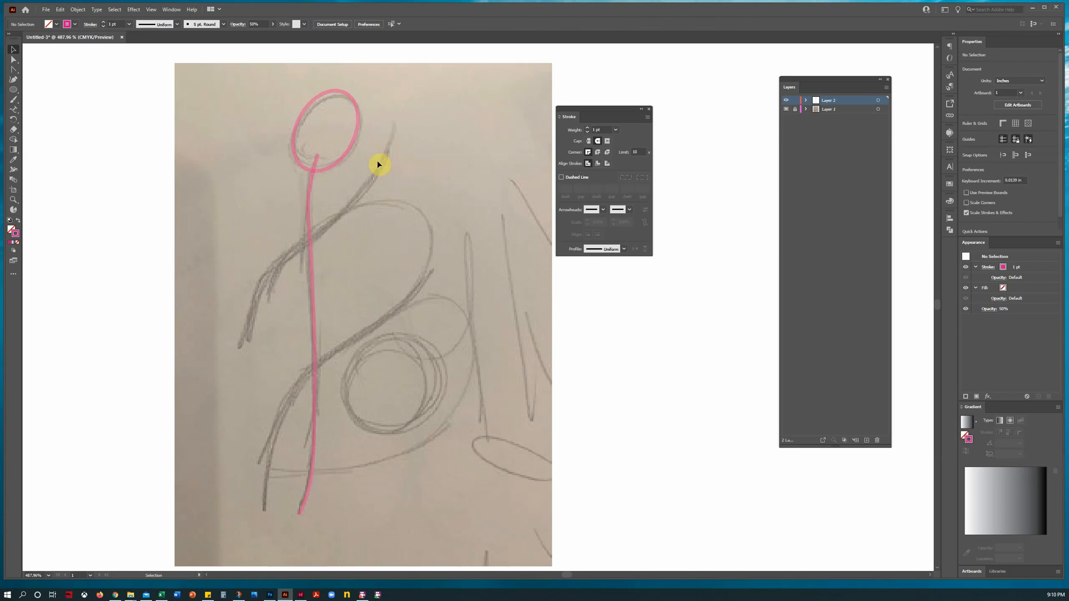
pyautogui.moveTo(330, 342)
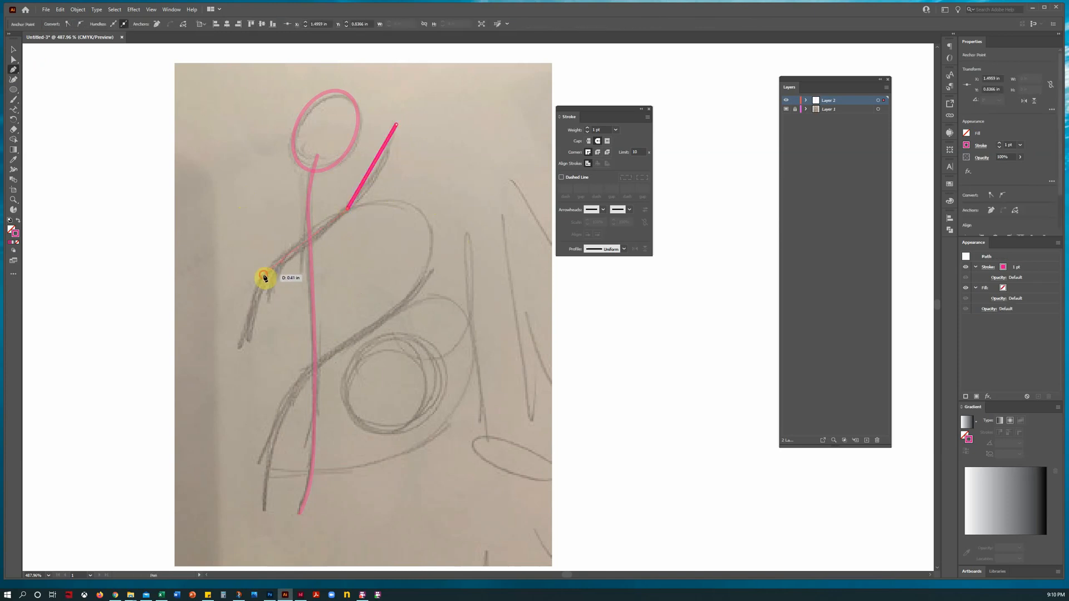
# Draw the arm path with the Pen tool and bend its anchors into a smooth curve.
pyautogui.moveTo(265, 277); pyautogui.dragTo(240, 345)
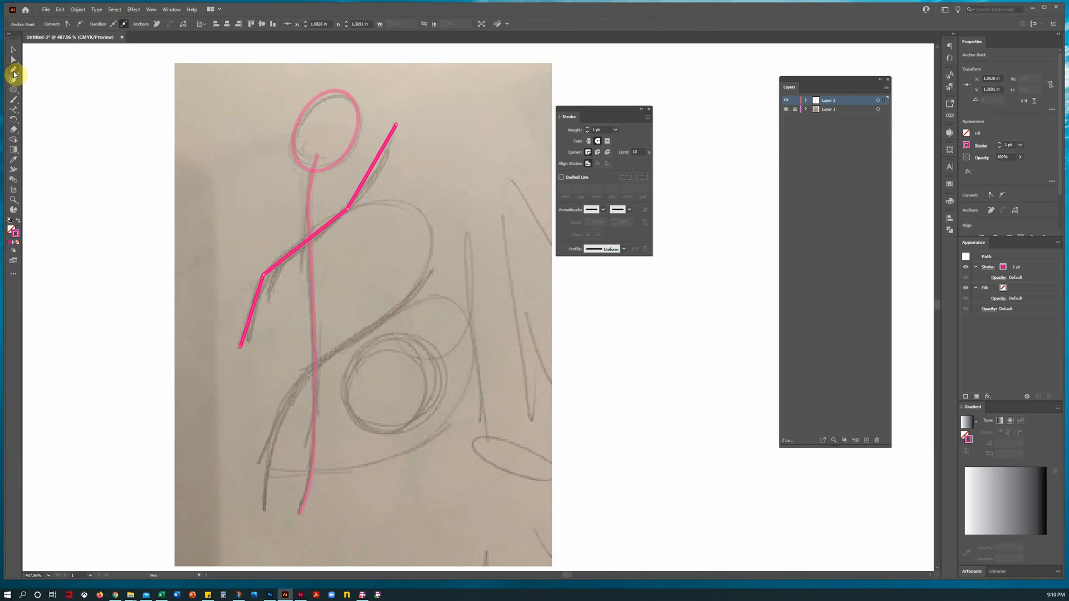
pyautogui.moveTo(551, 227)
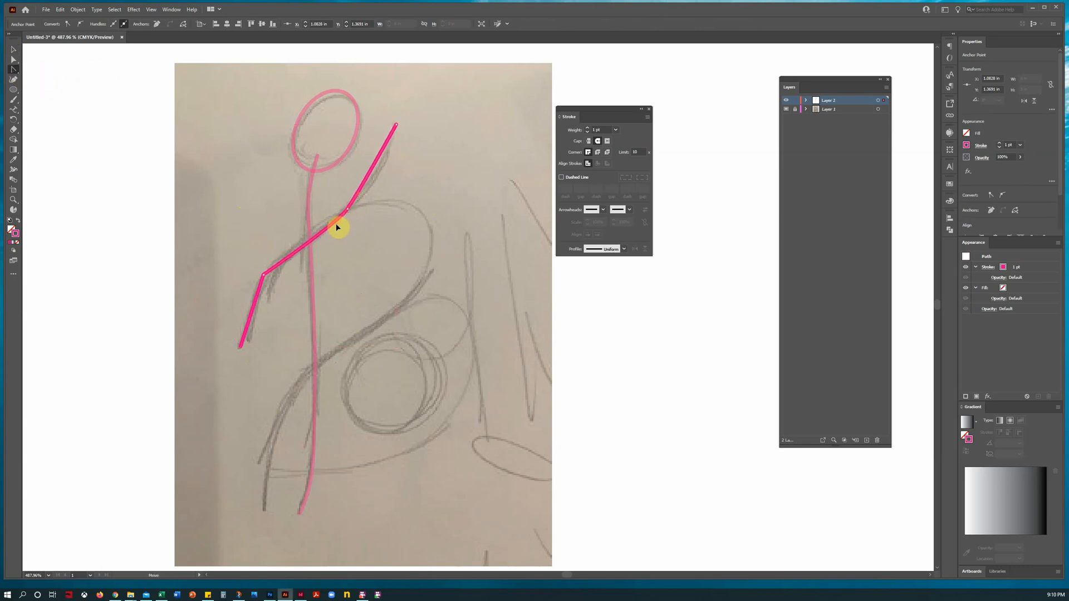
pyautogui.moveTo(338, 227); pyautogui.dragTo(346, 217)
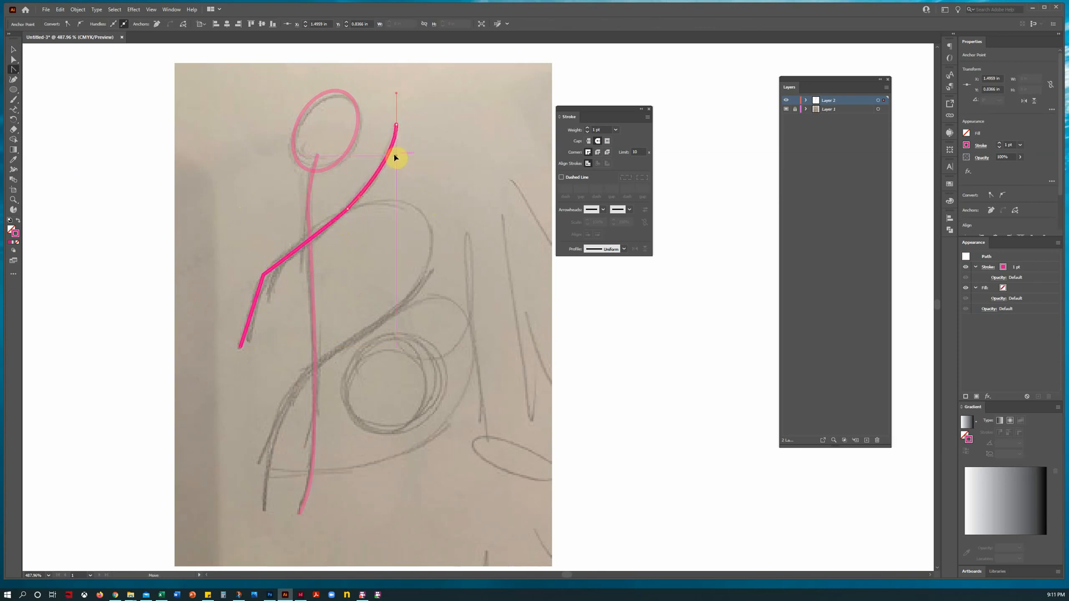
pyautogui.moveTo(396, 157); pyautogui.dragTo(254, 291)
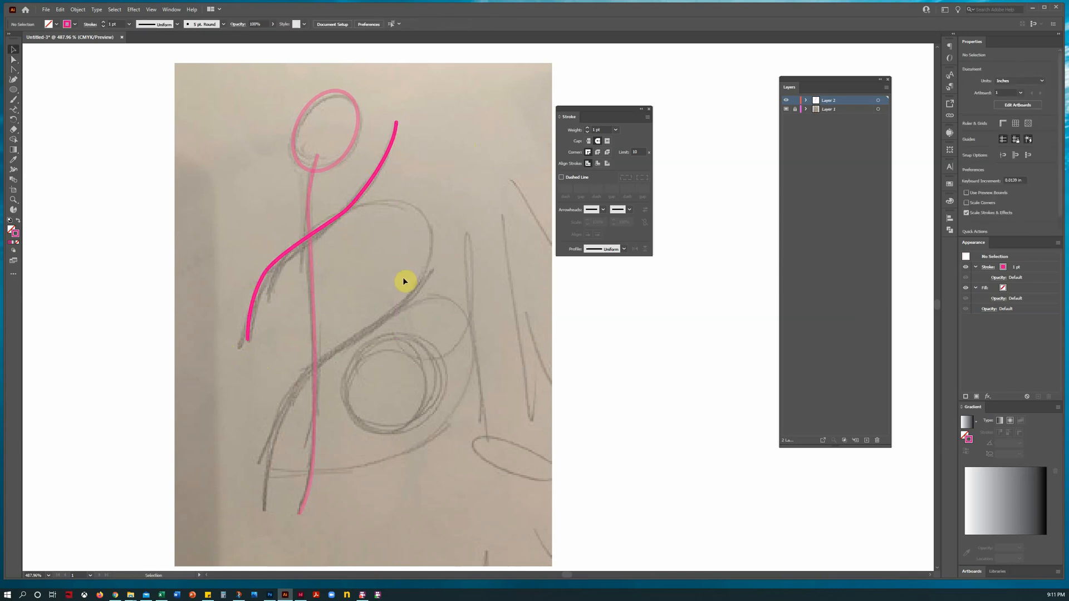
pyautogui.moveTo(261, 232)
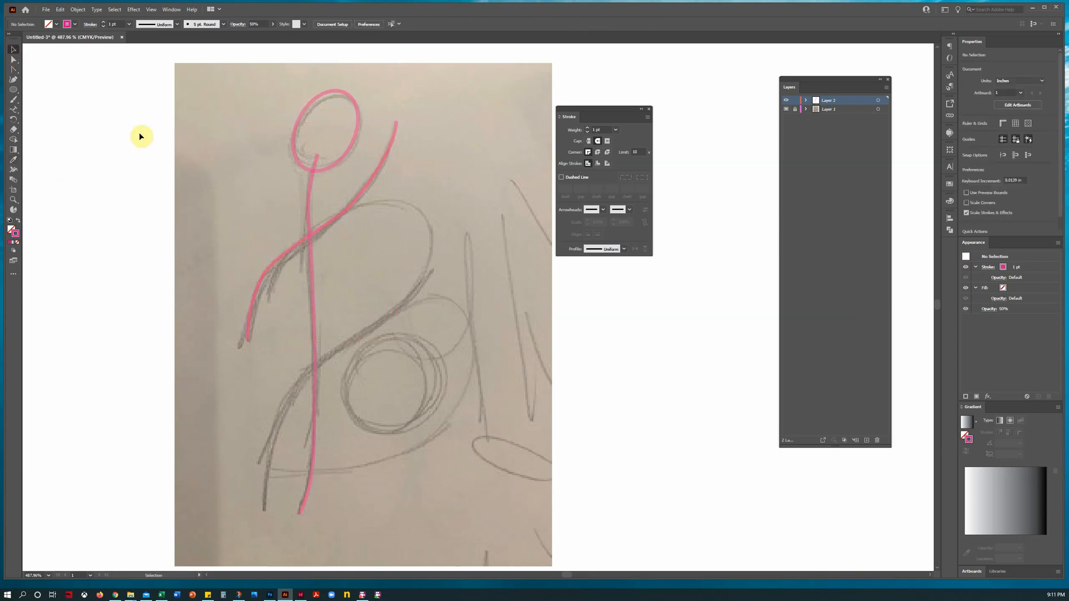
pyautogui.moveTo(53, 125)
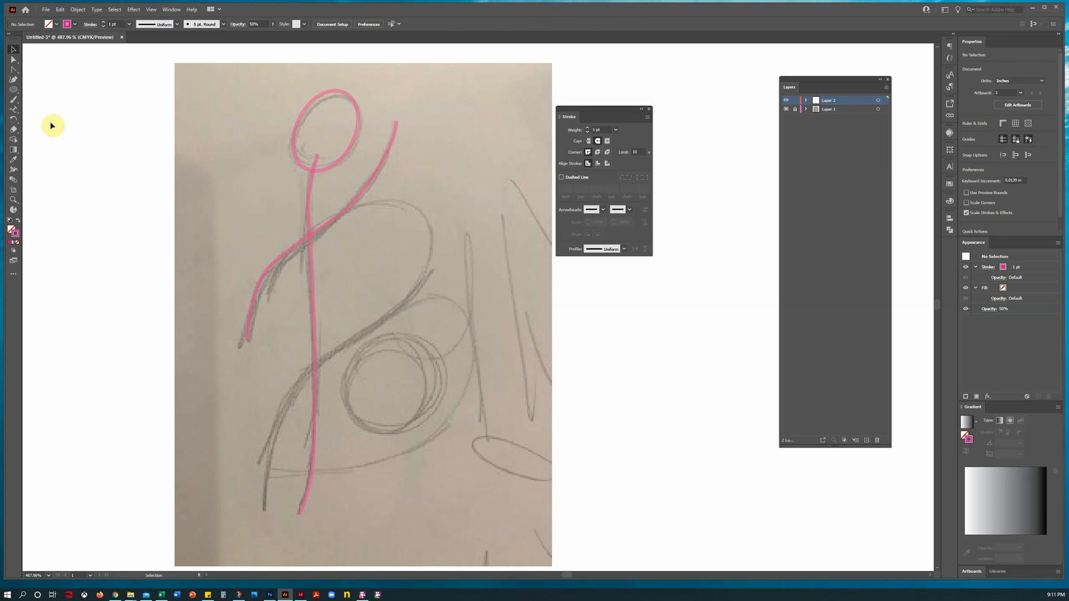
# Switch to the Star tool and try several star shapes beside the figure's head.
pyautogui.click(13, 89)
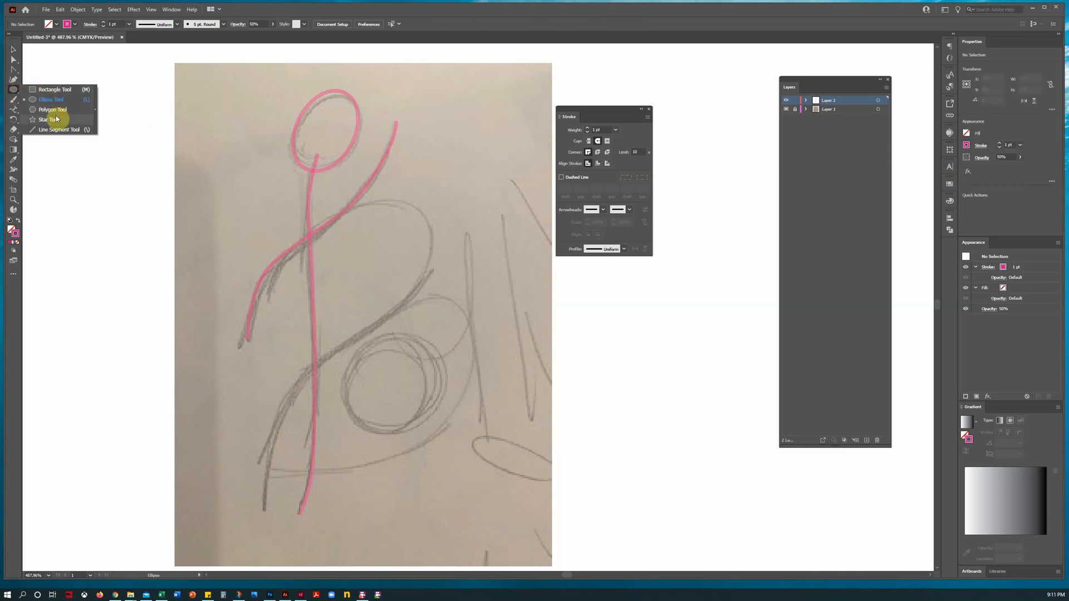
pyautogui.click(43, 120)
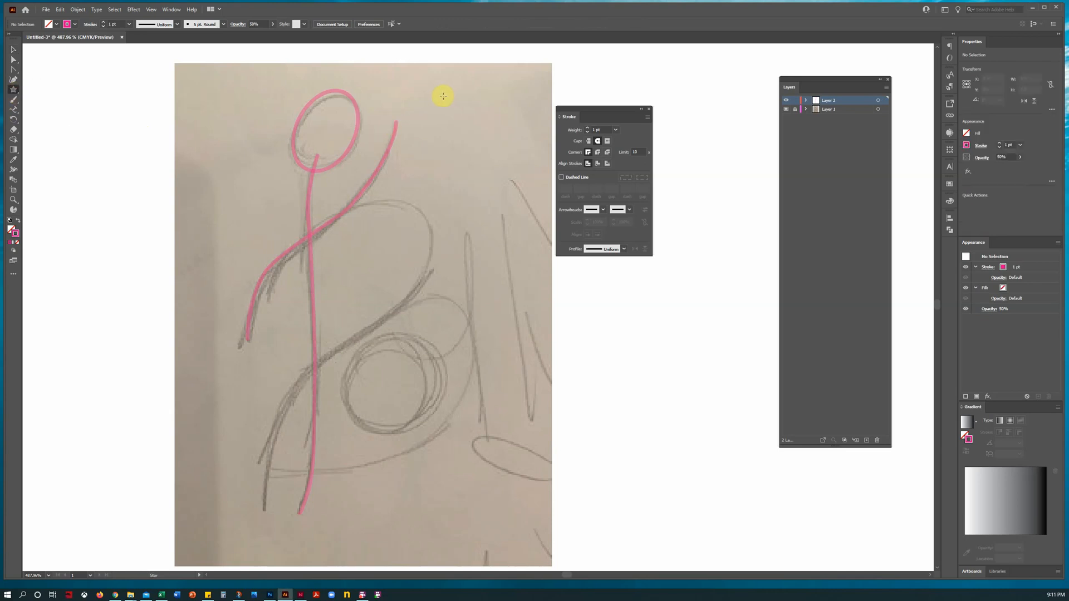
pyautogui.moveTo(443, 96); pyautogui.dragTo(470, 122)
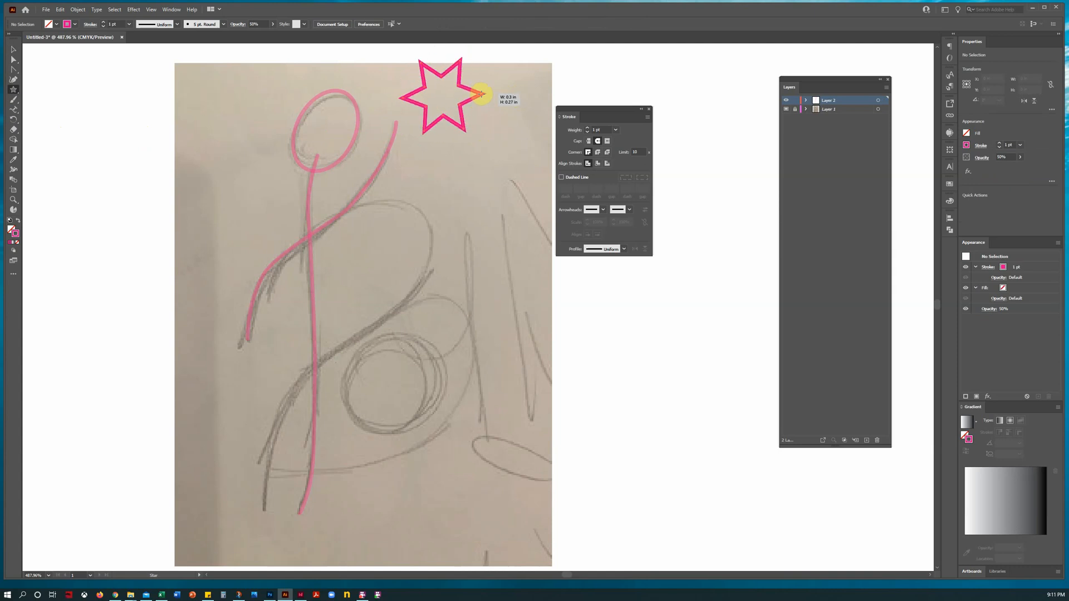
pyautogui.moveTo(479, 93); pyautogui.dragTo(458, 87)
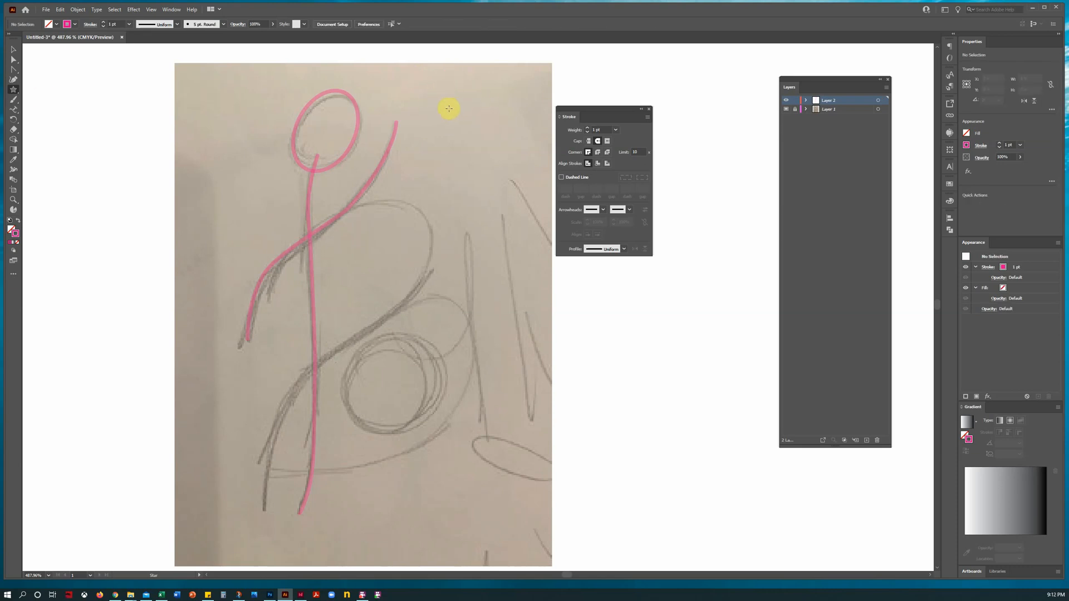
pyautogui.moveTo(442, 93)
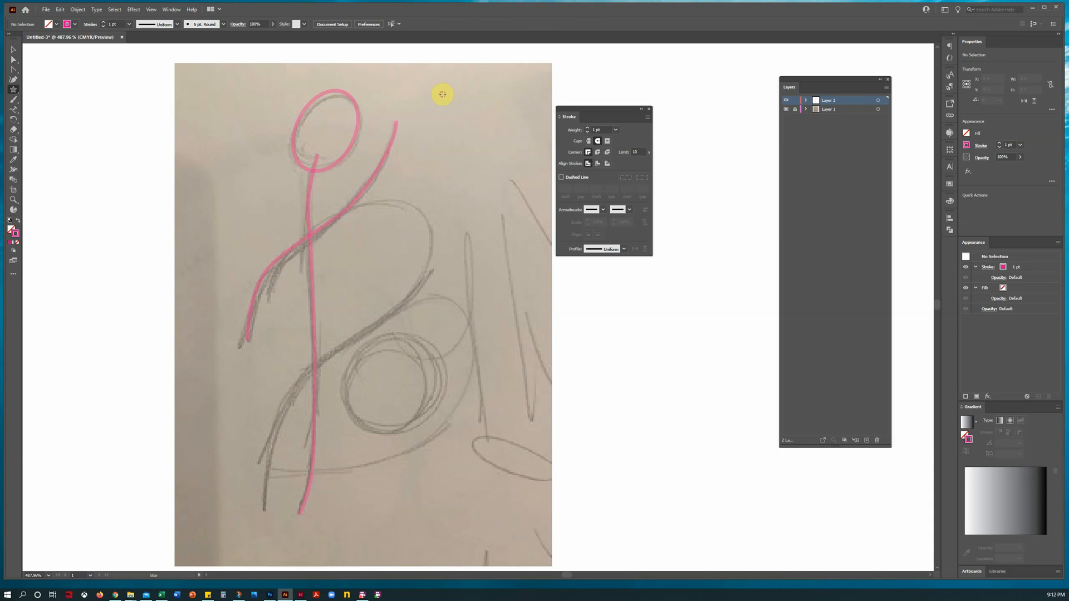
pyautogui.moveTo(442, 93); pyautogui.dragTo(474, 124)
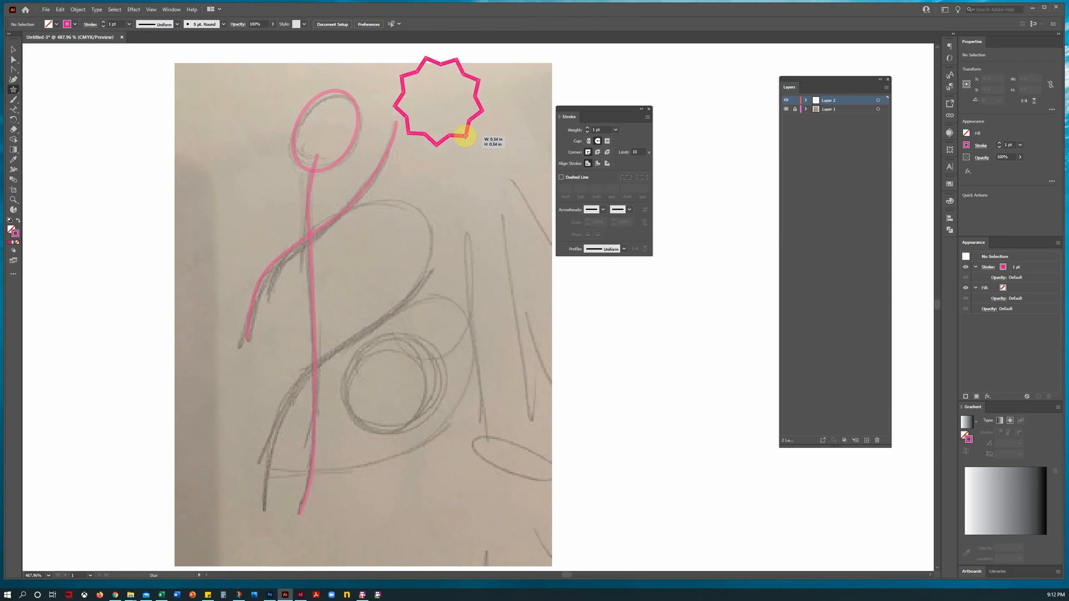
pyautogui.moveTo(464, 138); pyautogui.dragTo(445, 131)
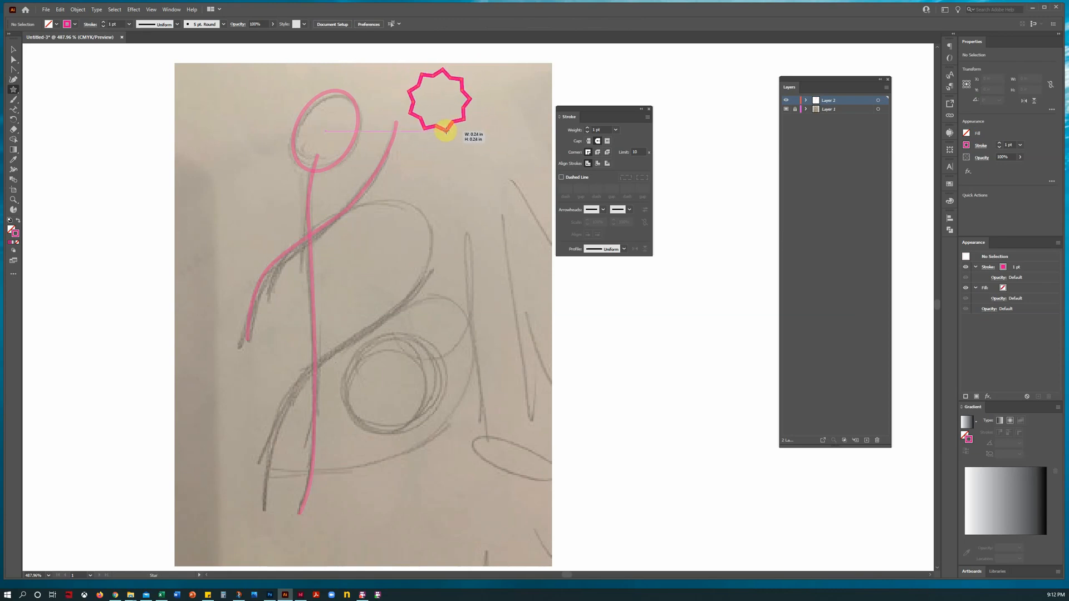
pyautogui.moveTo(445, 129); pyautogui.dragTo(486, 123)
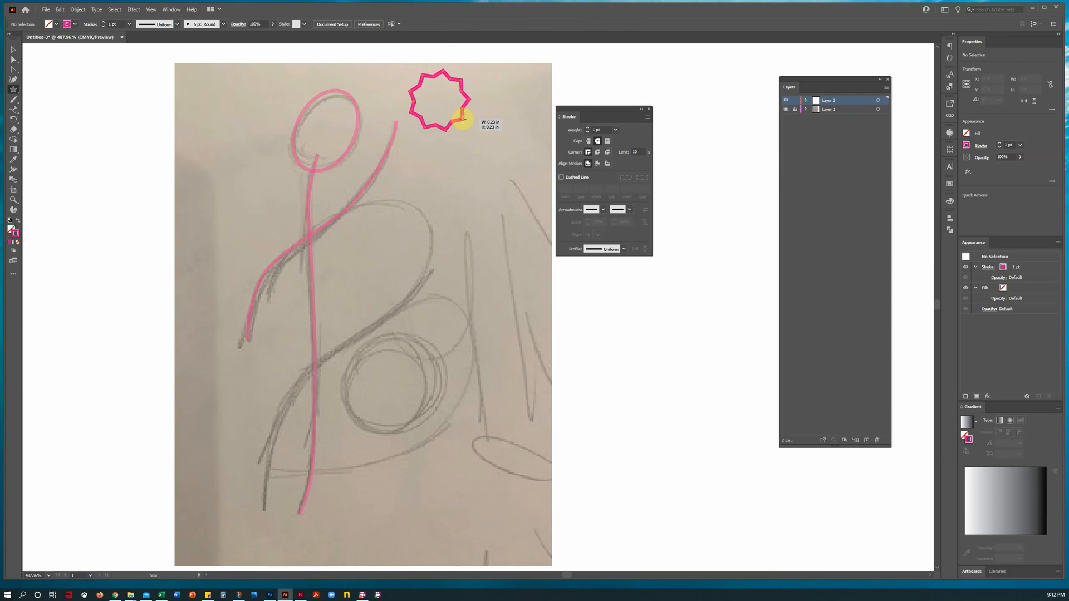
pyautogui.moveTo(440, 103); pyautogui.dragTo(470, 129)
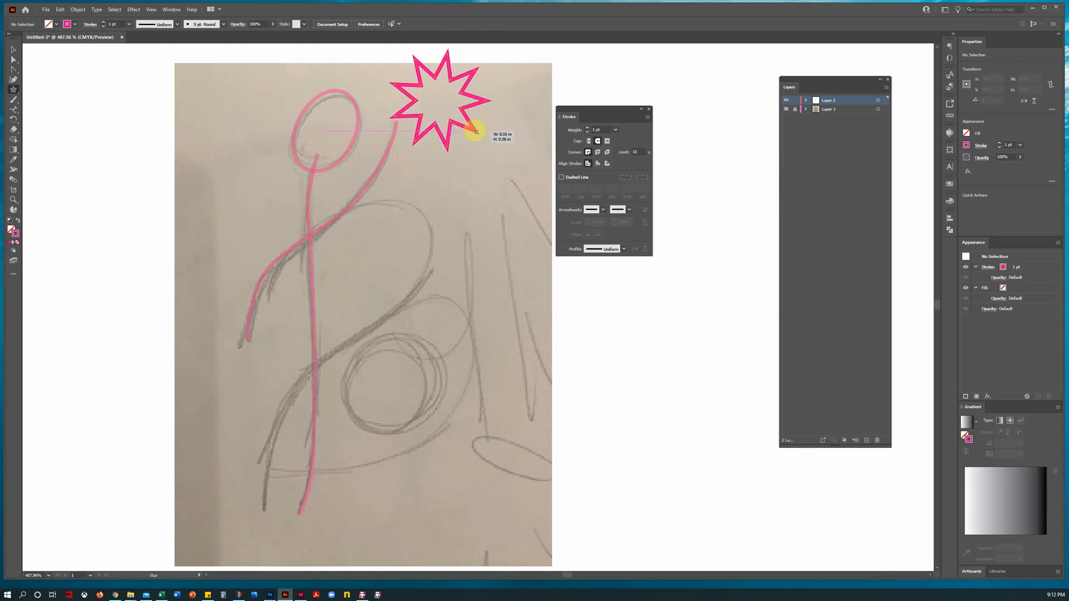
pyautogui.moveTo(474, 130); pyautogui.dragTo(463, 126)
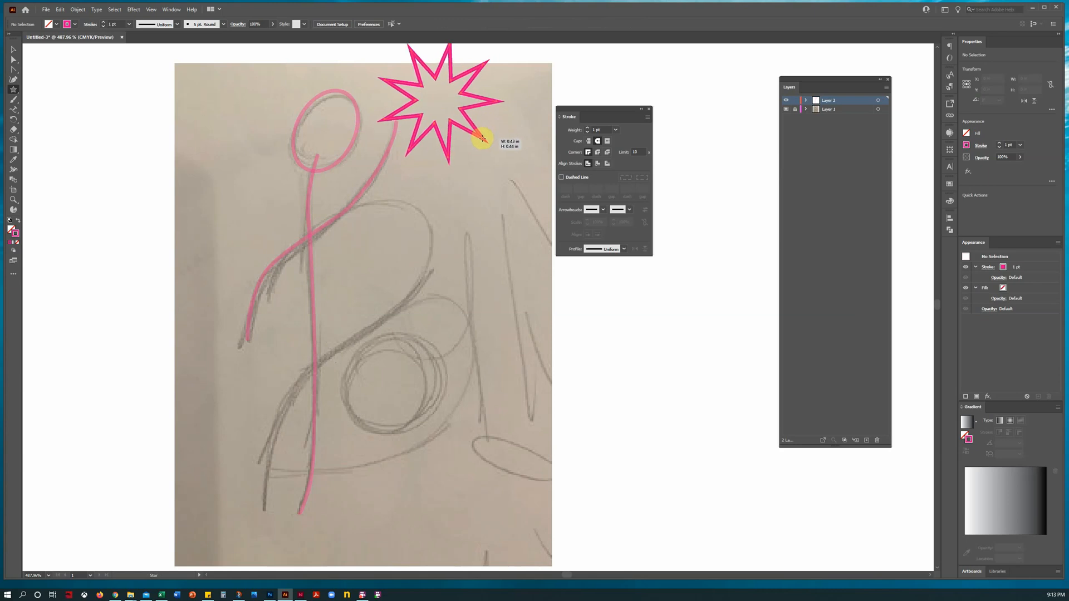
# Draw a large thin-pointed star, then move it to the sketch's upper-left corner.
pyautogui.moveTo(482, 140); pyautogui.dragTo(490, 148)
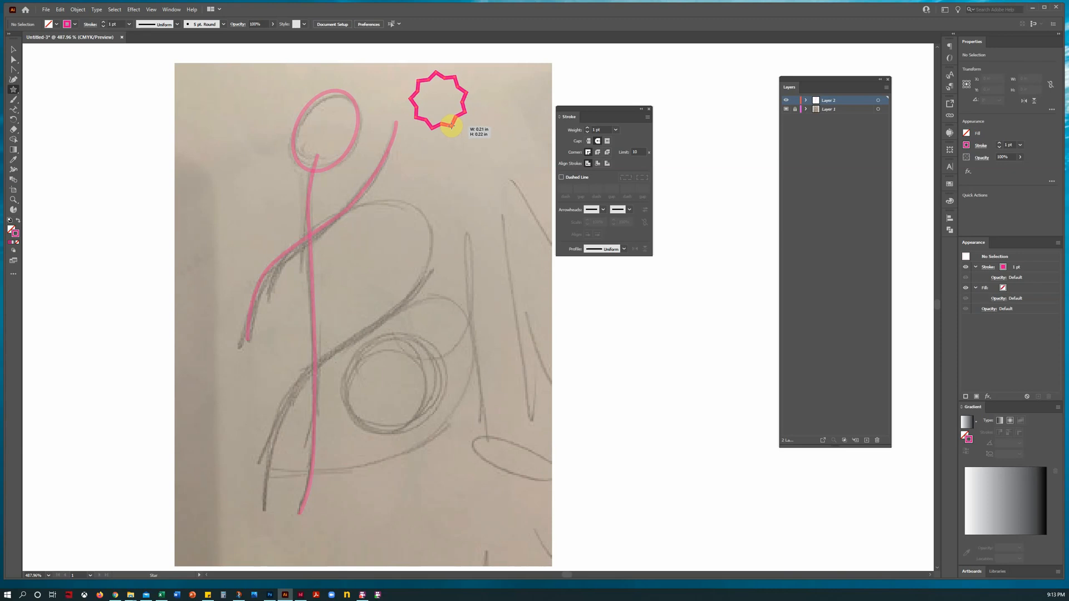
pyautogui.moveTo(450, 126); pyautogui.dragTo(461, 141)
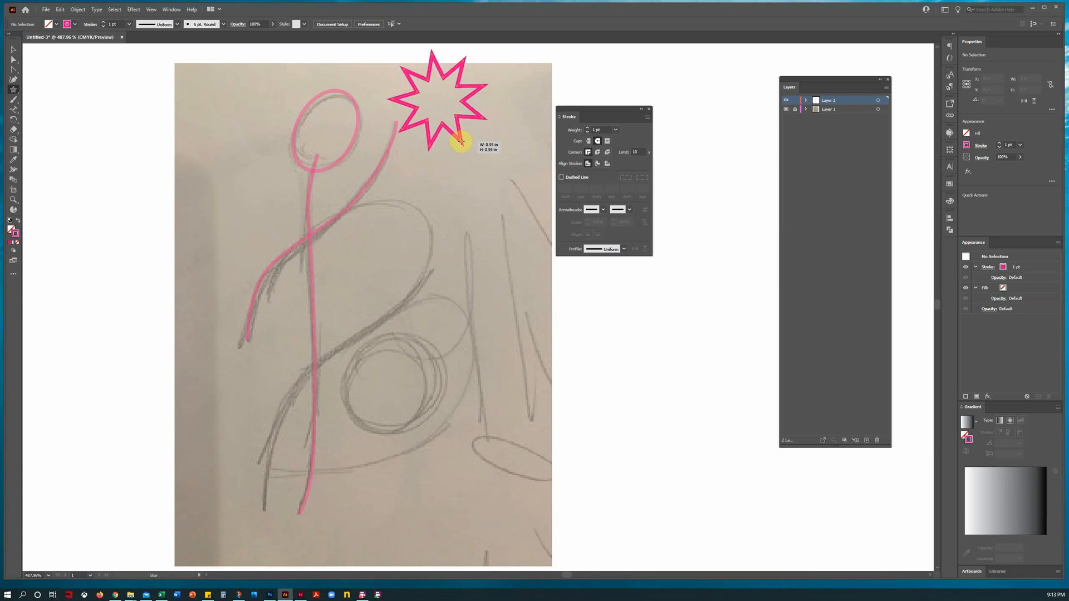
pyautogui.moveTo(460, 141); pyautogui.dragTo(470, 157)
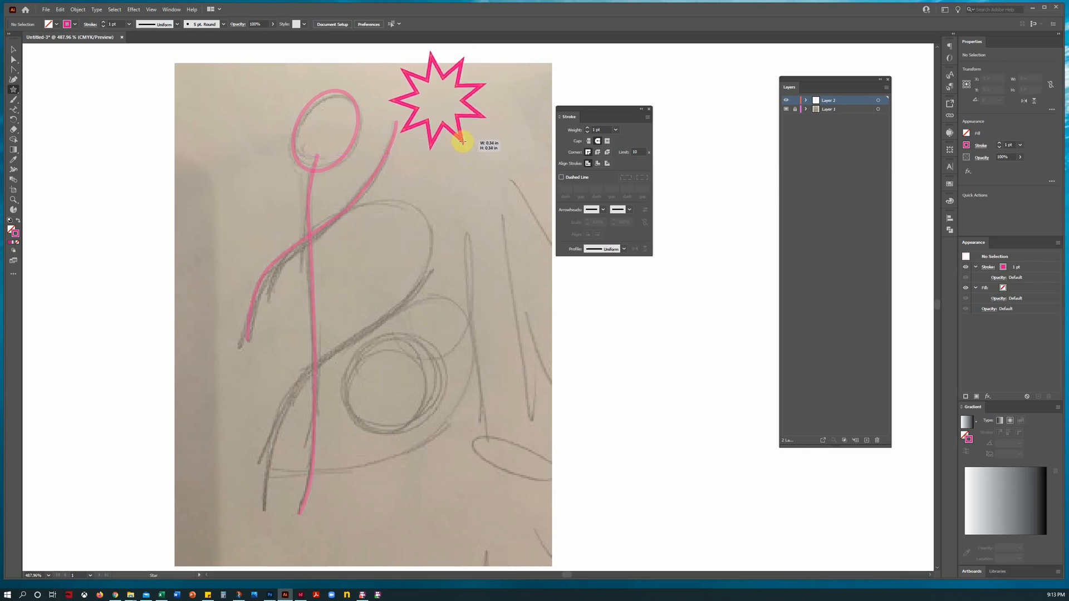
pyautogui.moveTo(461, 142); pyautogui.dragTo(491, 189)
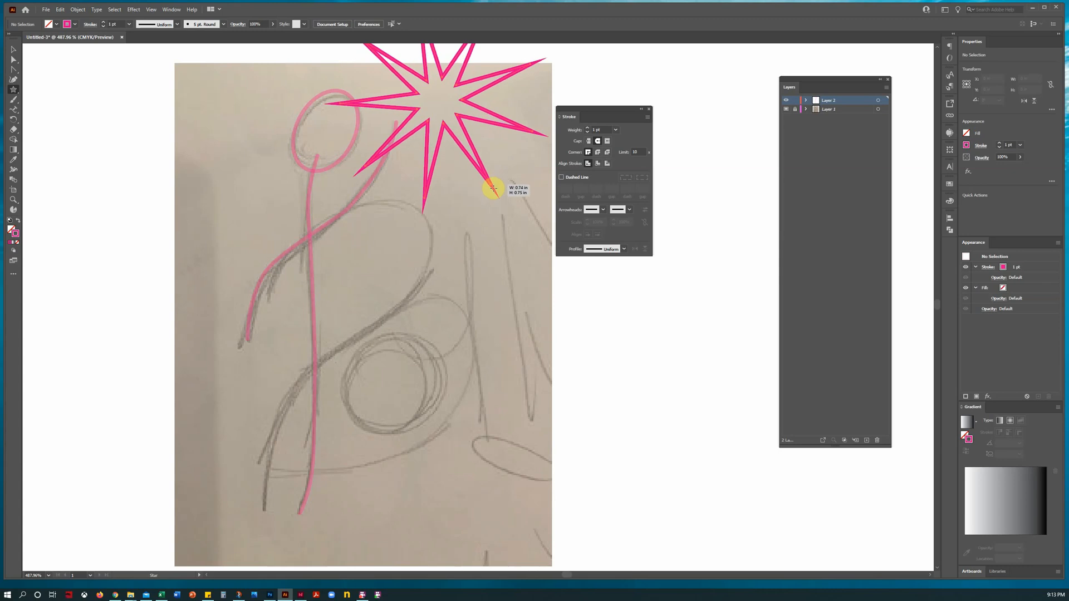
pyautogui.moveTo(492, 187); pyautogui.dragTo(444, 131)
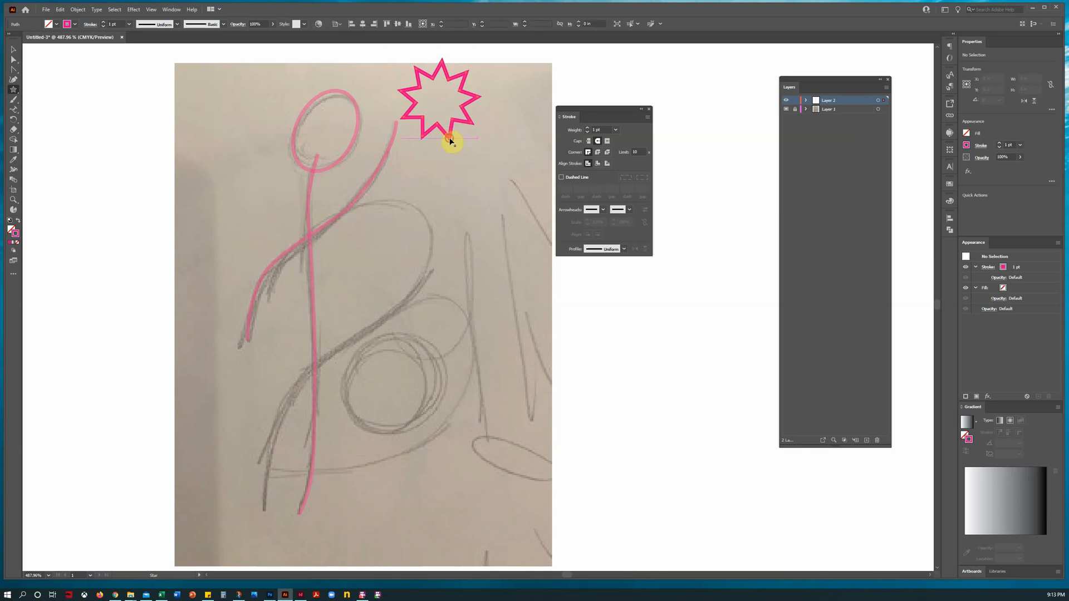
pyautogui.click(449, 139)
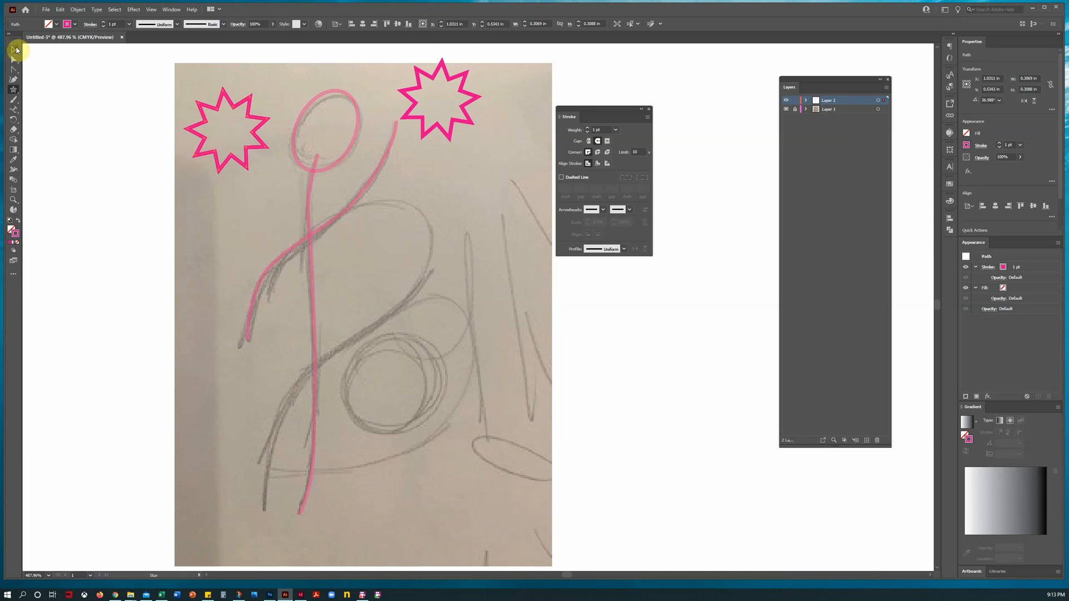
pyautogui.click(226, 129)
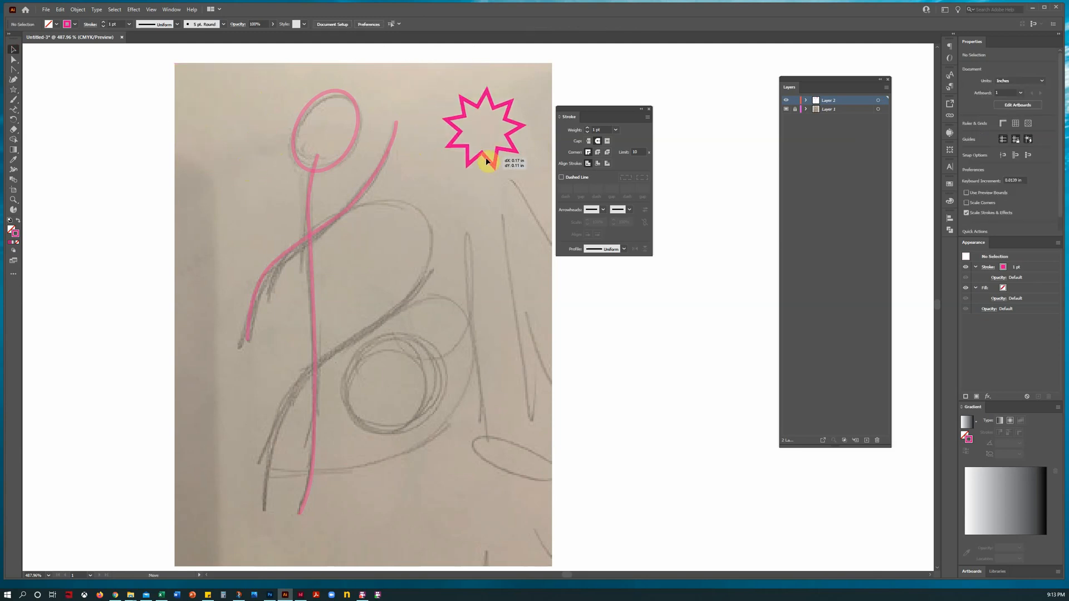
pyautogui.moveTo(486, 160); pyautogui.dragTo(226, 148)
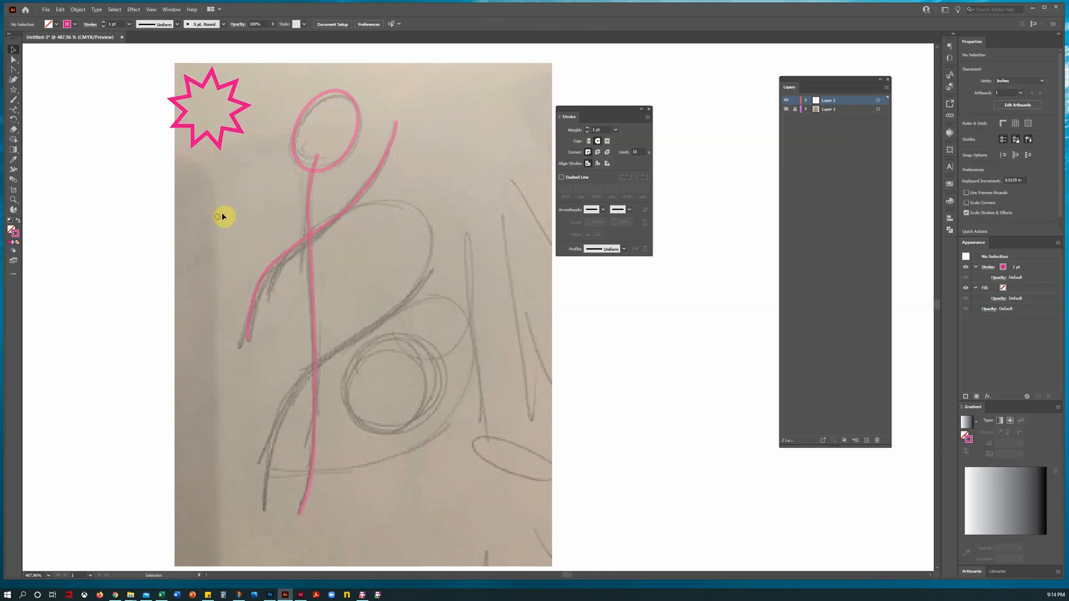
pyautogui.moveTo(369, 164)
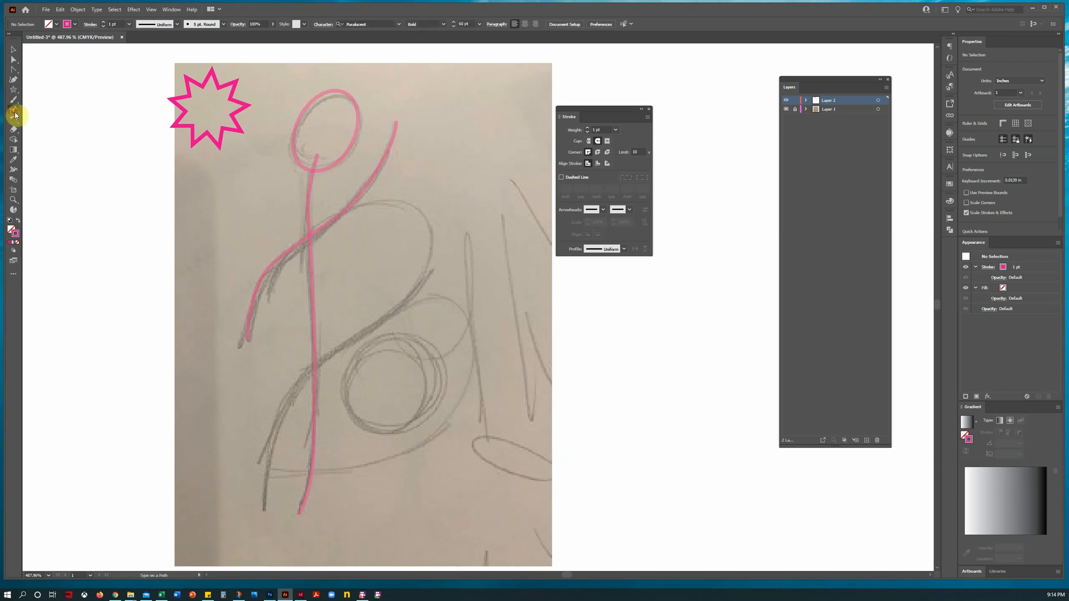
# Draw a straight line segment running rightward from the sketch's circle.
pyautogui.click(13, 111)
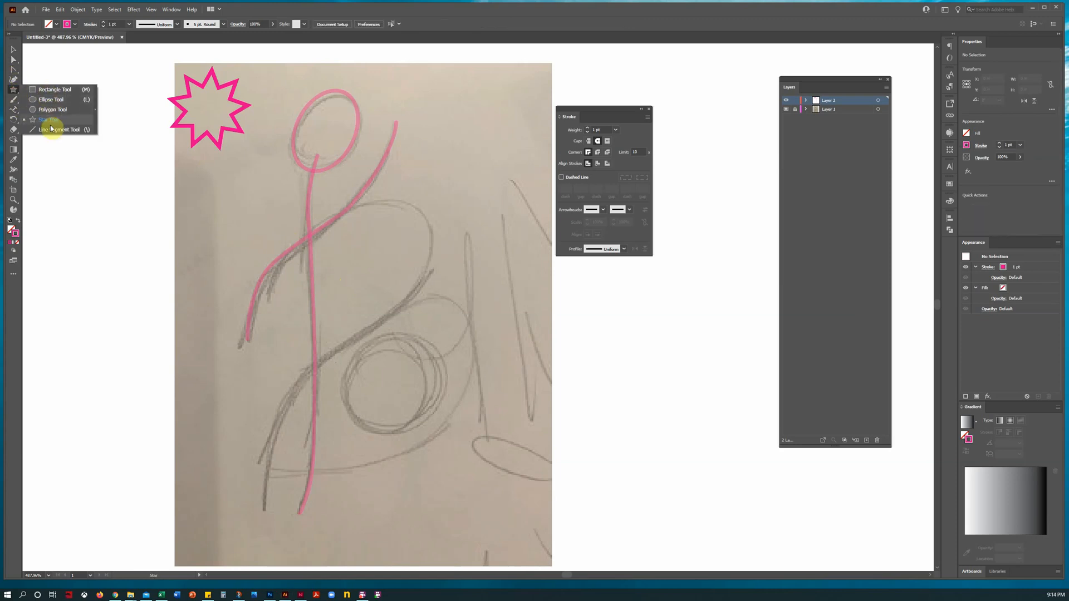
pyautogui.click(53, 129)
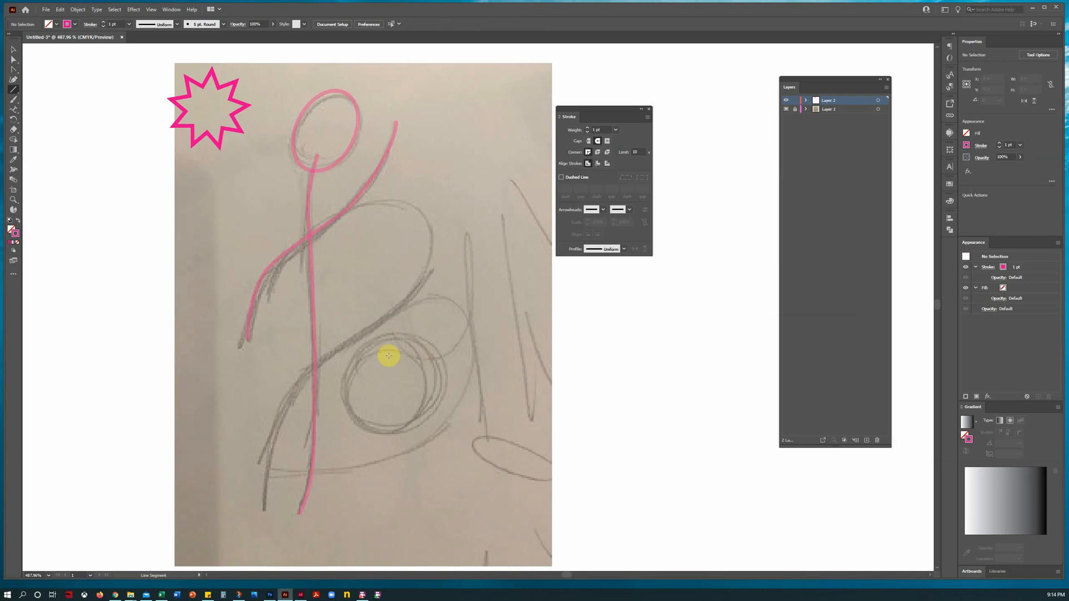
pyautogui.moveTo(386, 358); pyautogui.dragTo(720, 334)
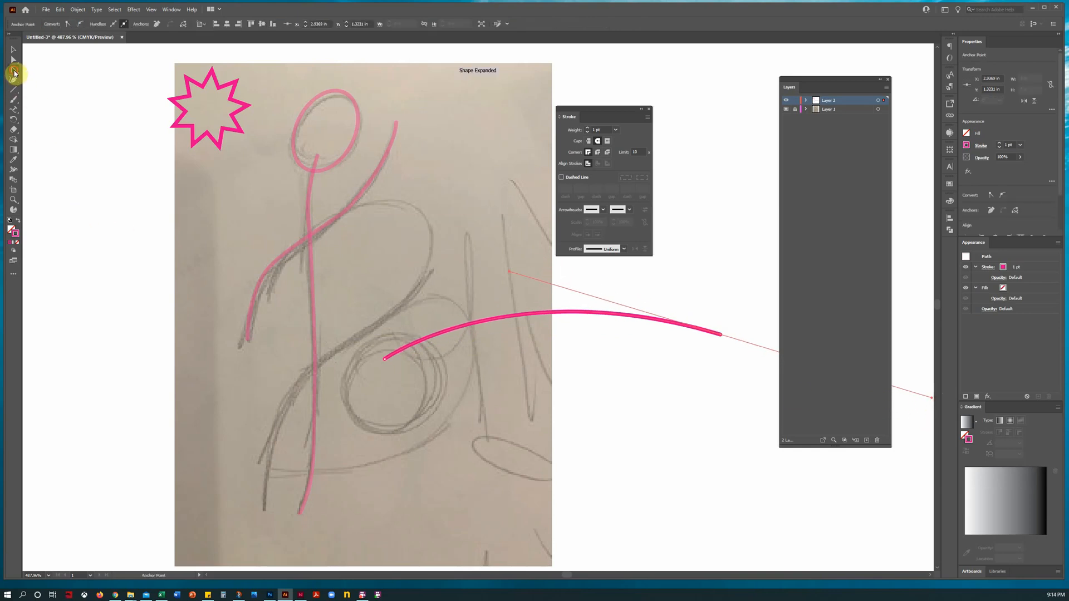
# Add anchor points to pull the line into a wave and pick a navy stroke swatch.
pyautogui.click(13, 72)
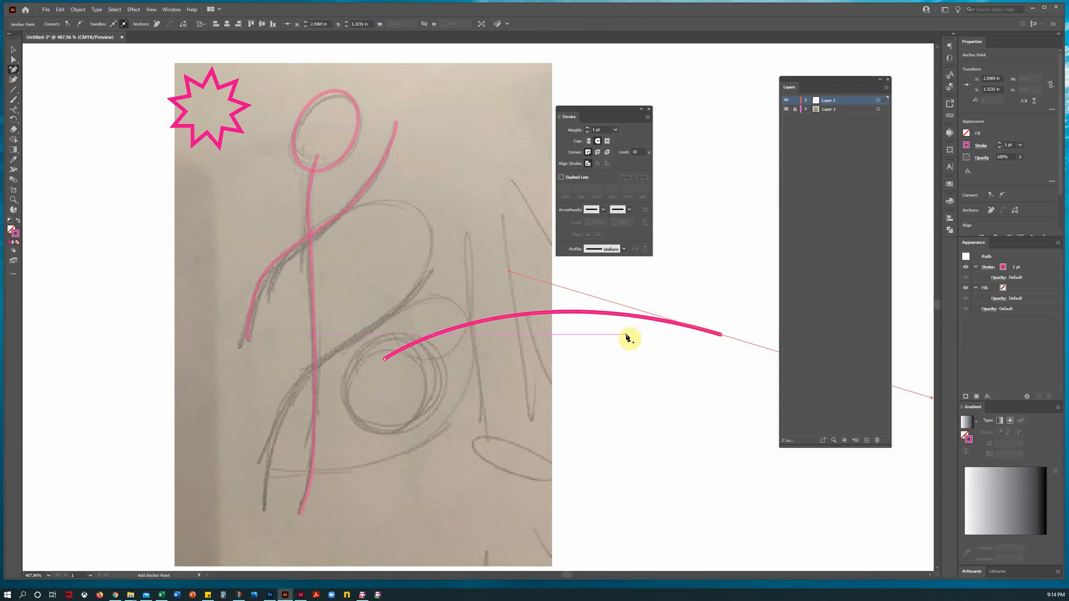
pyautogui.moveTo(629, 338); pyautogui.dragTo(568, 311)
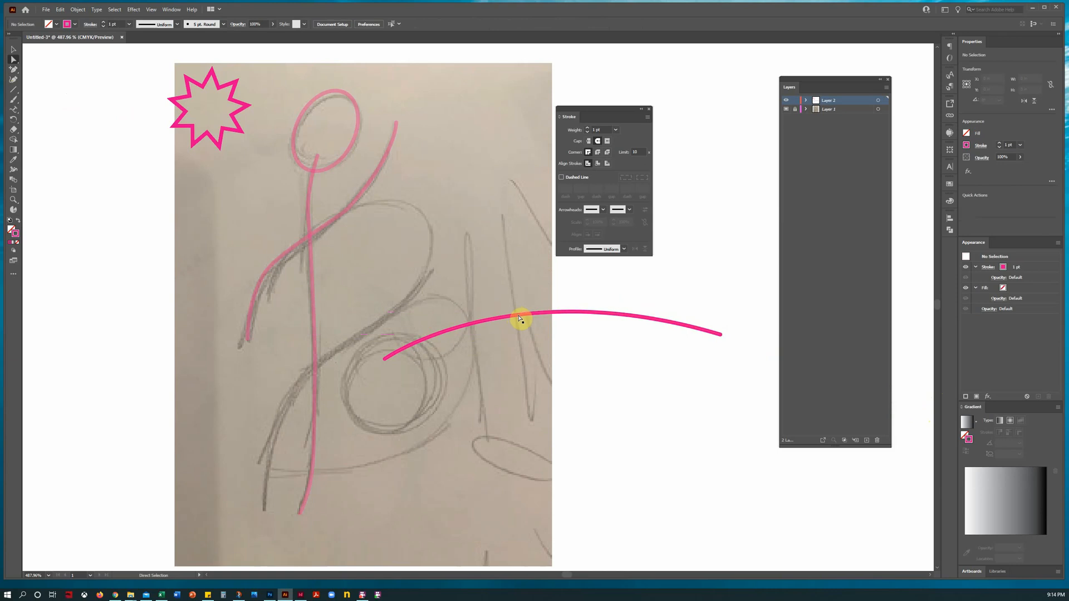
pyautogui.moveTo(521, 320); pyautogui.dragTo(571, 312)
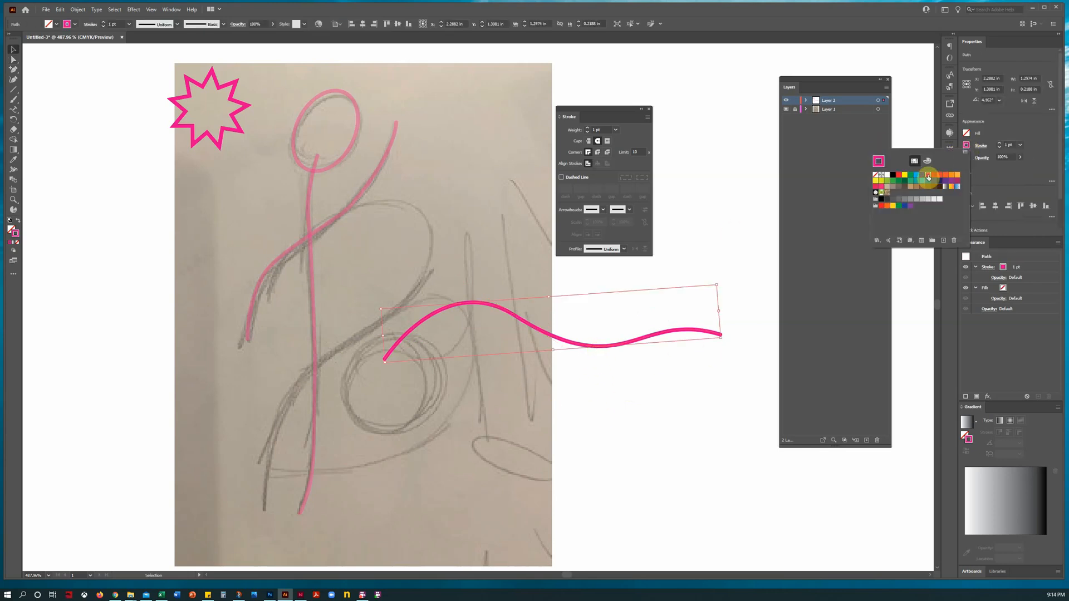
pyautogui.click(928, 176)
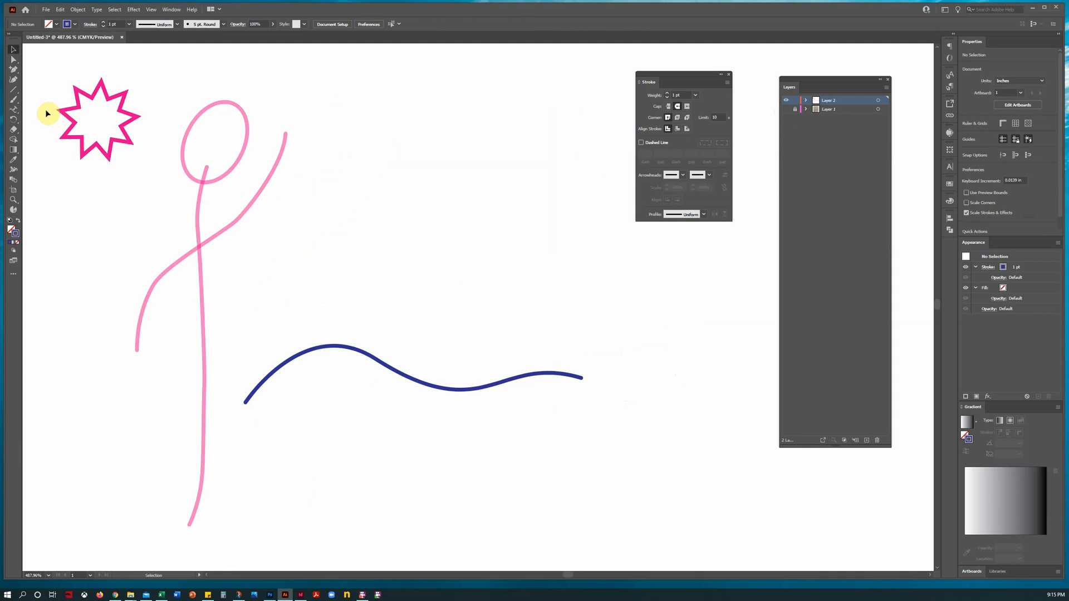
pyautogui.moveTo(23, 110)
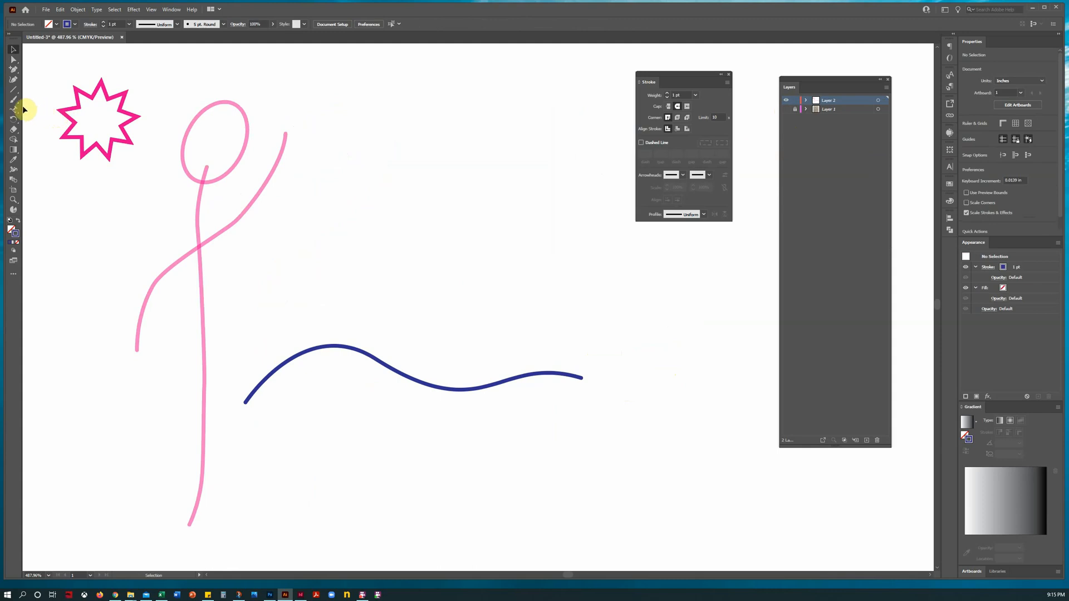
pyautogui.moveTo(13, 110)
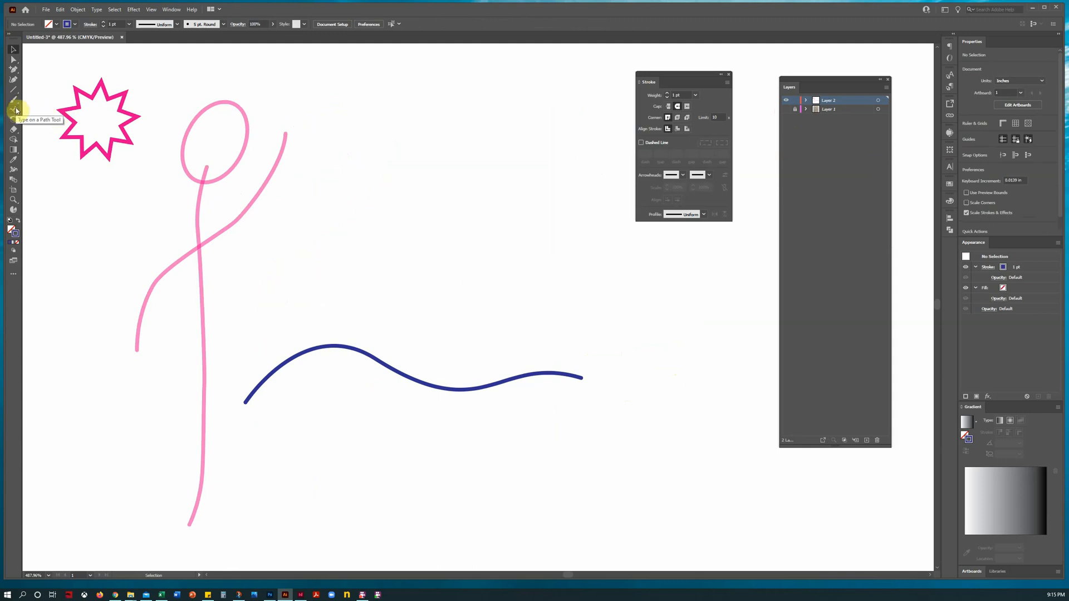
# Activate the Type tool and reveal the other text-placement tools.
pyautogui.click(13, 110)
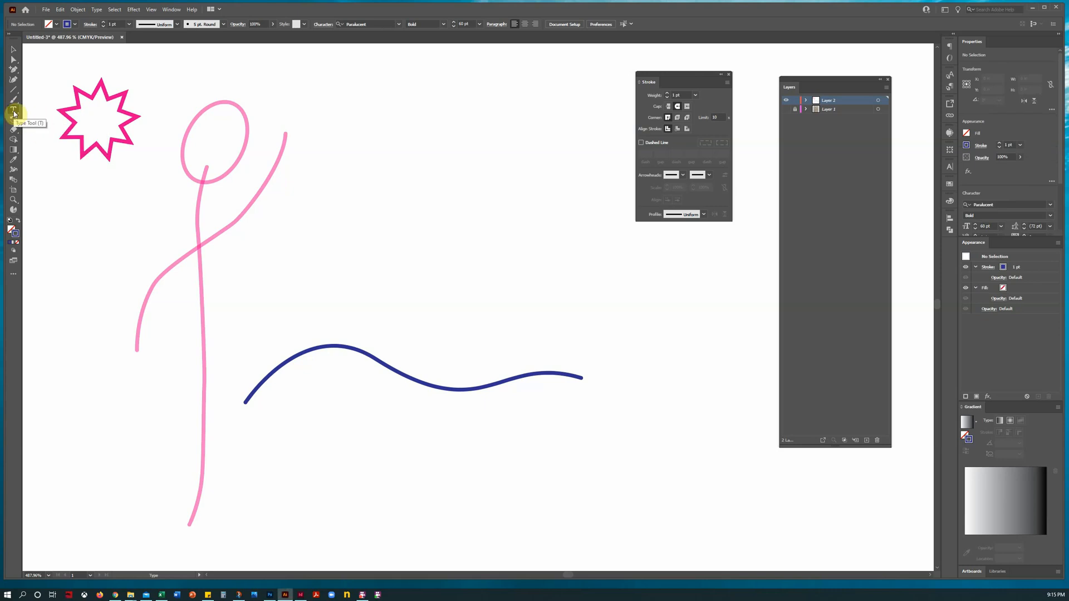
pyautogui.click(14, 111)
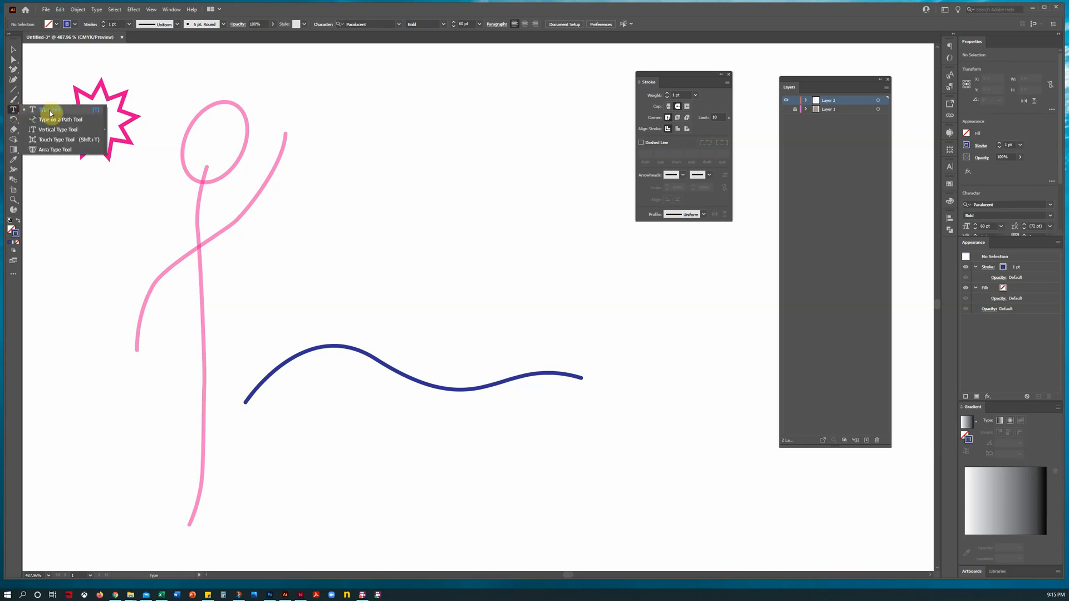
pyautogui.moveTo(49, 110)
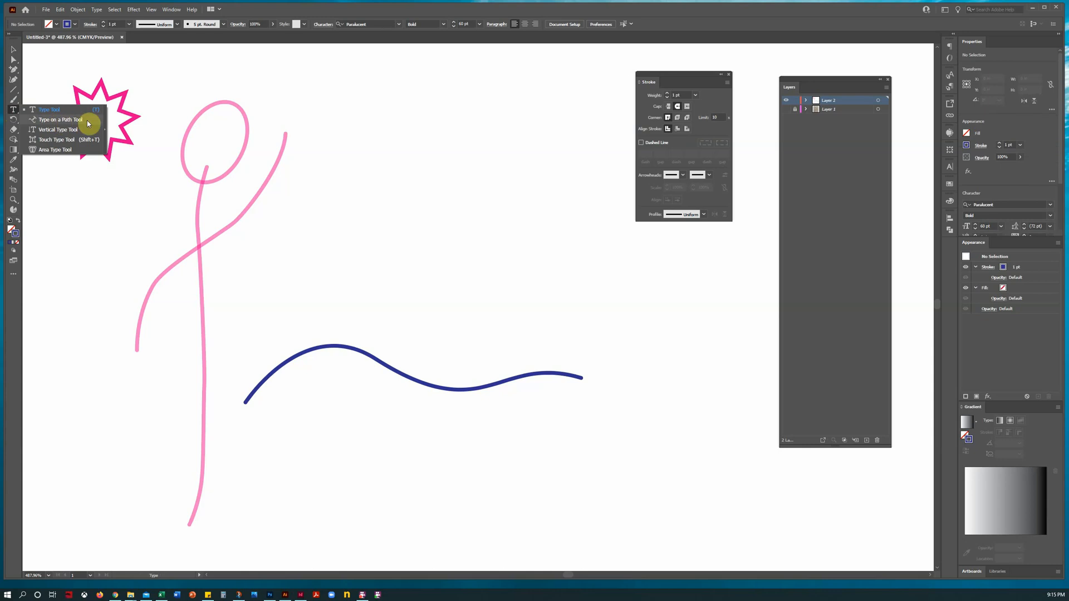
# Place Bollyx along the wavy line with Type on a Path and browse the font family list.
pyautogui.click(59, 119)
pyautogui.write('Bol')
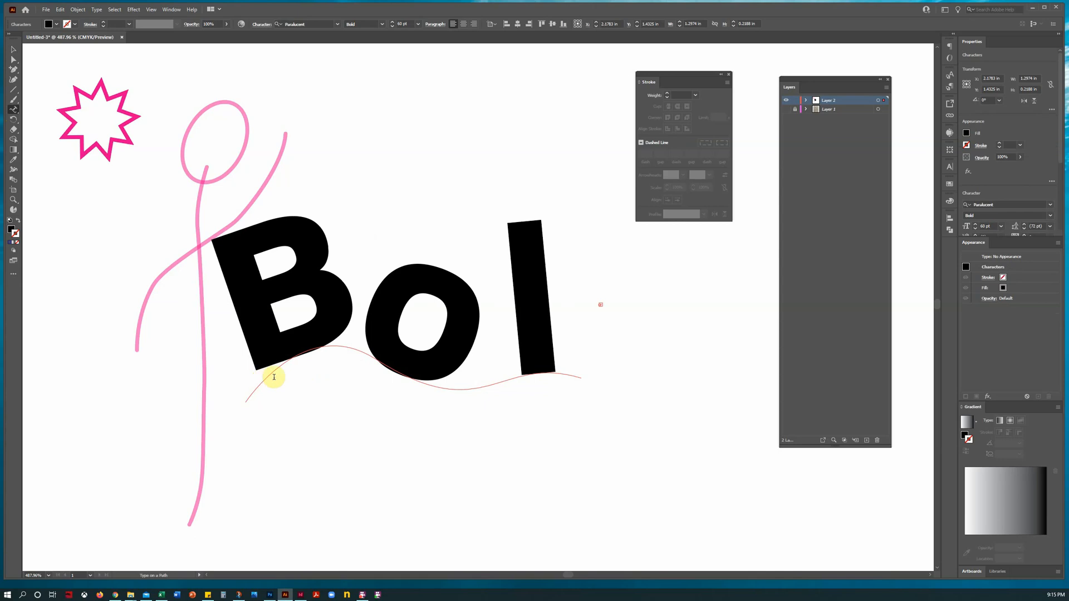
pyautogui.moveTo(424, 325)
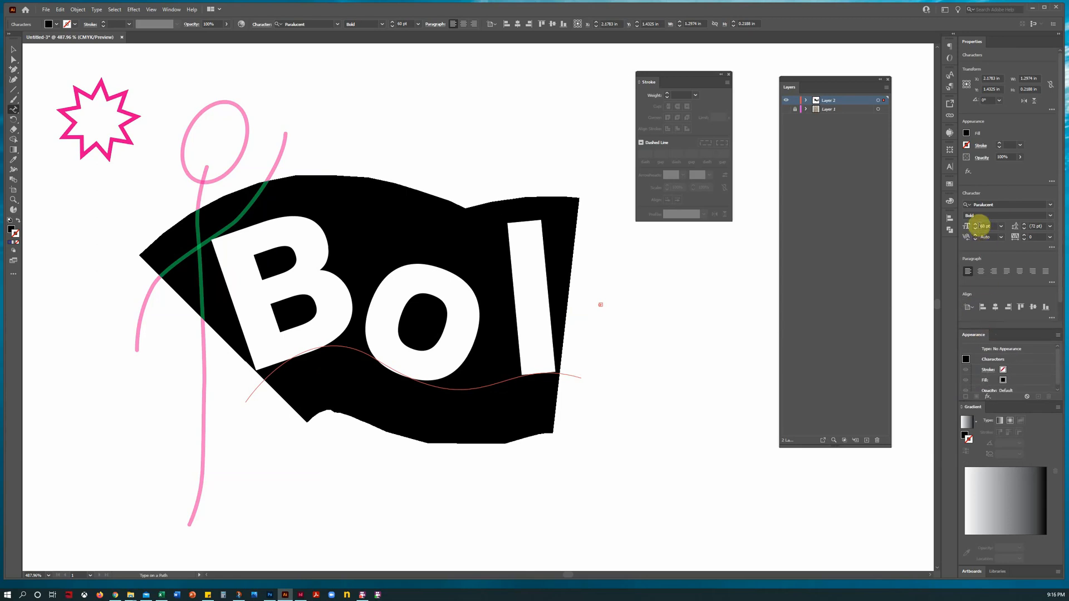
pyautogui.click(1050, 205)
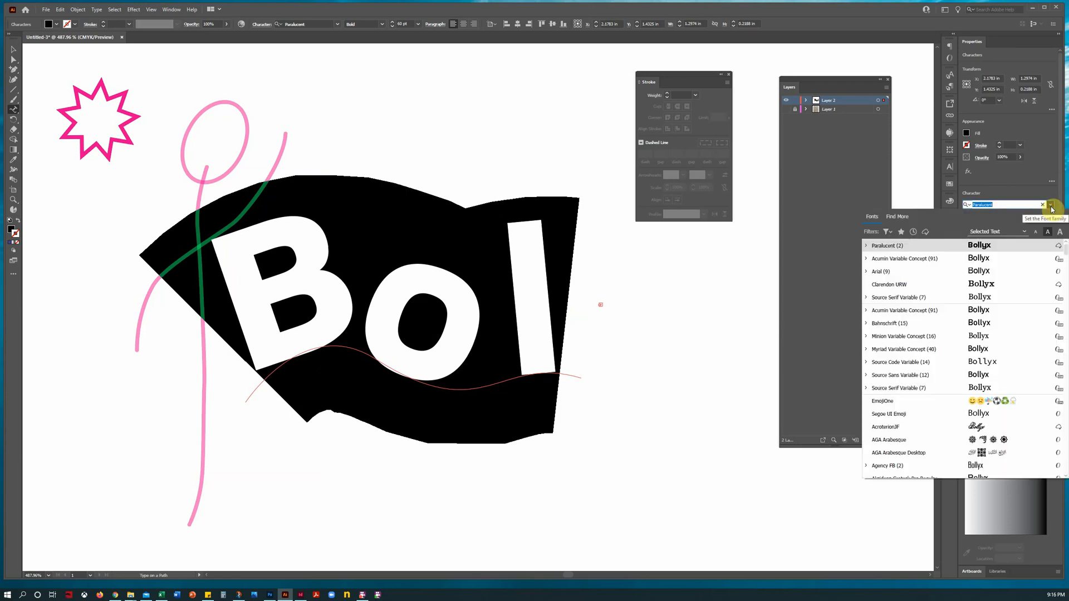
pyautogui.click(1050, 205)
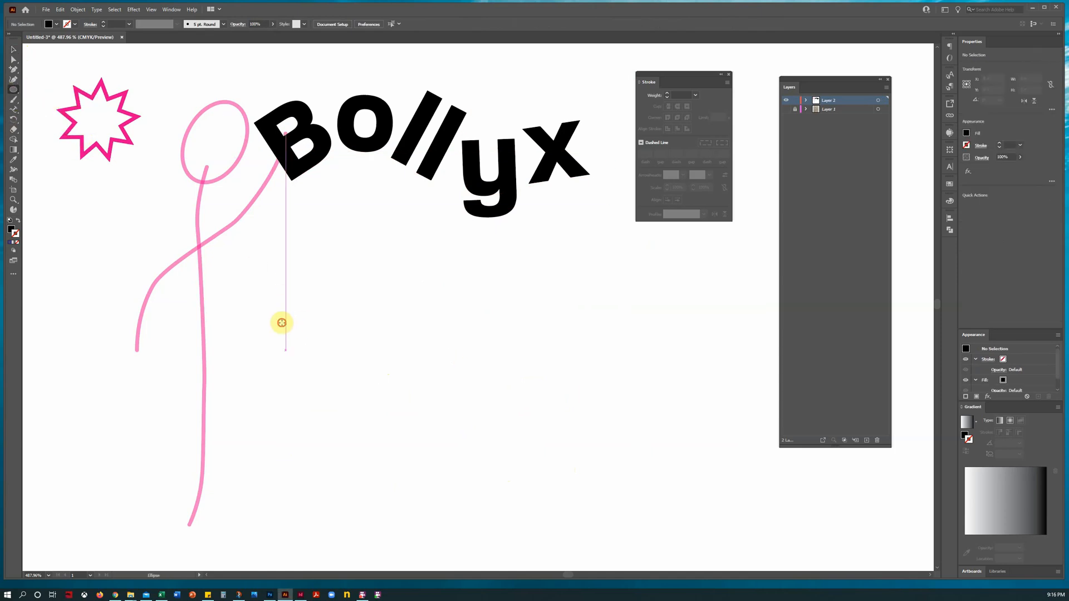
# Draw an ellipse below Bollyx and switch to Type on a Path for Bolly X.
pyautogui.moveTo(282, 323); pyautogui.dragTo(661, 536)
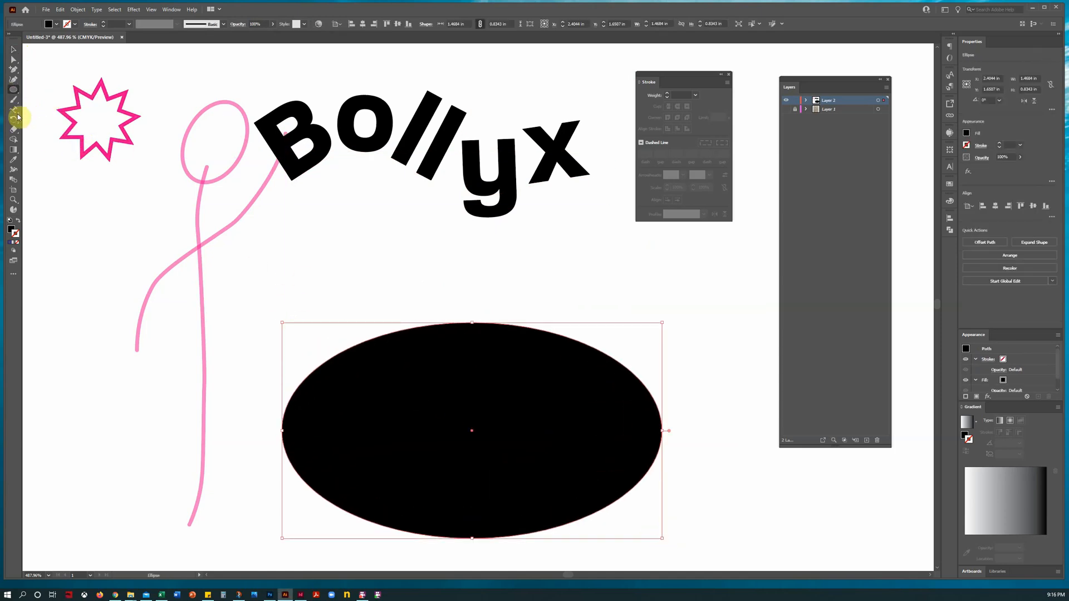
pyautogui.click(12, 109)
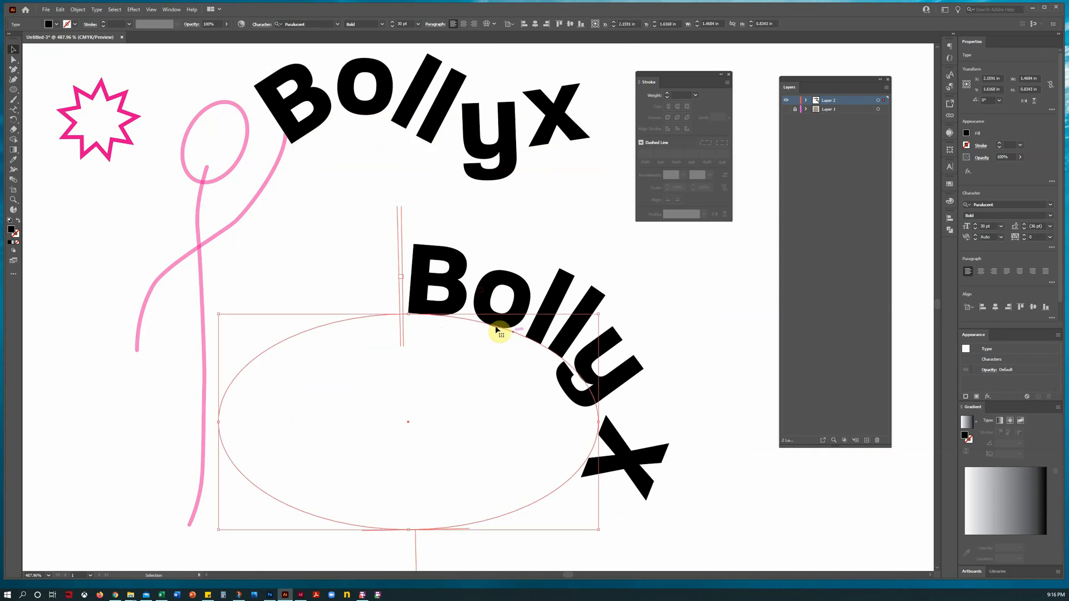
pyautogui.moveTo(428, 447)
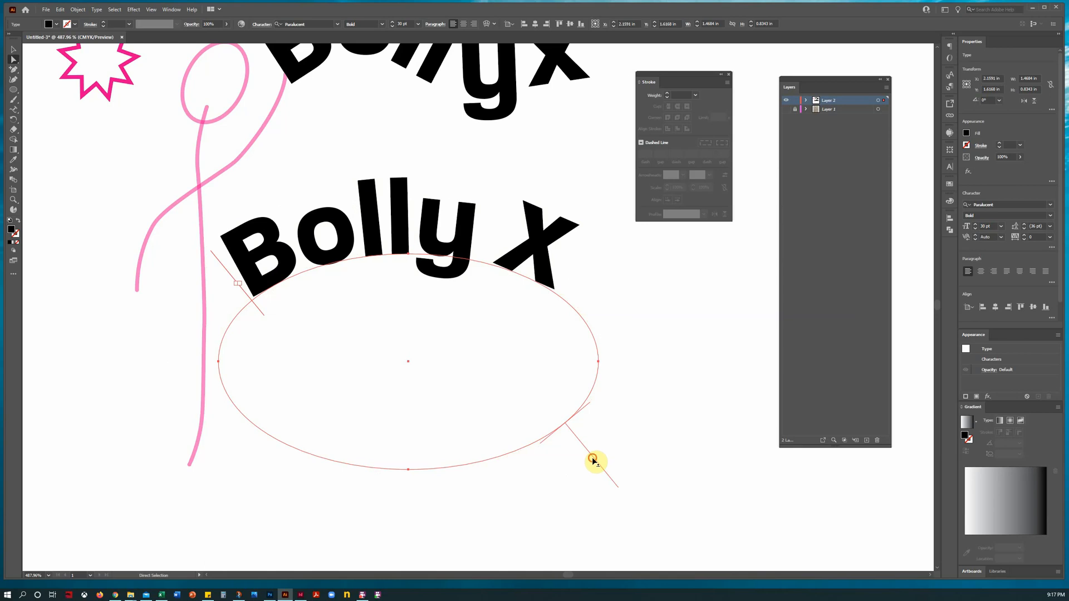
# Slide Bolly X around the ellipse, trying its end point and the lower-left edge.
pyautogui.moveTo(593, 457); pyautogui.dragTo(582, 450)
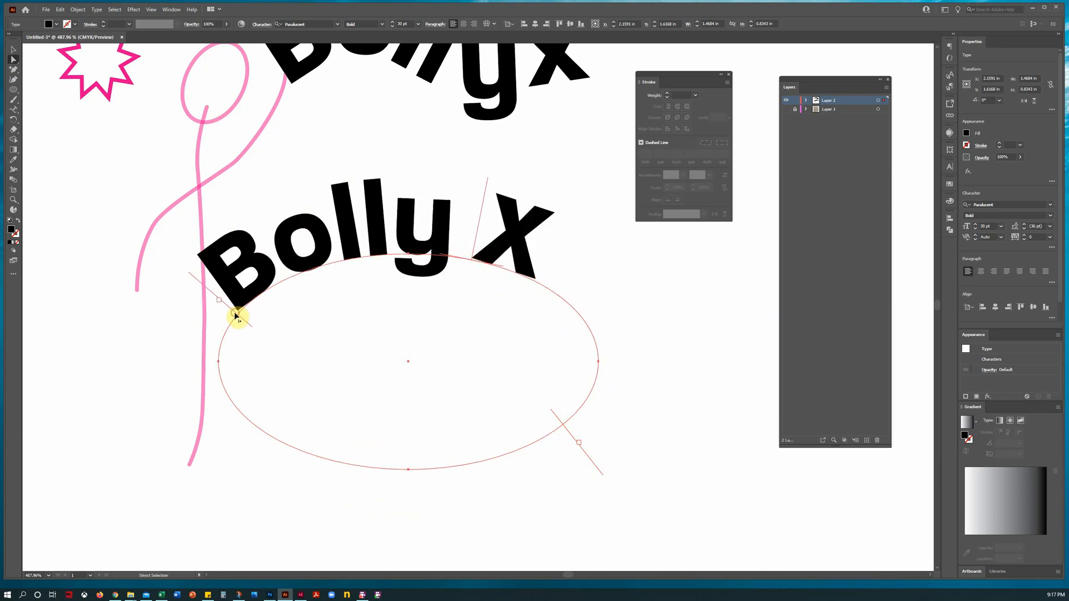
pyautogui.moveTo(450, 261)
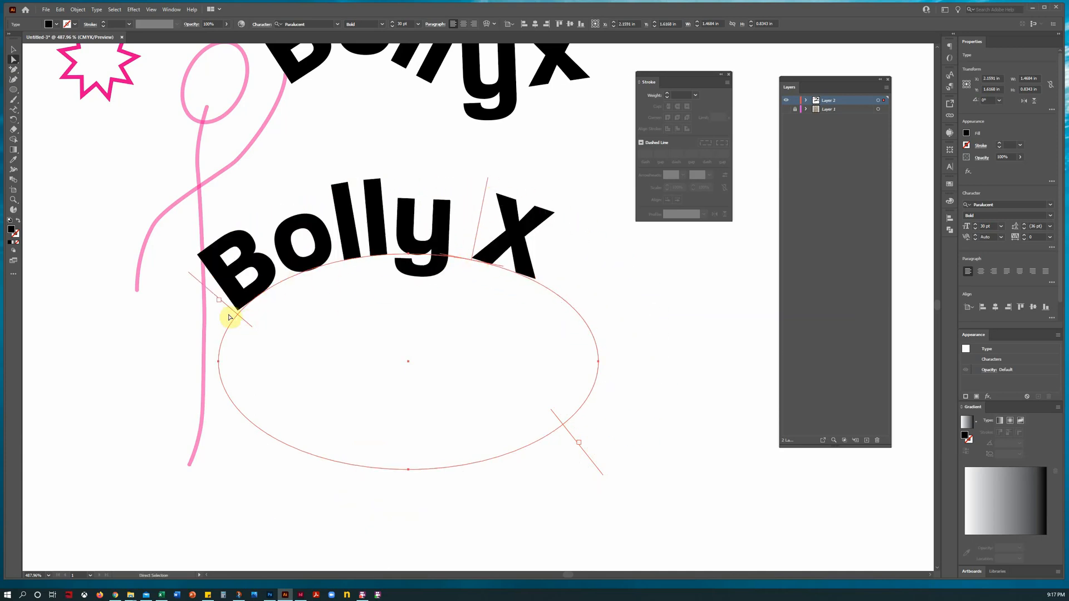
pyautogui.moveTo(257, 359)
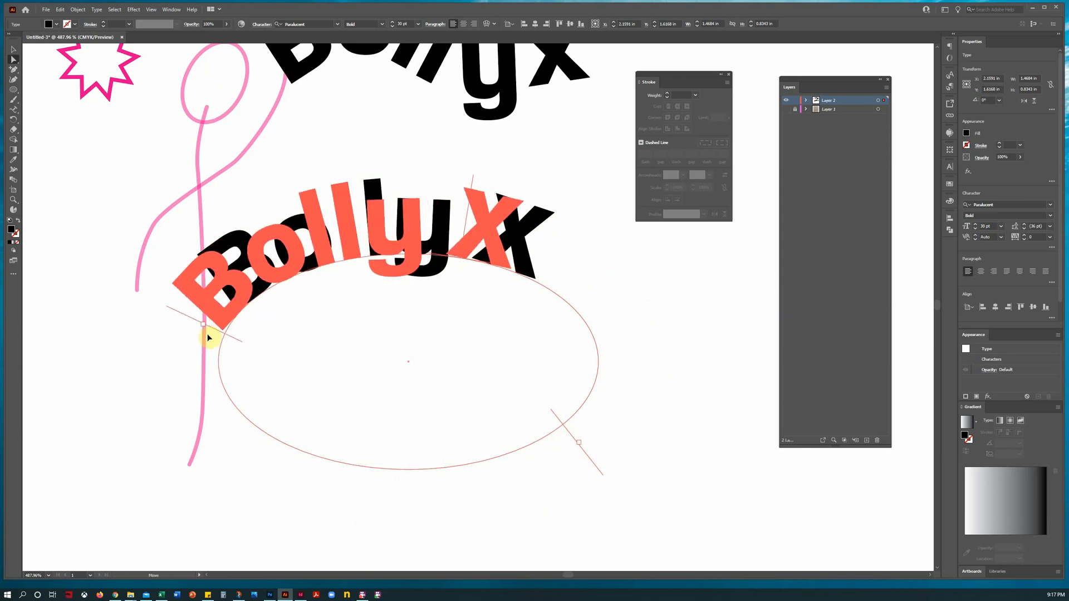
pyautogui.moveTo(209, 337); pyautogui.dragTo(334, 454)
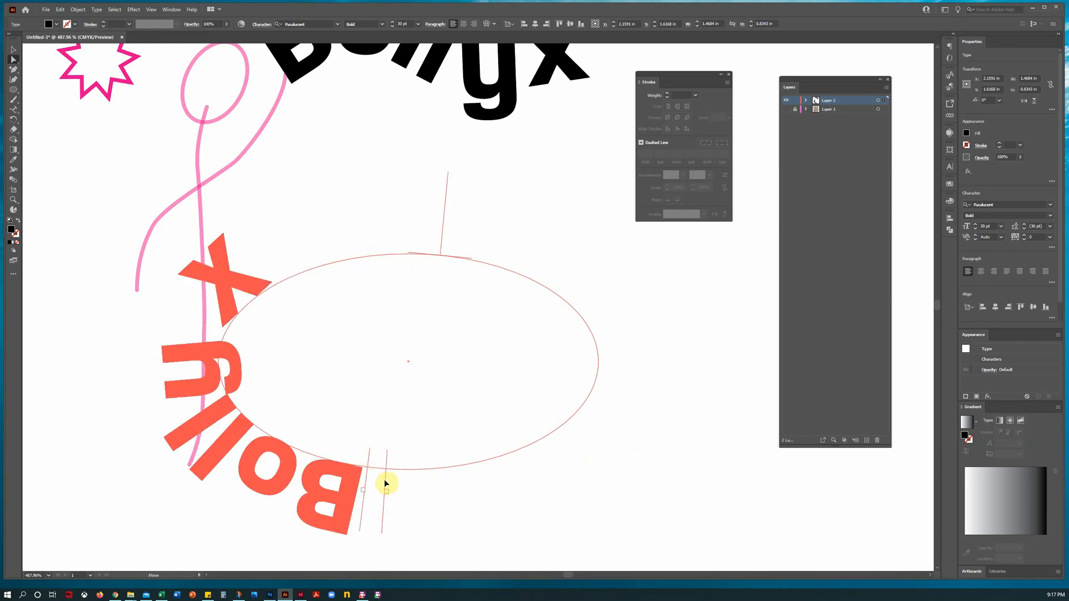
pyautogui.moveTo(386, 484); pyautogui.dragTo(475, 484)
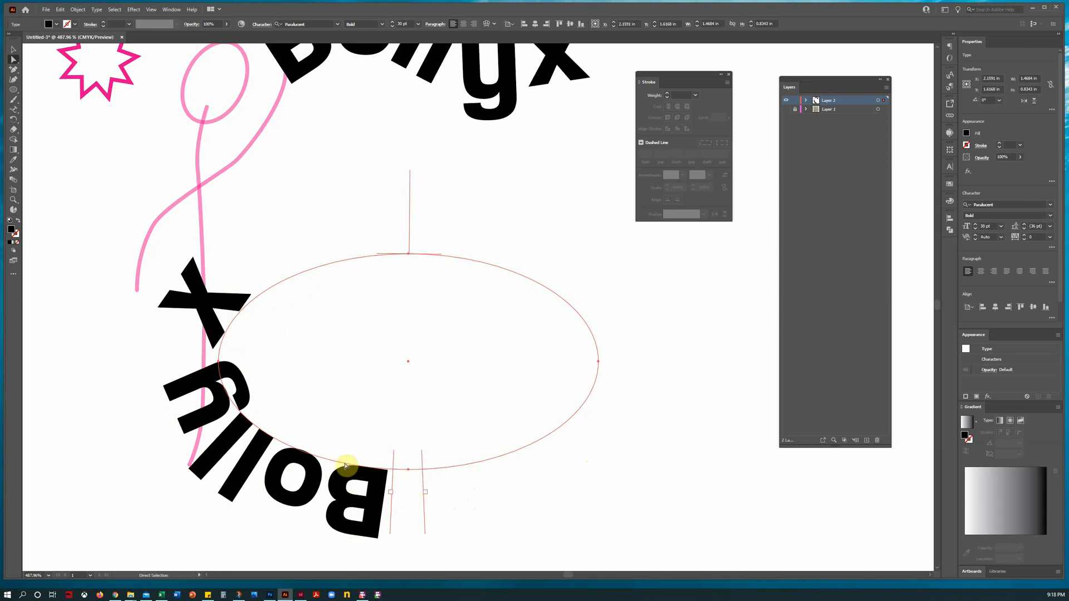
pyautogui.moveTo(993, 274)
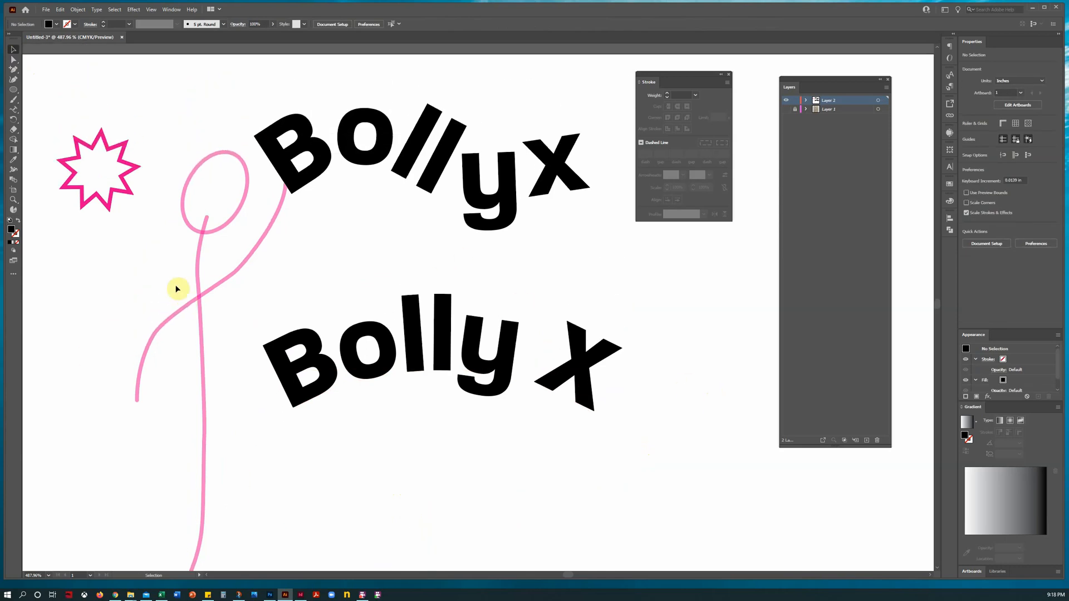
pyautogui.moveTo(110, 378)
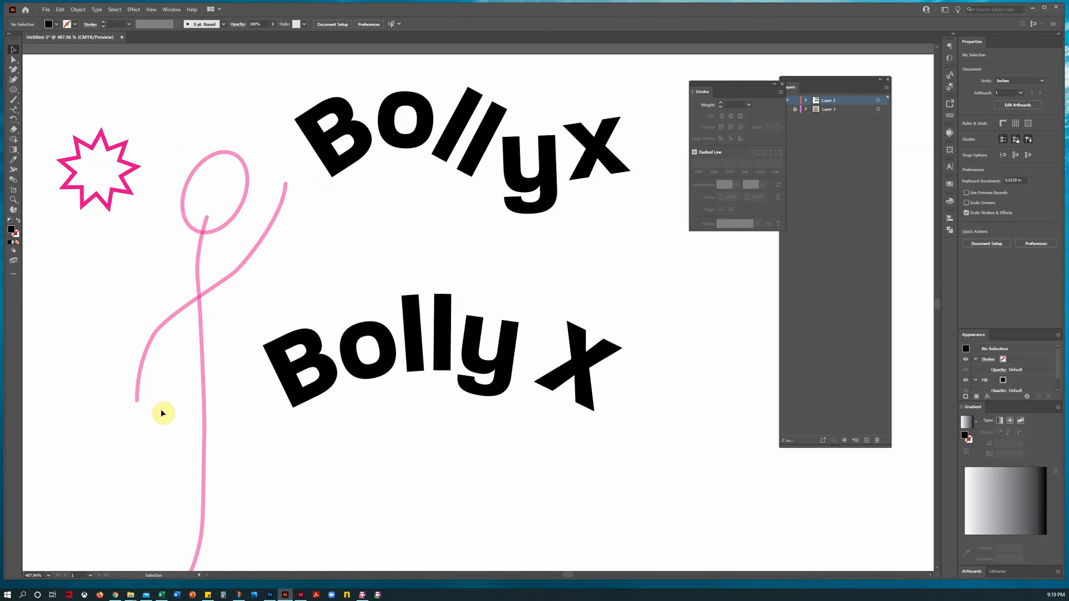
pyautogui.moveTo(711, 424)
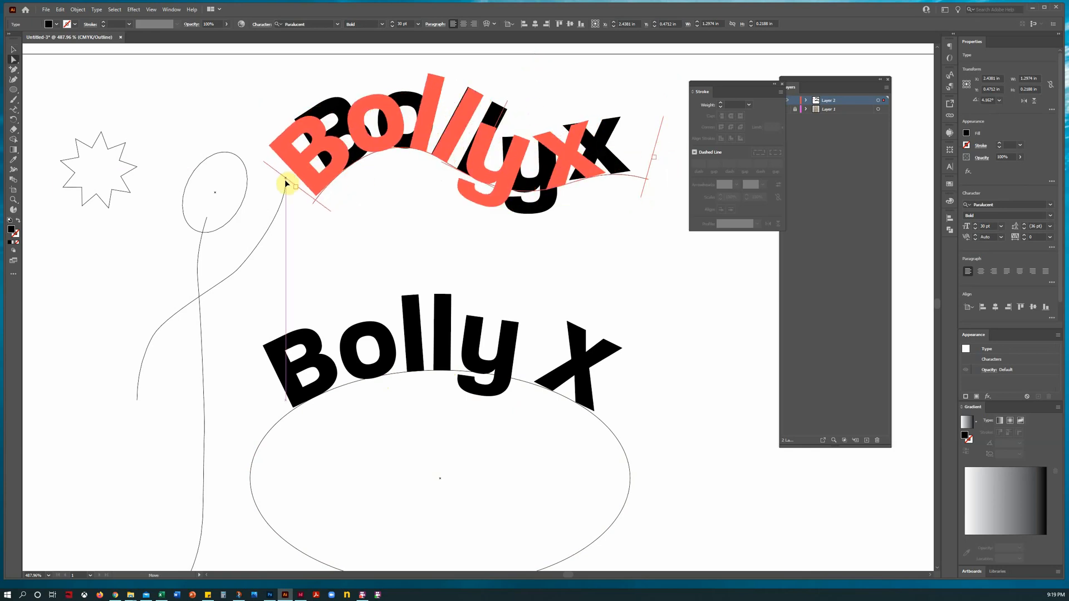
# Drag the Bollyx path bracket to shift the lettering rightward along its curve.
pyautogui.moveTo(287, 184); pyautogui.dragTo(420, 164)
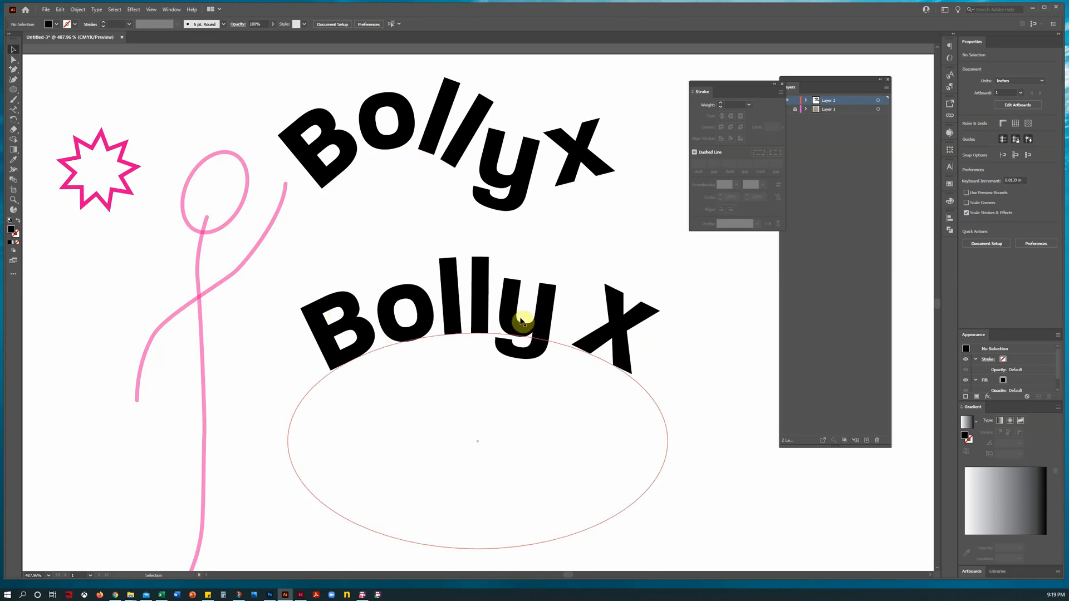
pyautogui.click(520, 326)
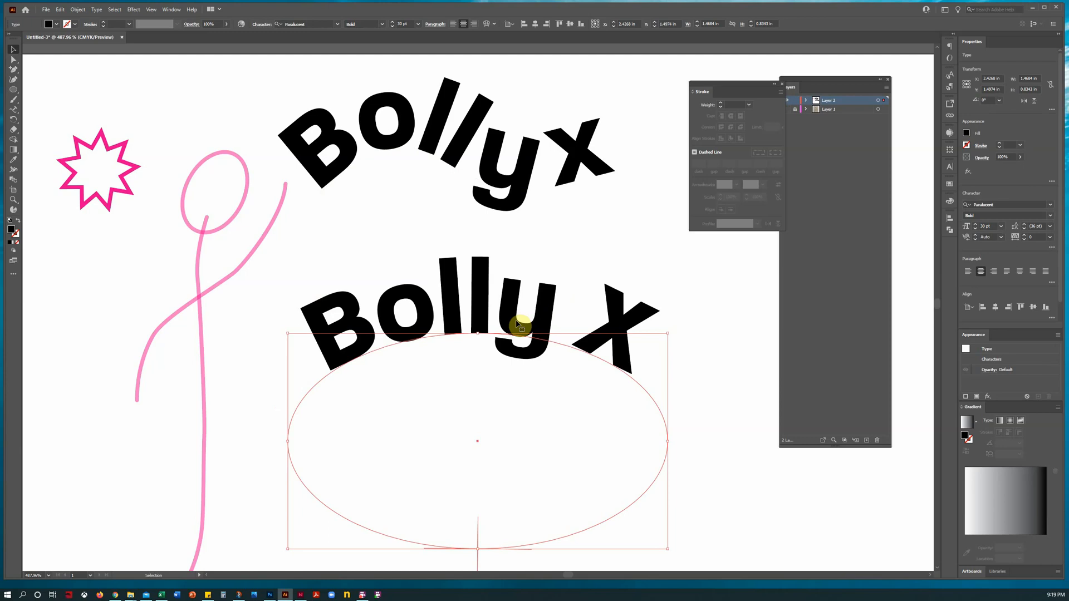
pyautogui.moveTo(48, 189)
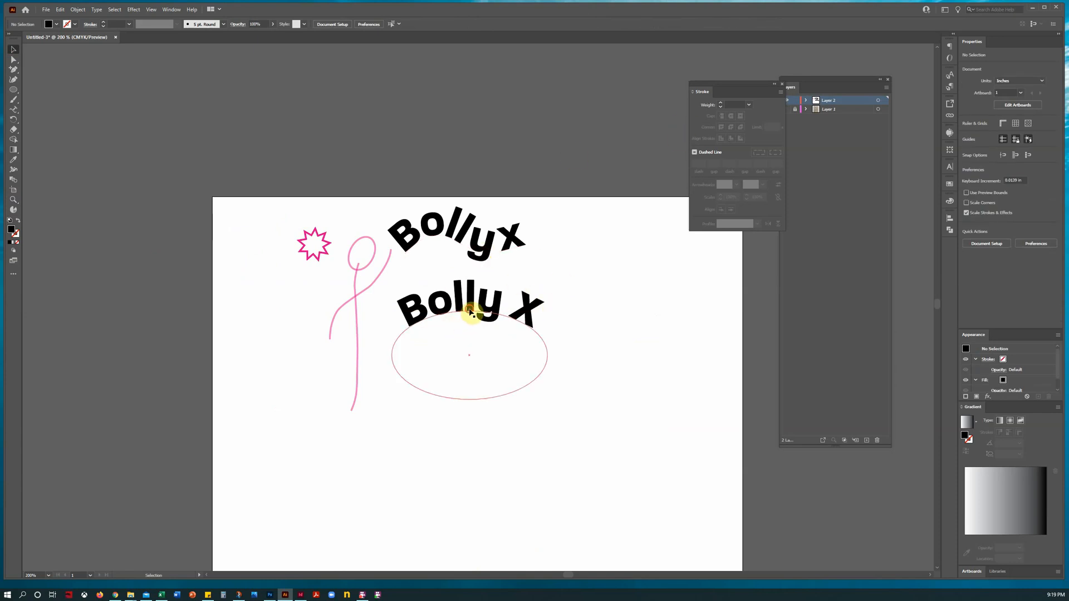
# Alt-drag a duplicate of the curved Bolly X onto the upper-left pasteboard and deselect it.
pyautogui.click(469, 317)
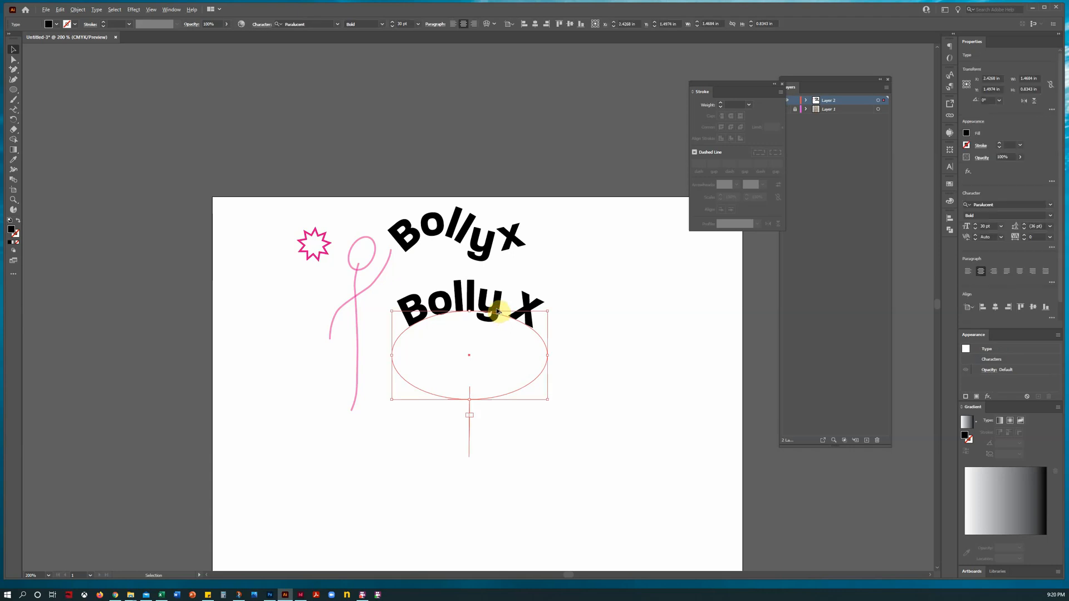
pyautogui.moveTo(508, 281)
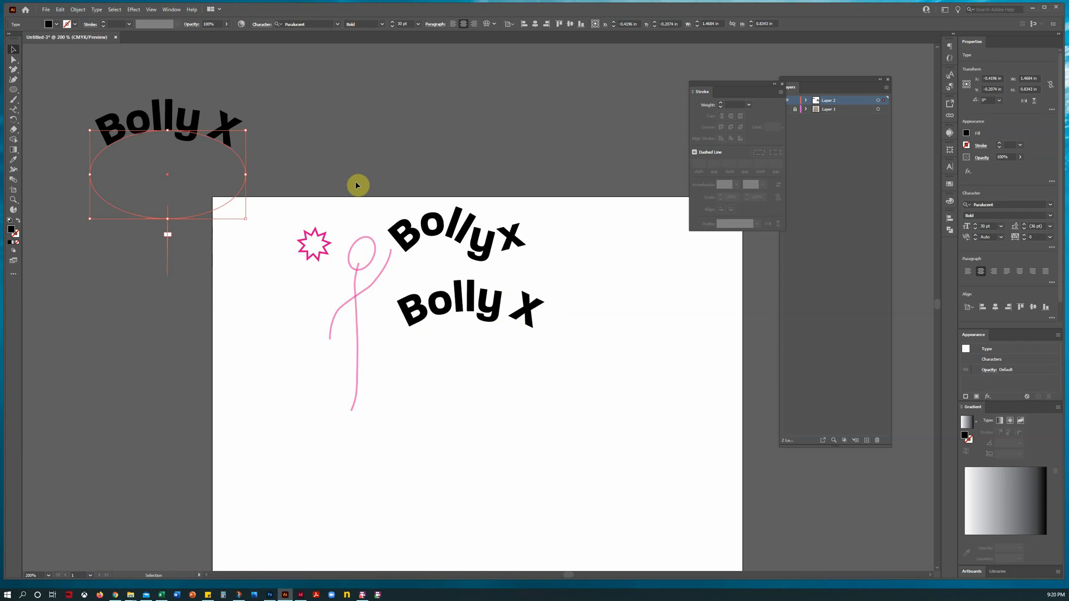
pyautogui.click(314, 244)
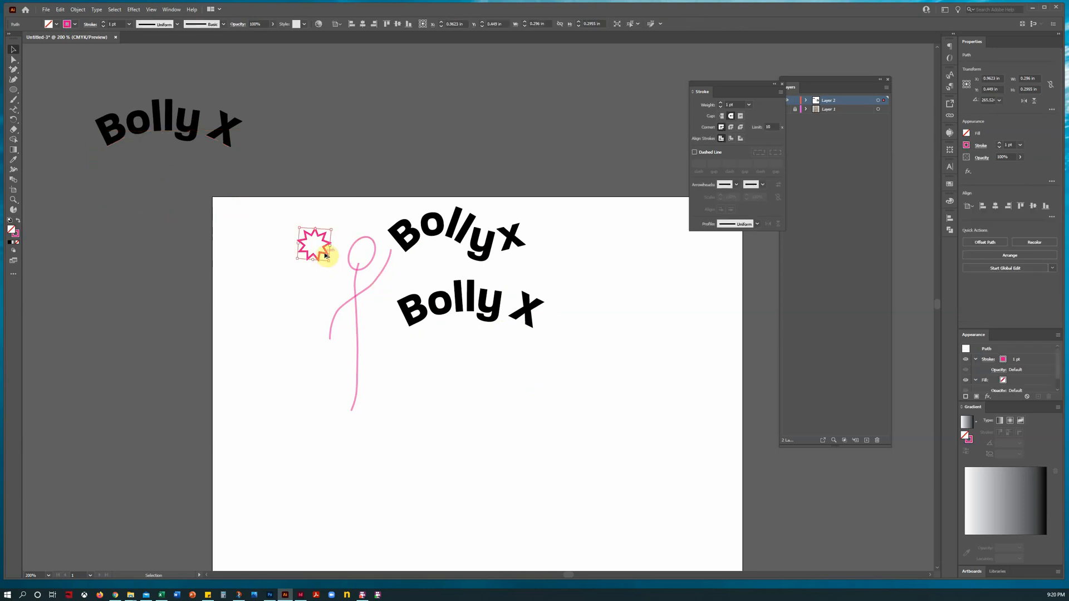
# Copy the pink star leftward and select among the stacked stars on the left edge.
pyautogui.moveTo(314, 245); pyautogui.dragTo(173, 242)
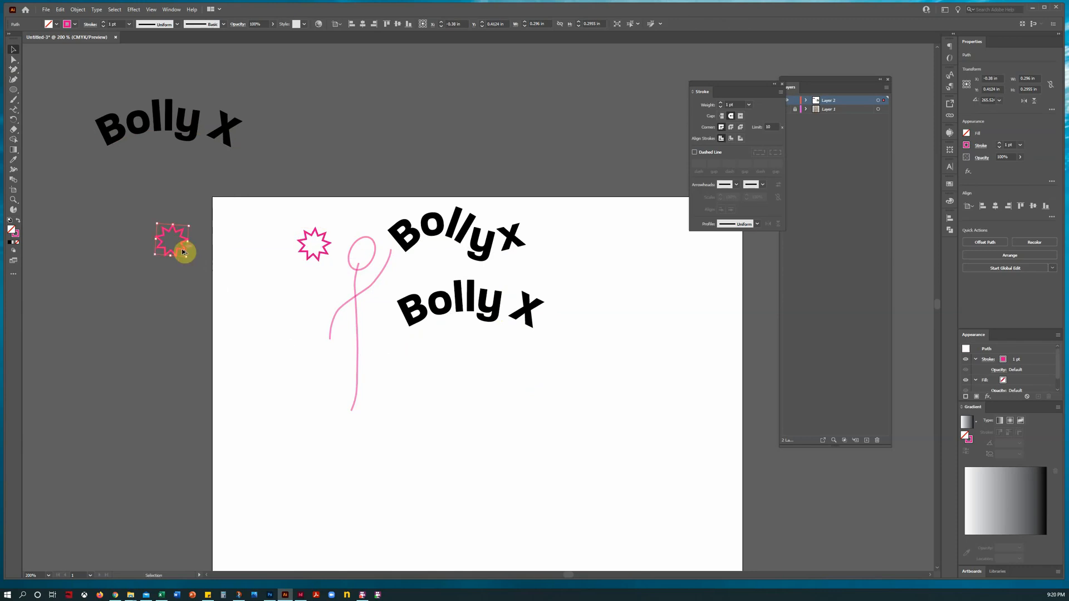
pyautogui.click(478, 477)
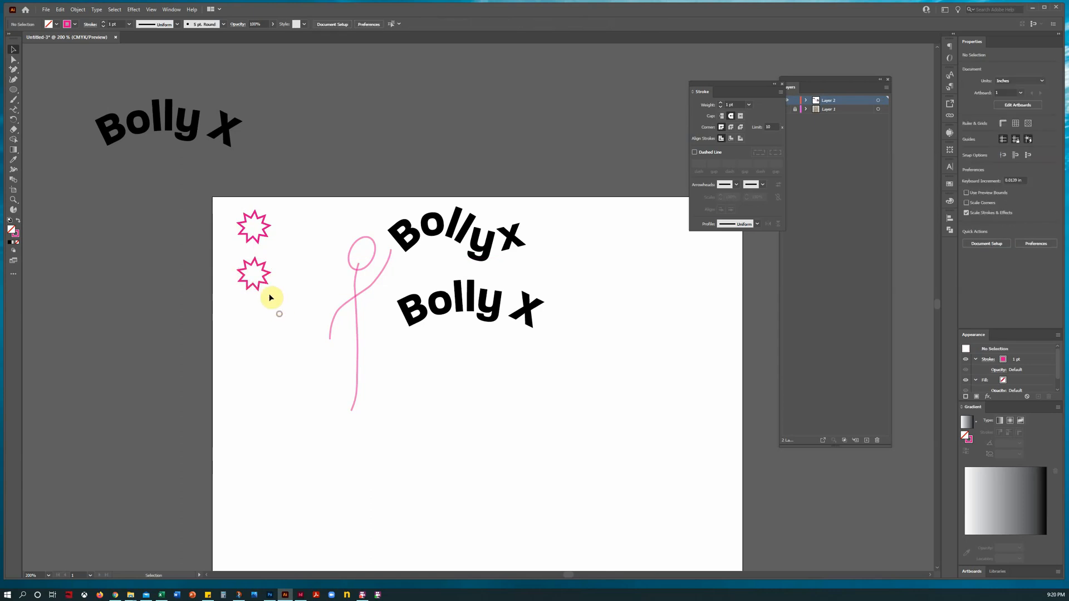
pyautogui.click(253, 226)
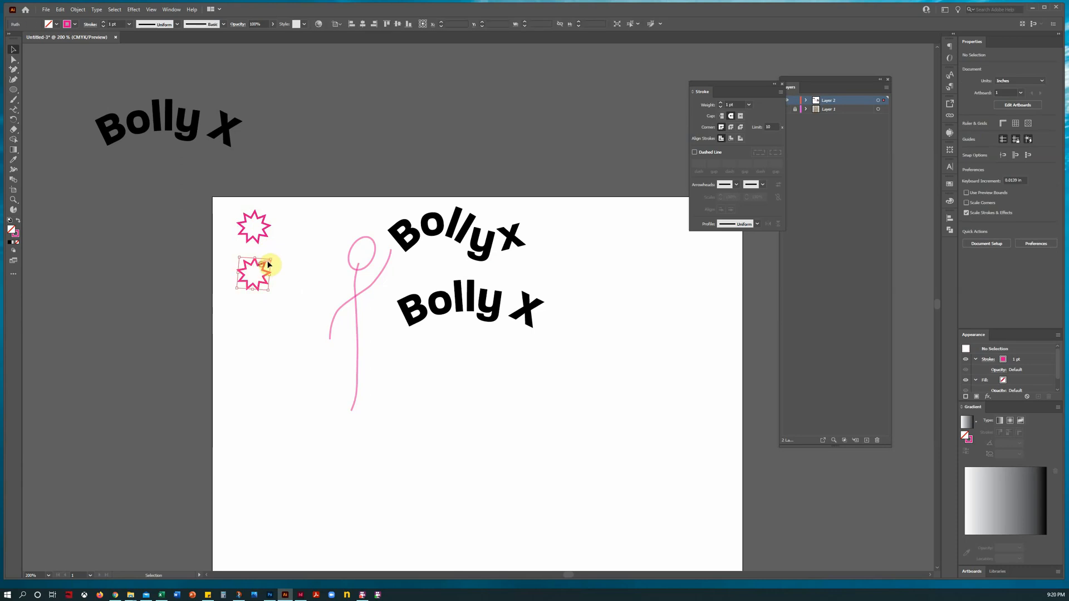
pyautogui.click(254, 273)
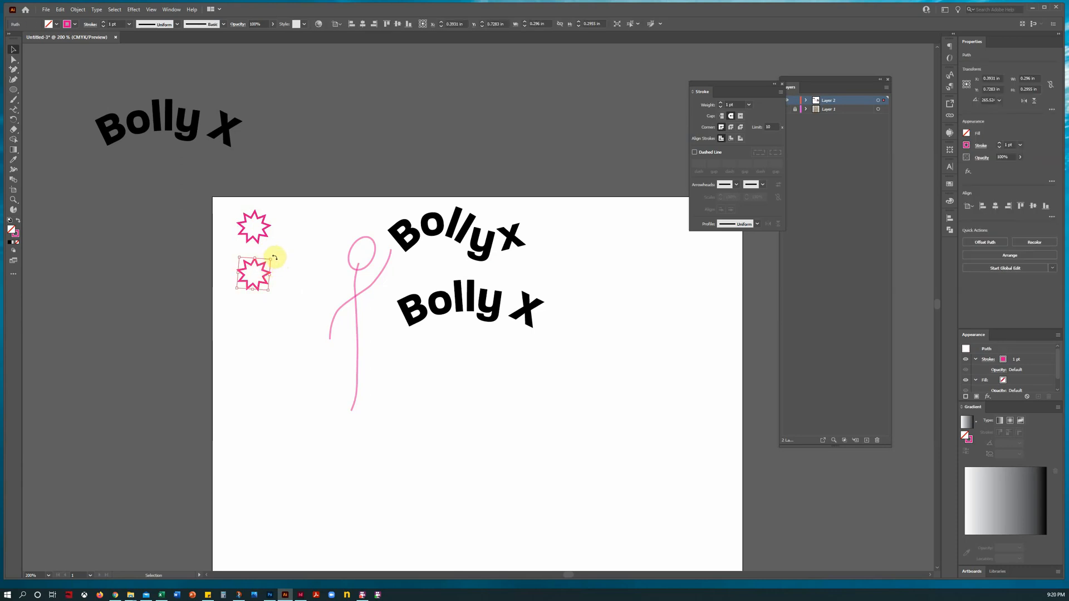
pyautogui.click(273, 314)
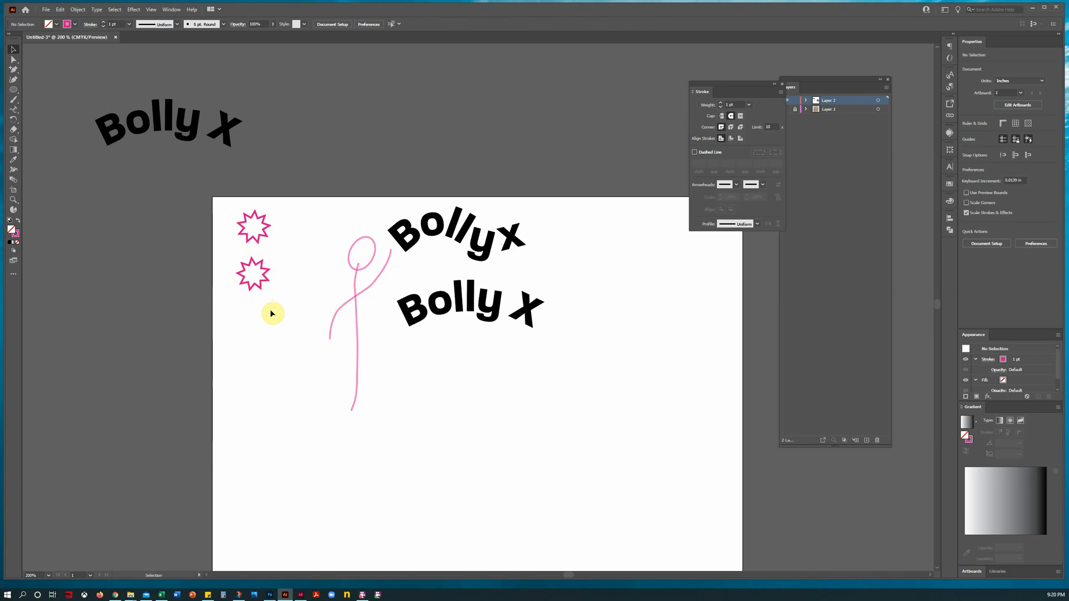
# Nudge the top star into the column and resize the bottom outlined star.
pyautogui.click(254, 228)
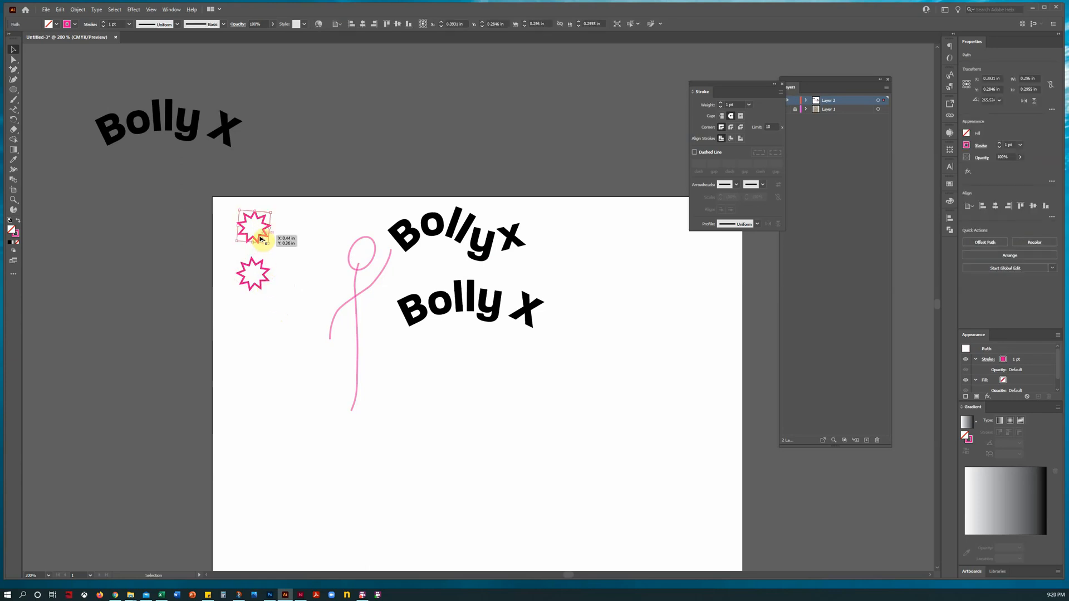
pyautogui.moveTo(254, 228); pyautogui.dragTo(256, 331)
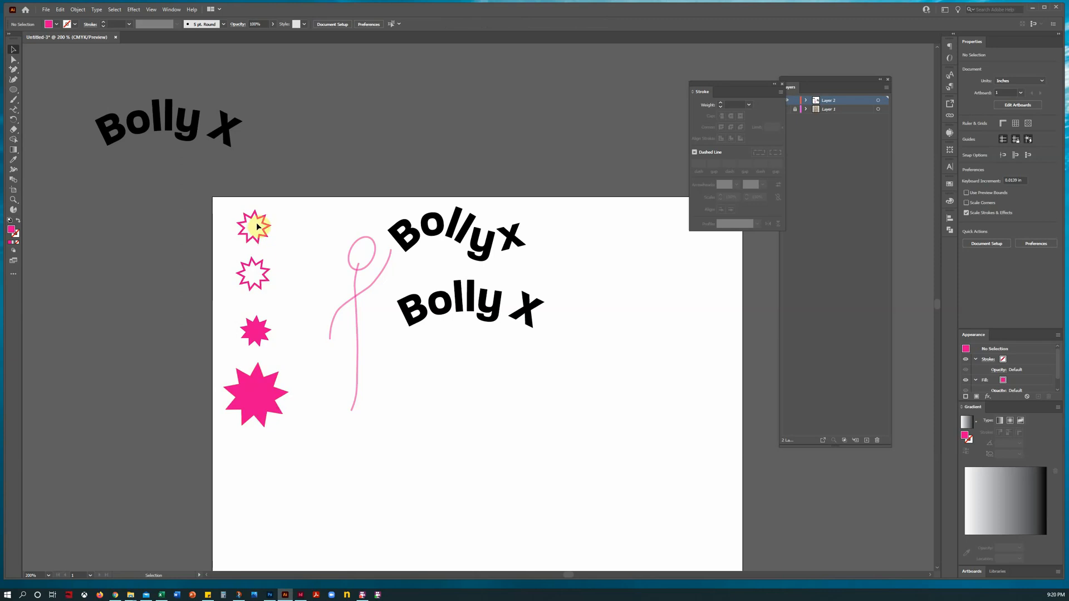
pyautogui.click(256, 395)
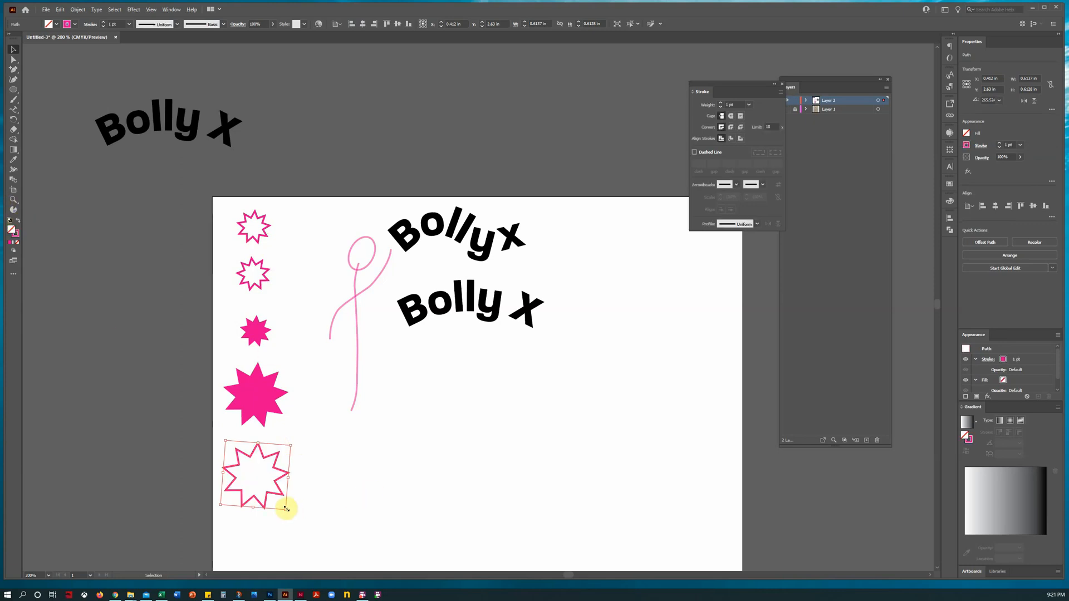
pyautogui.click(430, 515)
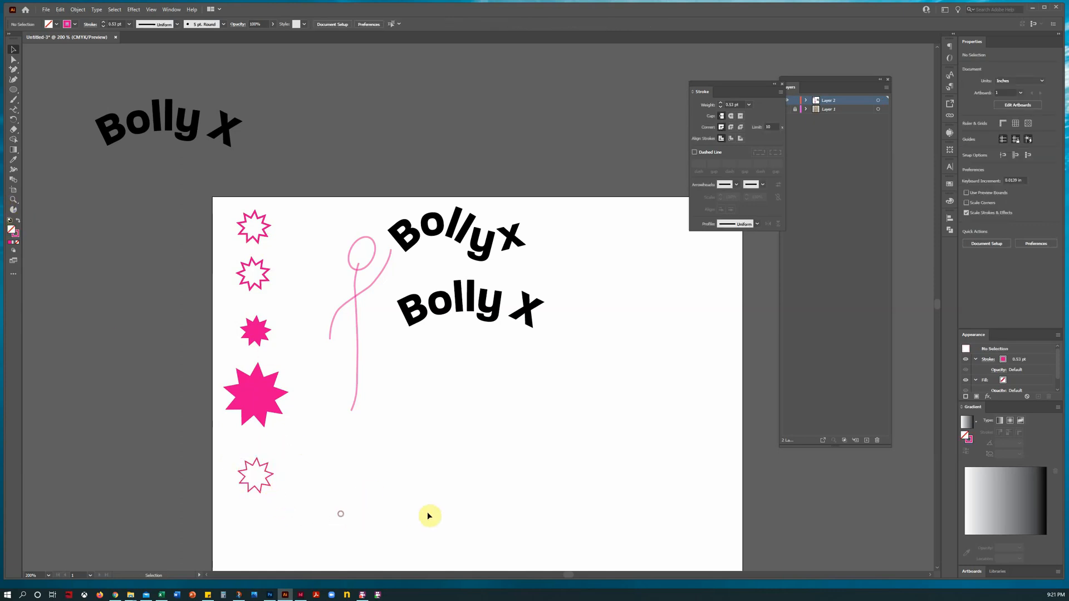
pyautogui.moveTo(225, 221)
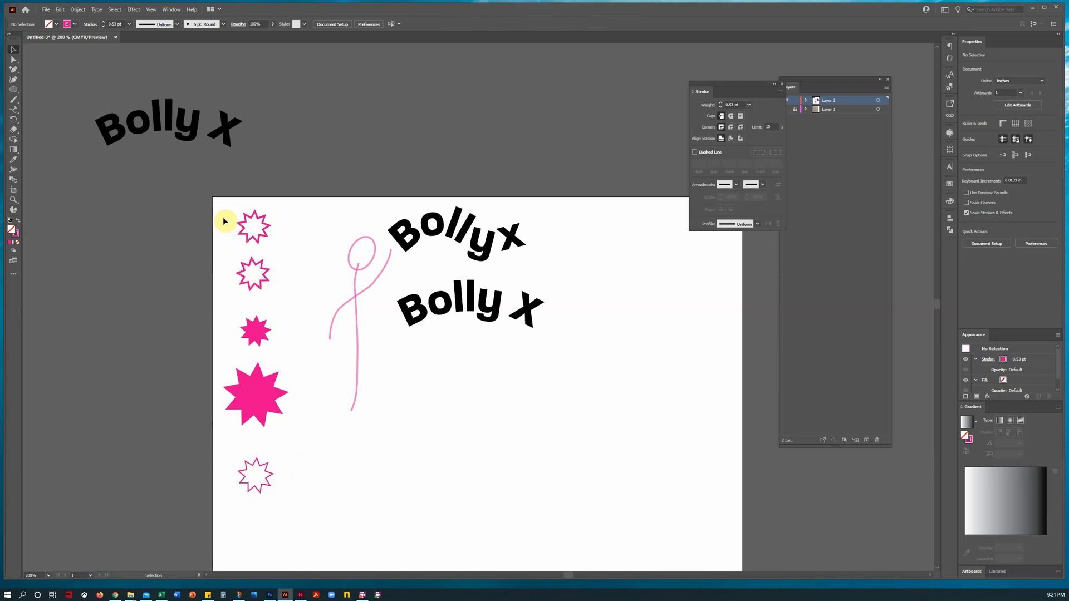
pyautogui.moveTo(278, 488)
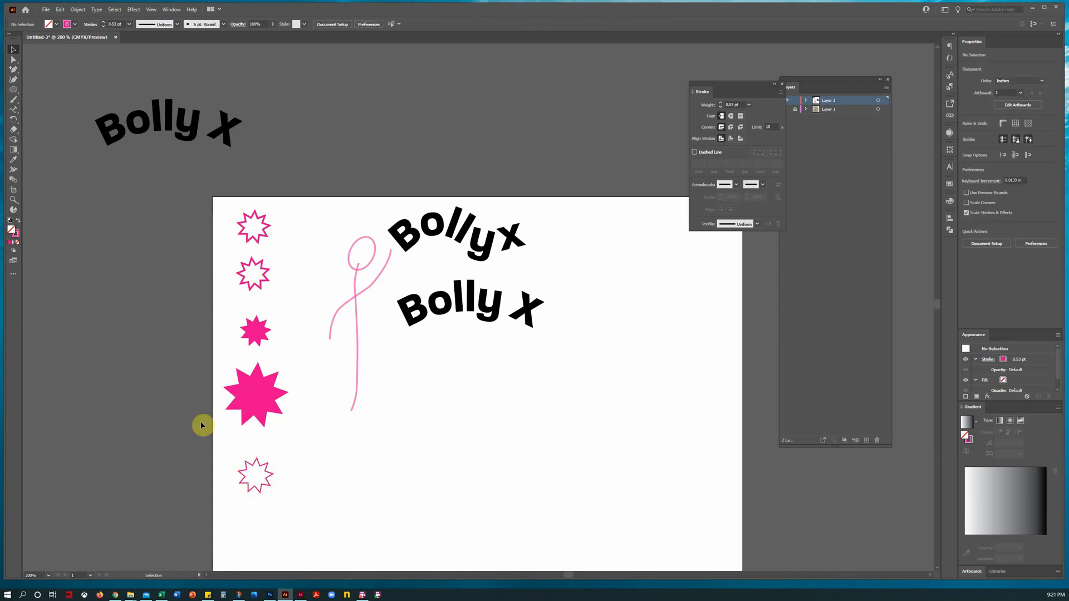
pyautogui.moveTo(356, 377)
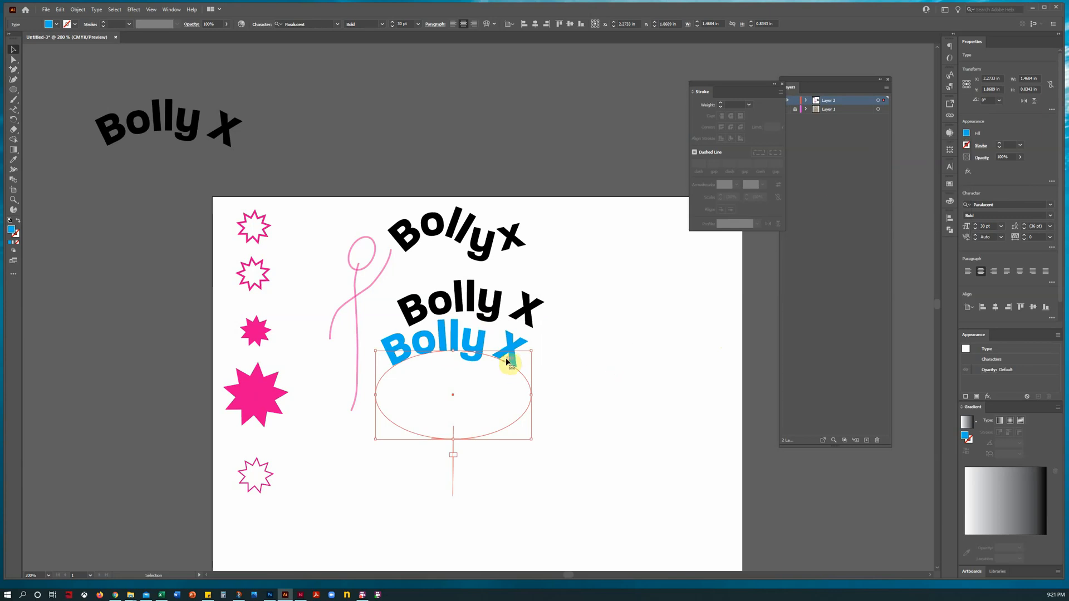
# Send the blue Bolly X backward and offset it slightly under the black text.
pyautogui.rightClick(510, 359)
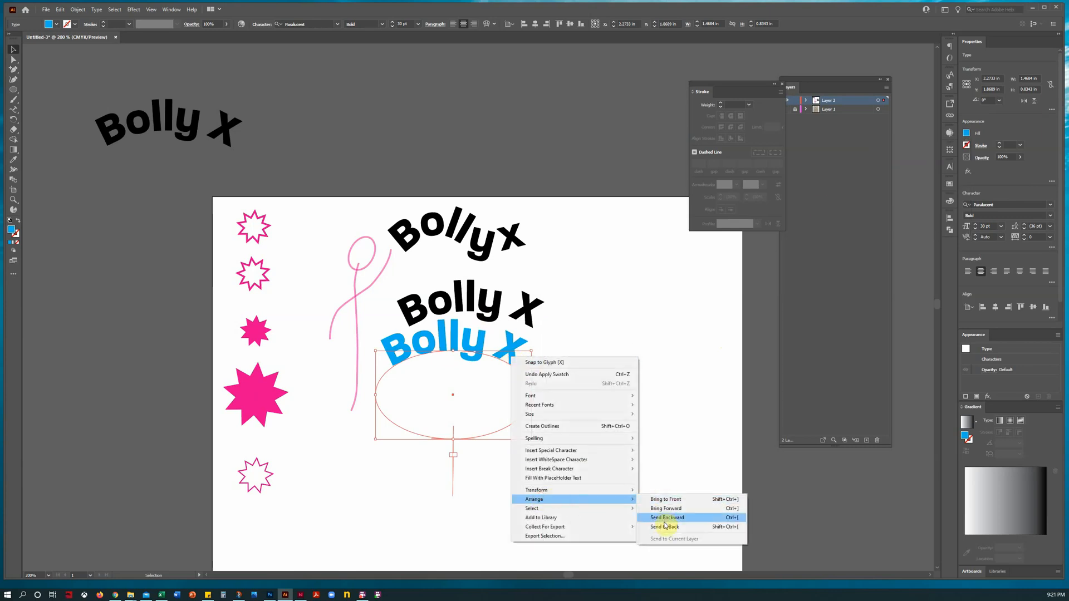
pyautogui.click(665, 518)
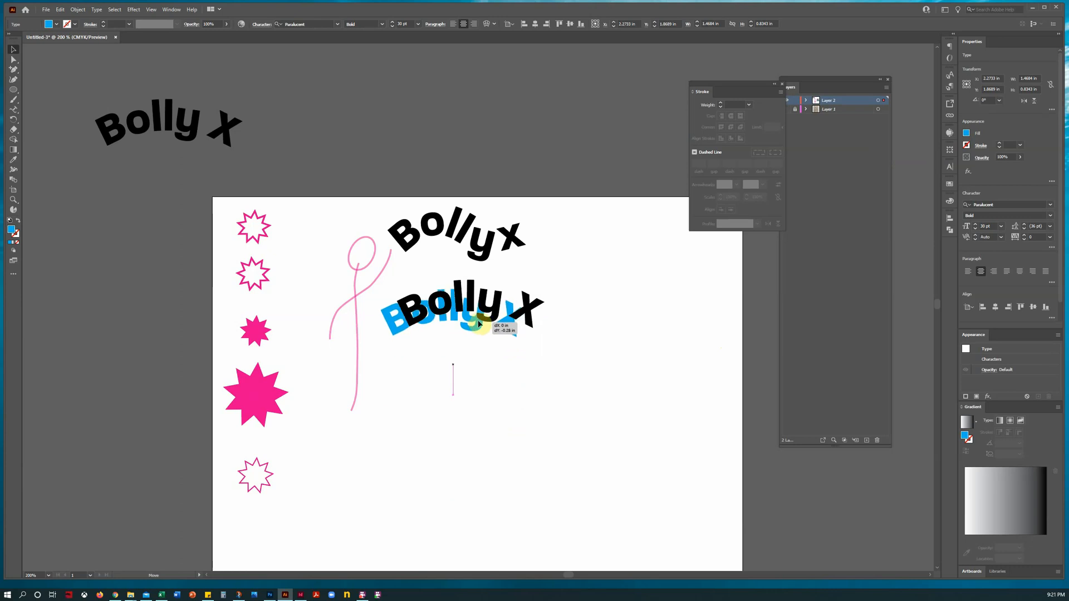
pyautogui.moveTo(463, 314); pyautogui.dragTo(477, 311)
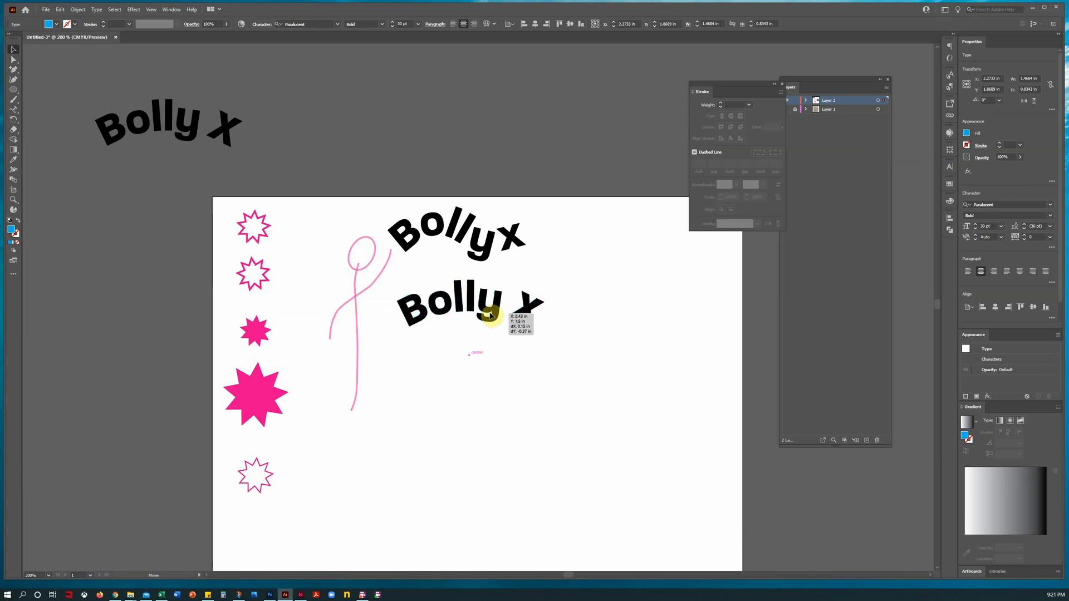
pyautogui.moveTo(477, 303); pyautogui.dragTo(488, 314)
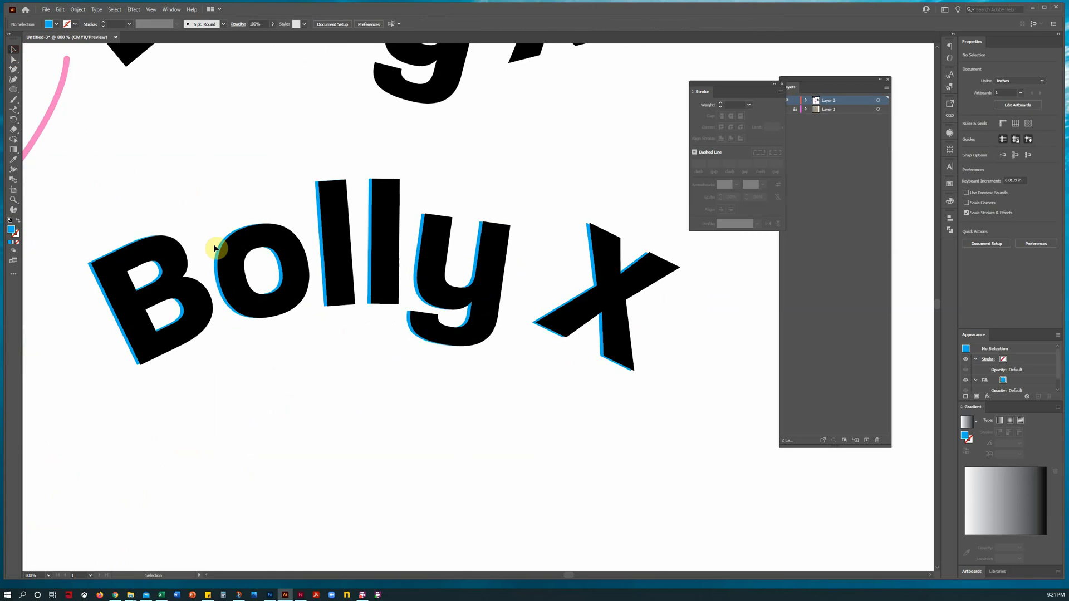
# Tighten the black-to-blue offset, swap fill and stroke, and fill the letters white.
pyautogui.moveTo(215, 247); pyautogui.dragTo(160, 345)
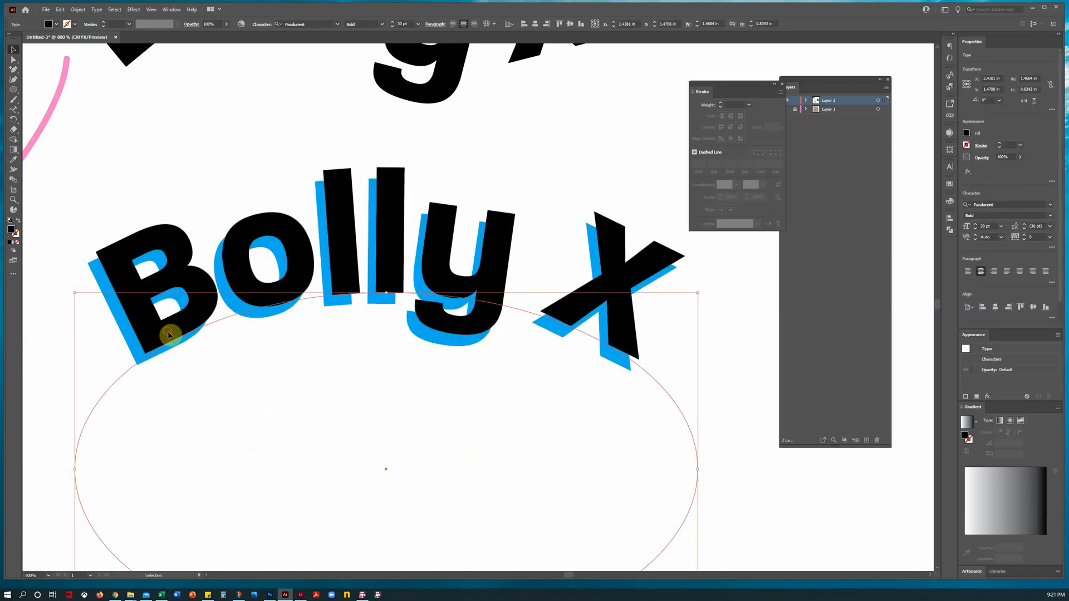
pyautogui.moveTo(169, 335); pyautogui.dragTo(148, 365)
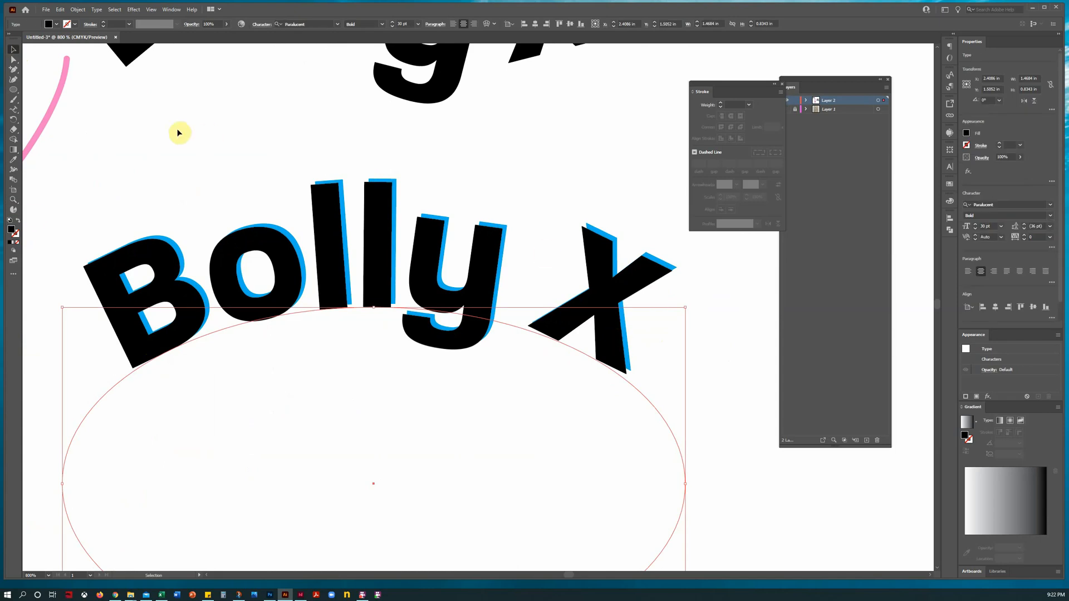
pyautogui.click(14, 232)
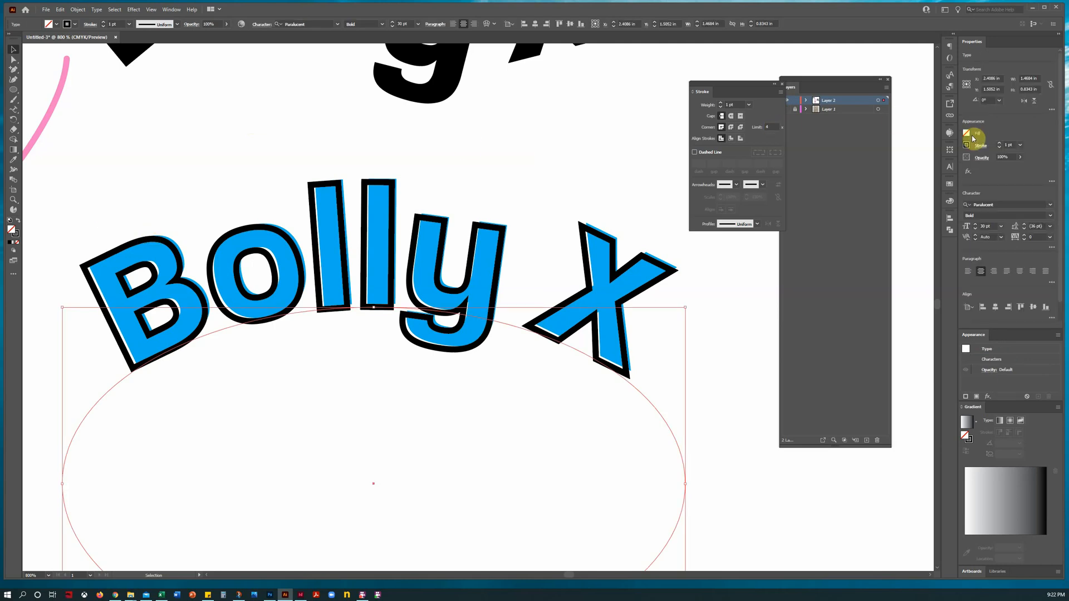
pyautogui.click(967, 133)
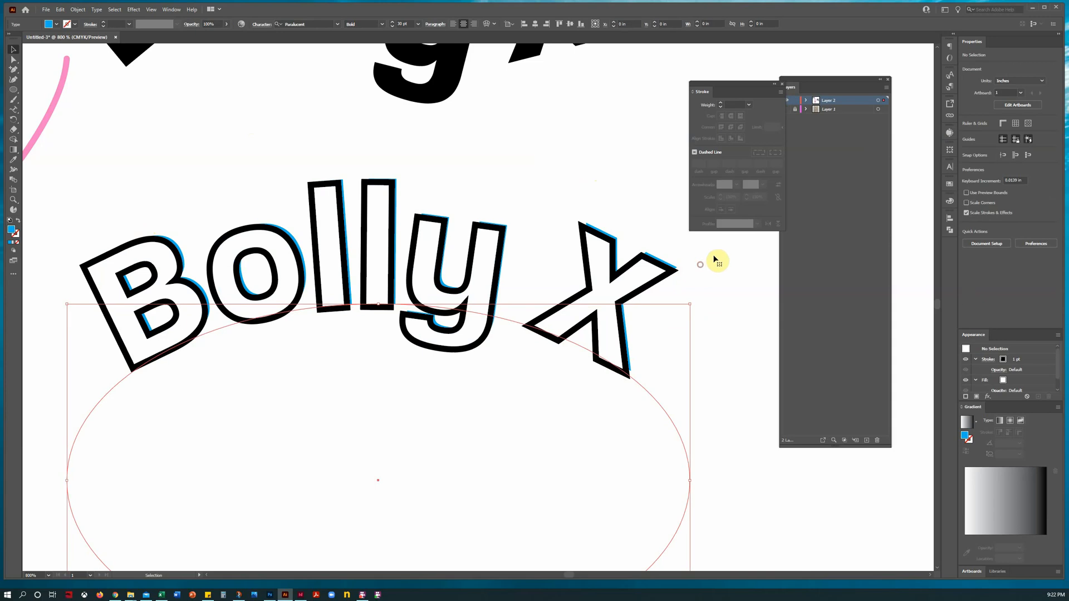
# Deselect the wordmark and expand Layer 2 in the Layers panel.
pyautogui.click(813, 89)
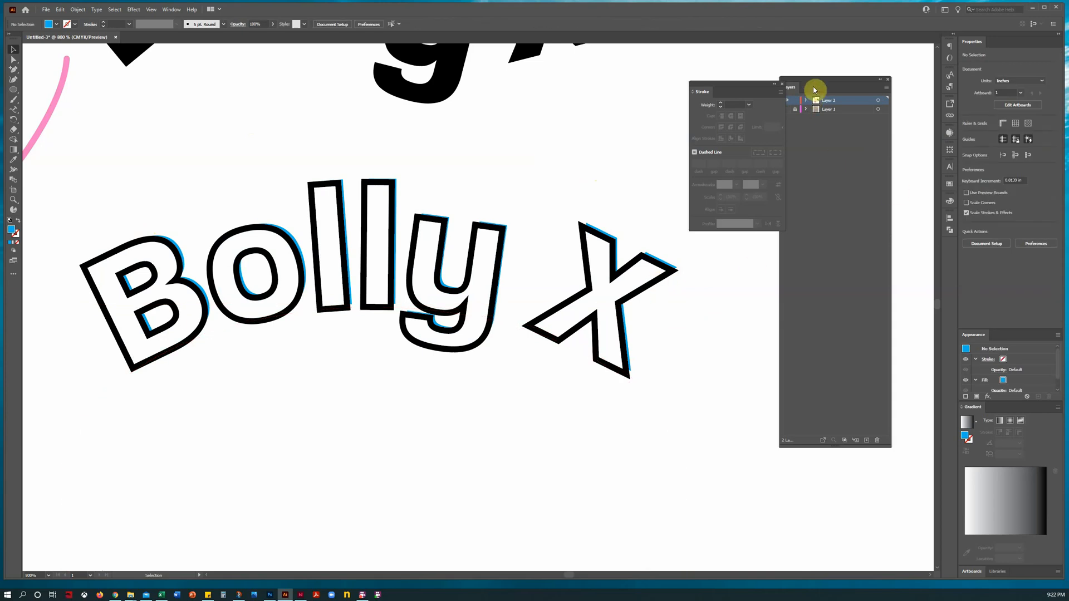
pyautogui.click(805, 100)
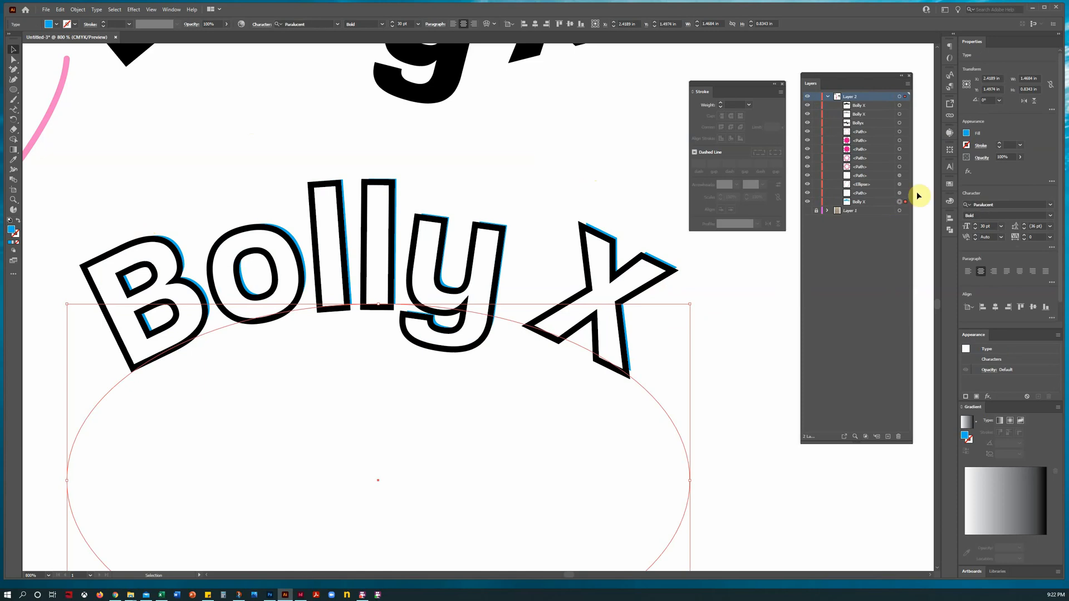
pyautogui.click(967, 132)
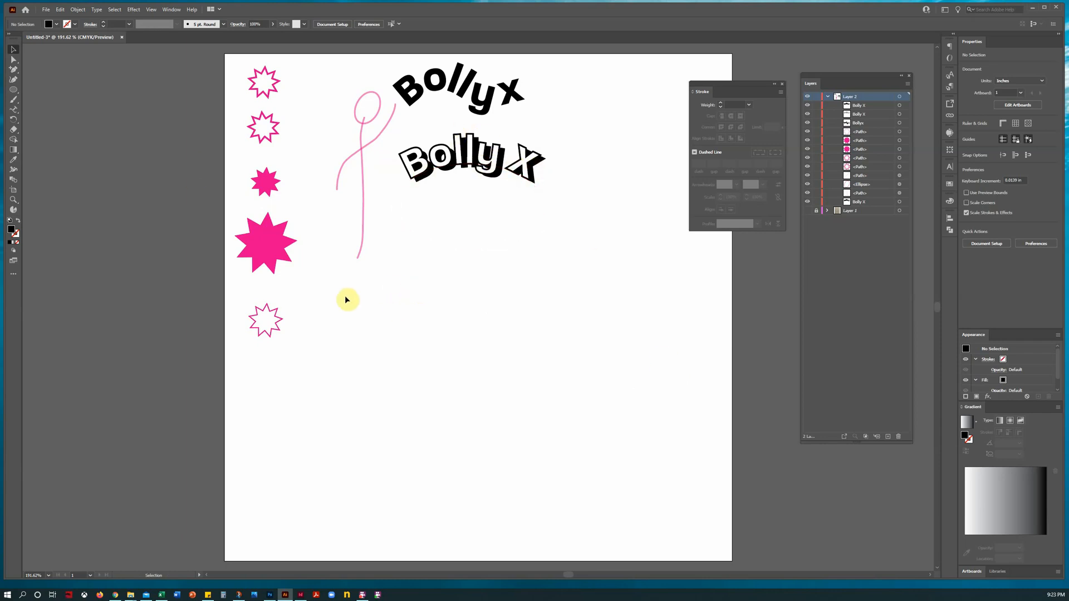
# Move the large filled pink star toward the centre, right of the outline star.
pyautogui.click(266, 245)
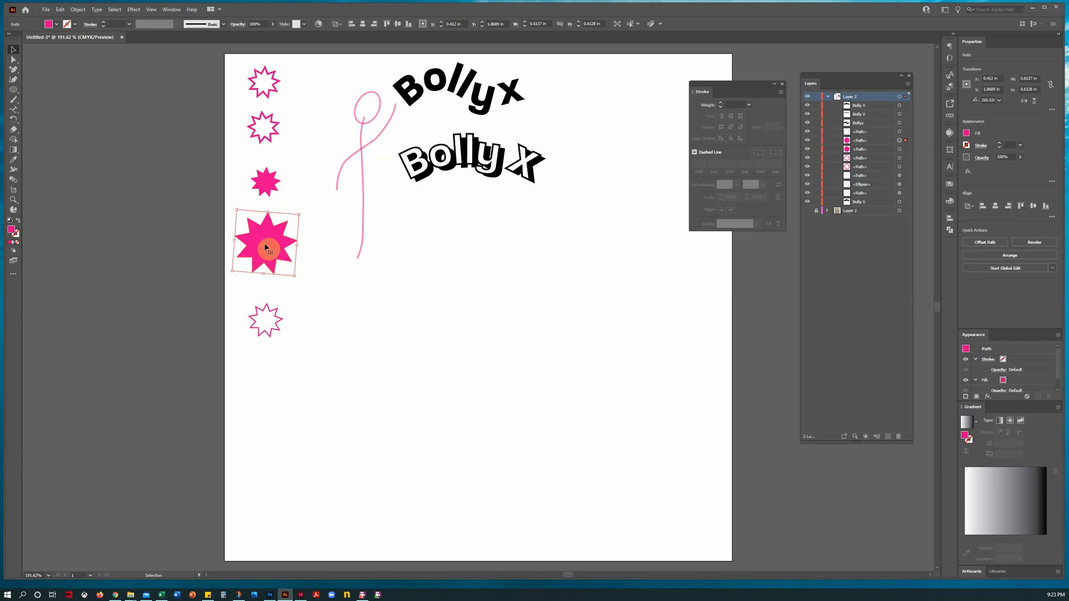
pyautogui.moveTo(266, 244); pyautogui.dragTo(458, 337)
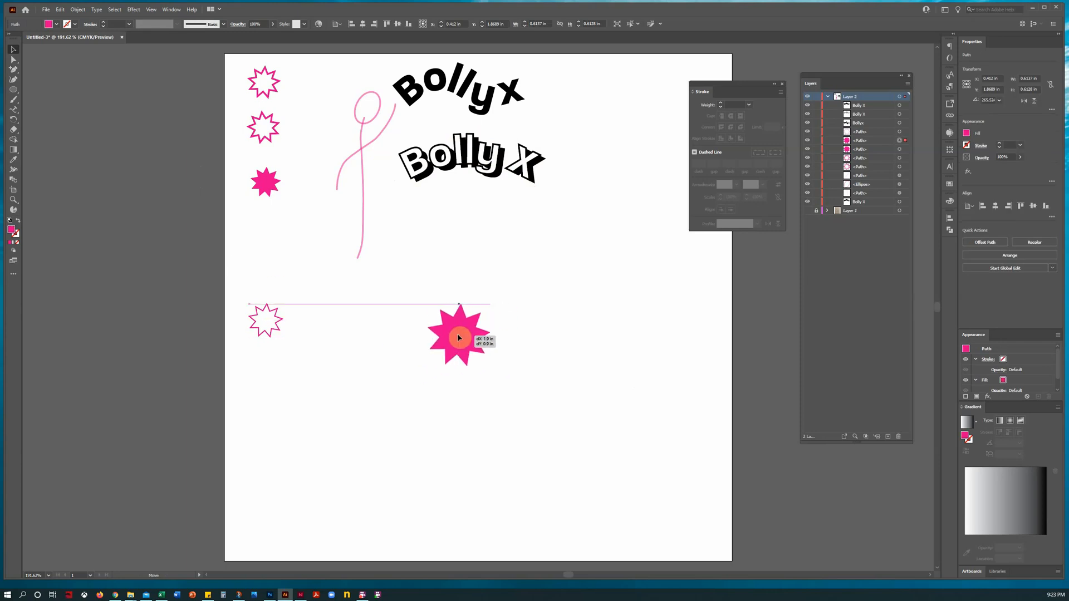
pyautogui.moveTo(458, 334); pyautogui.dragTo(433, 334)
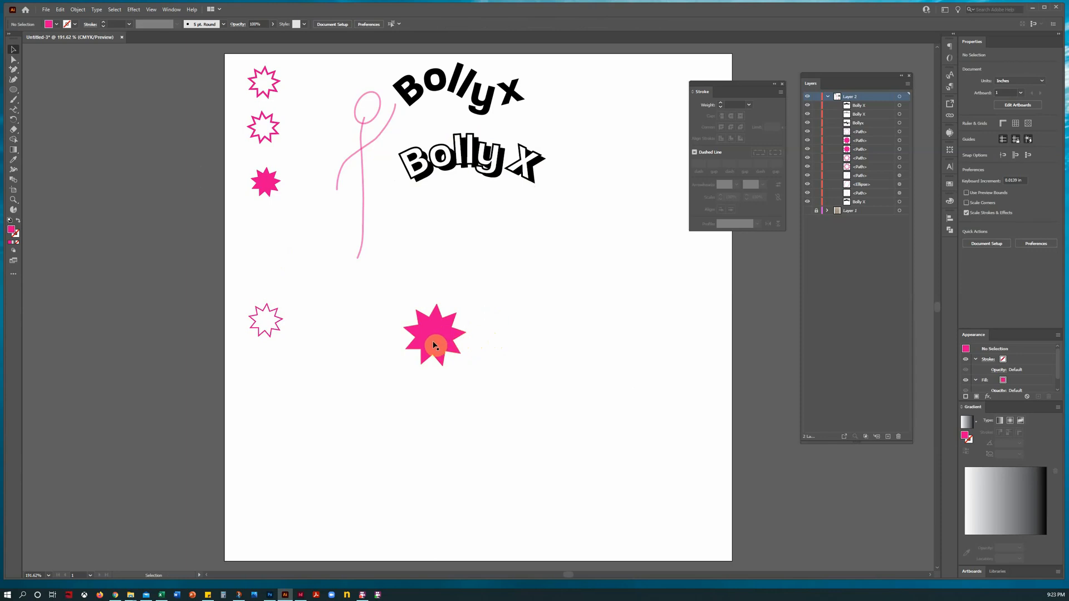
pyautogui.moveTo(435, 334); pyautogui.dragTo(293, 276)
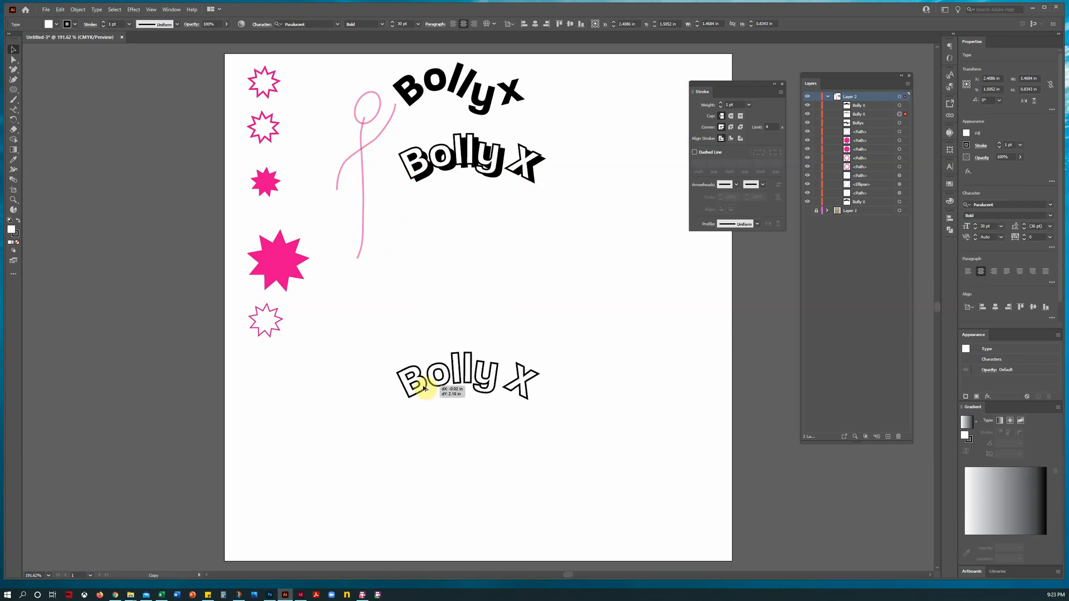
# Shift the arched Bolly X lettering upward in the lower half, then deselect.
pyautogui.moveTo(416, 385); pyautogui.dragTo(539, 464)
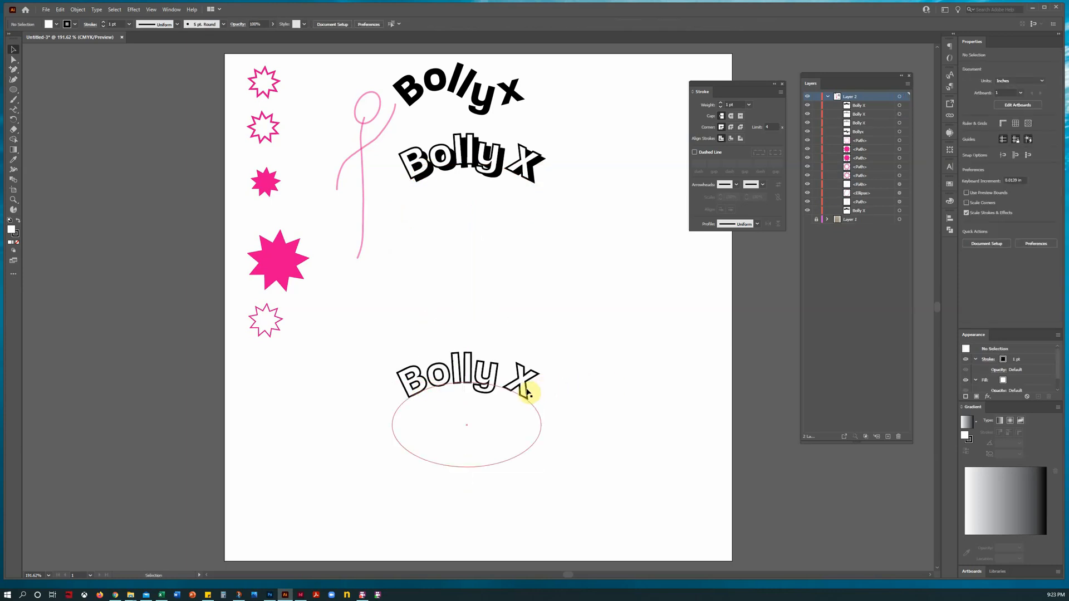
pyautogui.click(12, 203)
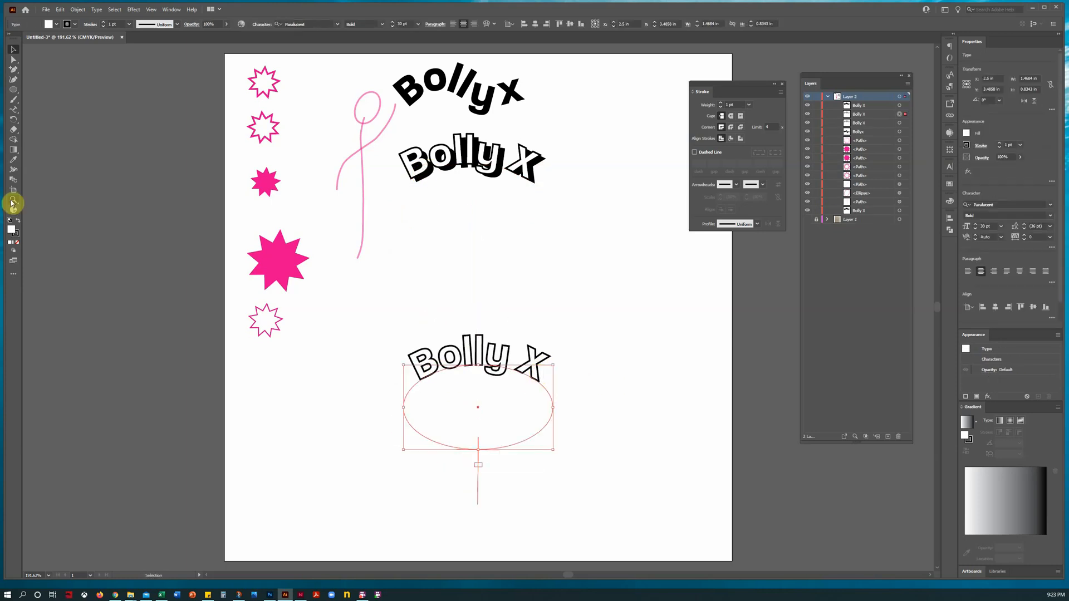
pyautogui.click(440, 415)
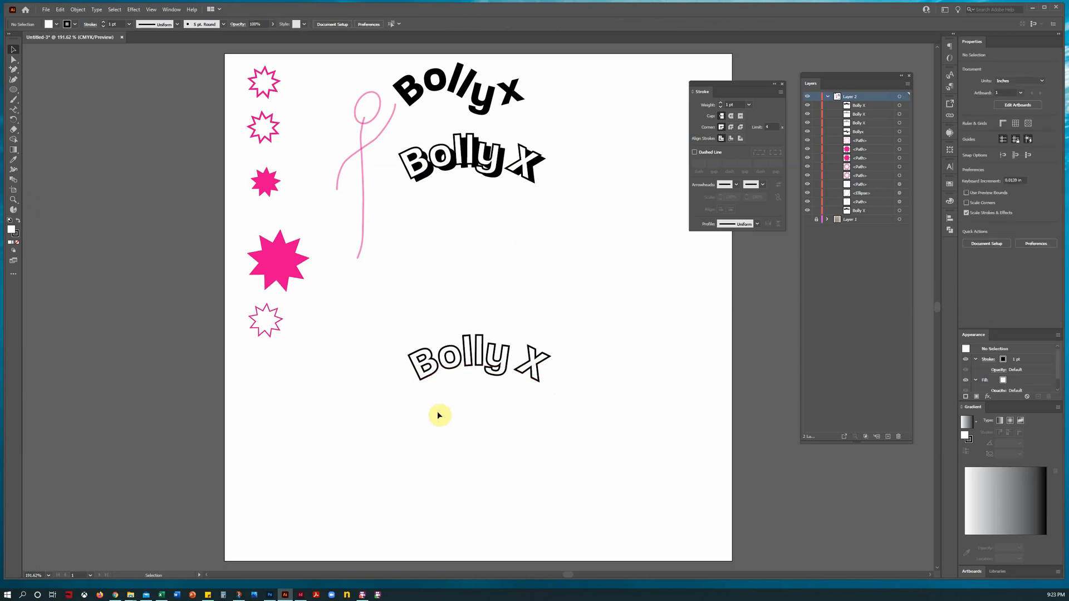
pyautogui.moveTo(369, 434)
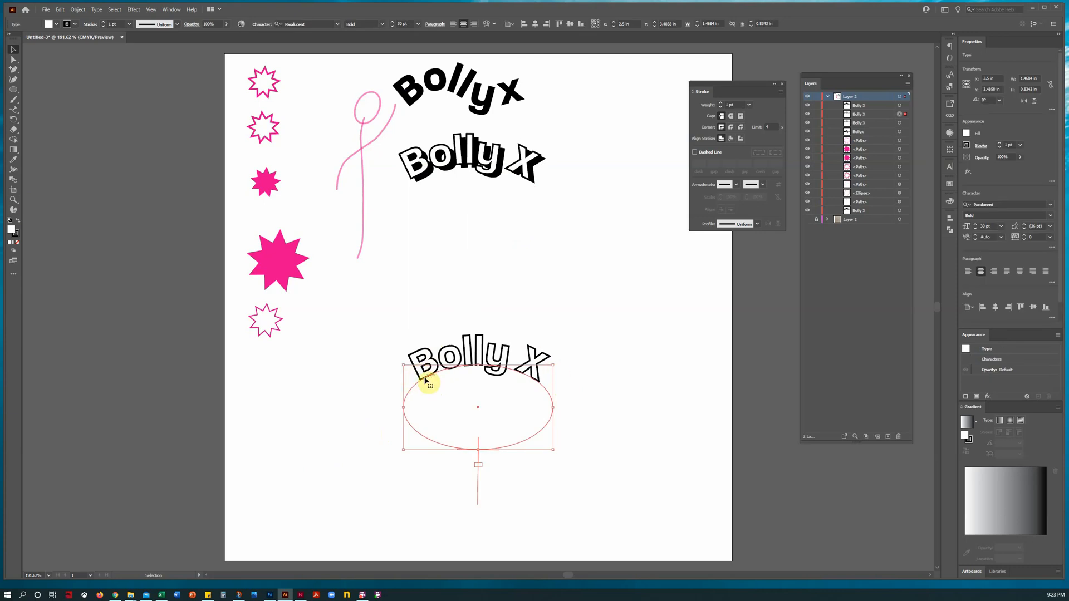
pyautogui.moveTo(650, 366)
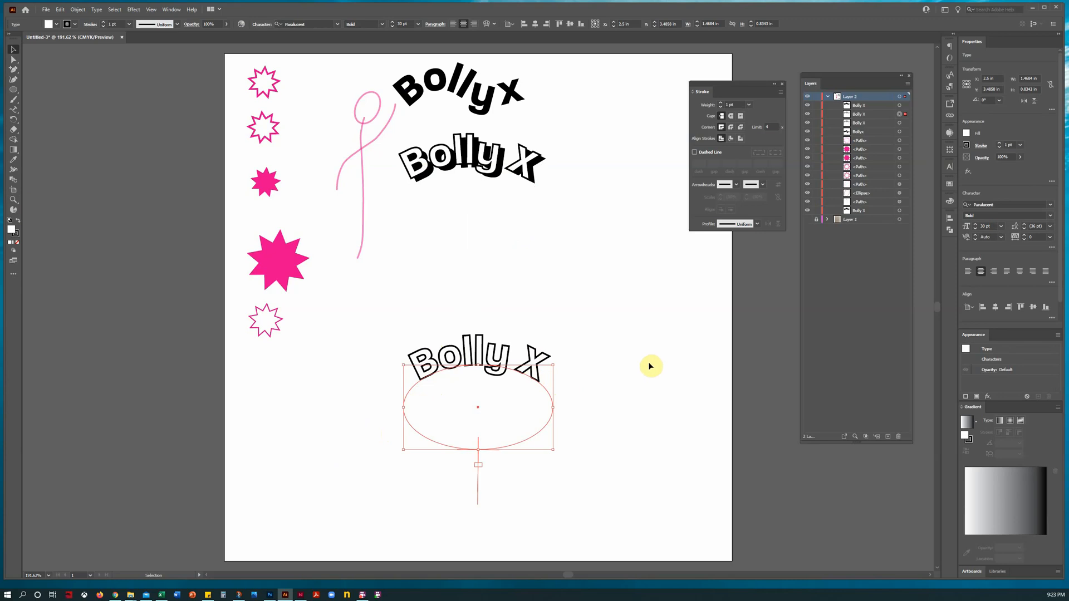
pyautogui.moveTo(528, 374)
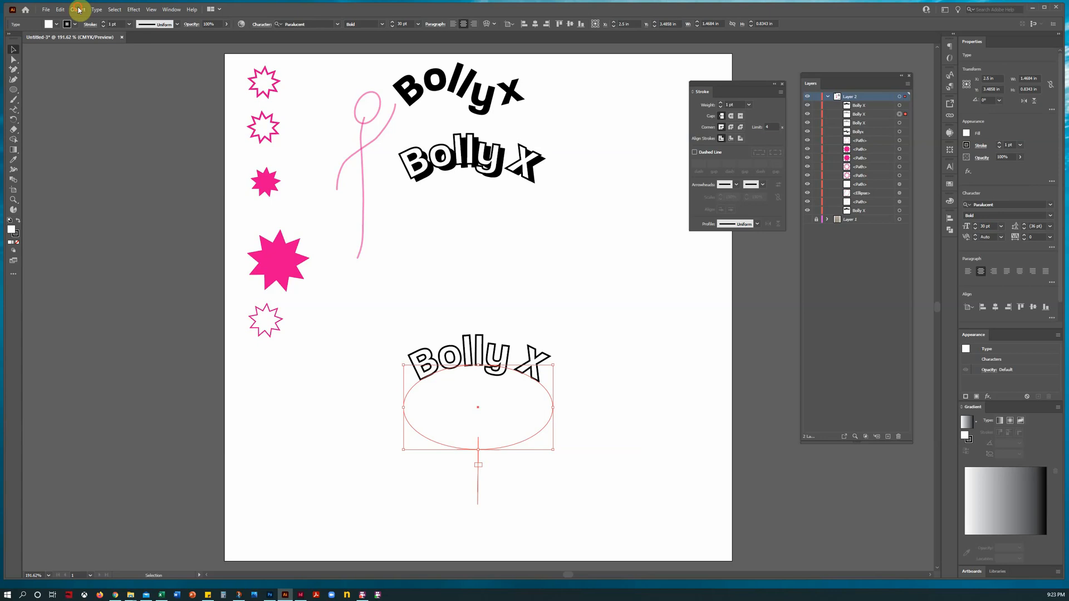
pyautogui.click(78, 9)
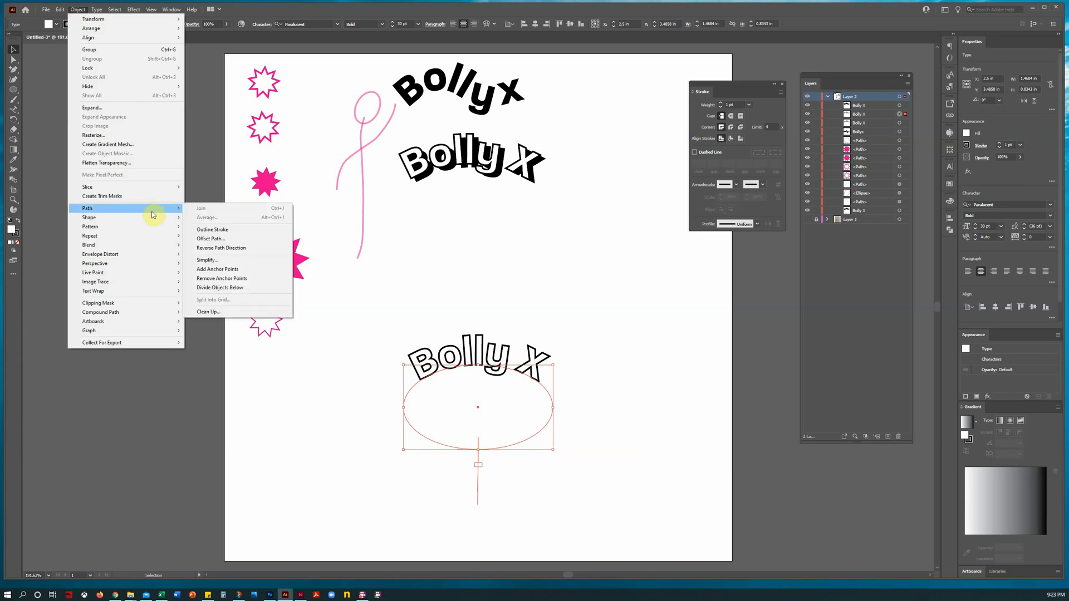
pyautogui.moveTo(212, 239)
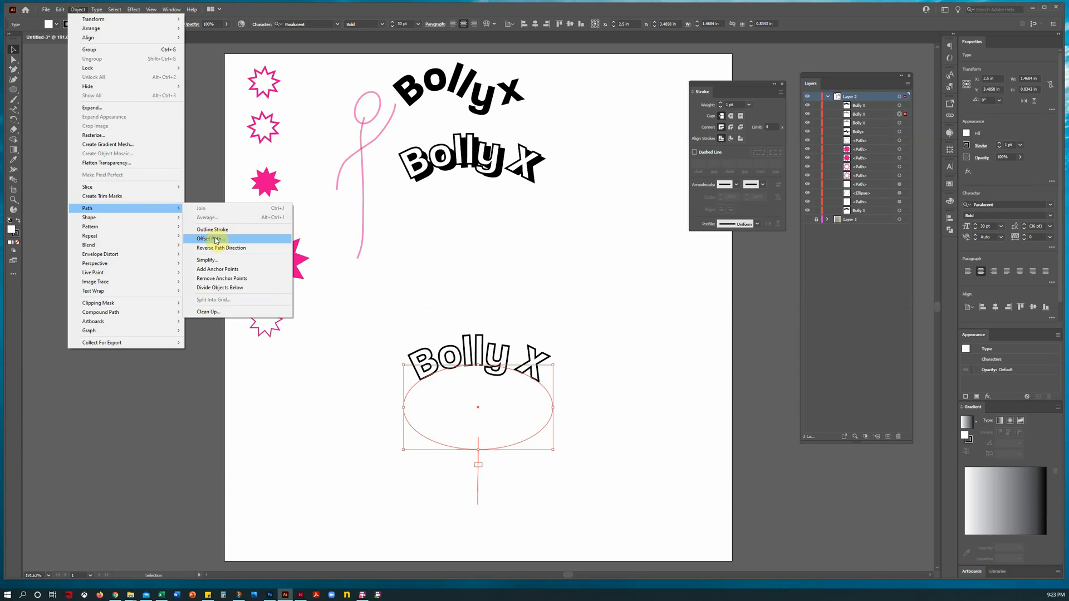
pyautogui.click(208, 239)
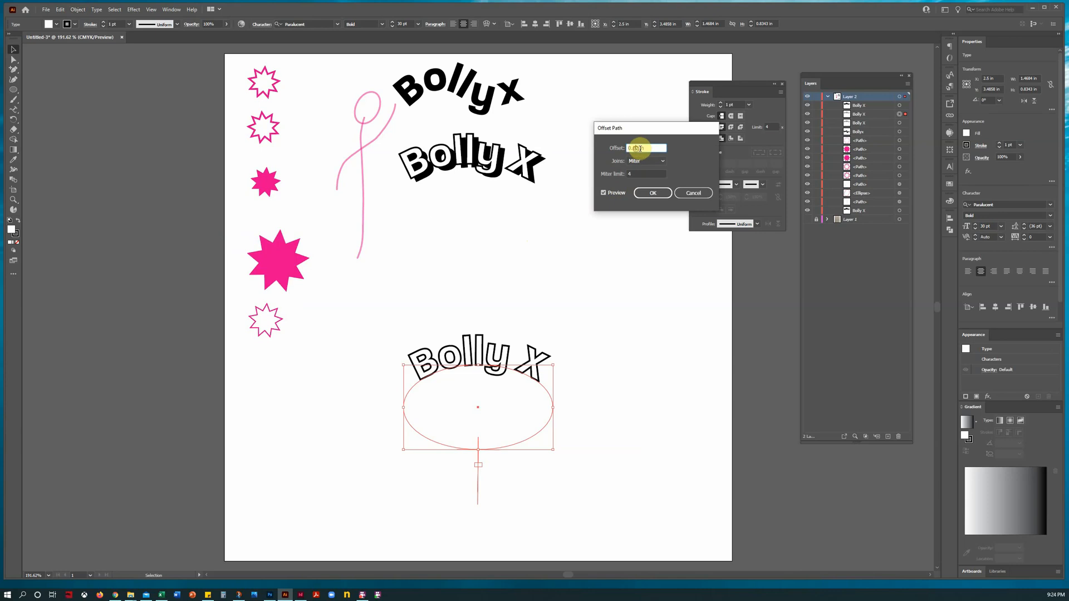
pyautogui.write('0.2 in')
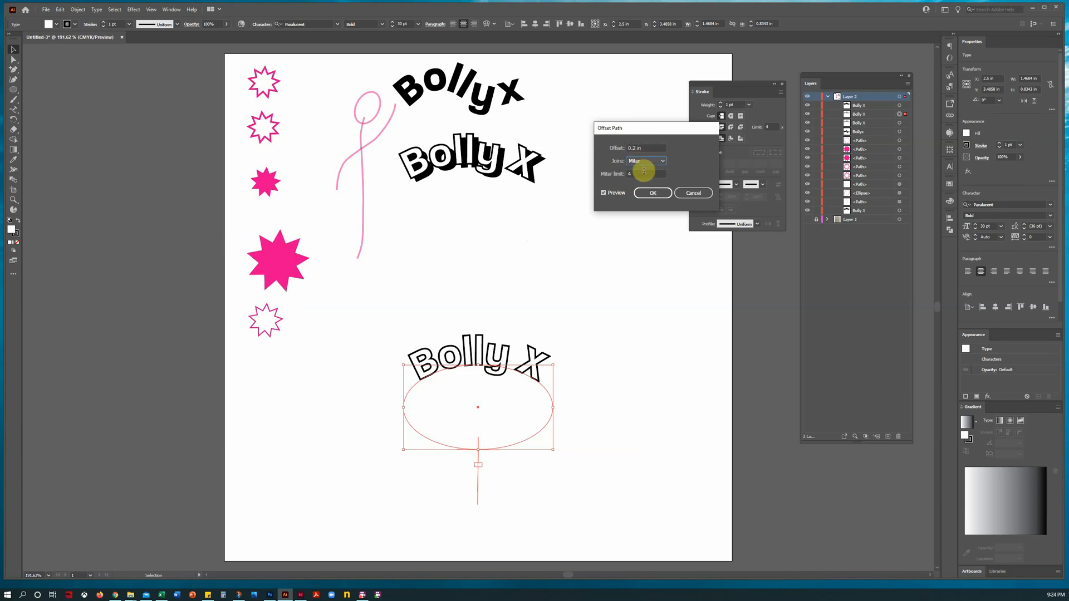
pyautogui.click(692, 193)
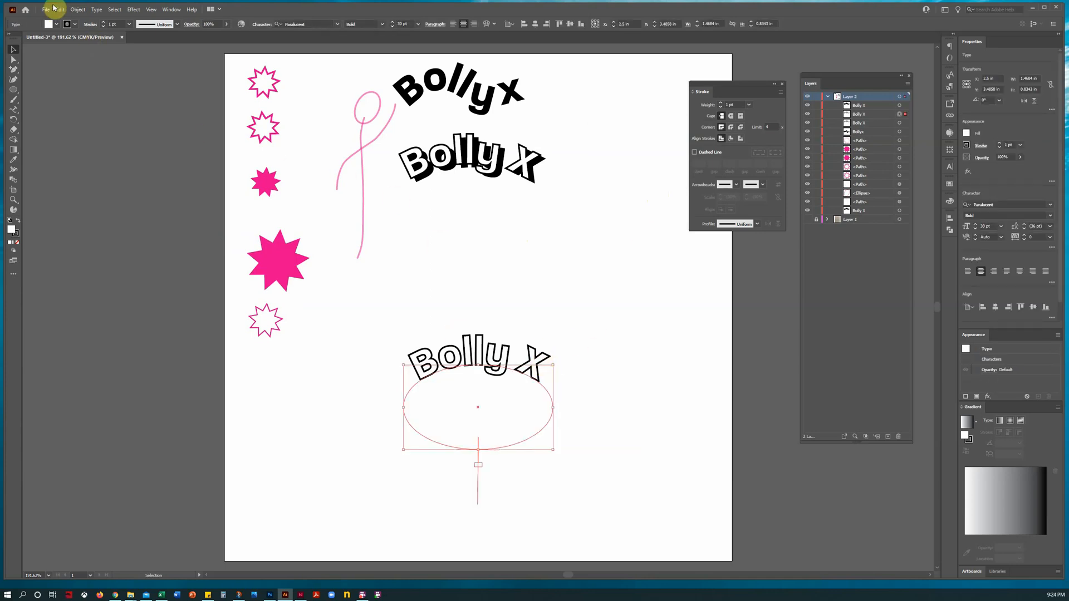
# Convert the arched Bolly X to outlines via Type > Create Outlines and reach Offset Path.
pyautogui.click(77, 8)
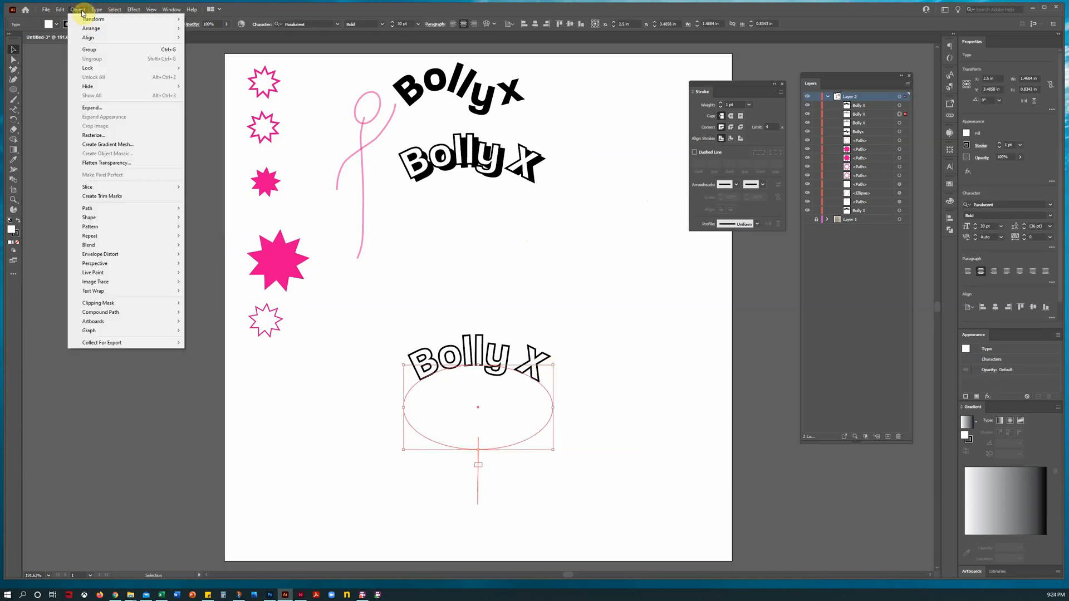
pyautogui.click(95, 9)
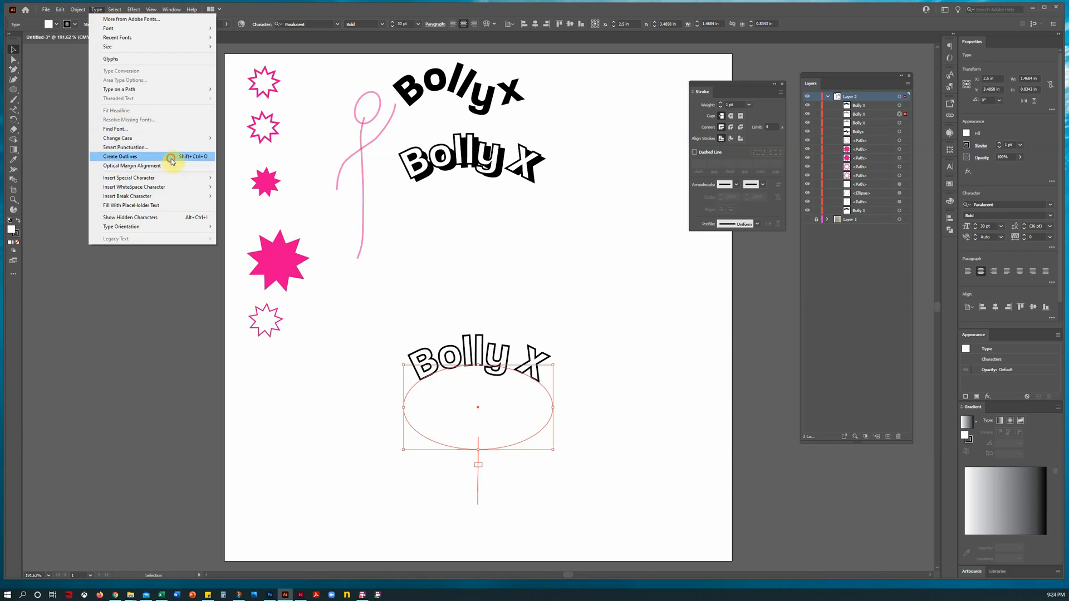
pyautogui.click(120, 156)
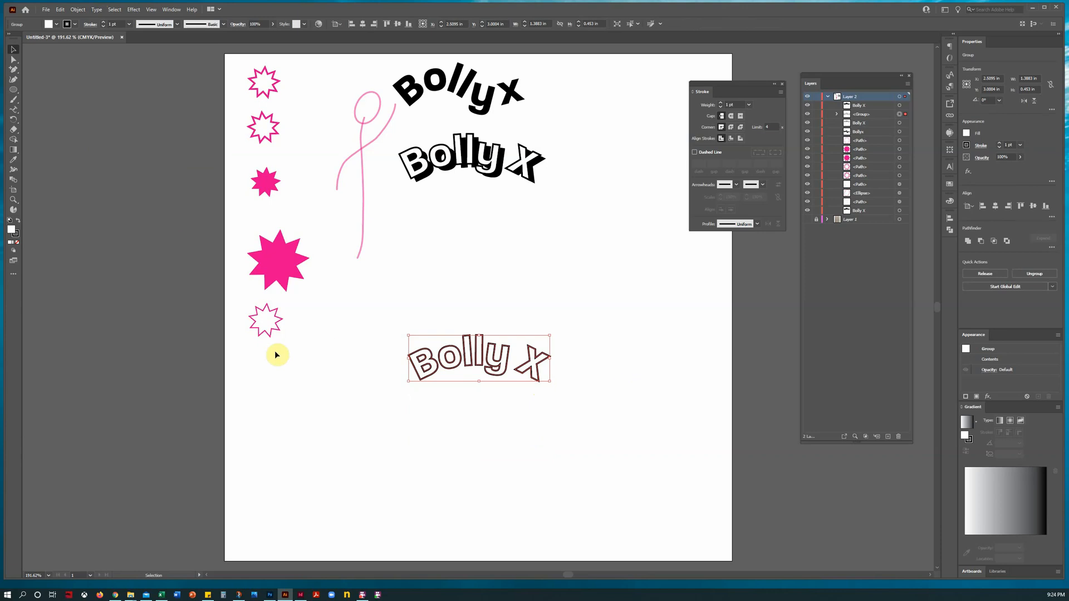
pyautogui.click(77, 9)
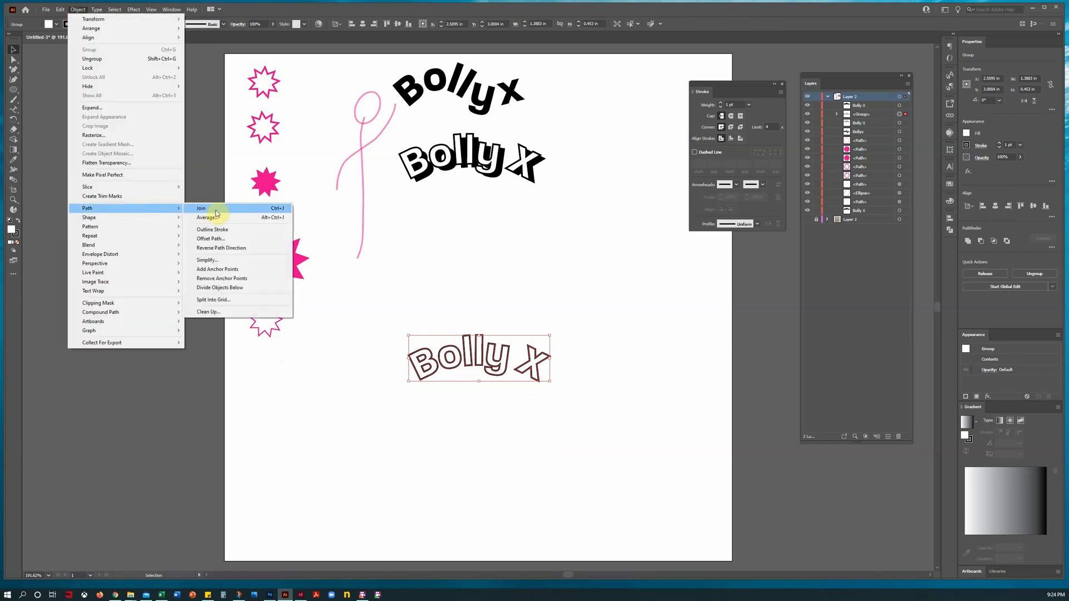
pyautogui.moveTo(228, 239)
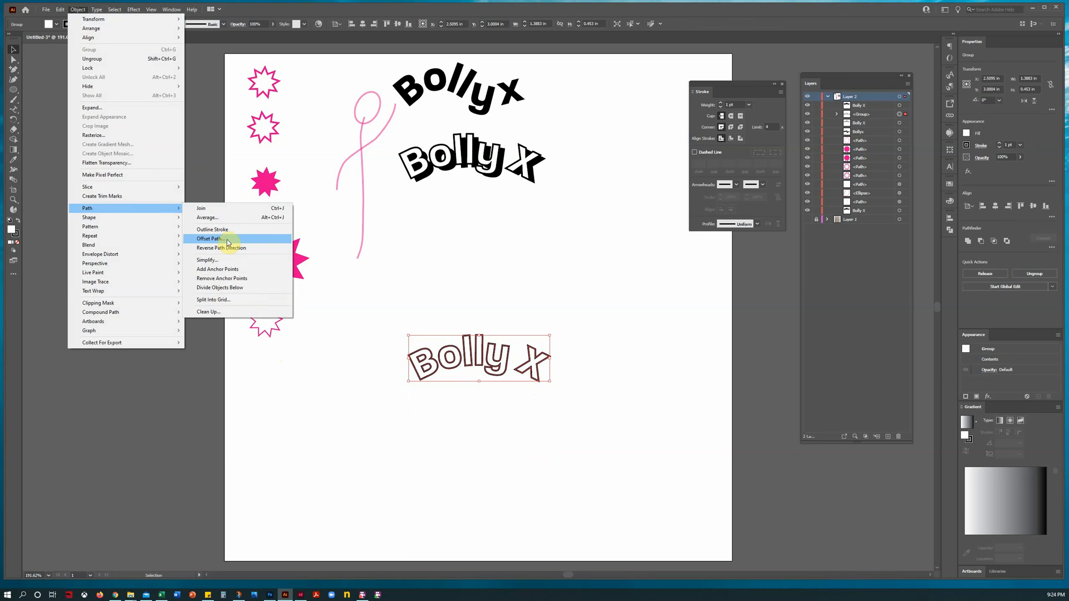
pyautogui.click(209, 238)
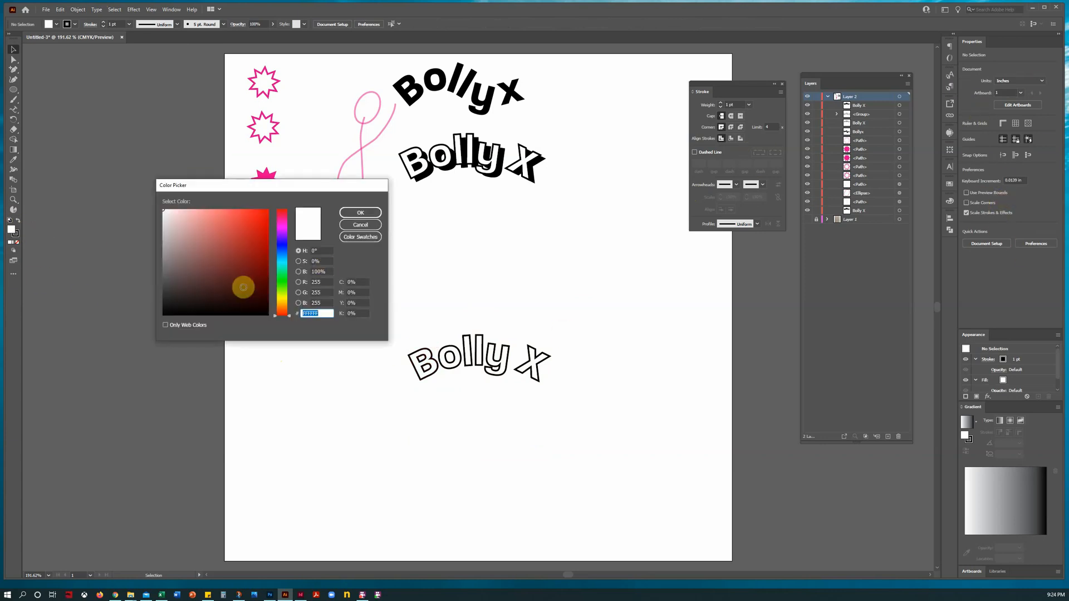
# Choose a blue hue in the colour picker for the outlined Bolly X.
pyautogui.click(282, 245)
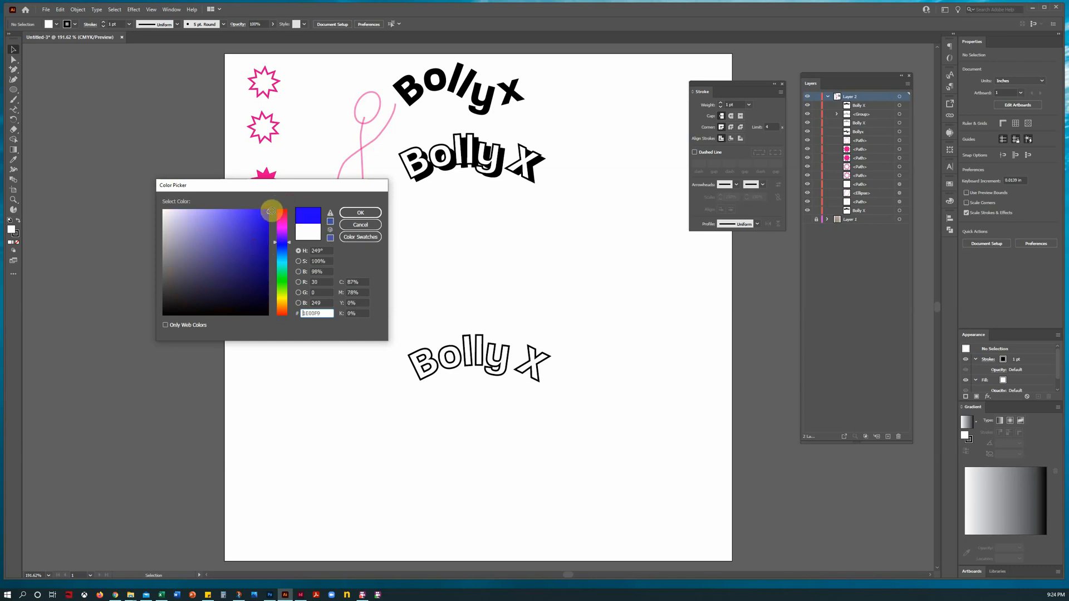
pyautogui.click(360, 213)
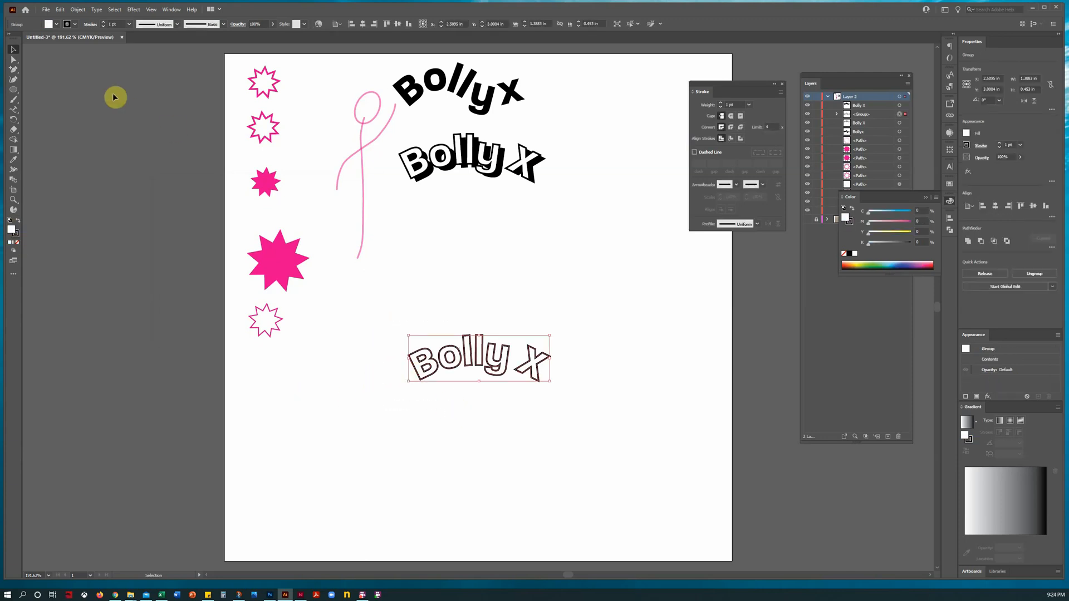
pyautogui.click(78, 9)
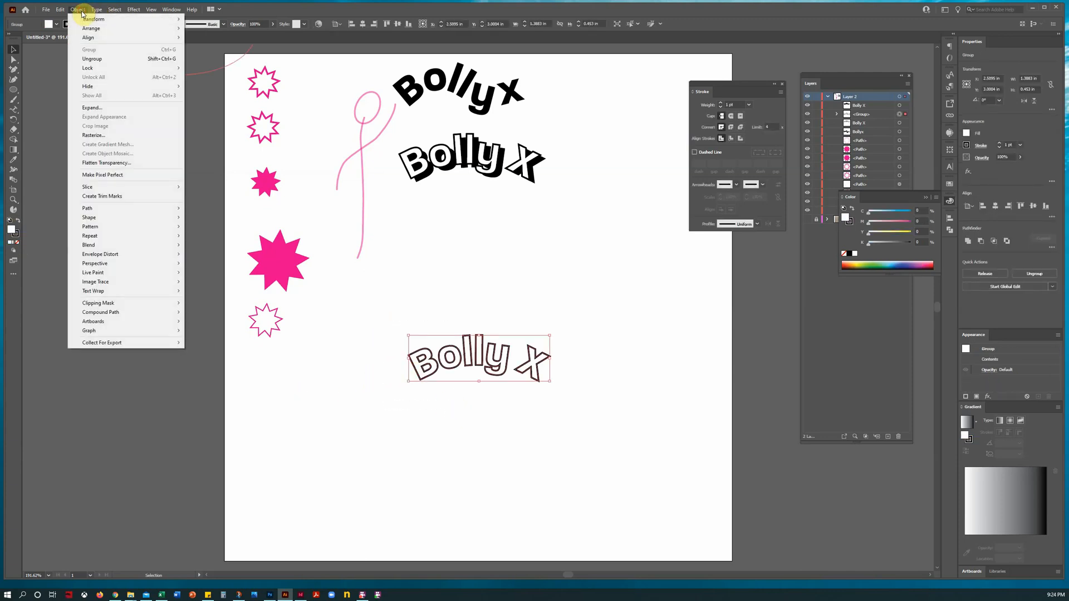
pyautogui.moveTo(89, 217)
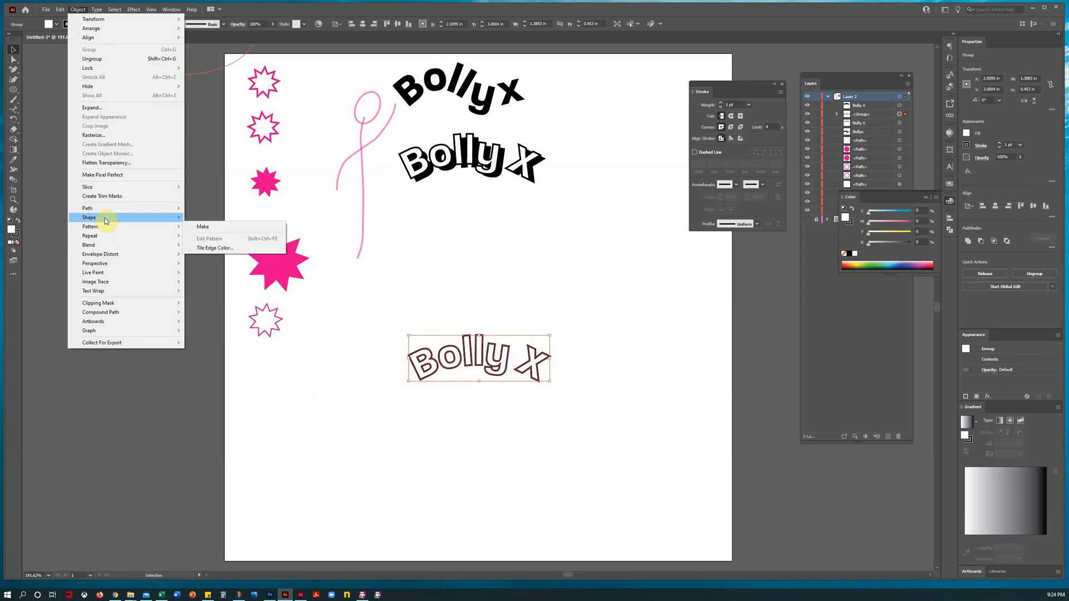
pyautogui.moveTo(87, 209)
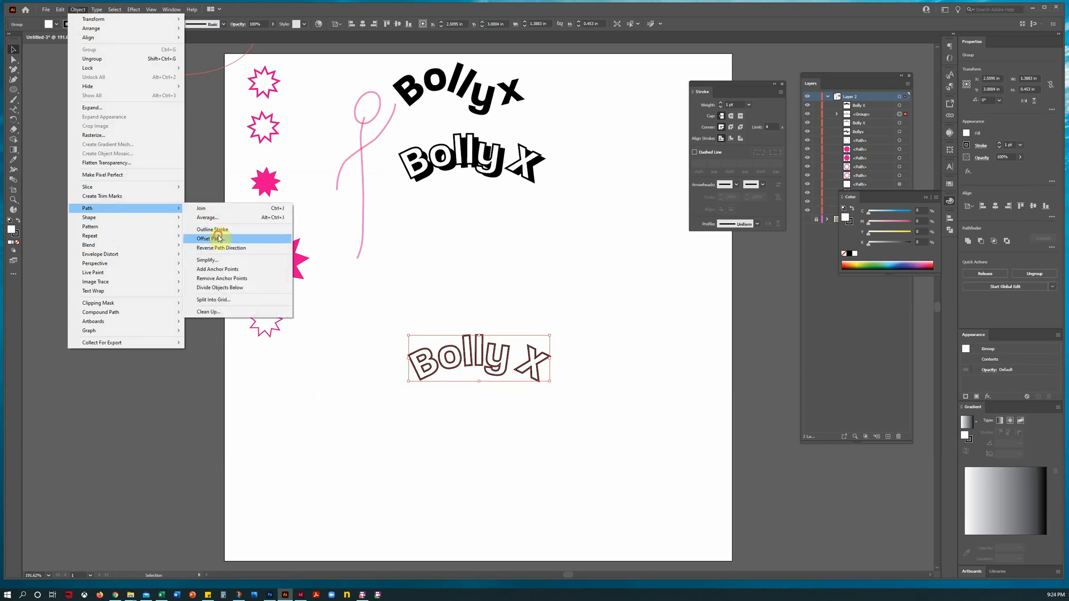
# Apply Offset Path with a thin offset (0.12 in then 0.02 in entered) around the letters.
pyautogui.click(205, 238)
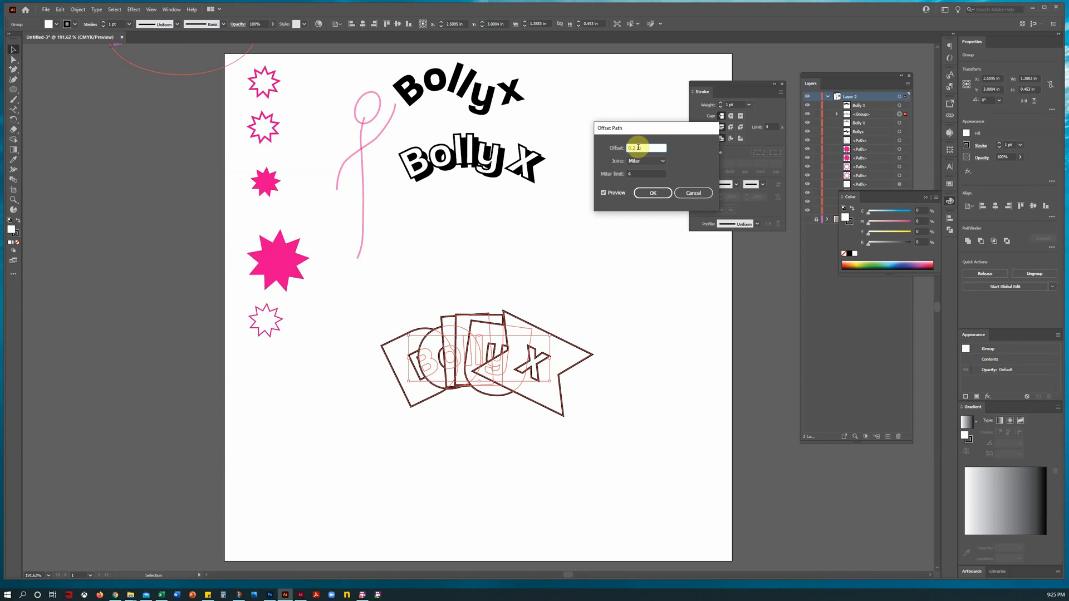
pyautogui.write('0.12 in')
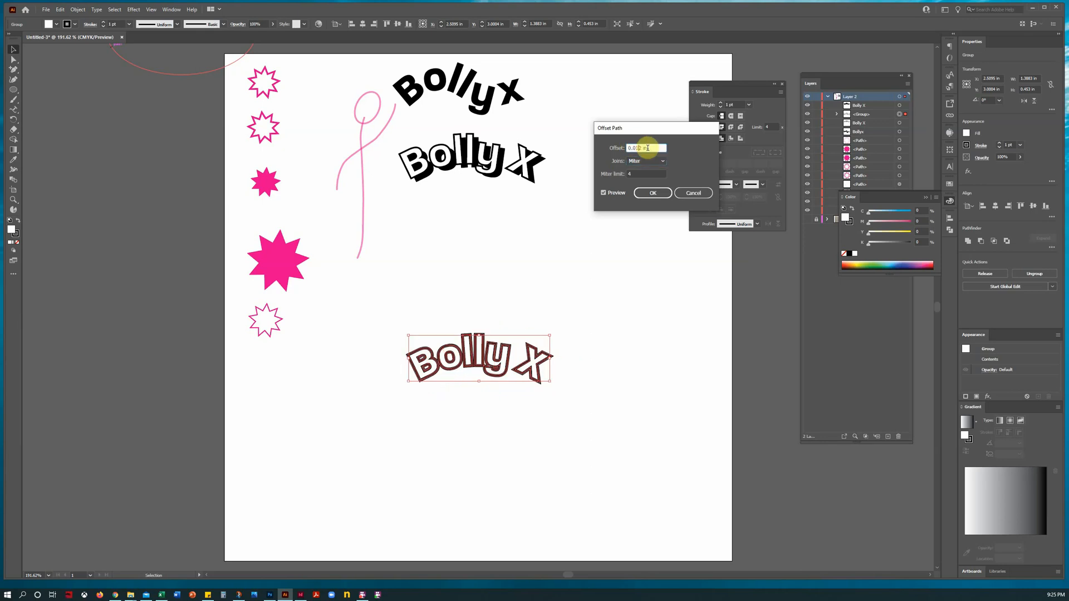
pyautogui.write('0.02 in')
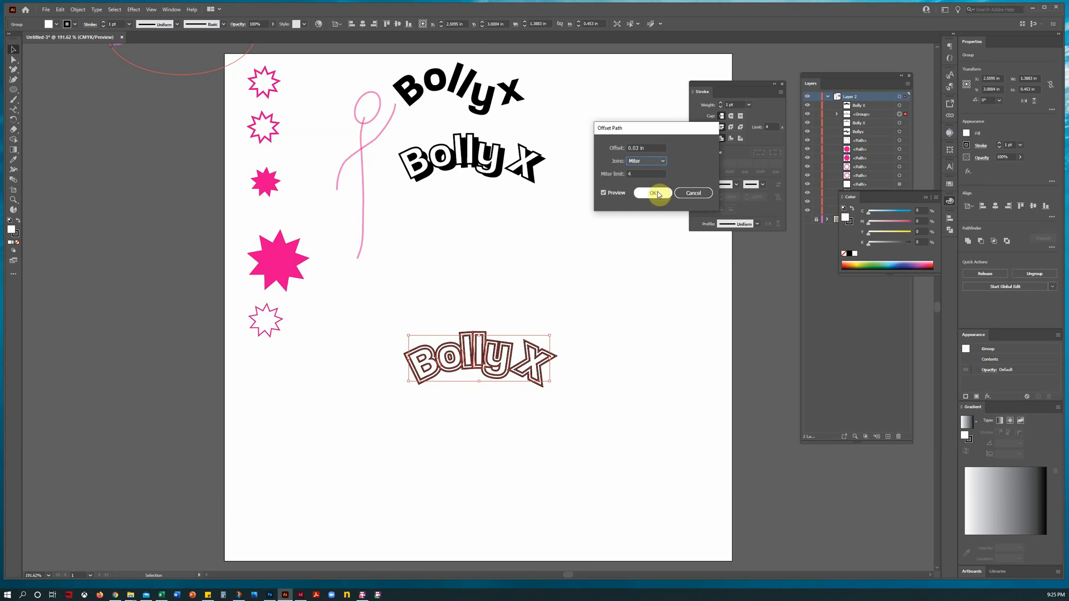
pyautogui.click(653, 192)
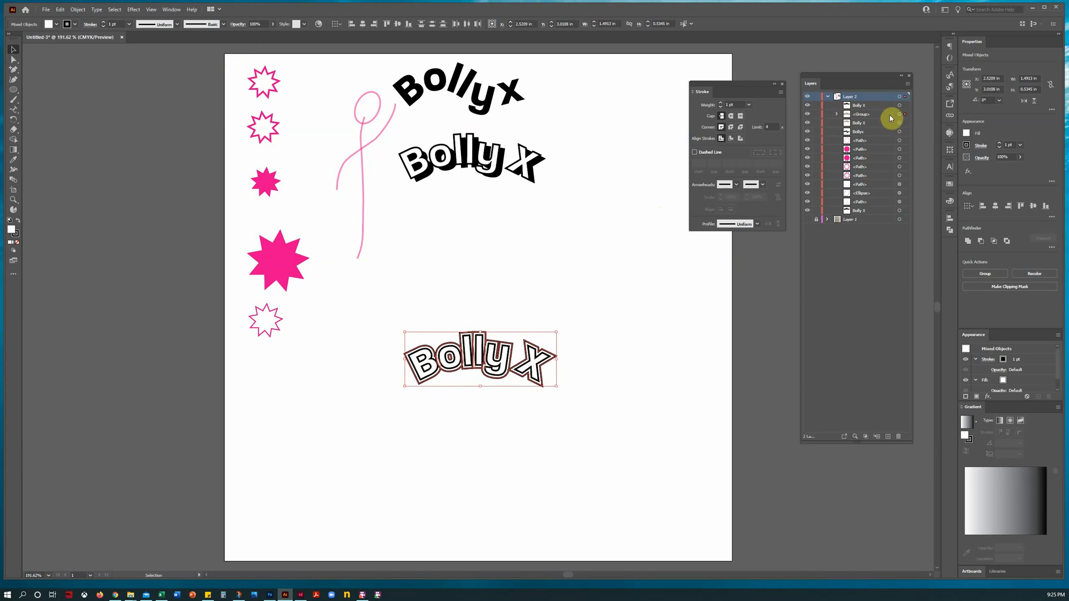
# Select the offset outline around the X and fill it blue from the colour picker.
pyautogui.click(815, 118)
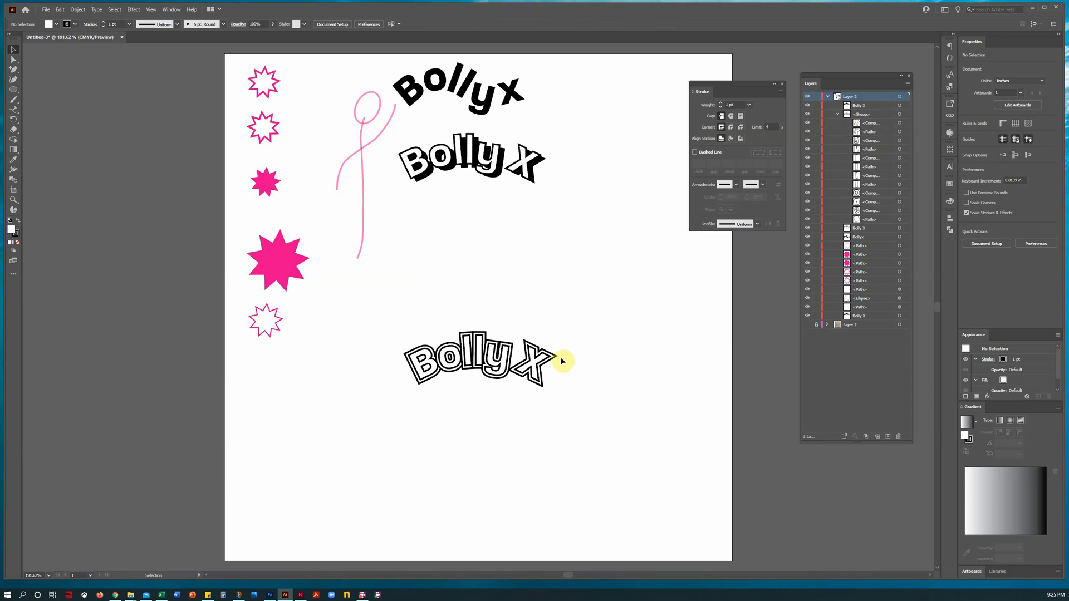
pyautogui.click(478, 360)
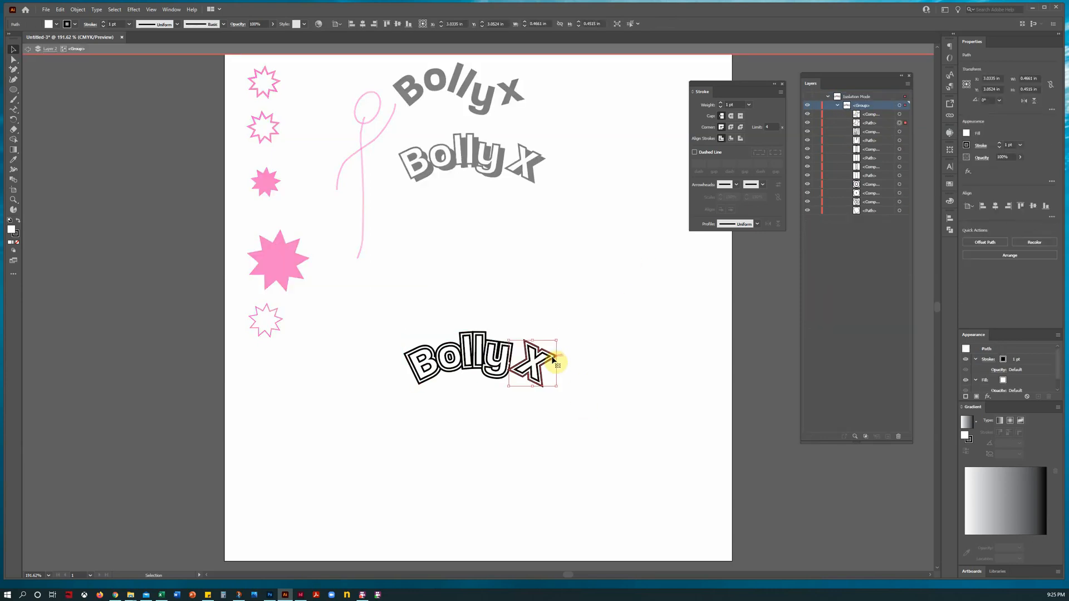
pyautogui.moveTo(144, 272)
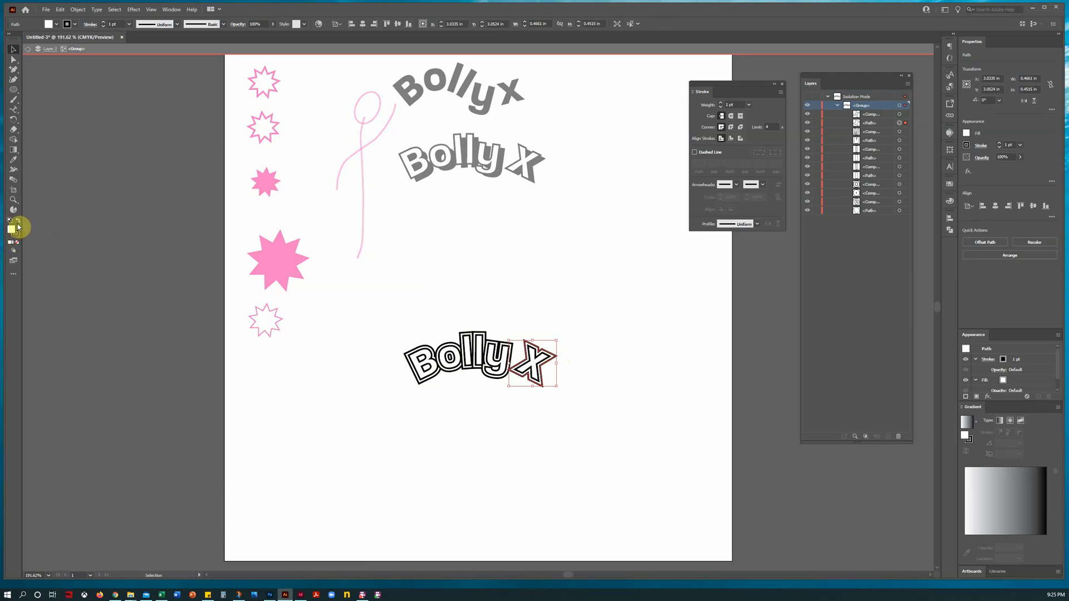
pyautogui.click(14, 231)
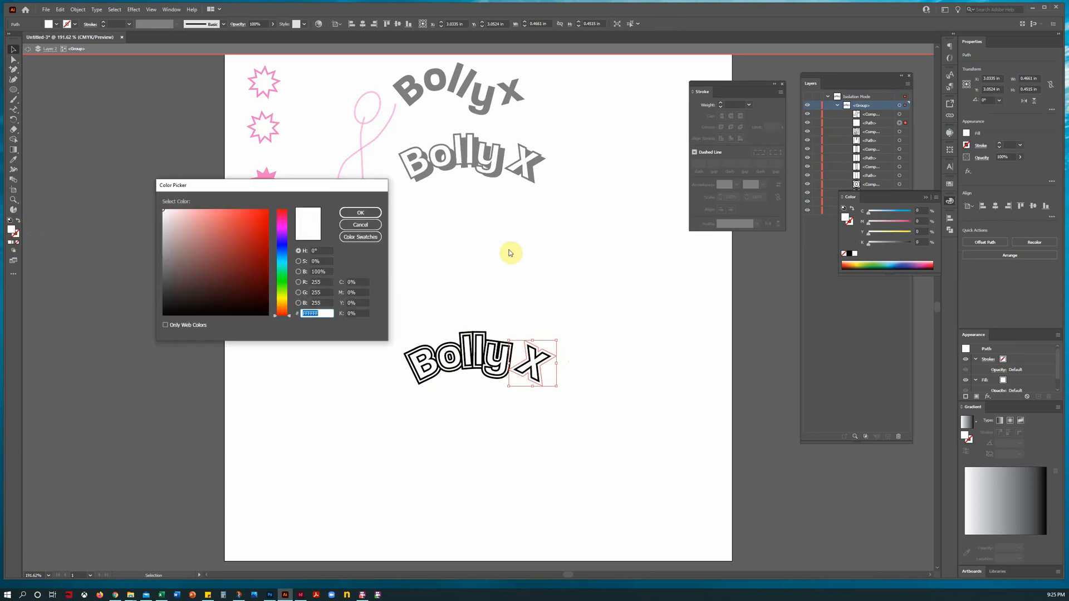
pyautogui.click(281, 211)
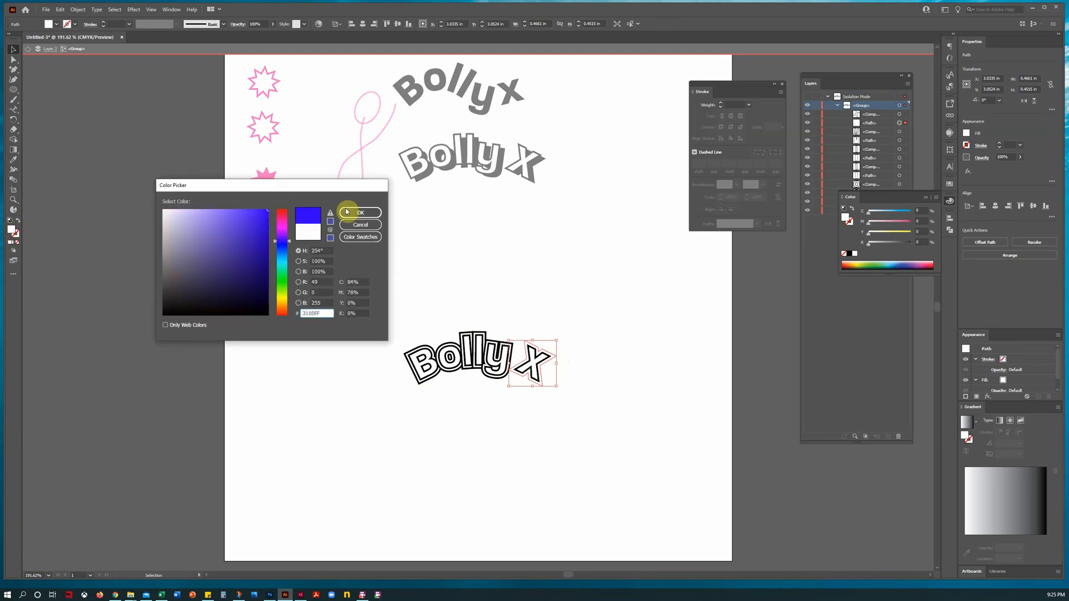
pyautogui.click(360, 212)
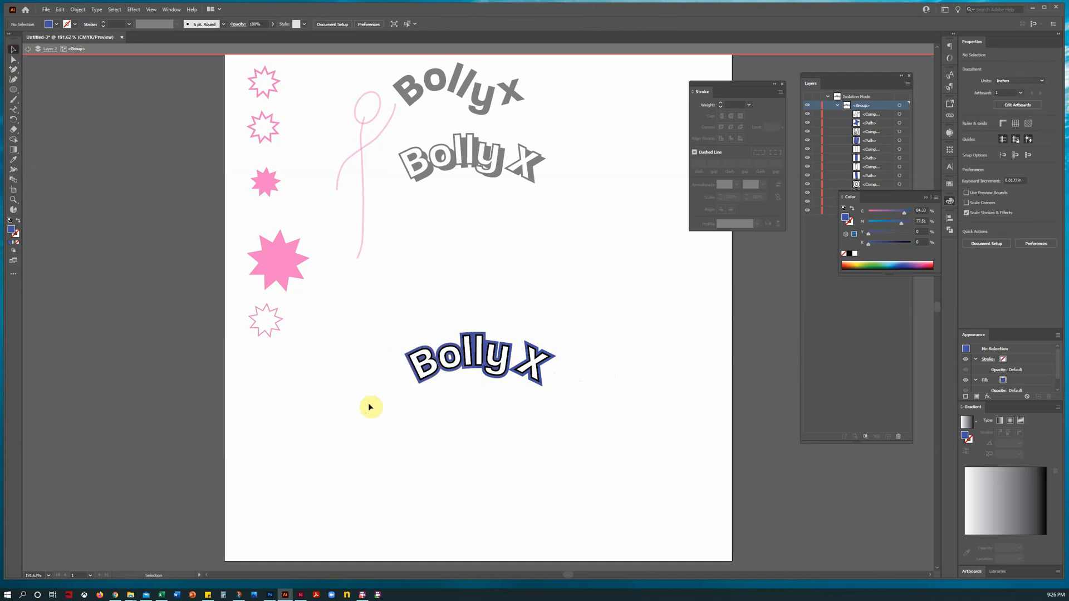
pyautogui.moveTo(73, 205)
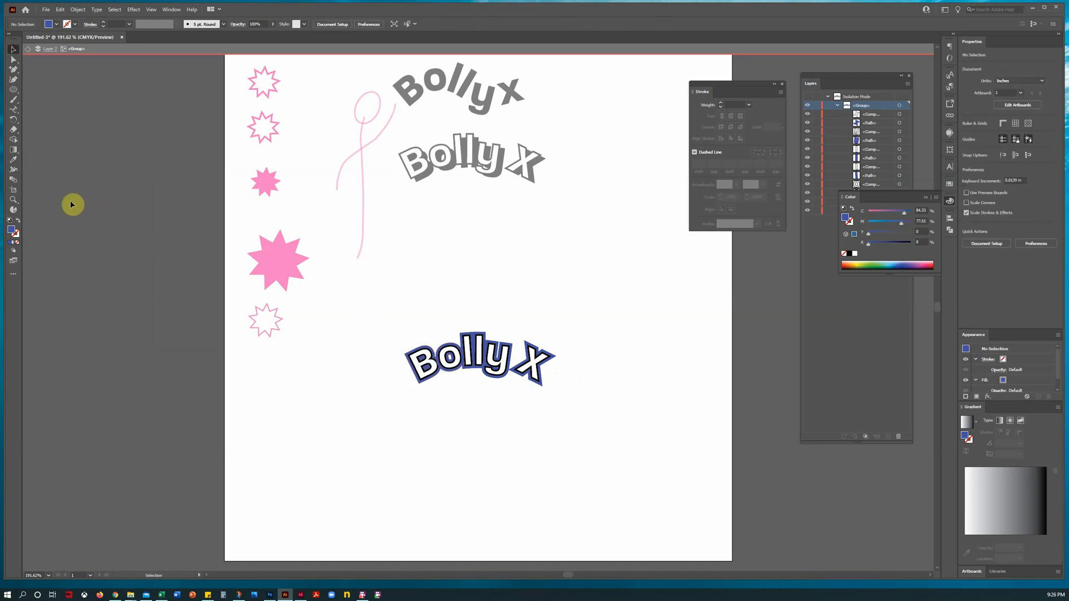
pyautogui.click(456, 335)
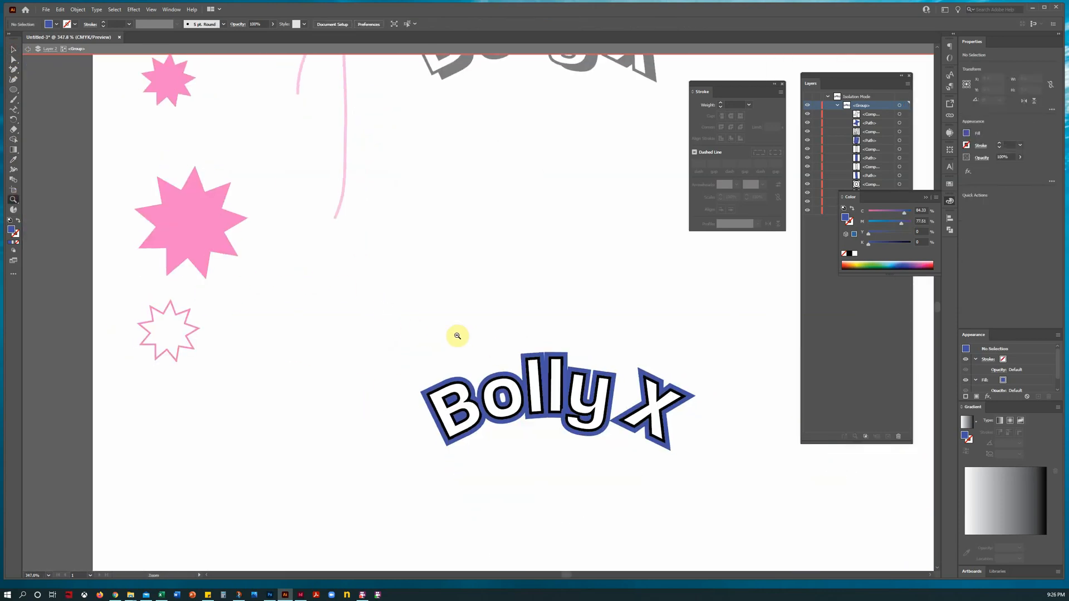
pyautogui.click(456, 335)
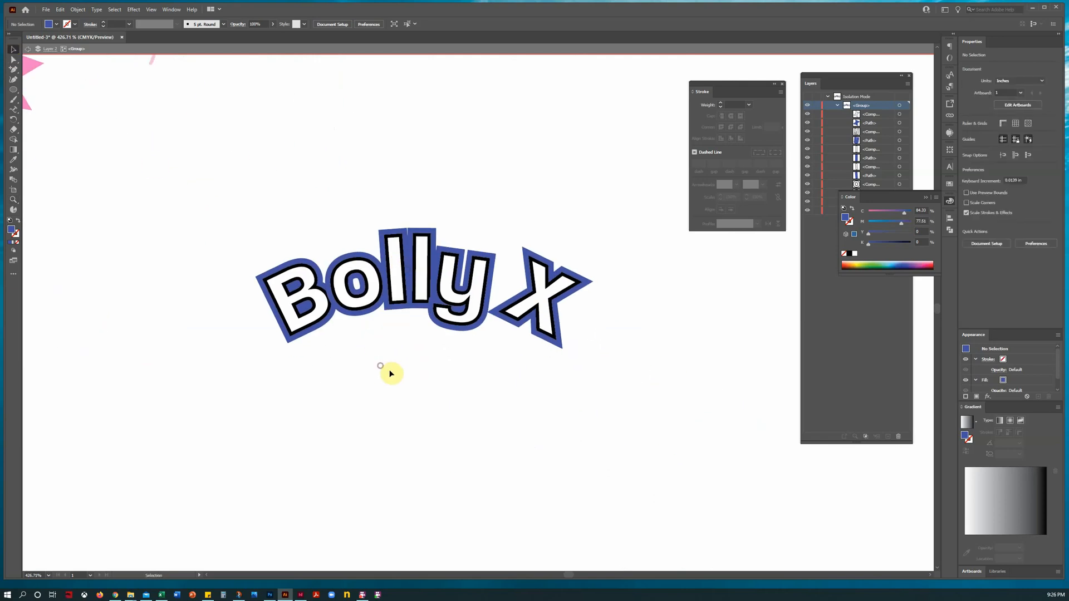
pyautogui.moveTo(397, 348)
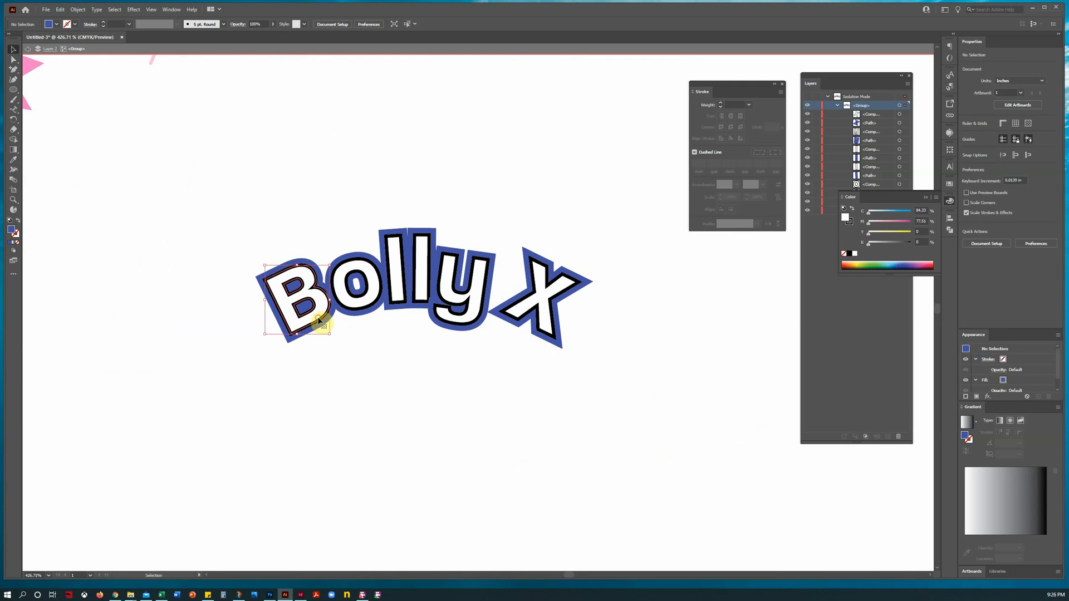
pyautogui.rightClick(318, 321)
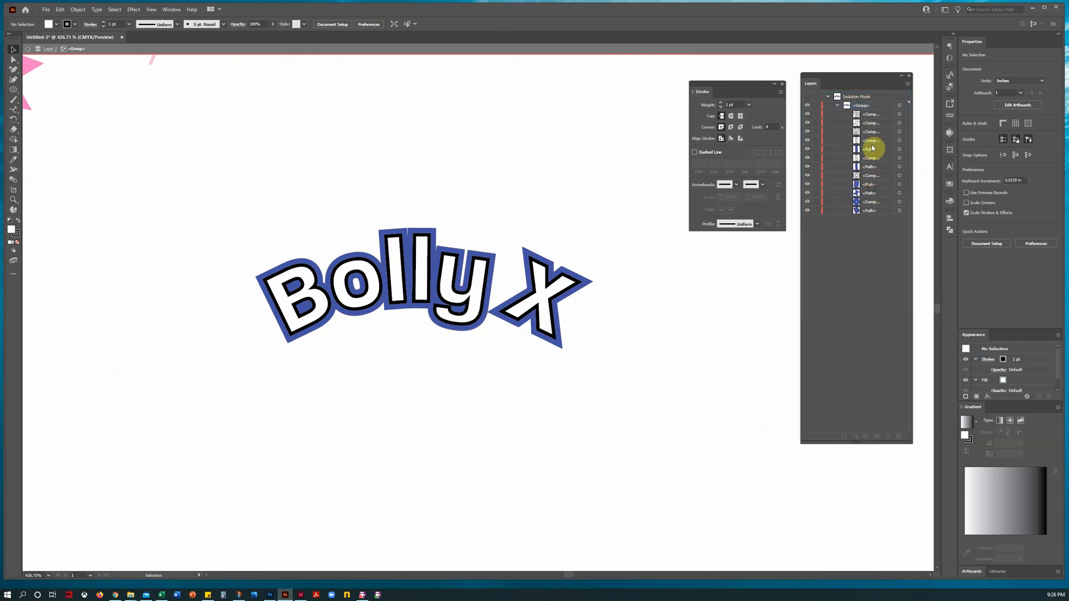
pyautogui.click(873, 166)
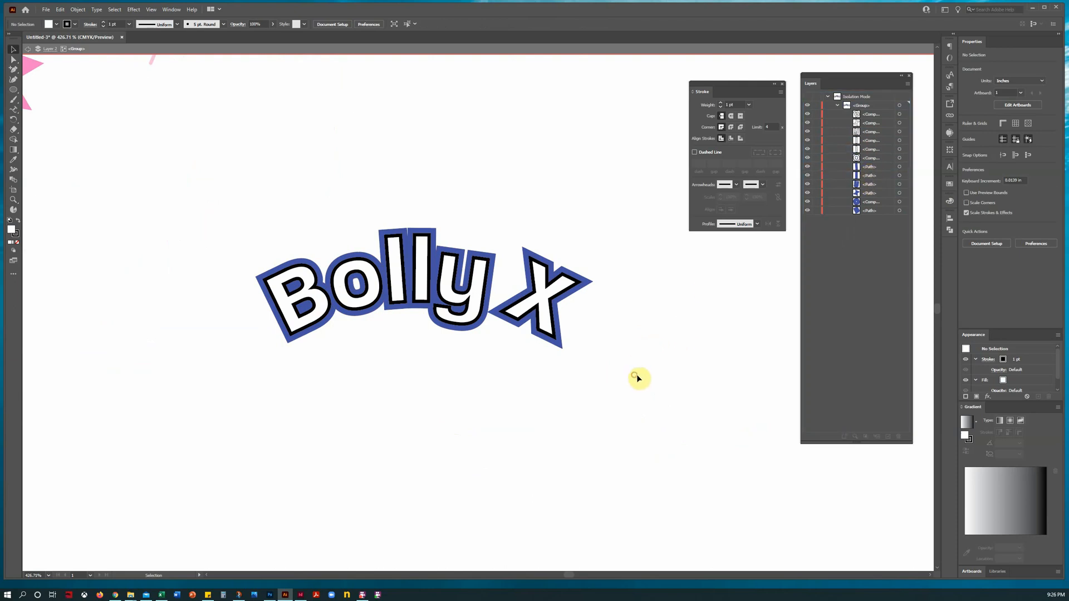
pyautogui.click(418, 293)
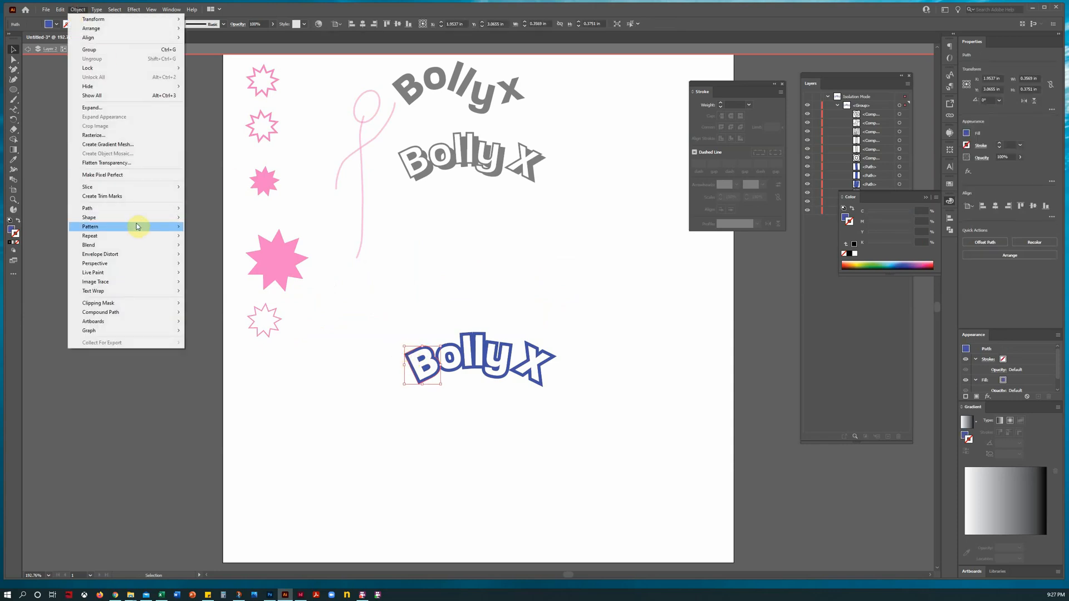
pyautogui.moveTo(126, 217)
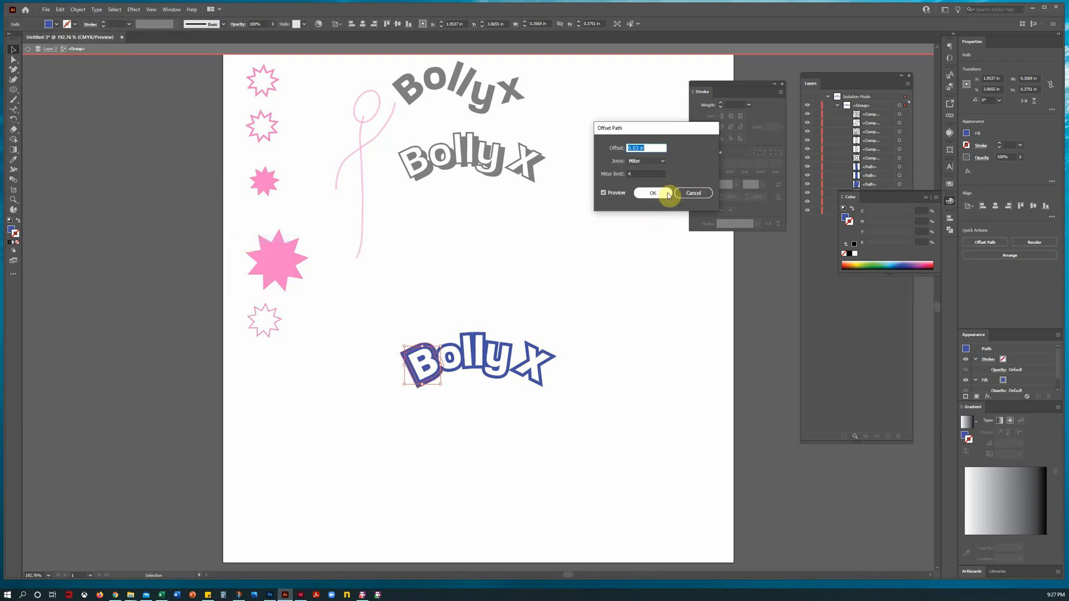
# Apply the offset outline to the B, colour it green, and deselect.
pyautogui.click(652, 193)
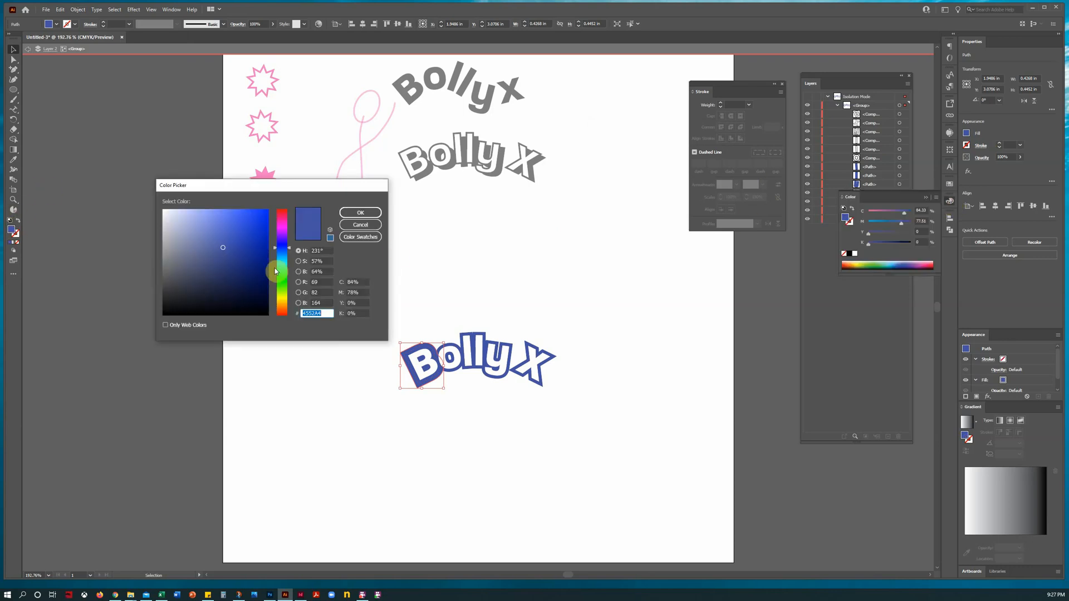
pyautogui.click(361, 211)
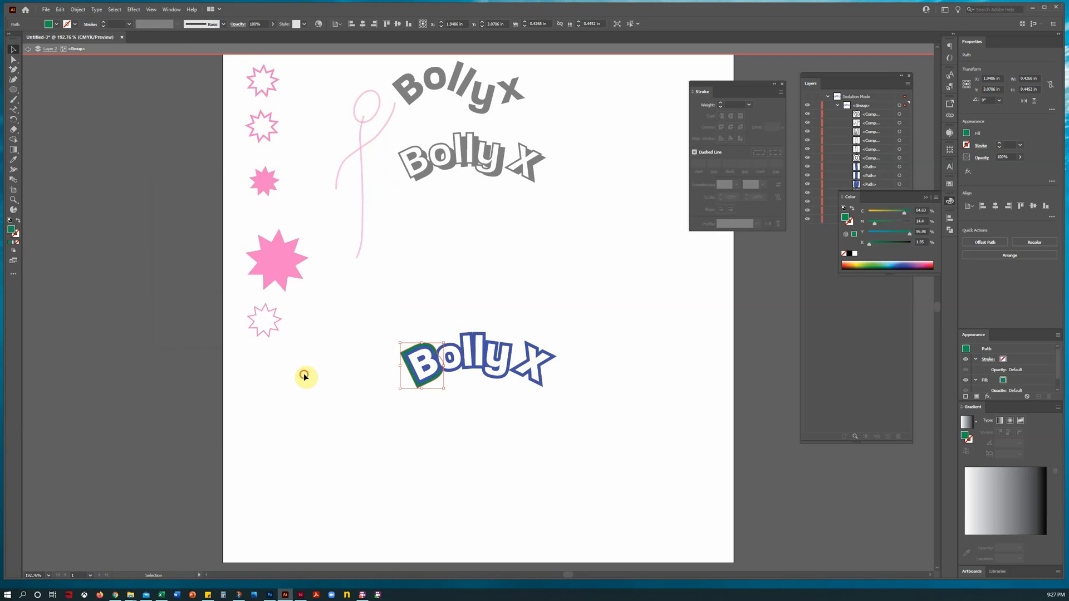
pyautogui.click(305, 376)
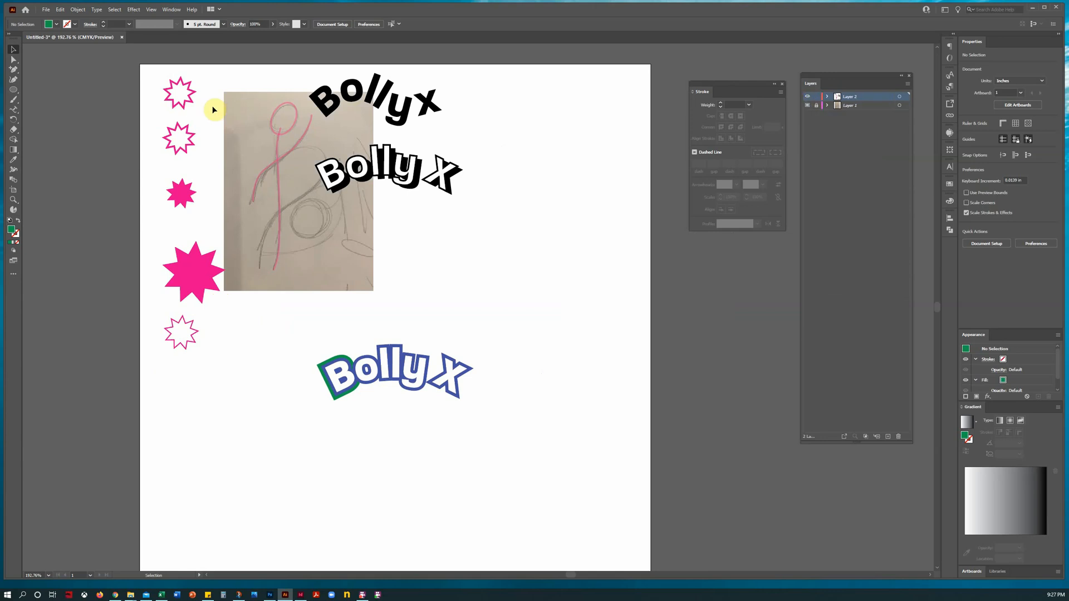
pyautogui.moveTo(527, 290)
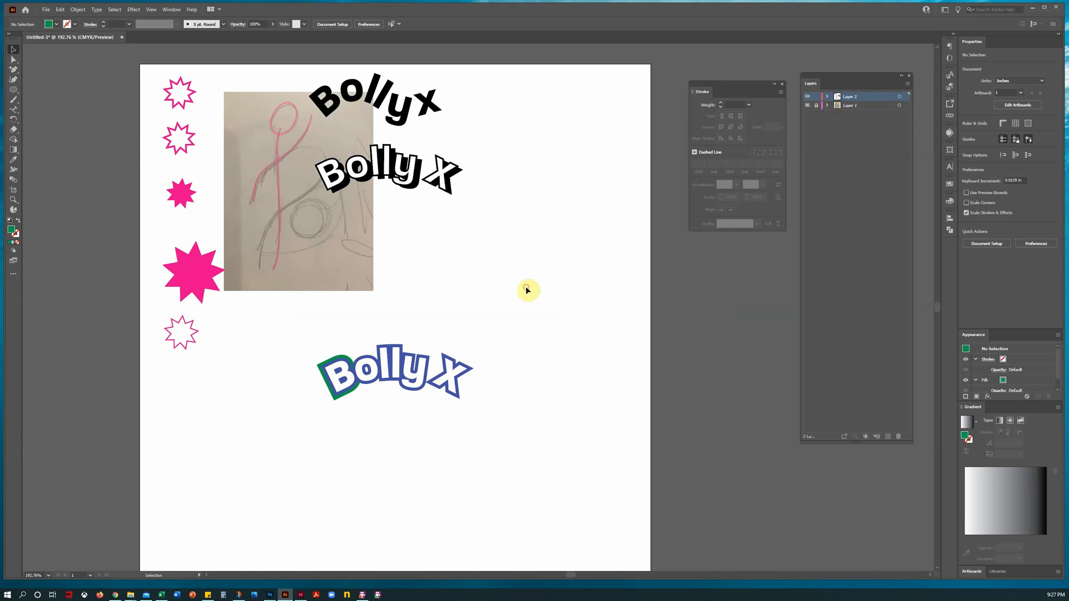
pyautogui.moveTo(527, 290)
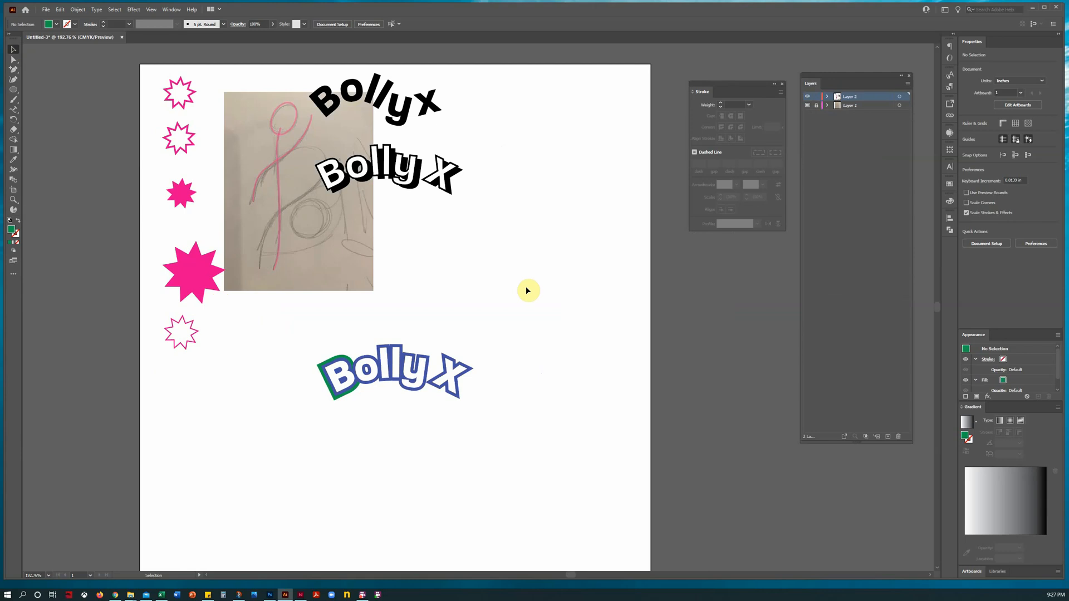
pyautogui.moveTo(291, 202)
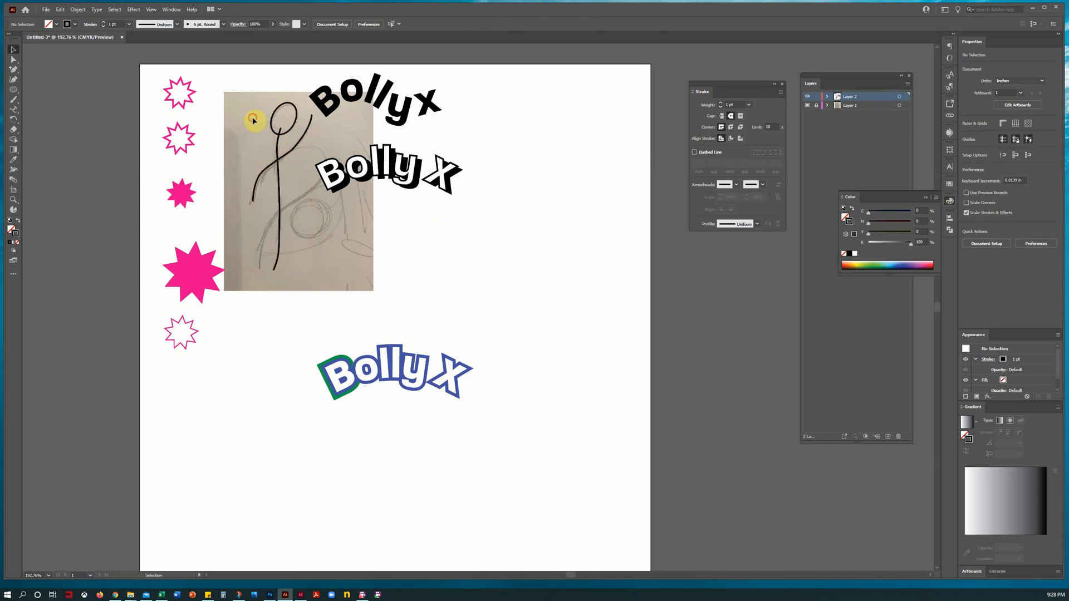
# Shrink the stick-figure copy and place it atop the Bolly X wordmark.
pyautogui.click(283, 170)
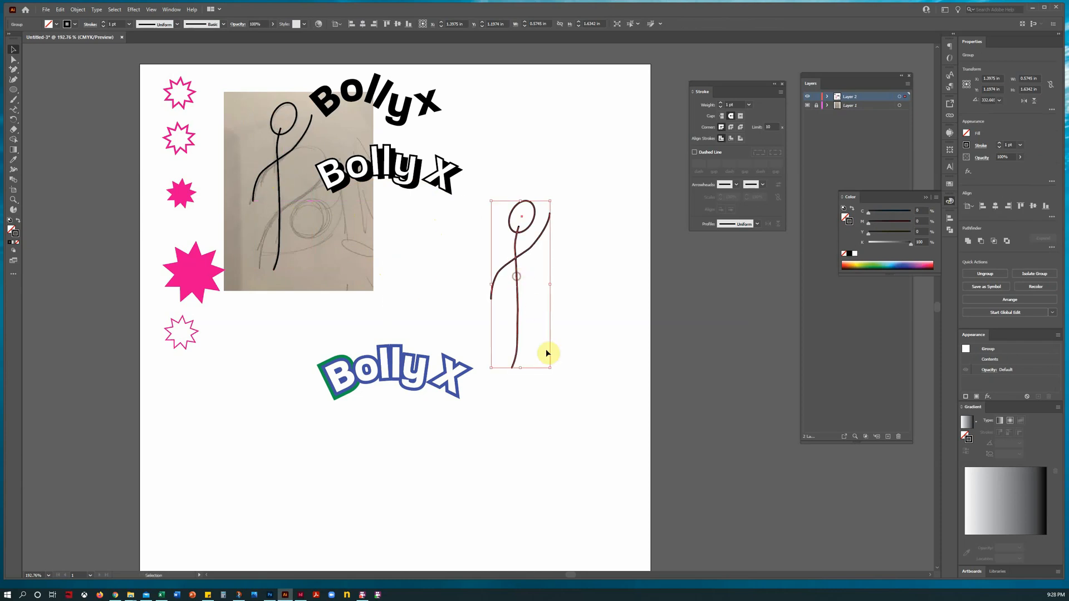
pyautogui.moveTo(549, 369); pyautogui.dragTo(521, 262)
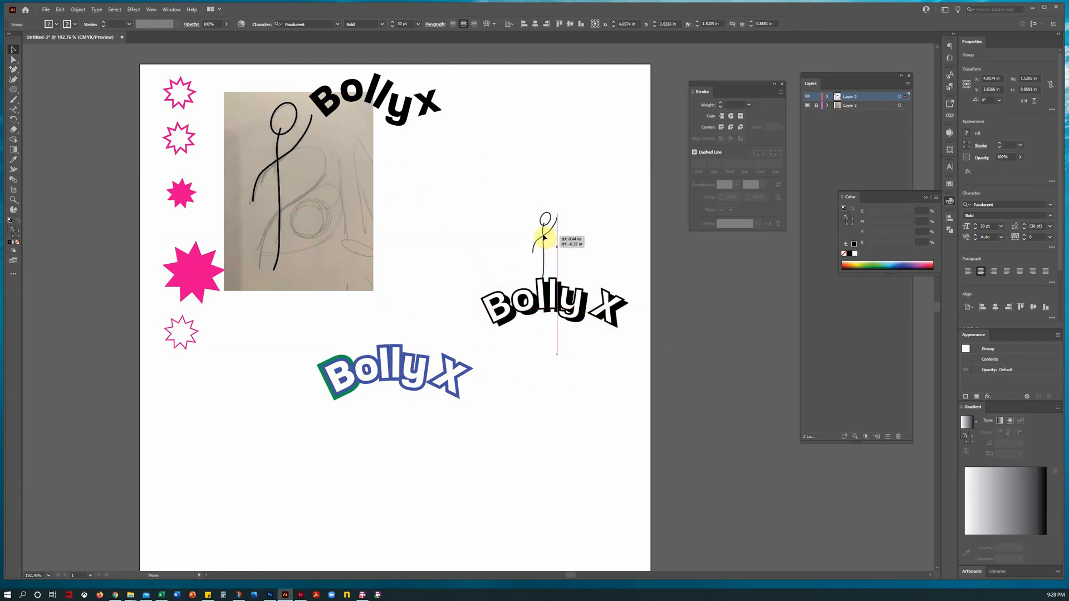
pyautogui.moveTo(546, 235); pyautogui.dragTo(546, 351)
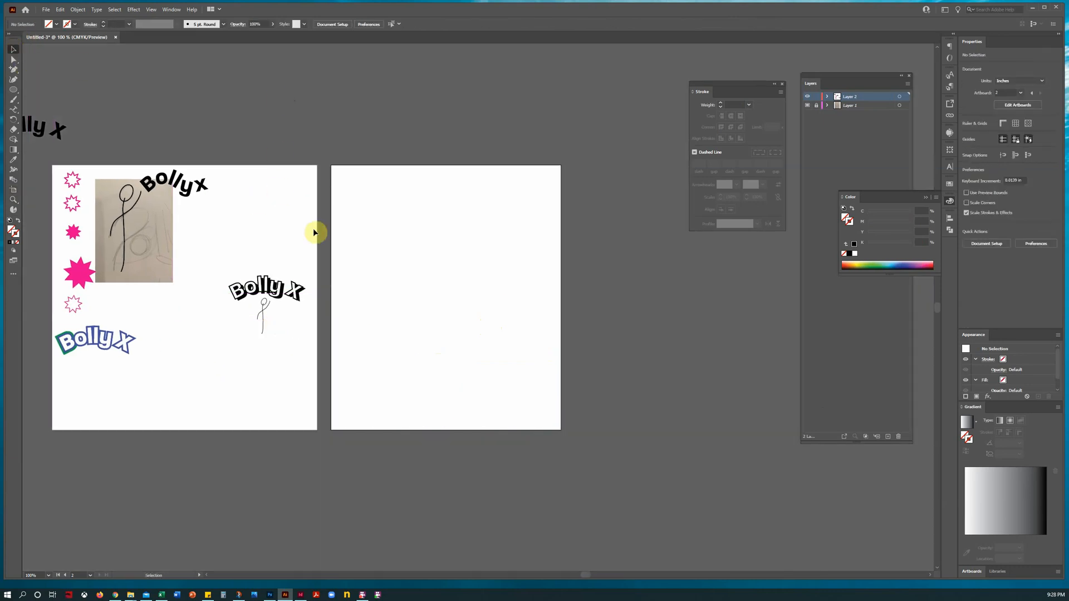
# Move the stick-figure Bolly X logo onto artboard 2 and Alt-drag a copy beside it.
pyautogui.moveTo(266, 303); pyautogui.dragTo(384, 235)
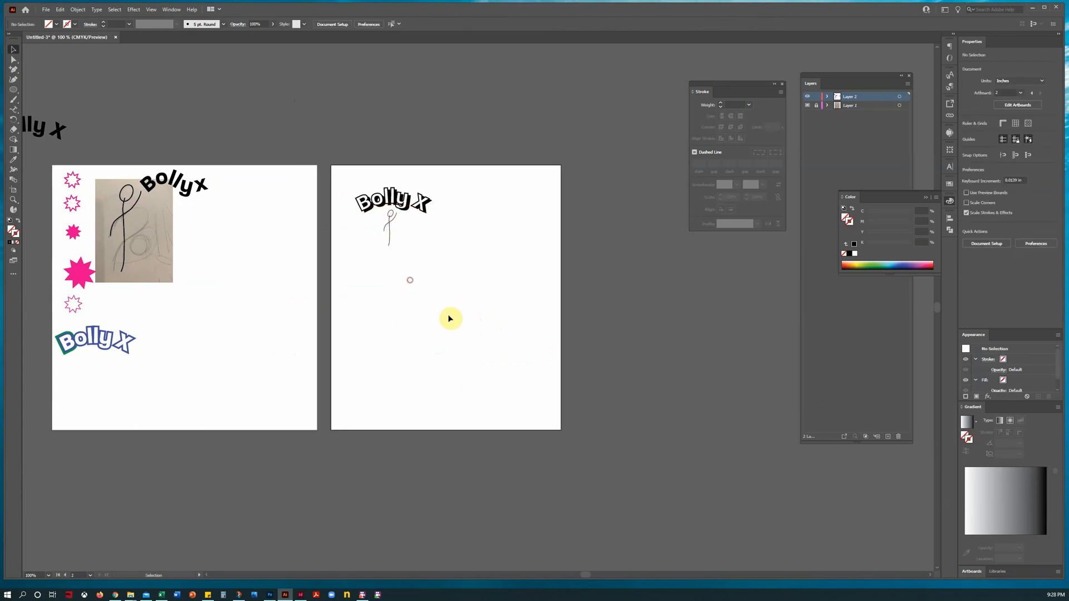
pyautogui.moveTo(169, 262)
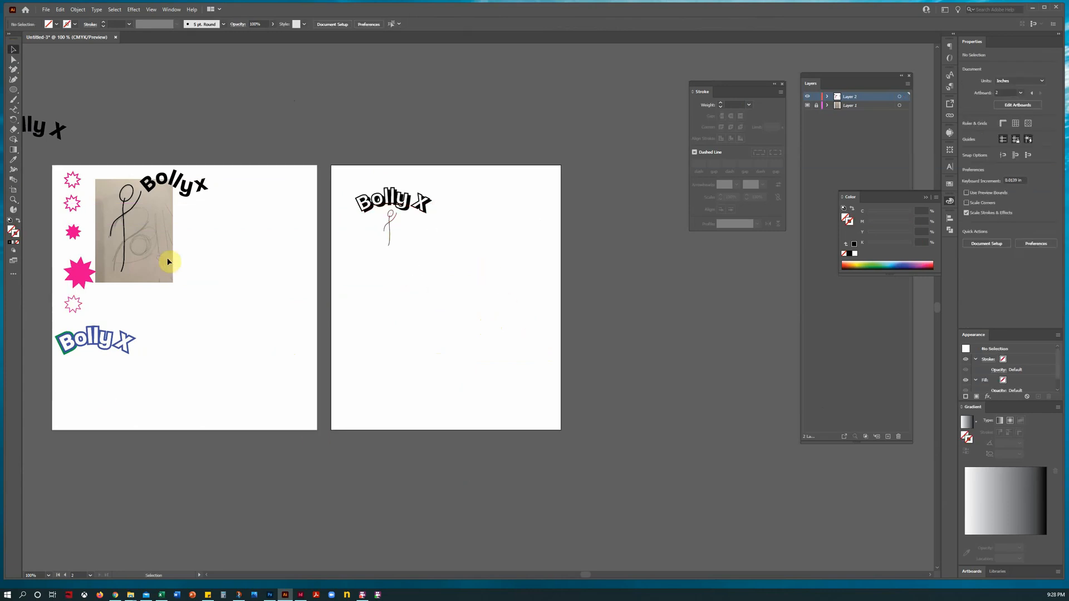
pyautogui.moveTo(223, 324)
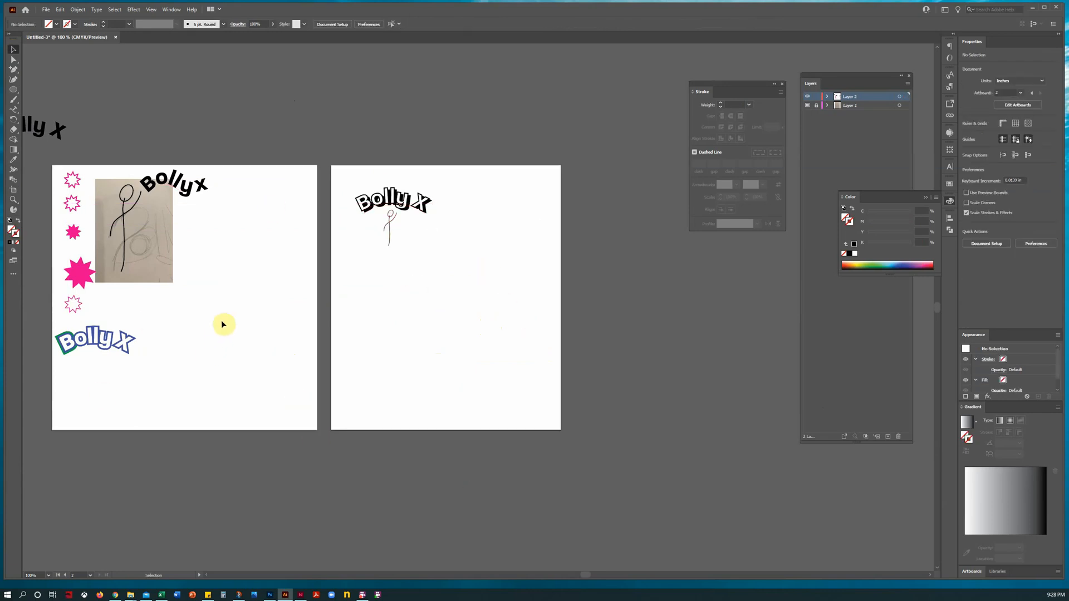
pyautogui.moveTo(396, 301)
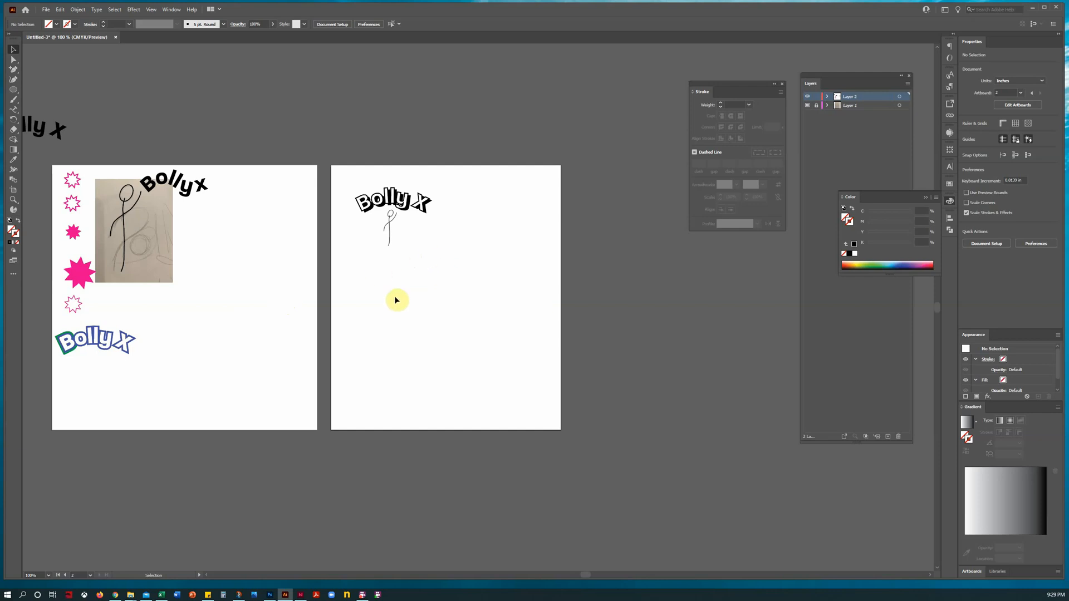
pyautogui.click(391, 225)
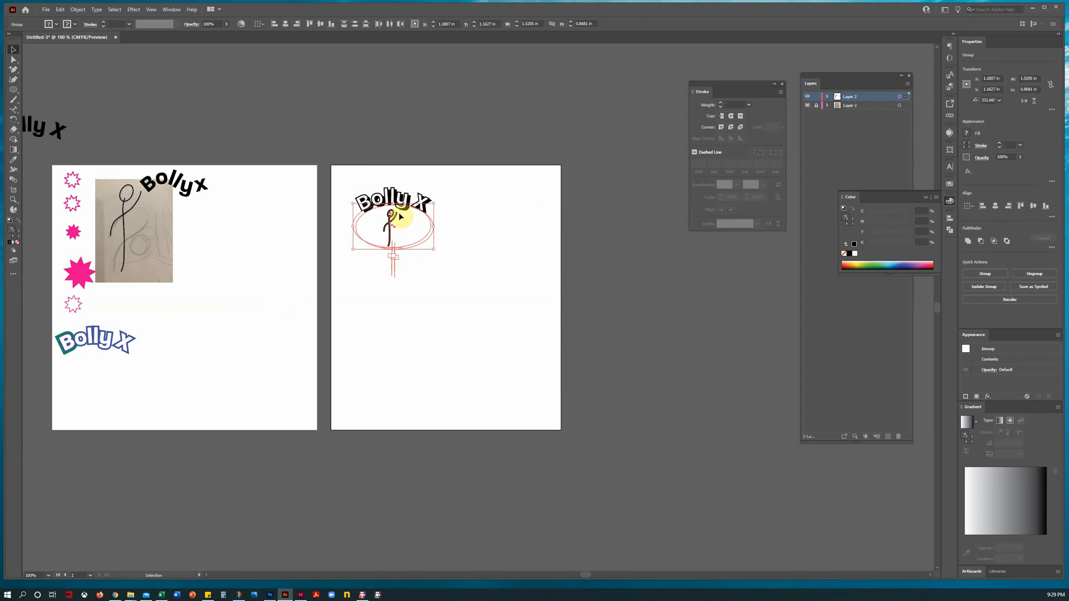
pyautogui.moveTo(392, 219); pyautogui.dragTo(504, 218)
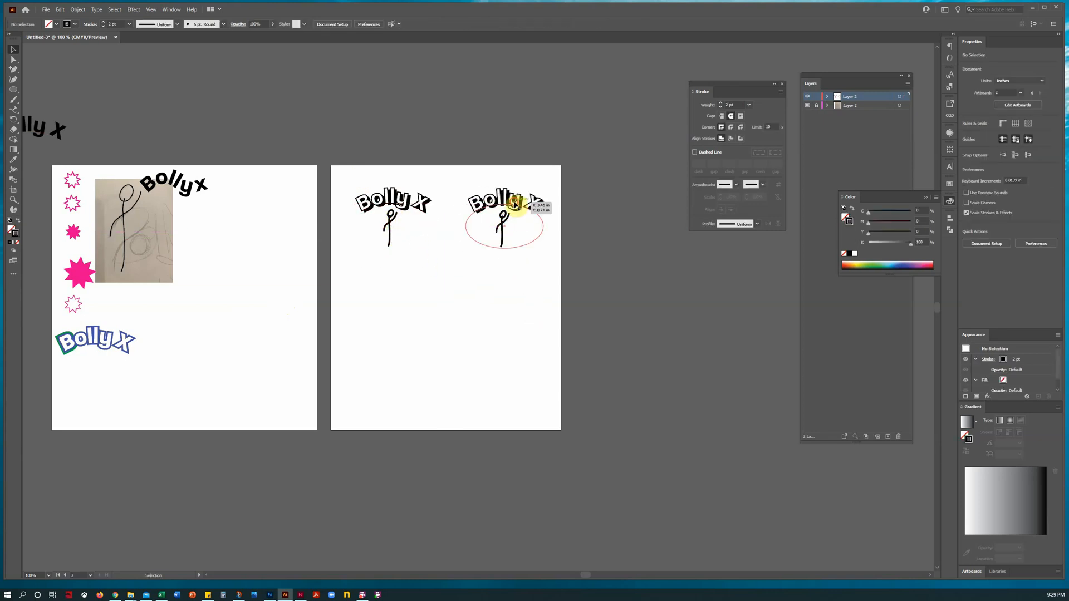
# Rearrange the copy so the figure stands on the X, then reselect the first logo.
pyautogui.moveTo(505, 203); pyautogui.dragTo(498, 270)
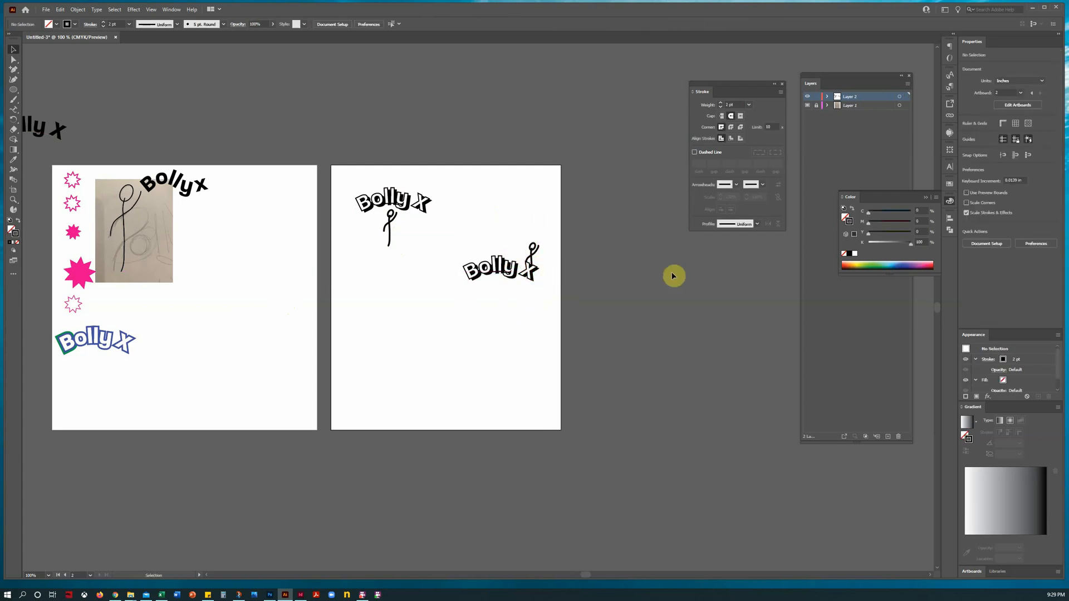
pyautogui.moveTo(620, 278)
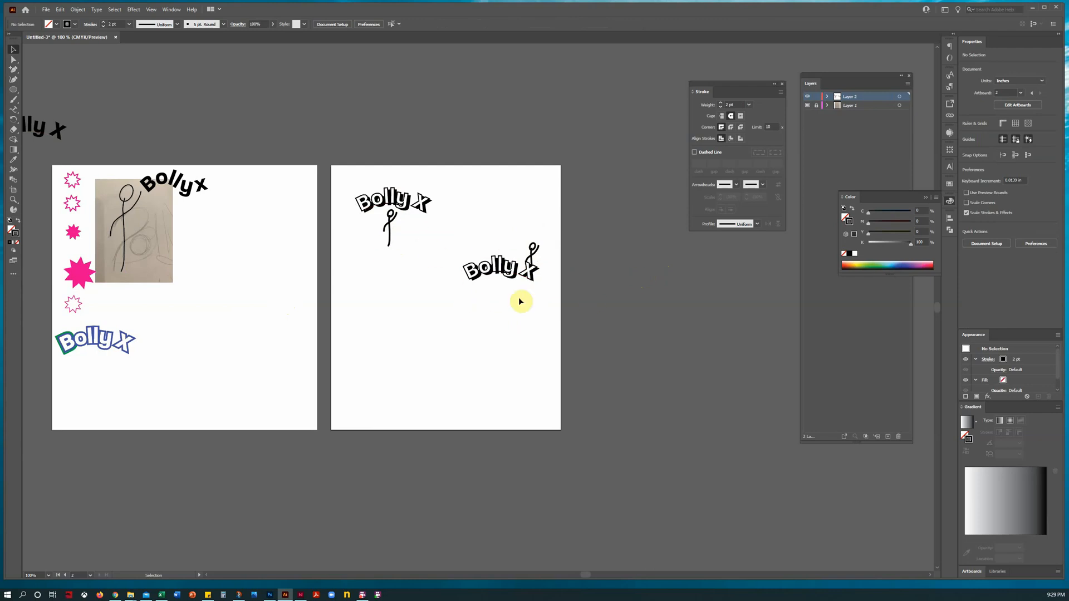
pyautogui.moveTo(401, 271)
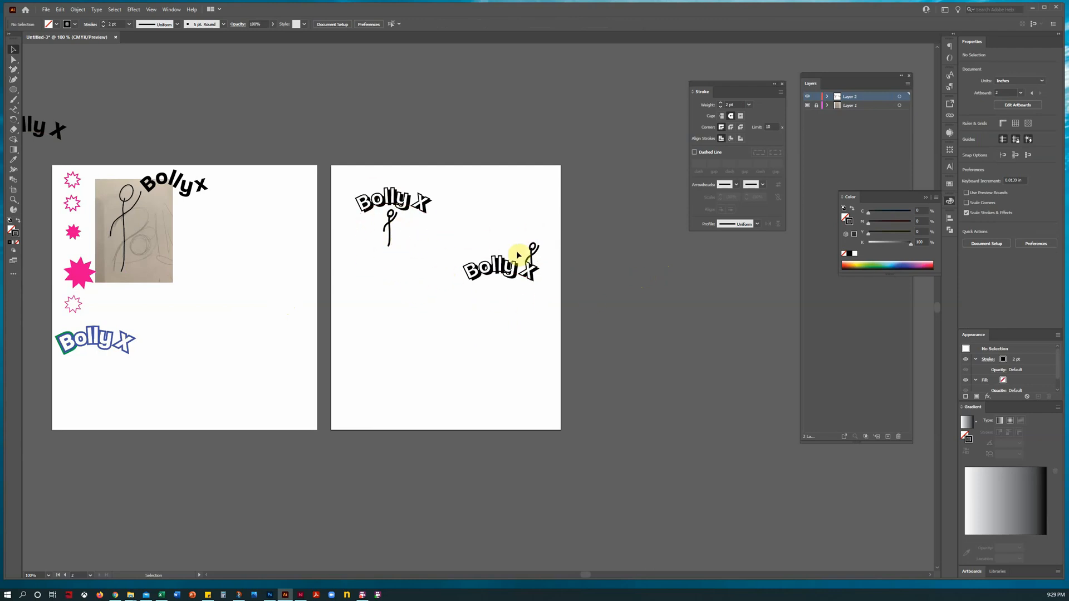
pyautogui.moveTo(593, 326)
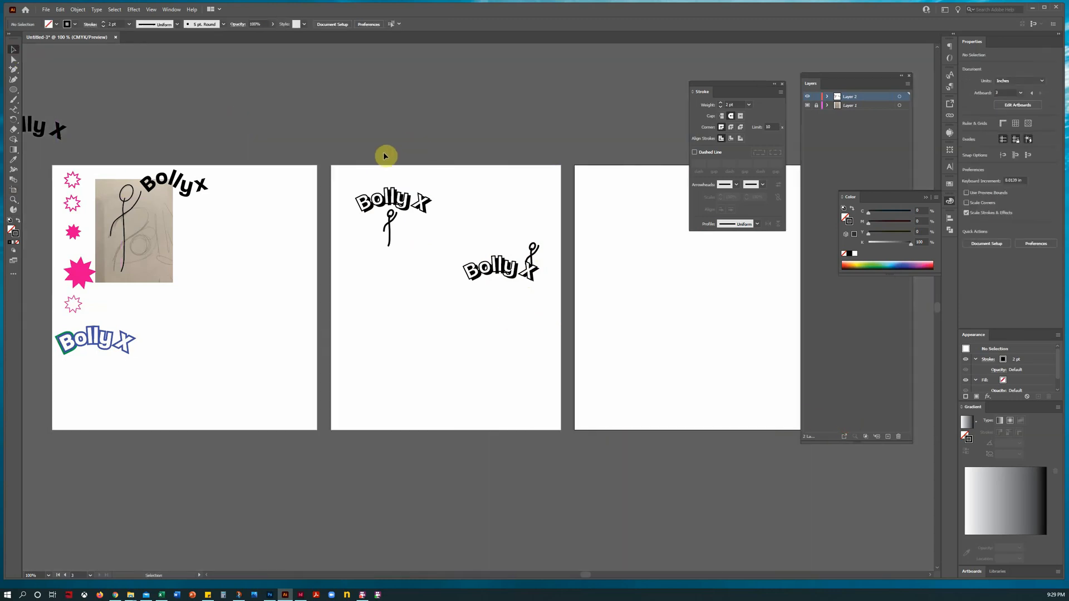
pyautogui.click(392, 236)
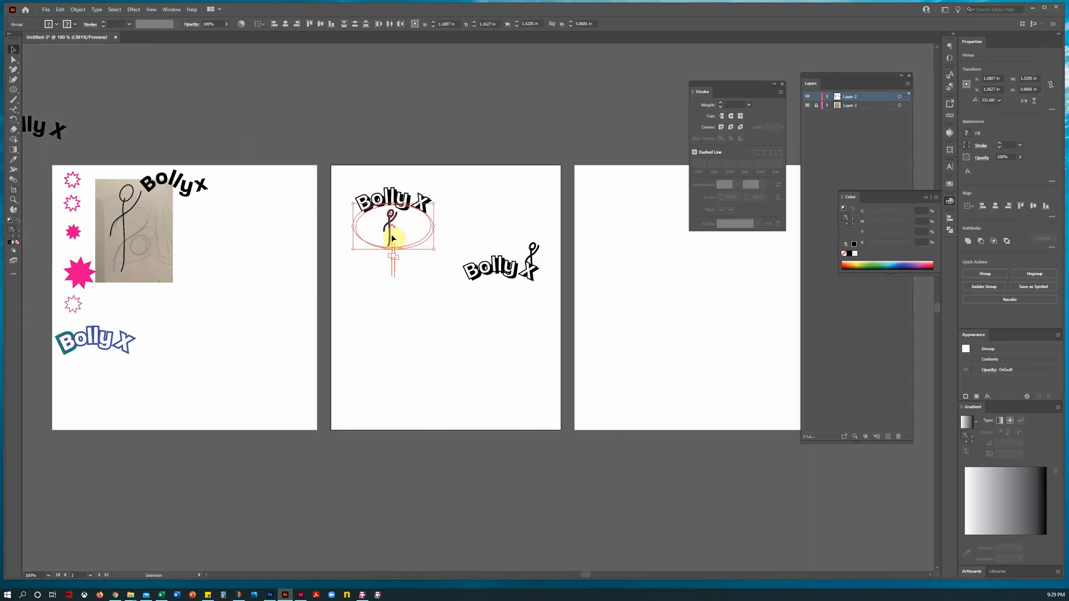